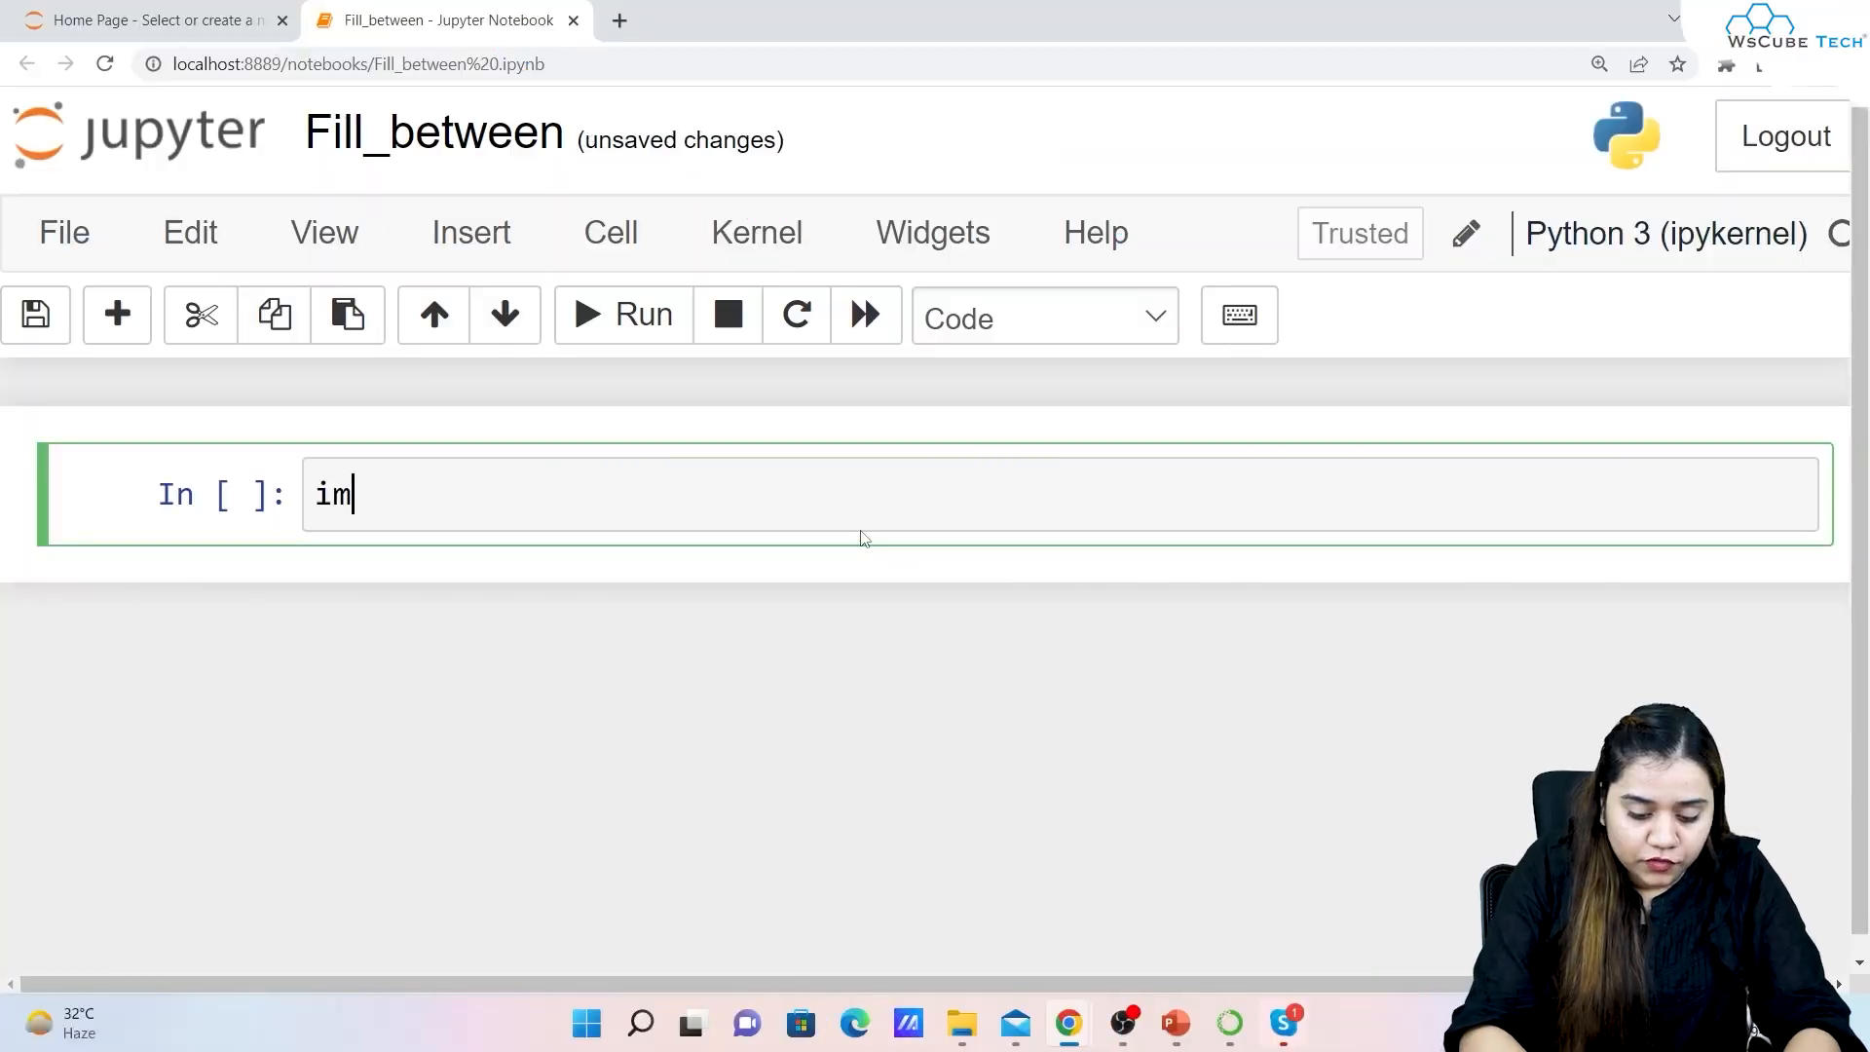
Write 'import matplotlib.pyplot as plt' and 'import numpy as np' in the first cell
text(port matplot)
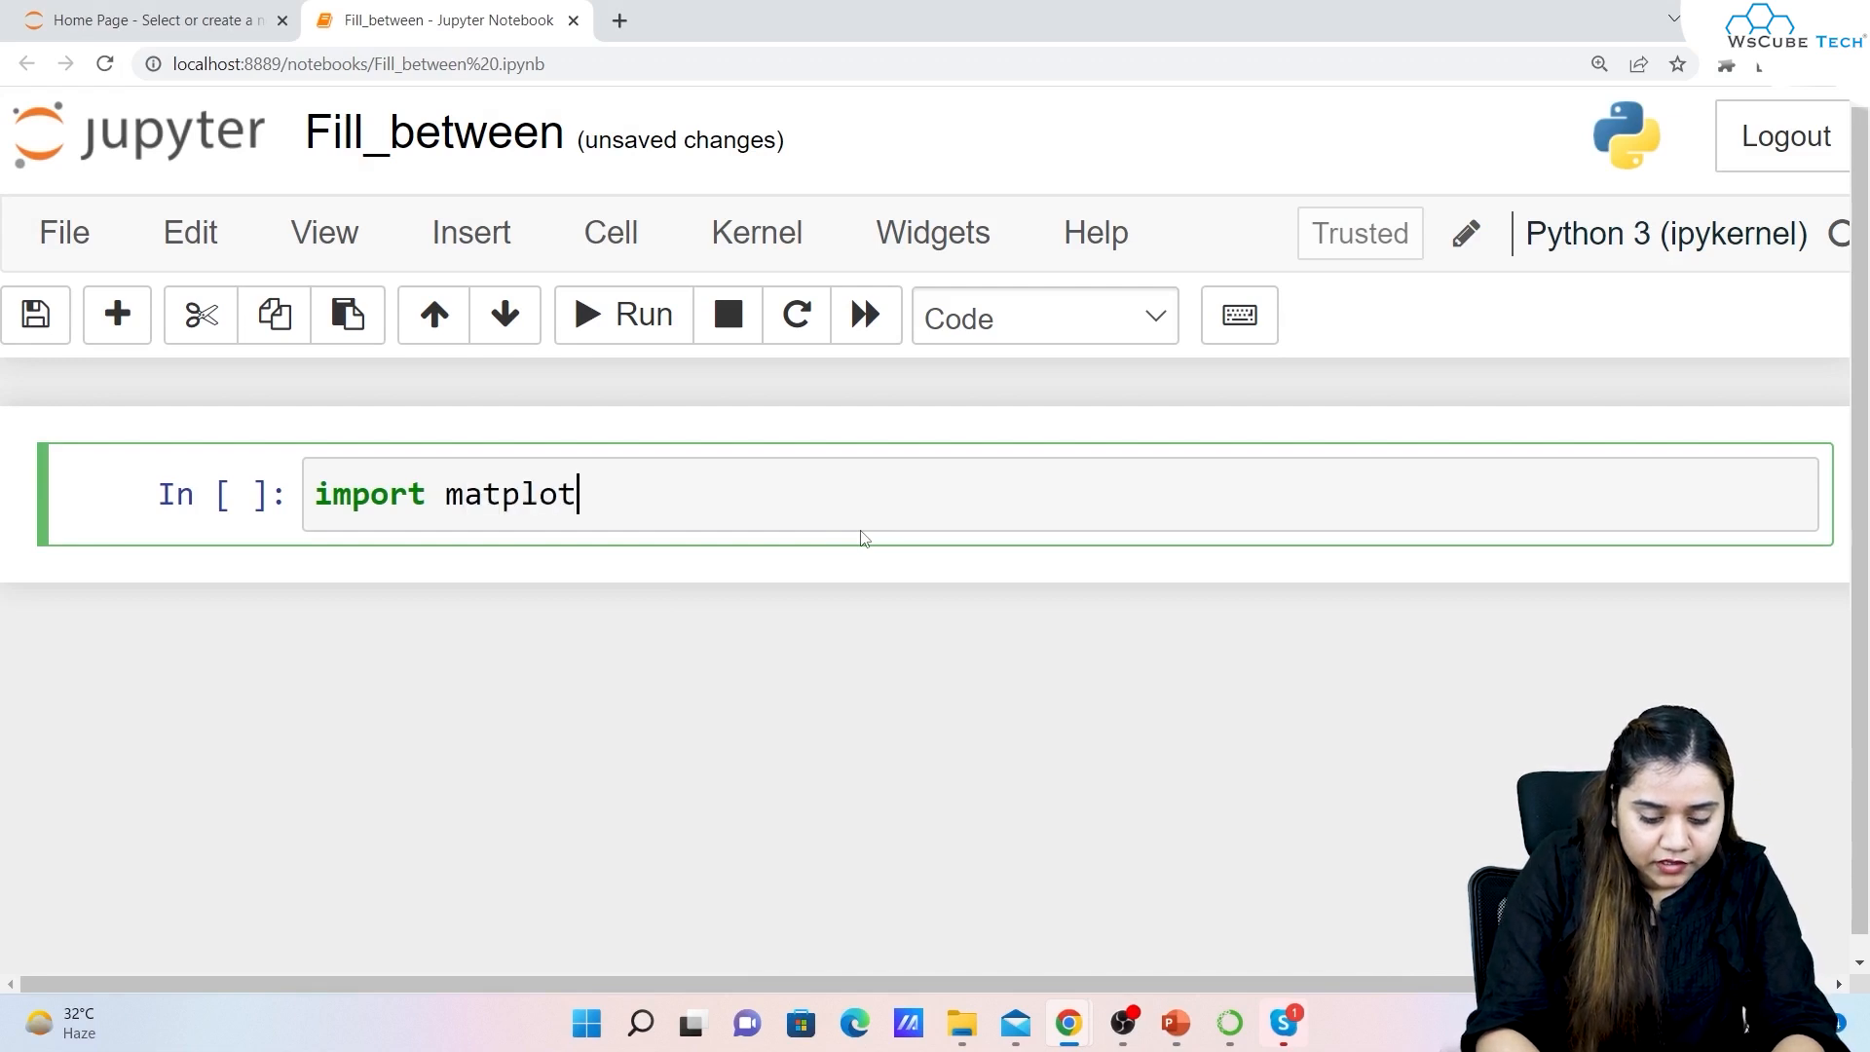
text(lib.py)
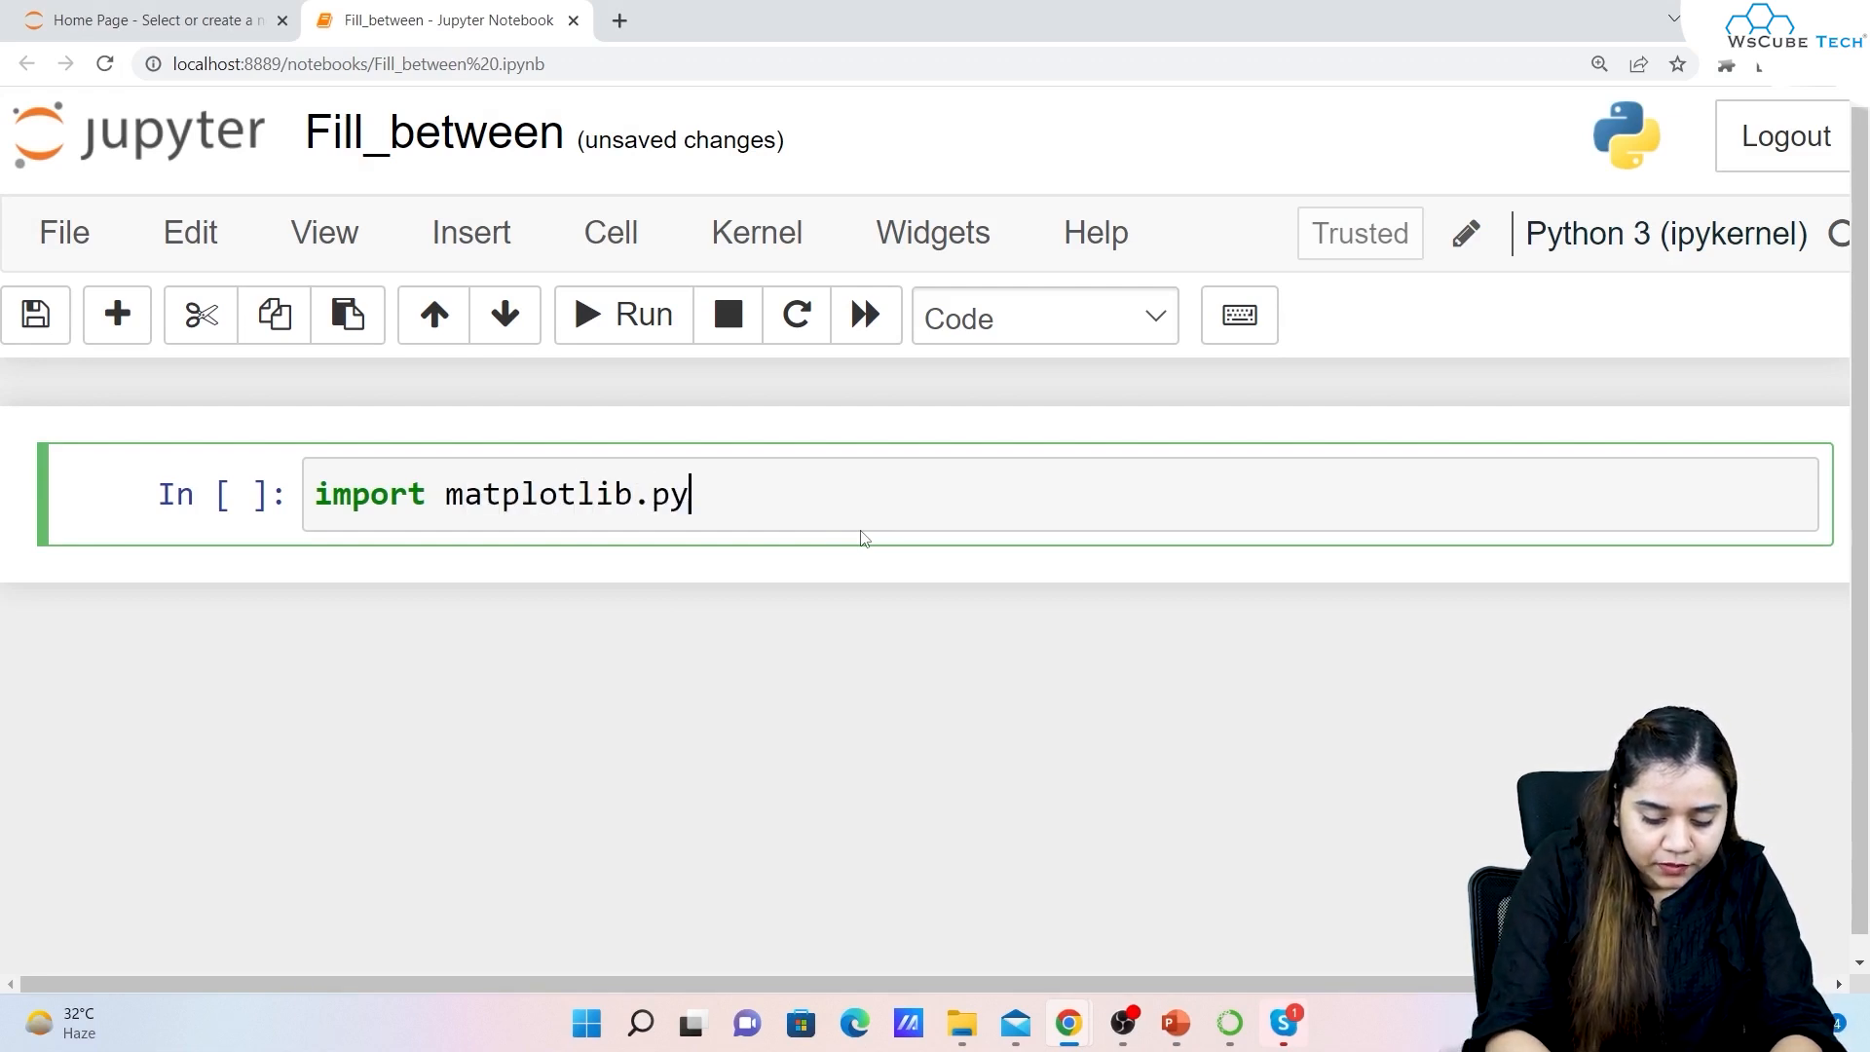
text(plot as plt)
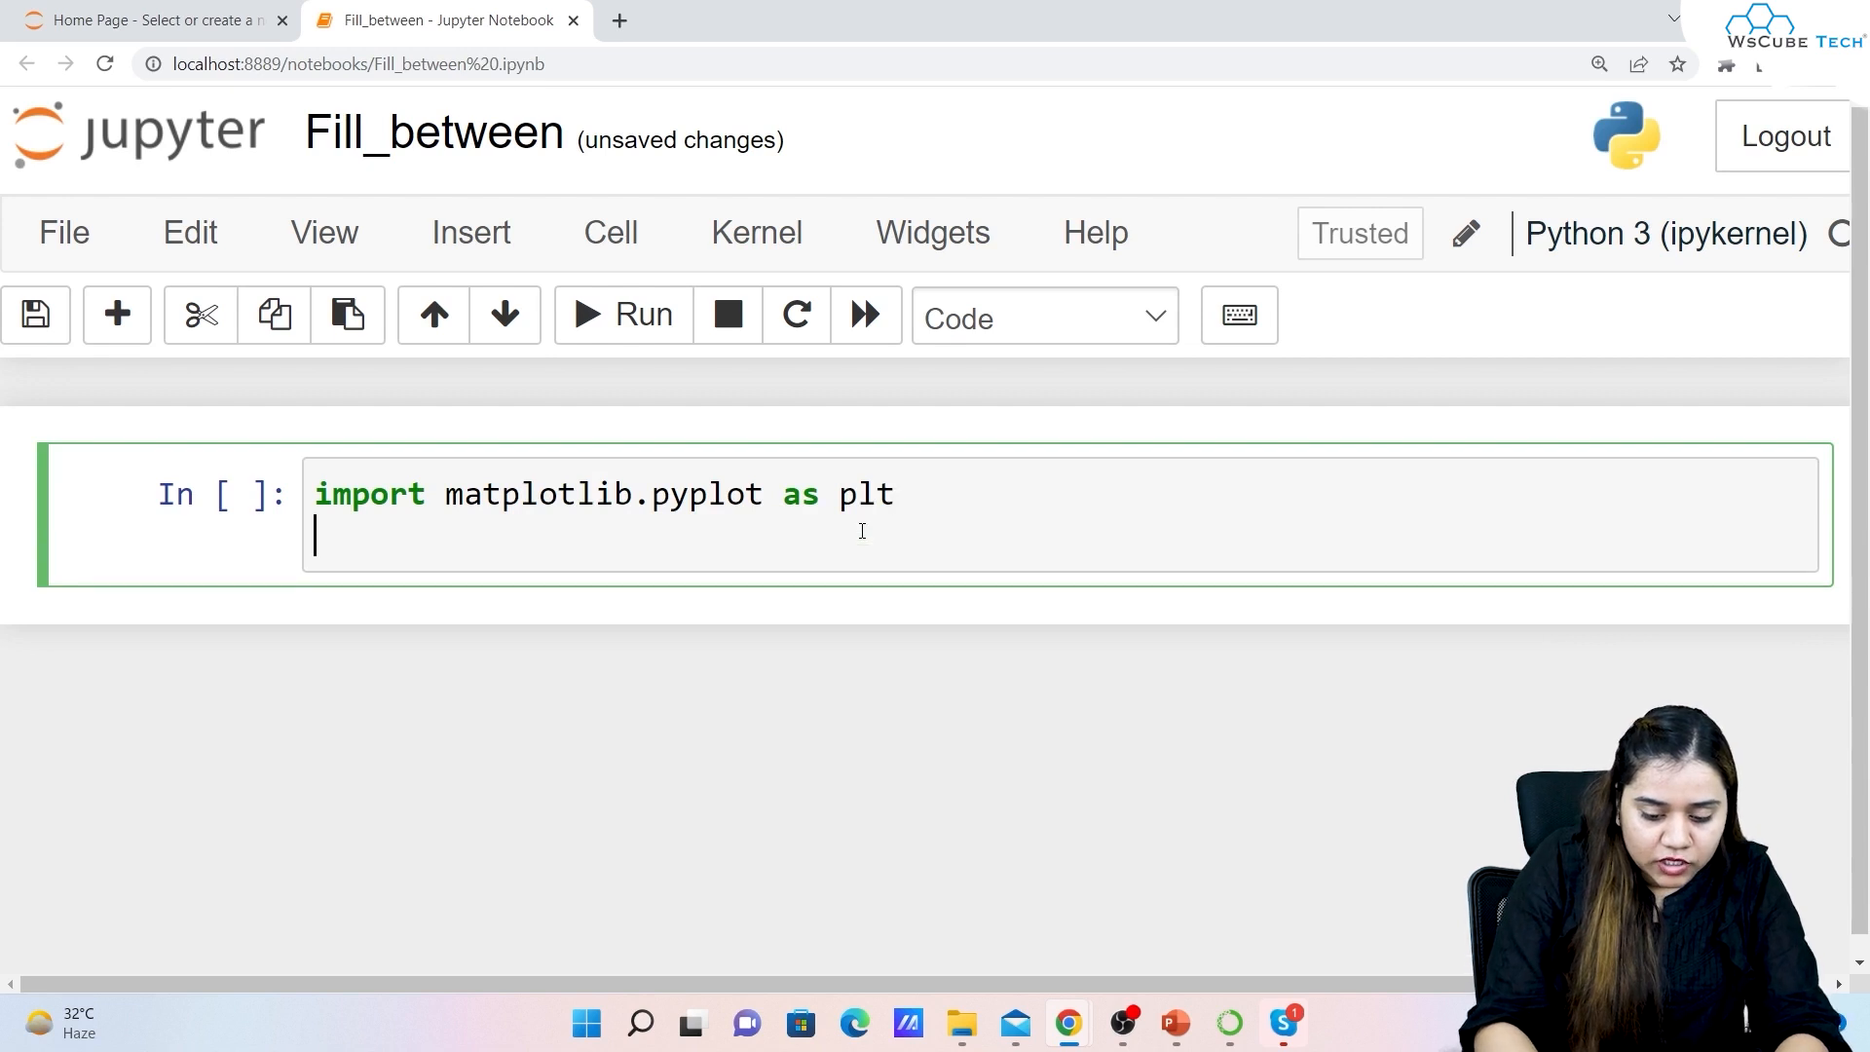
text(import)
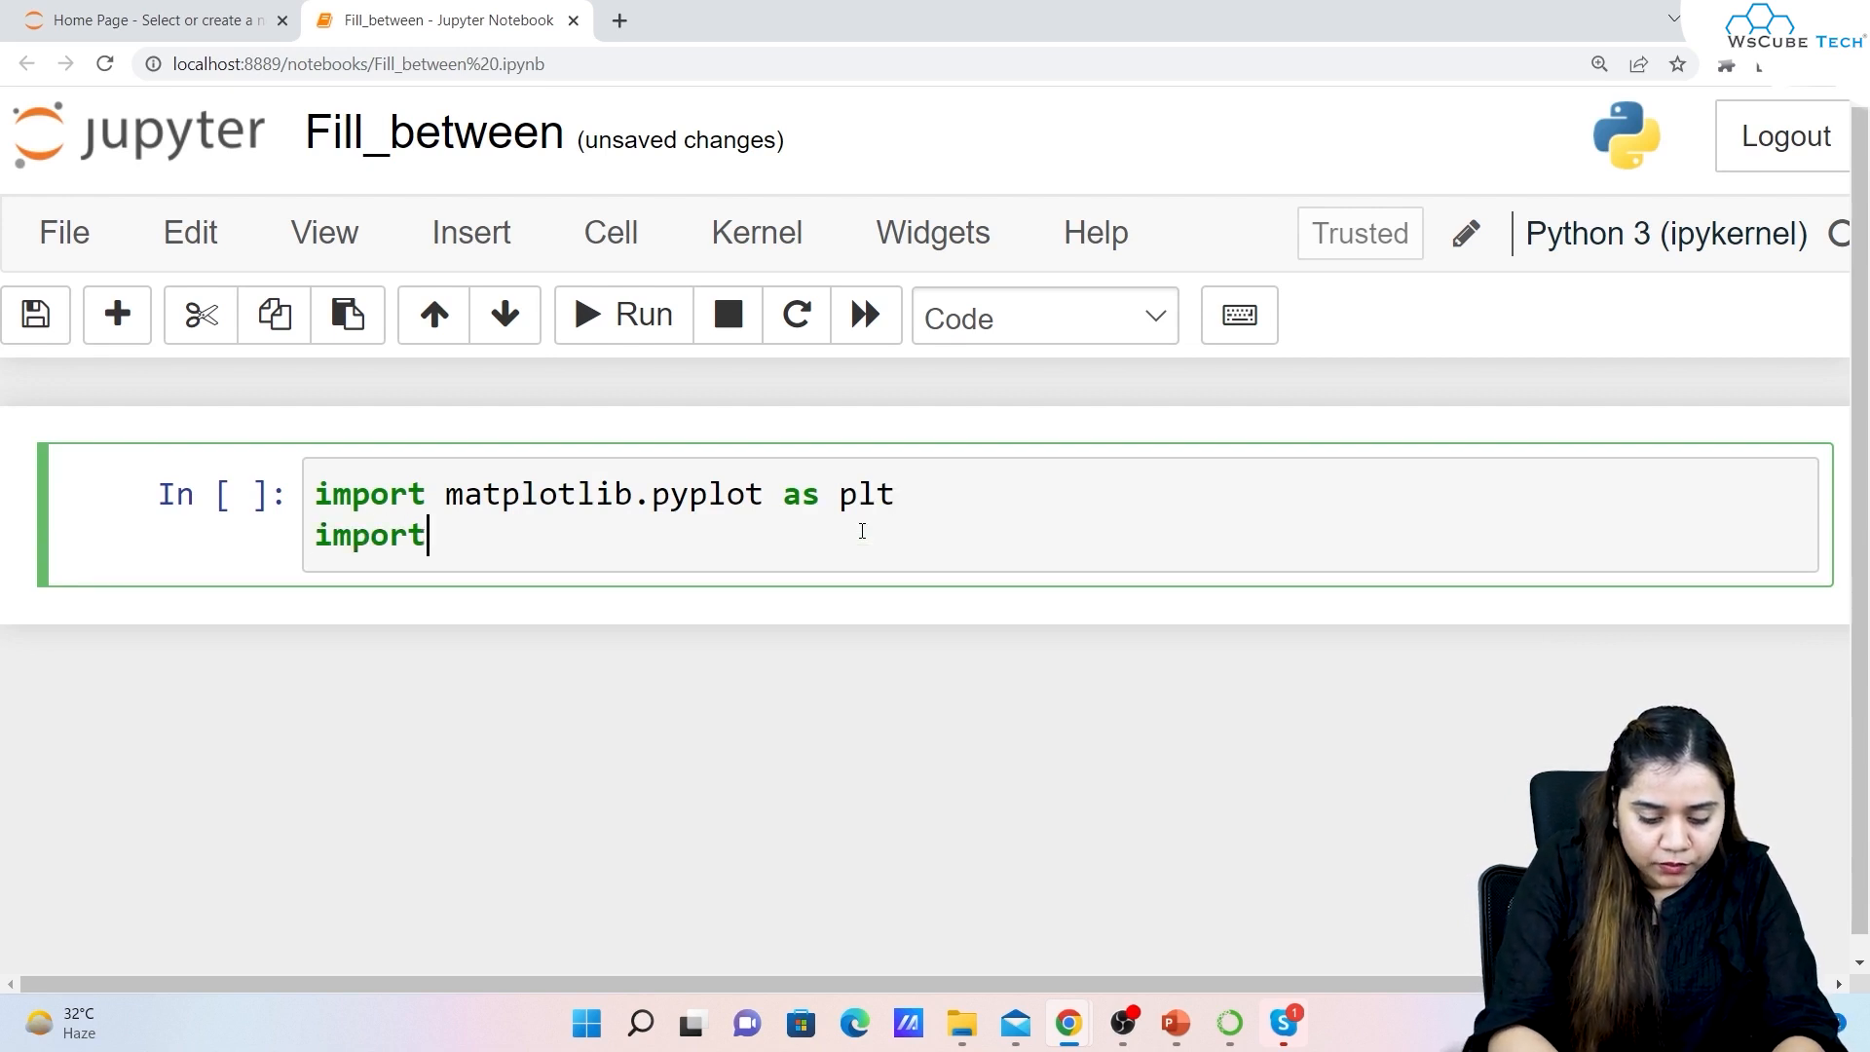
text(numpy as np)
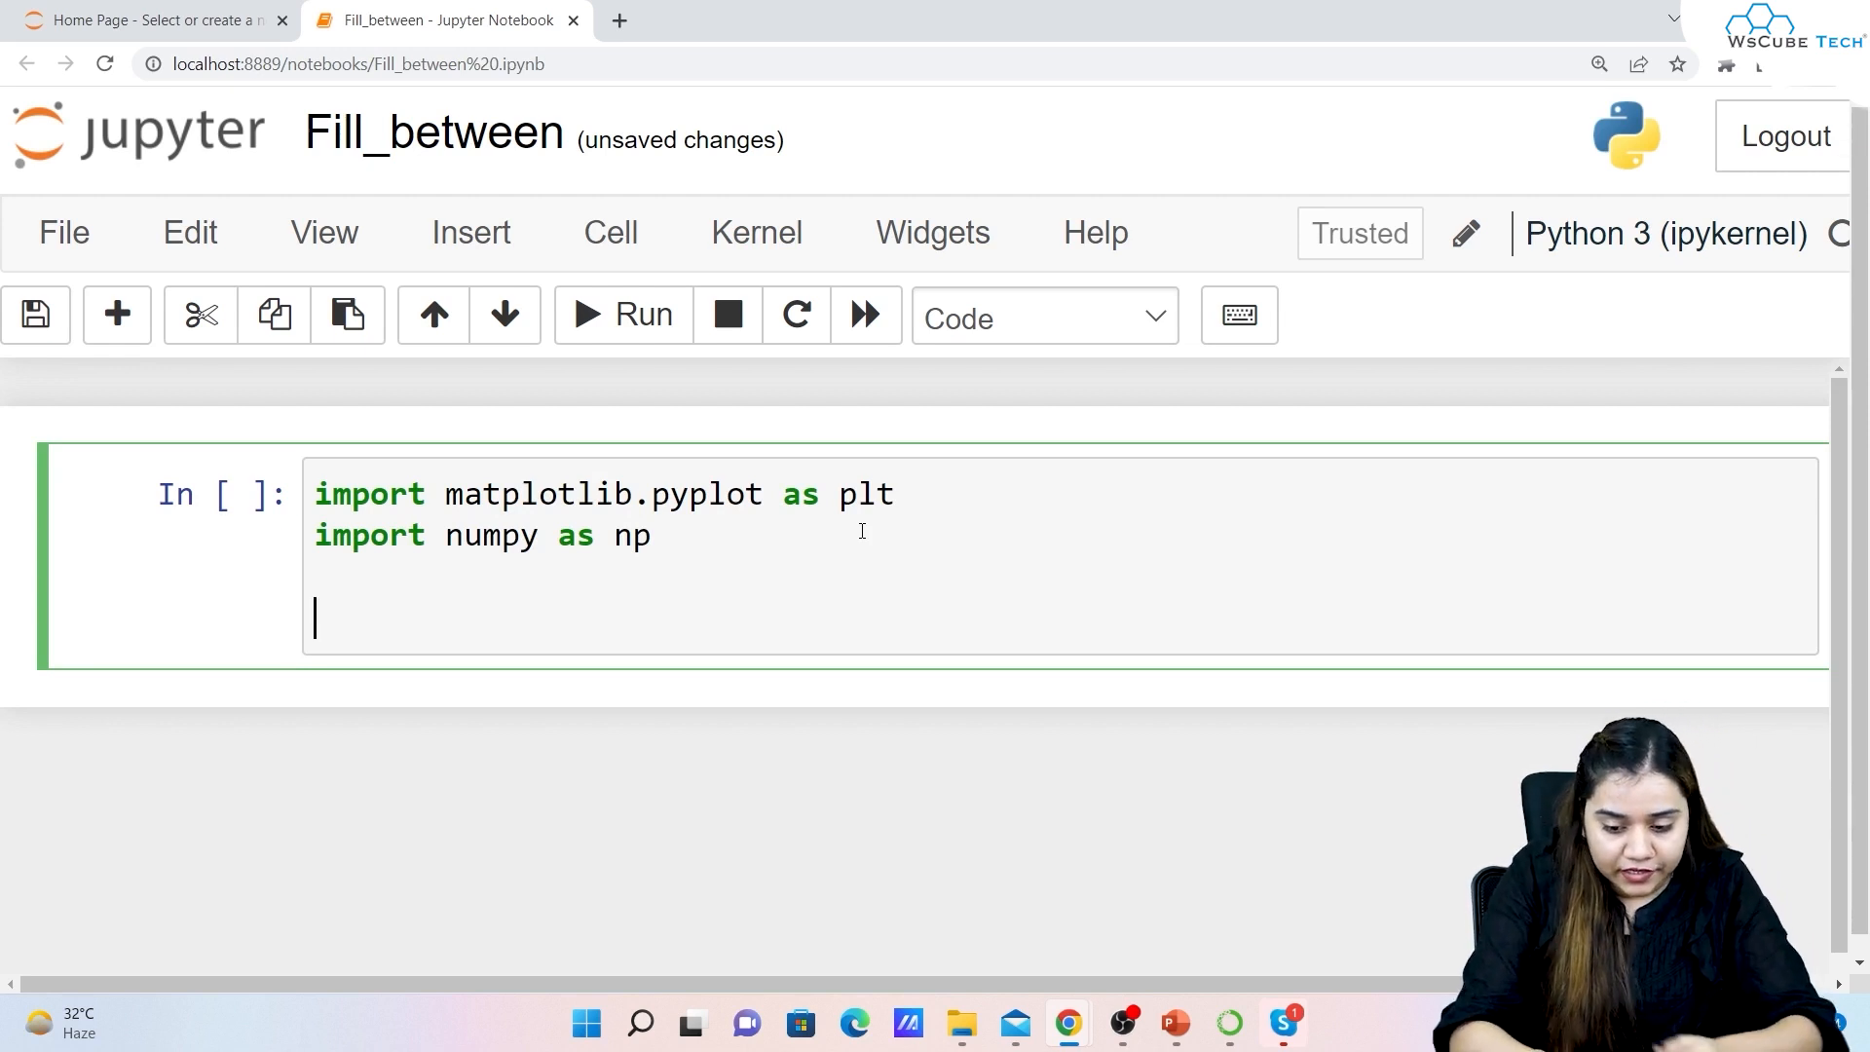
Define a = np.linspace(0, 2*3.14, 50) below the imports
text(a = np.)
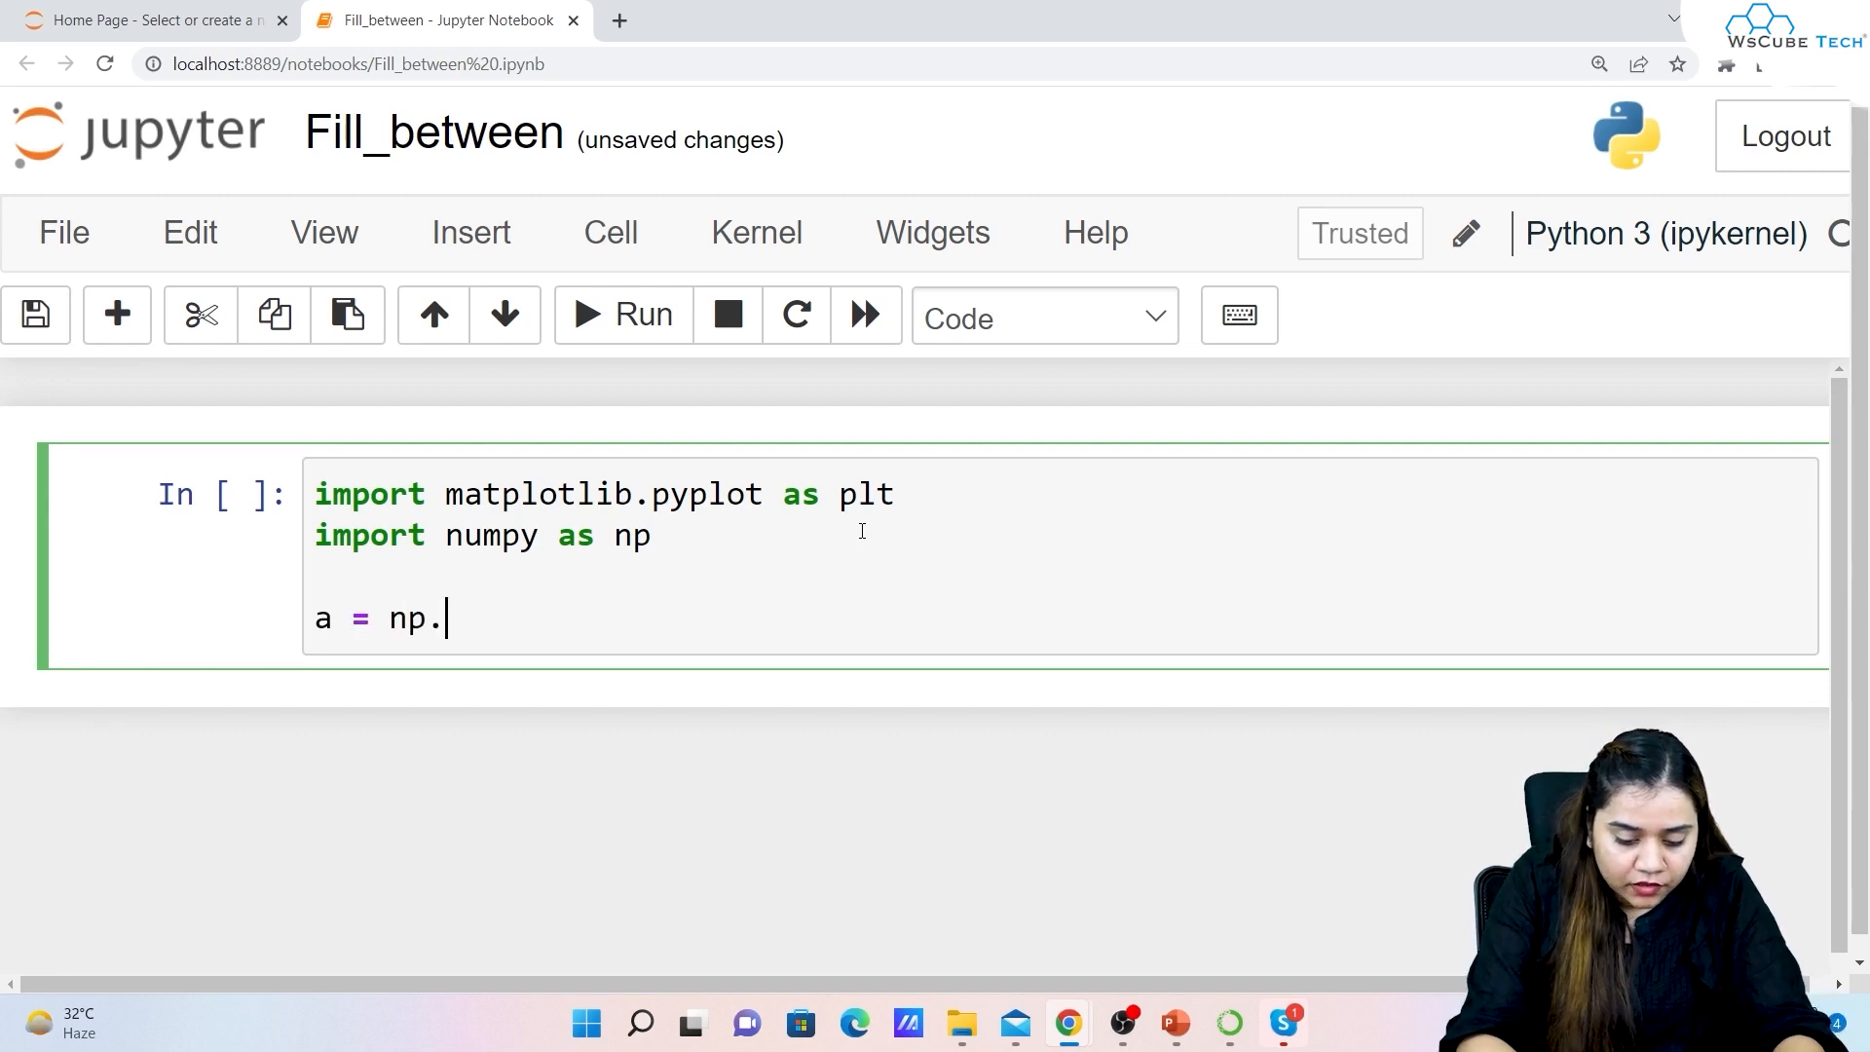
text(lin)
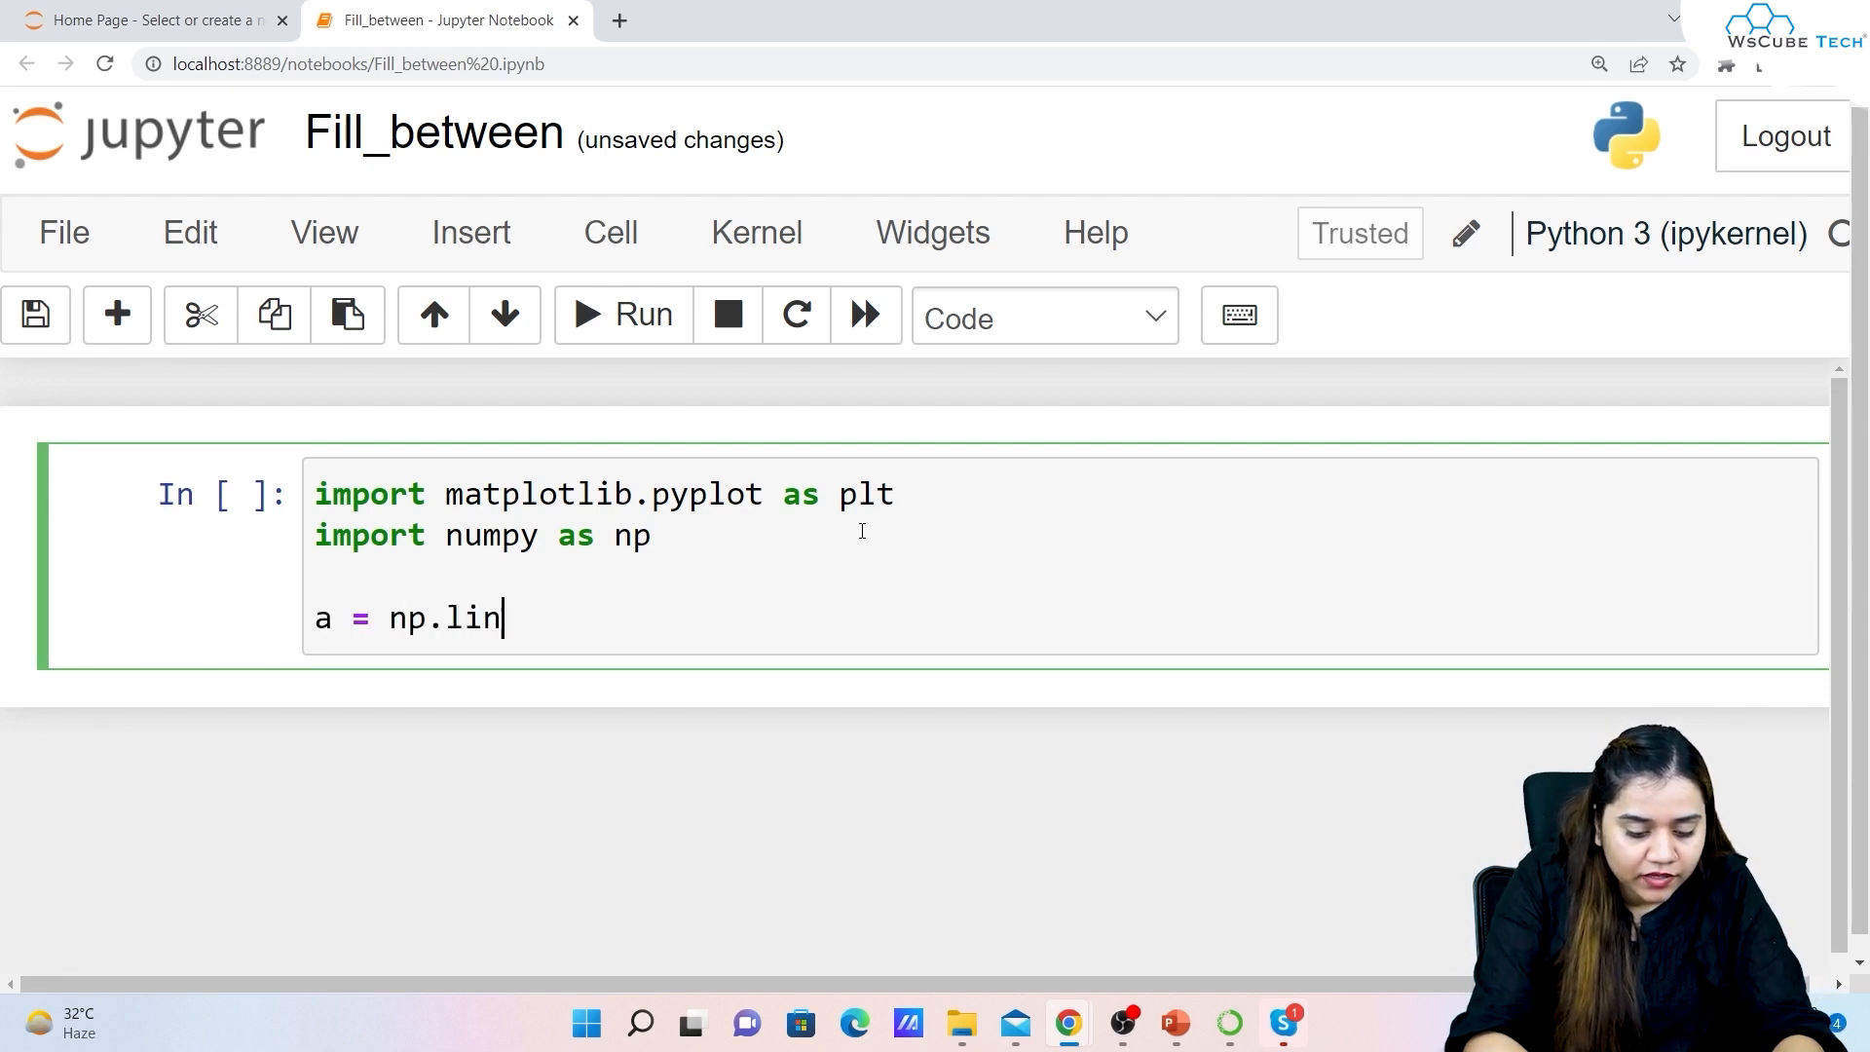
text(space())
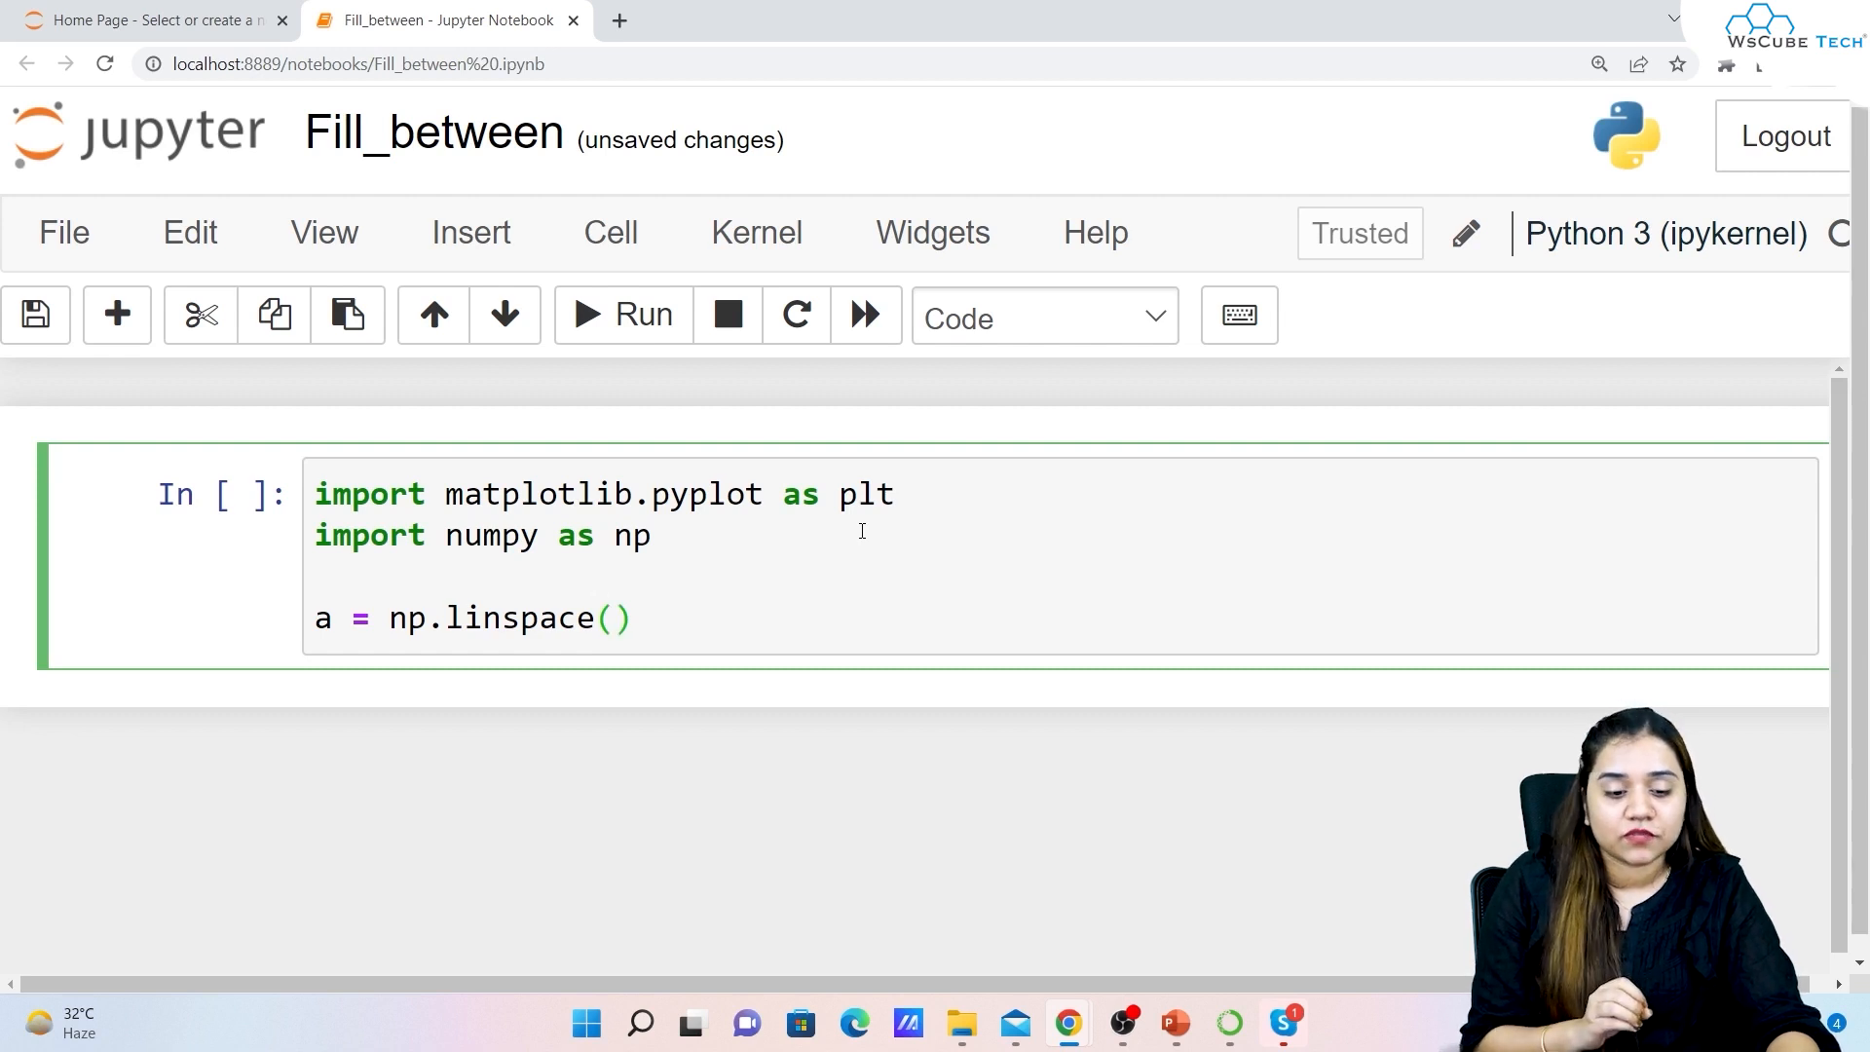
text(0)
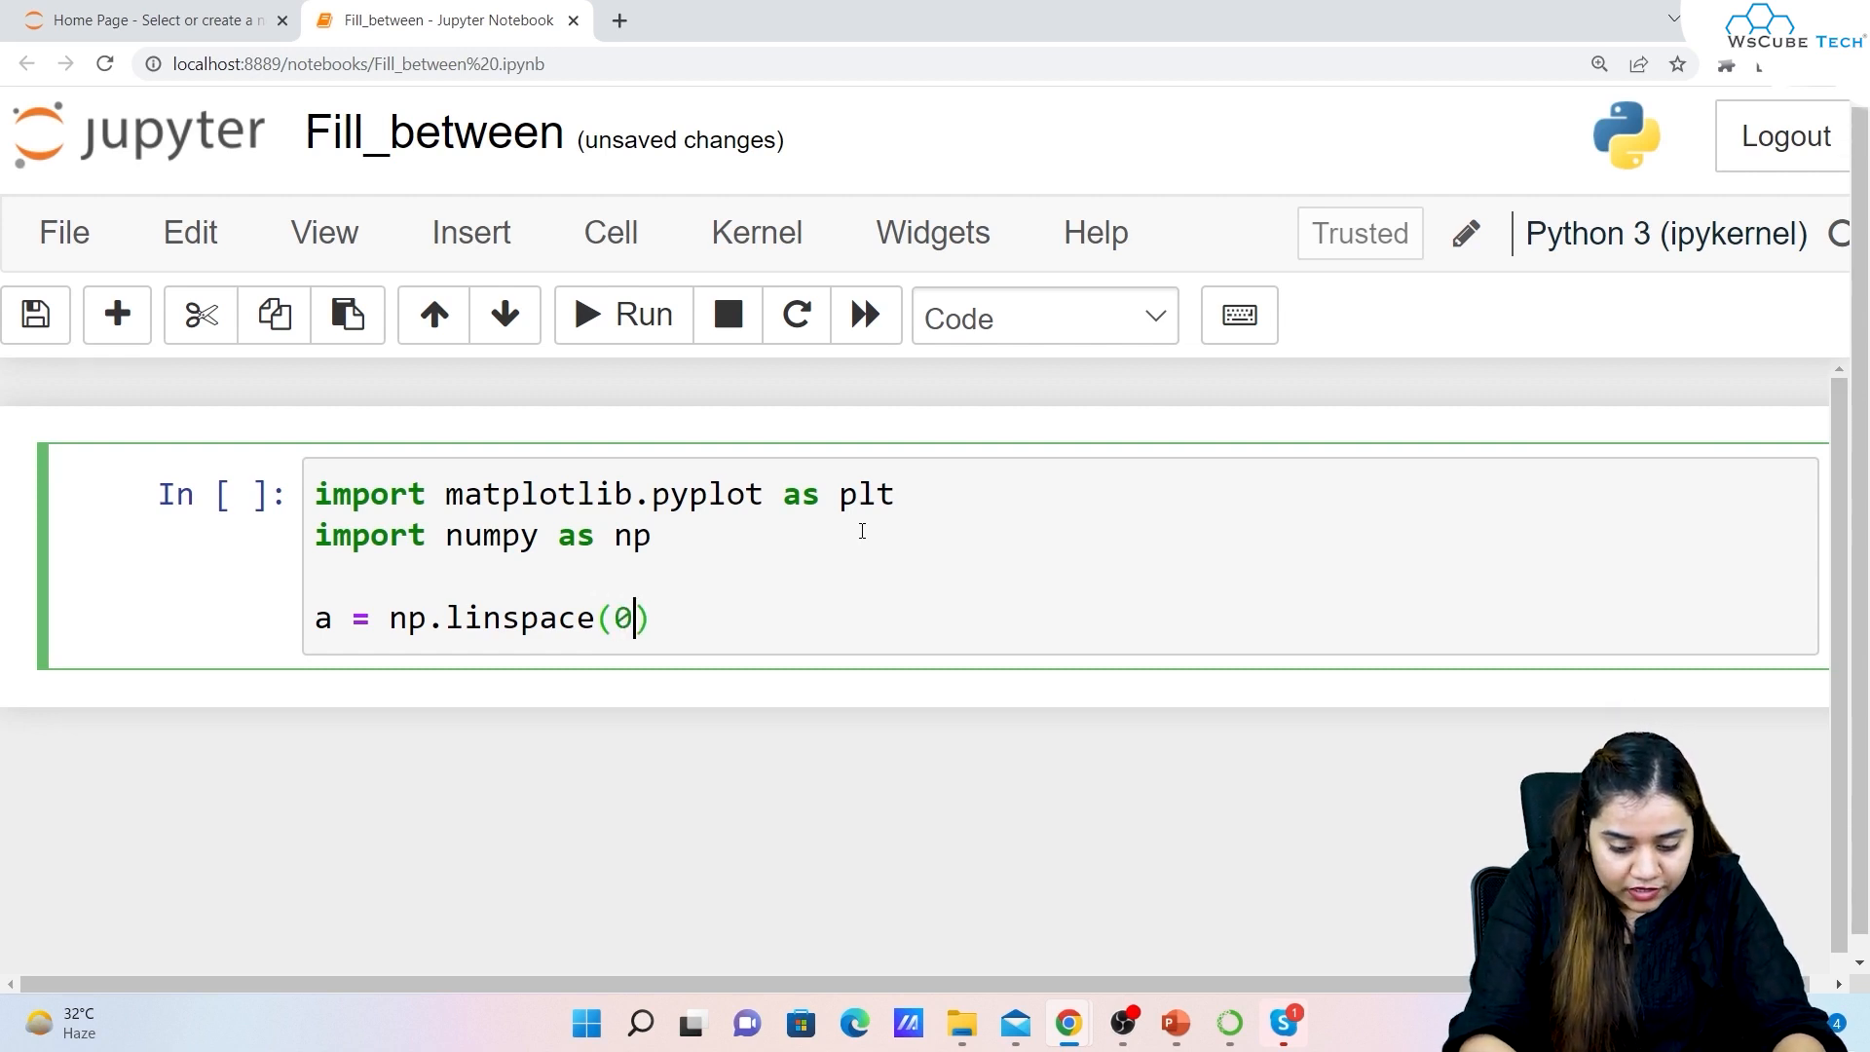
text(,2)
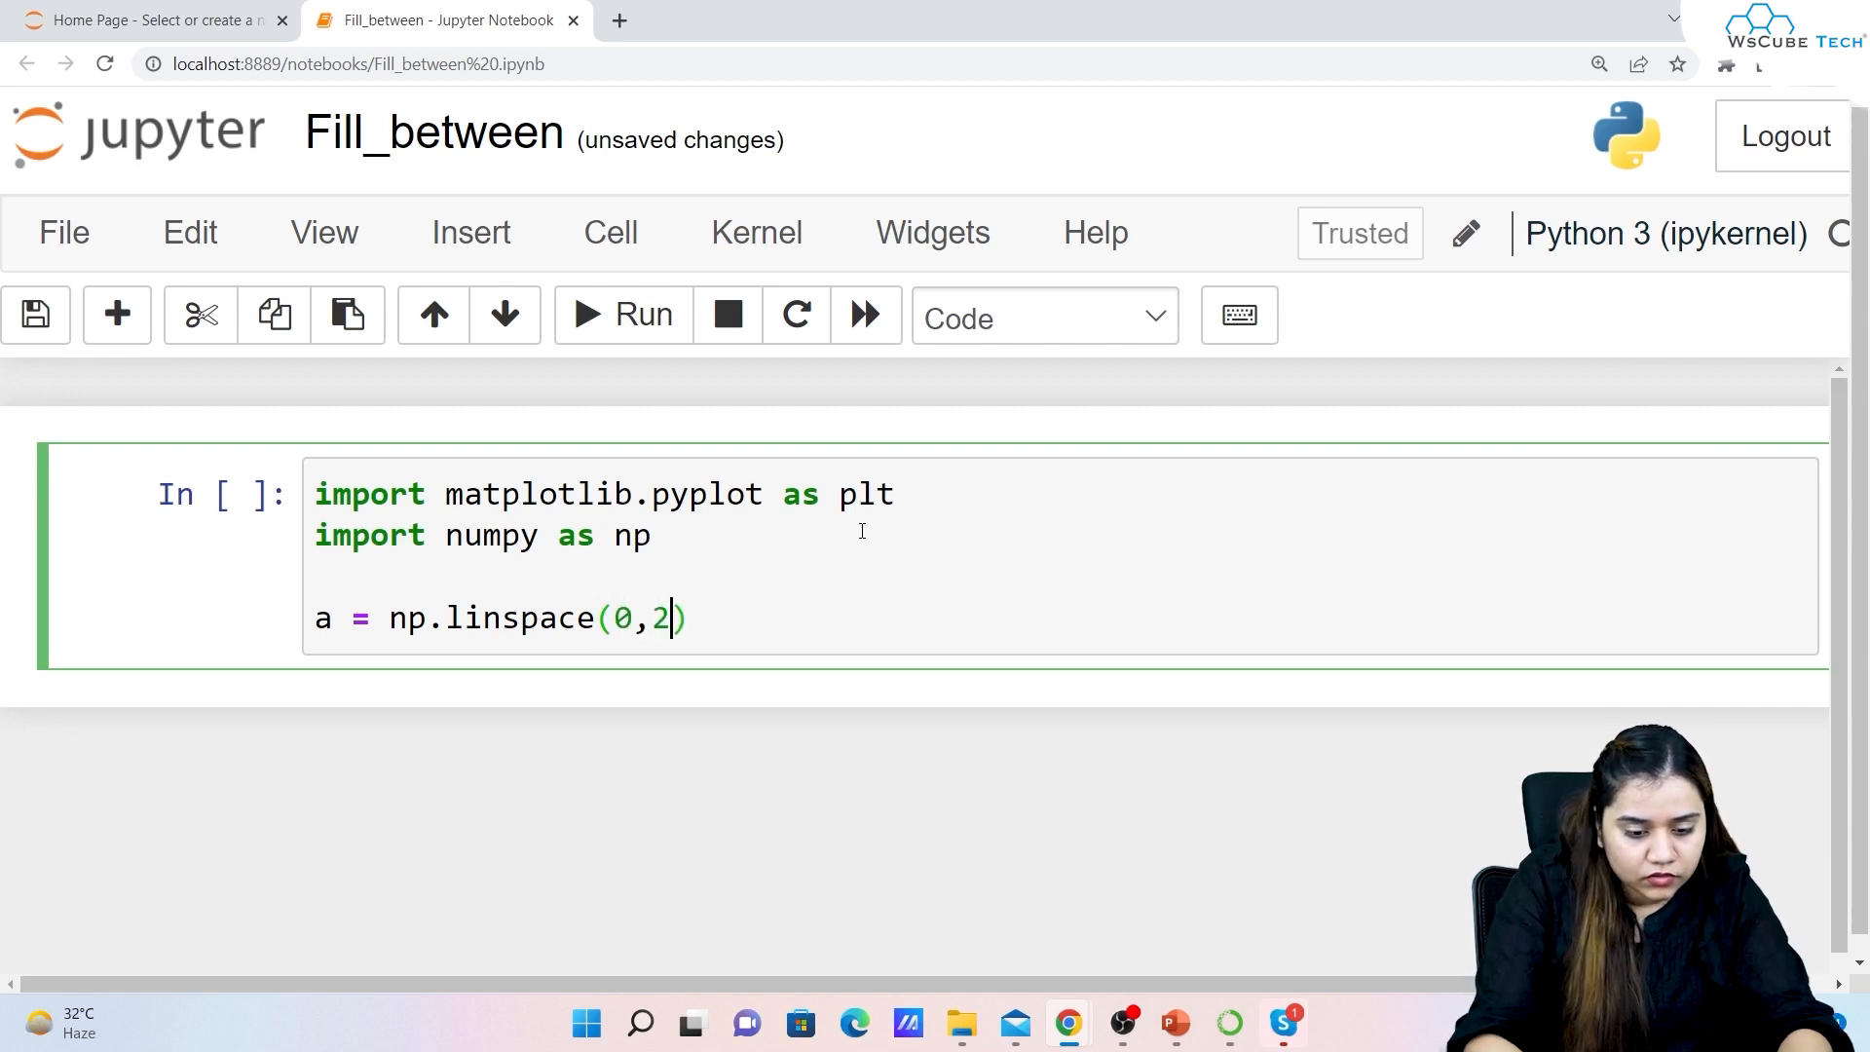
text(*3)
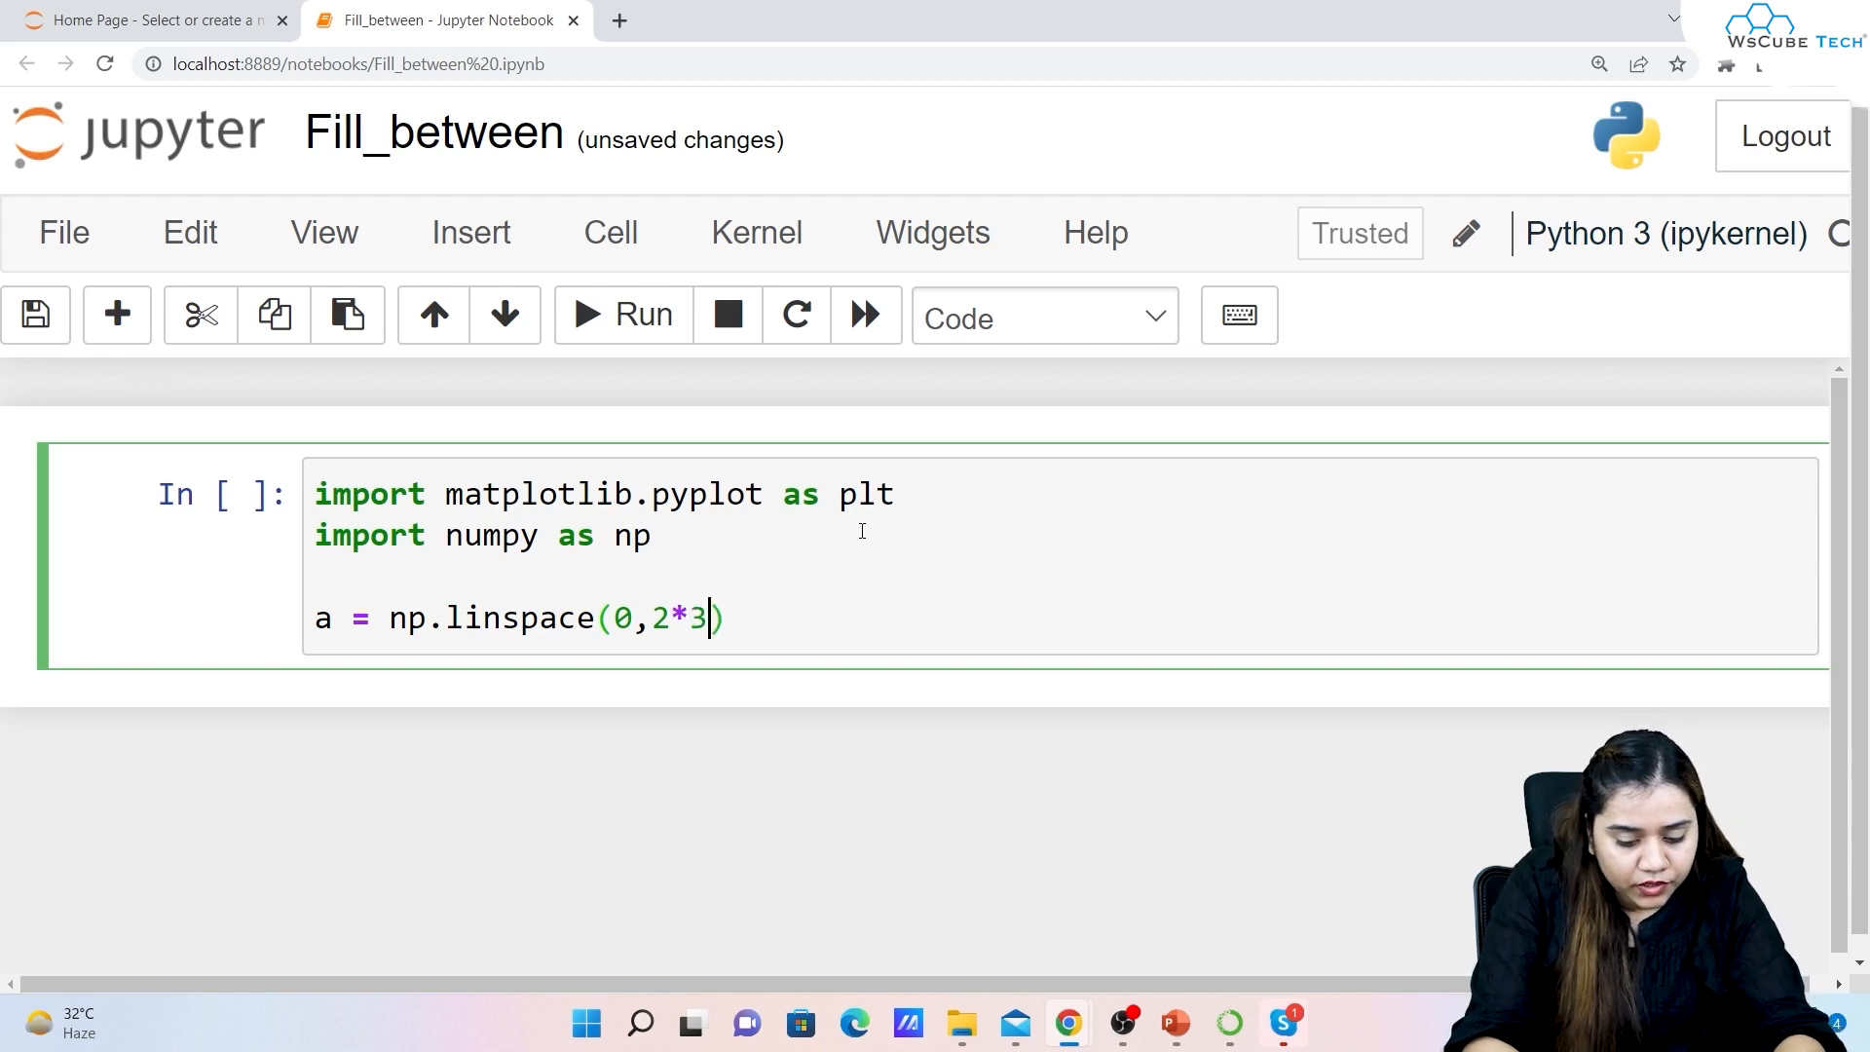
text(.14)
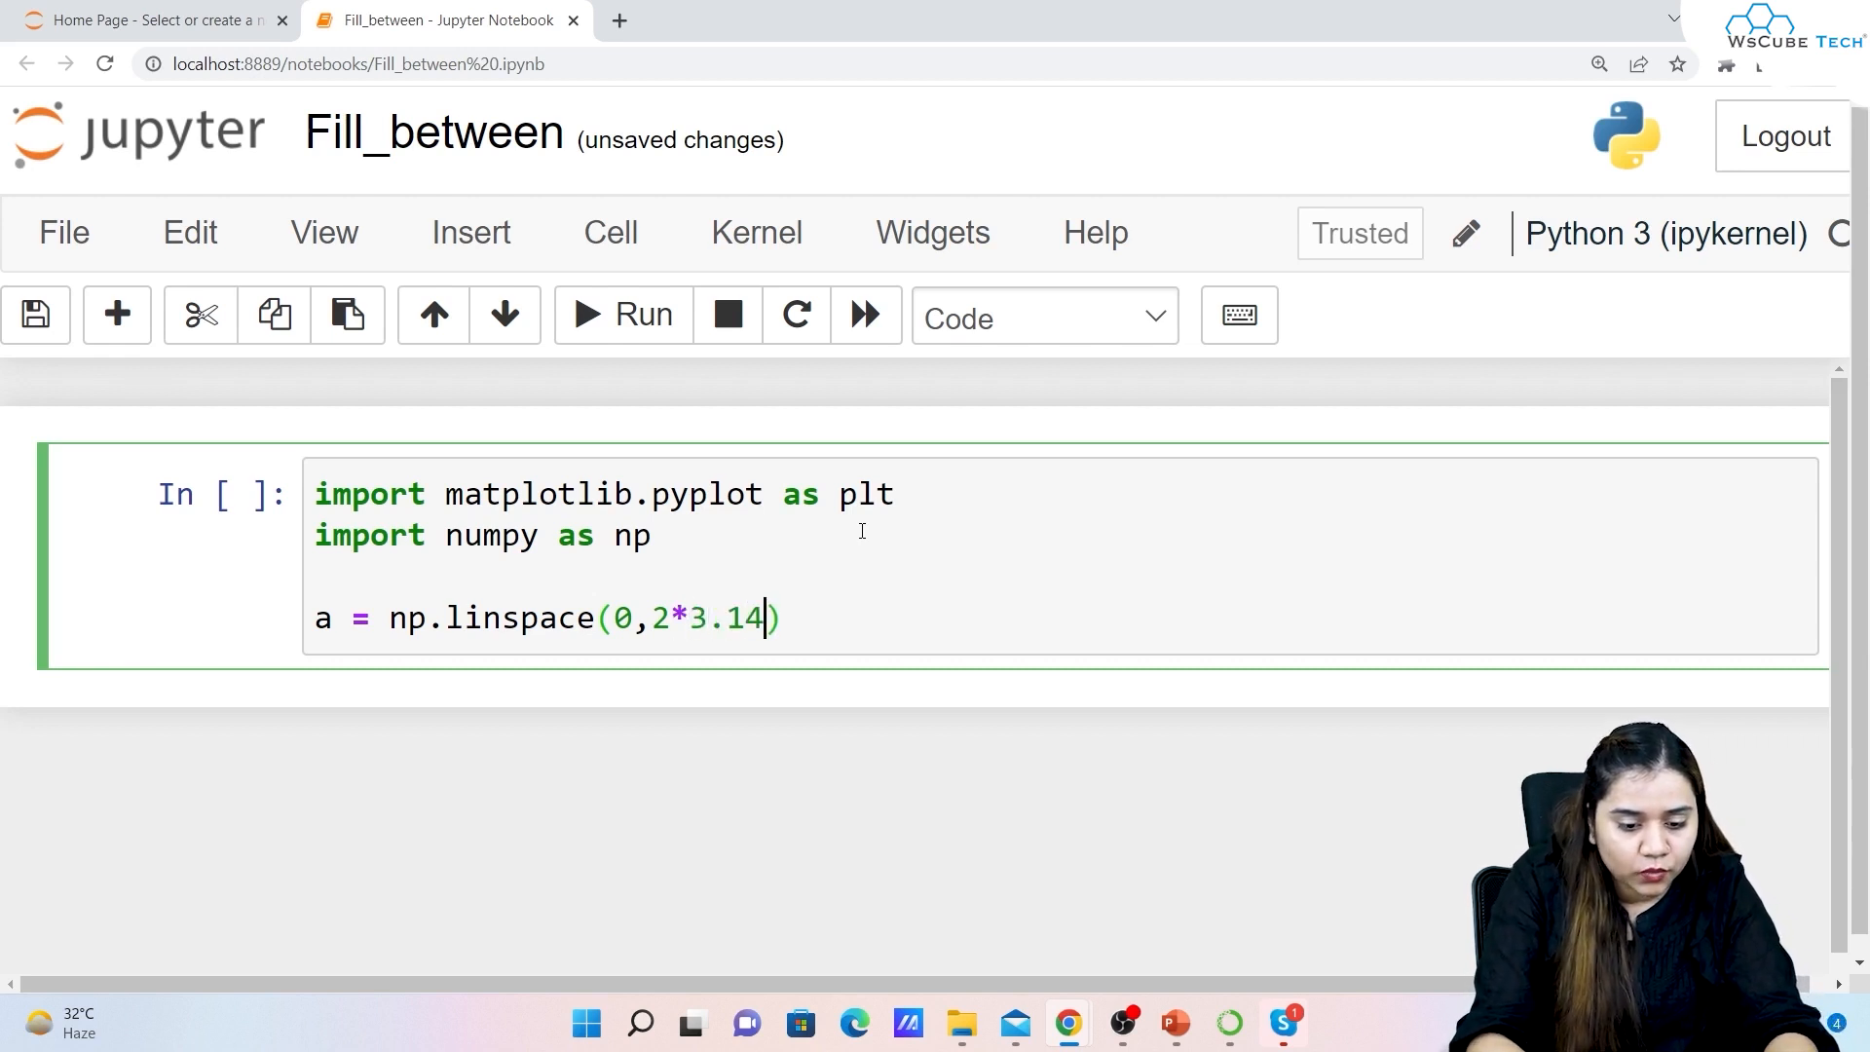
text(,)
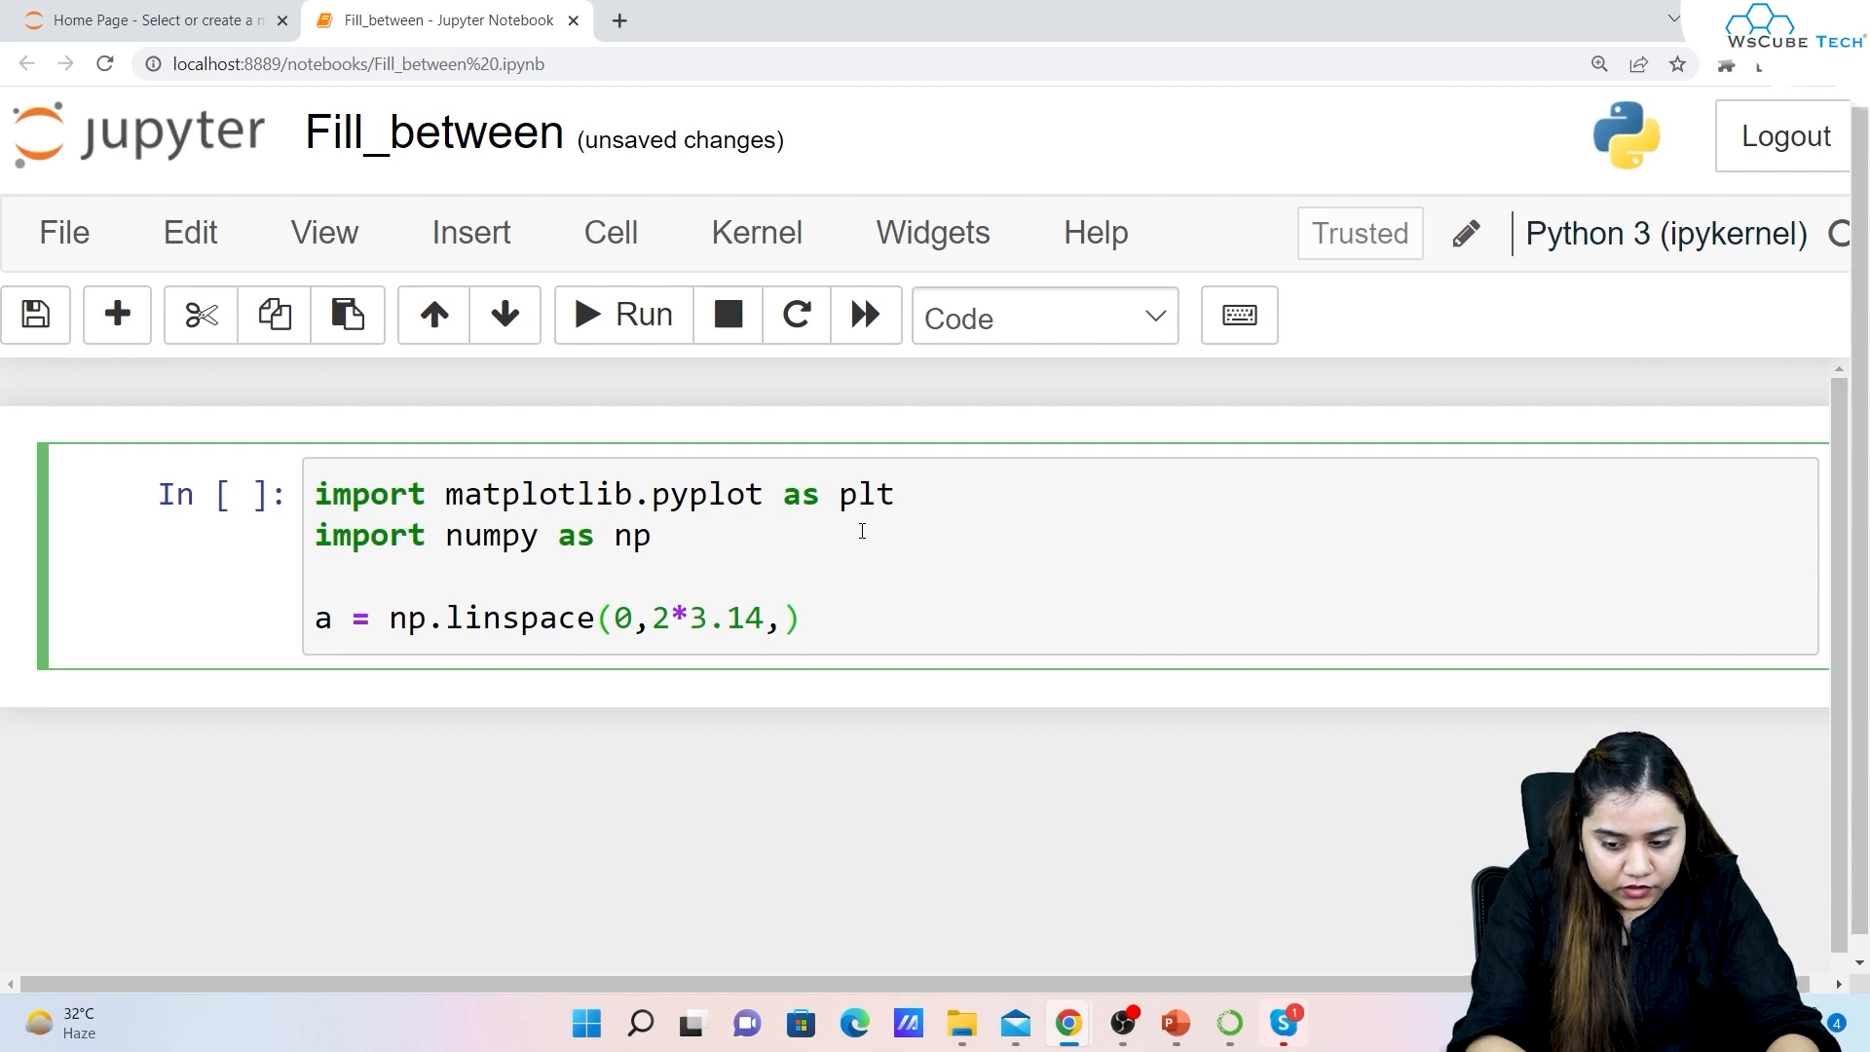
text(50)
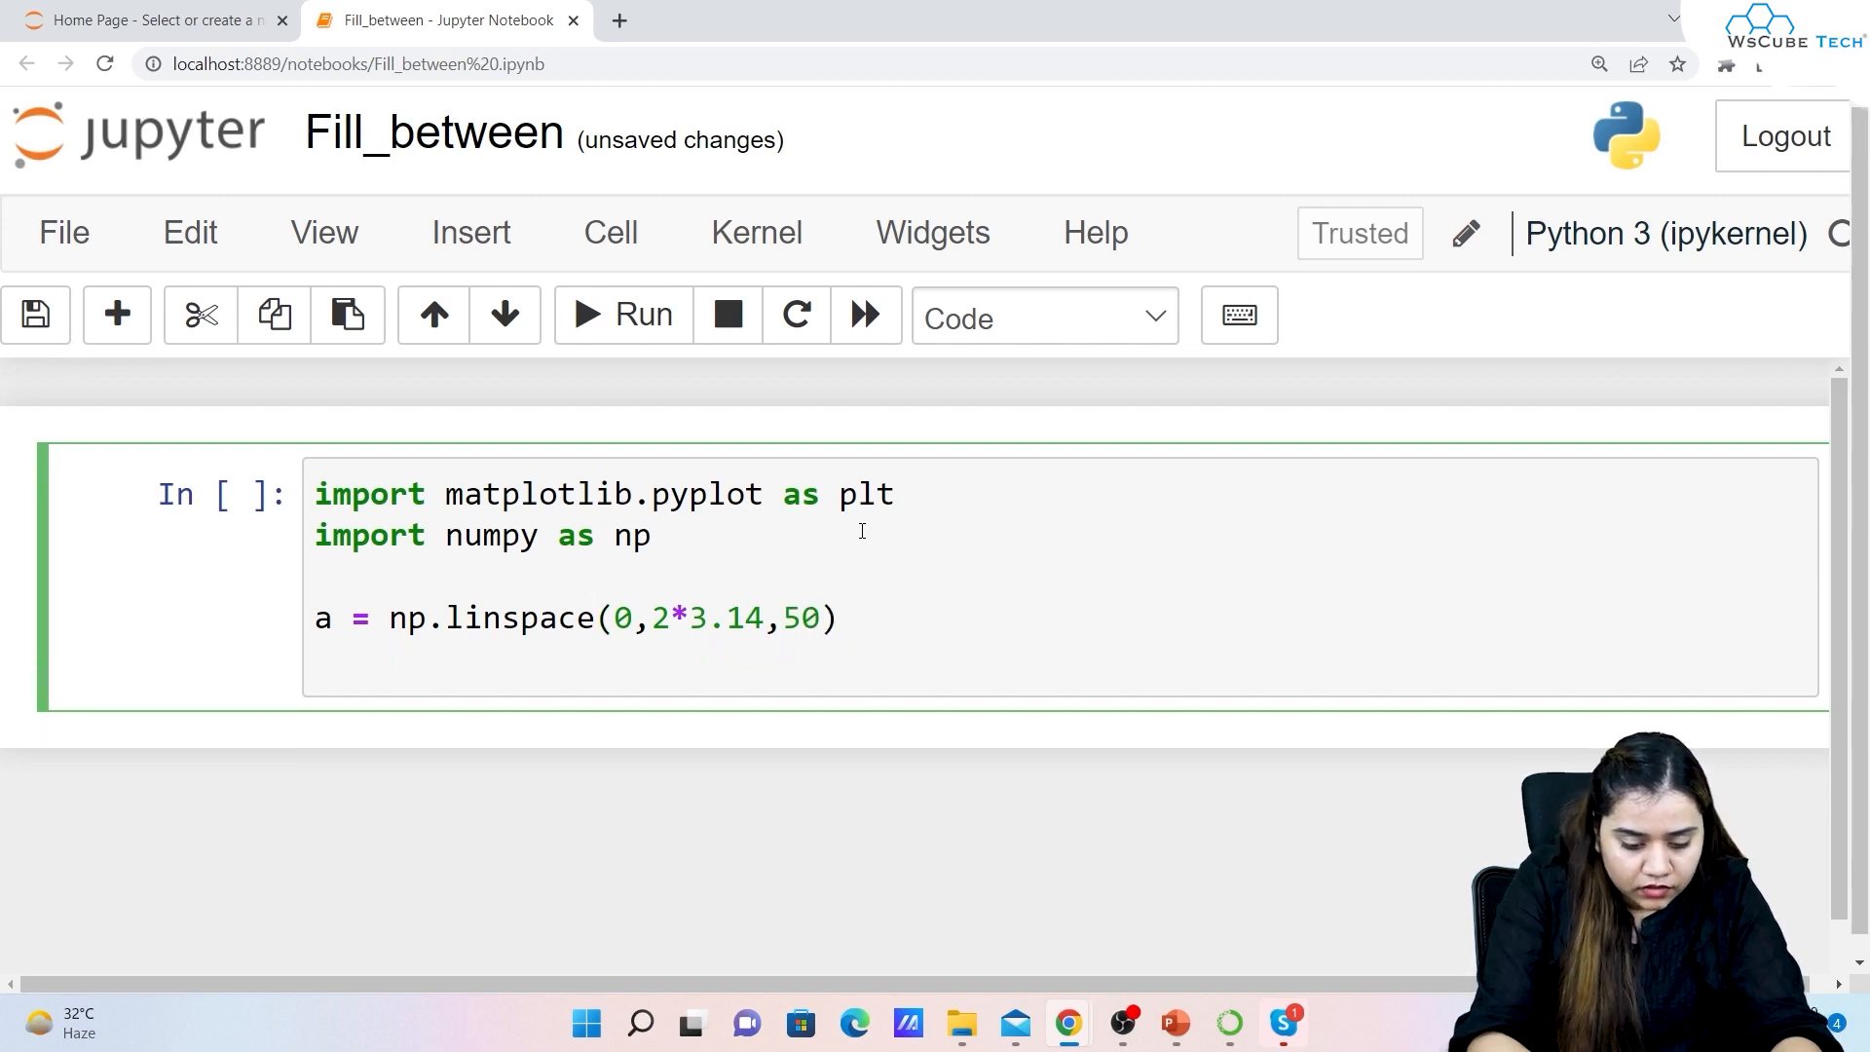
Define b = np.sin(a) on the next line
text(b = np)
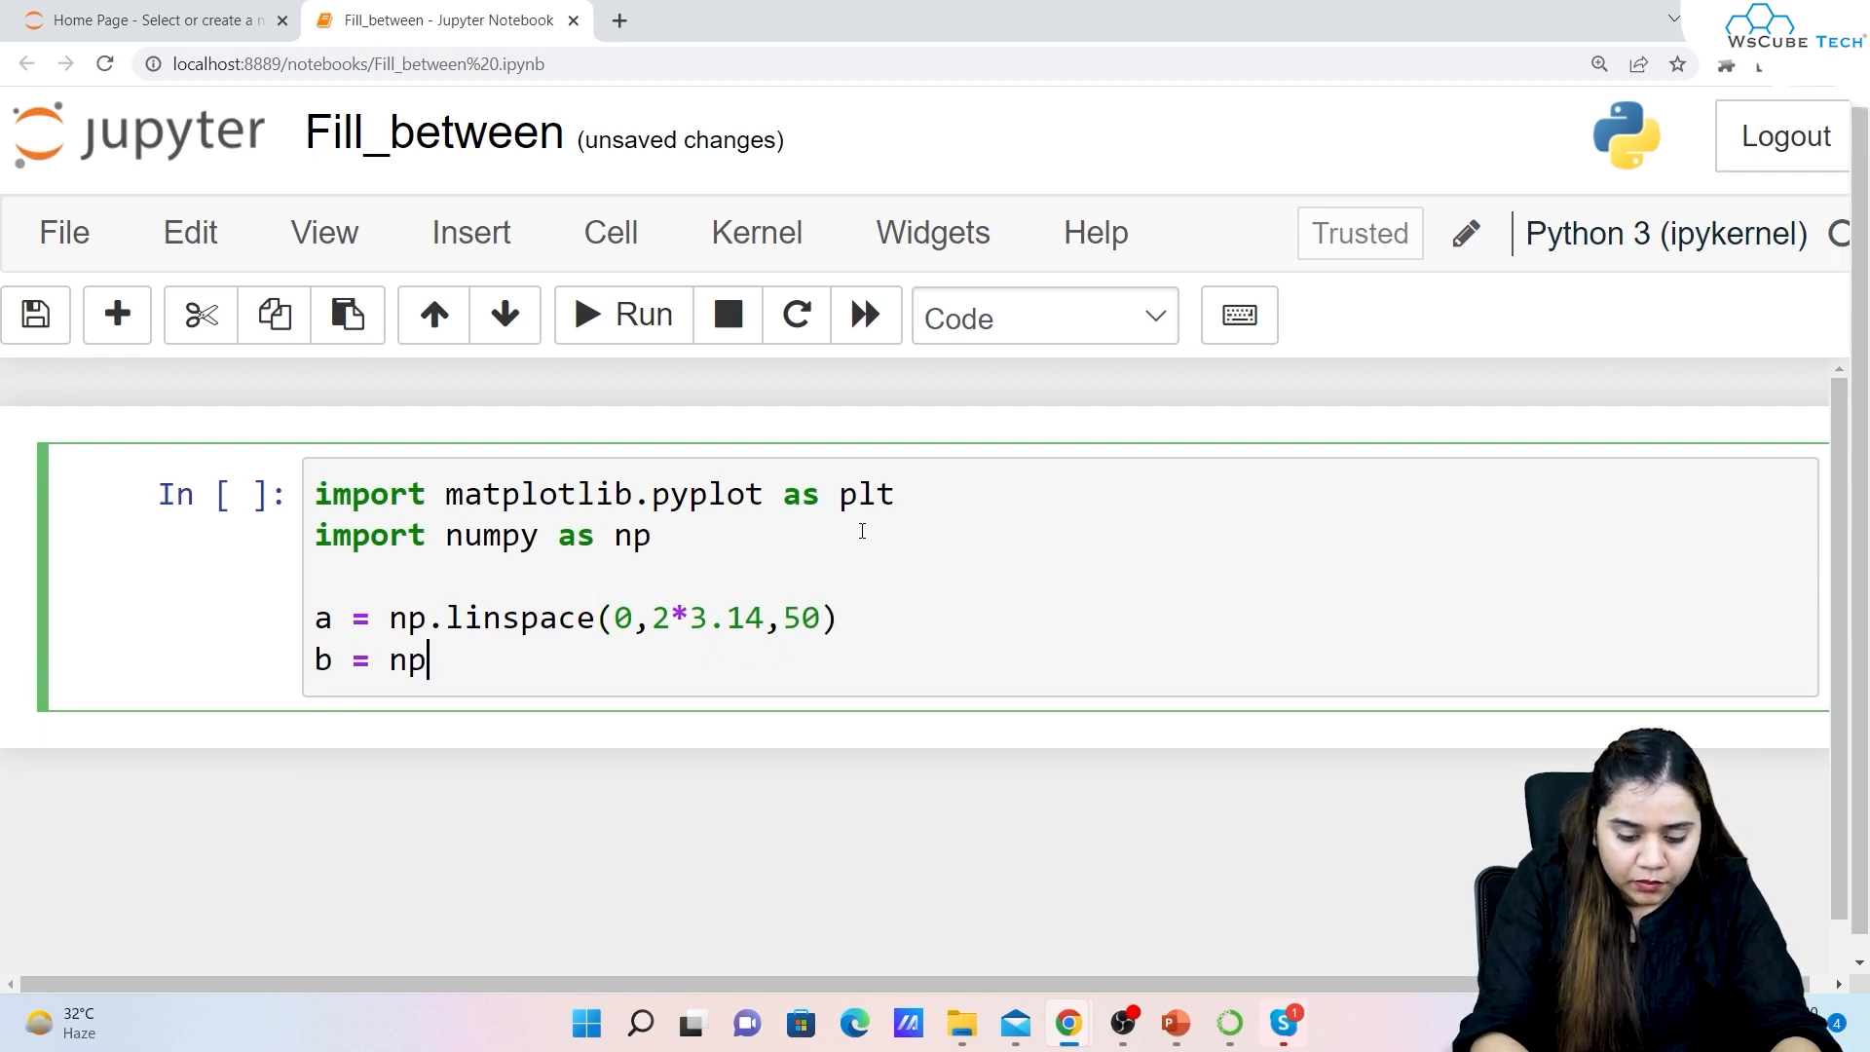
text(.sin())
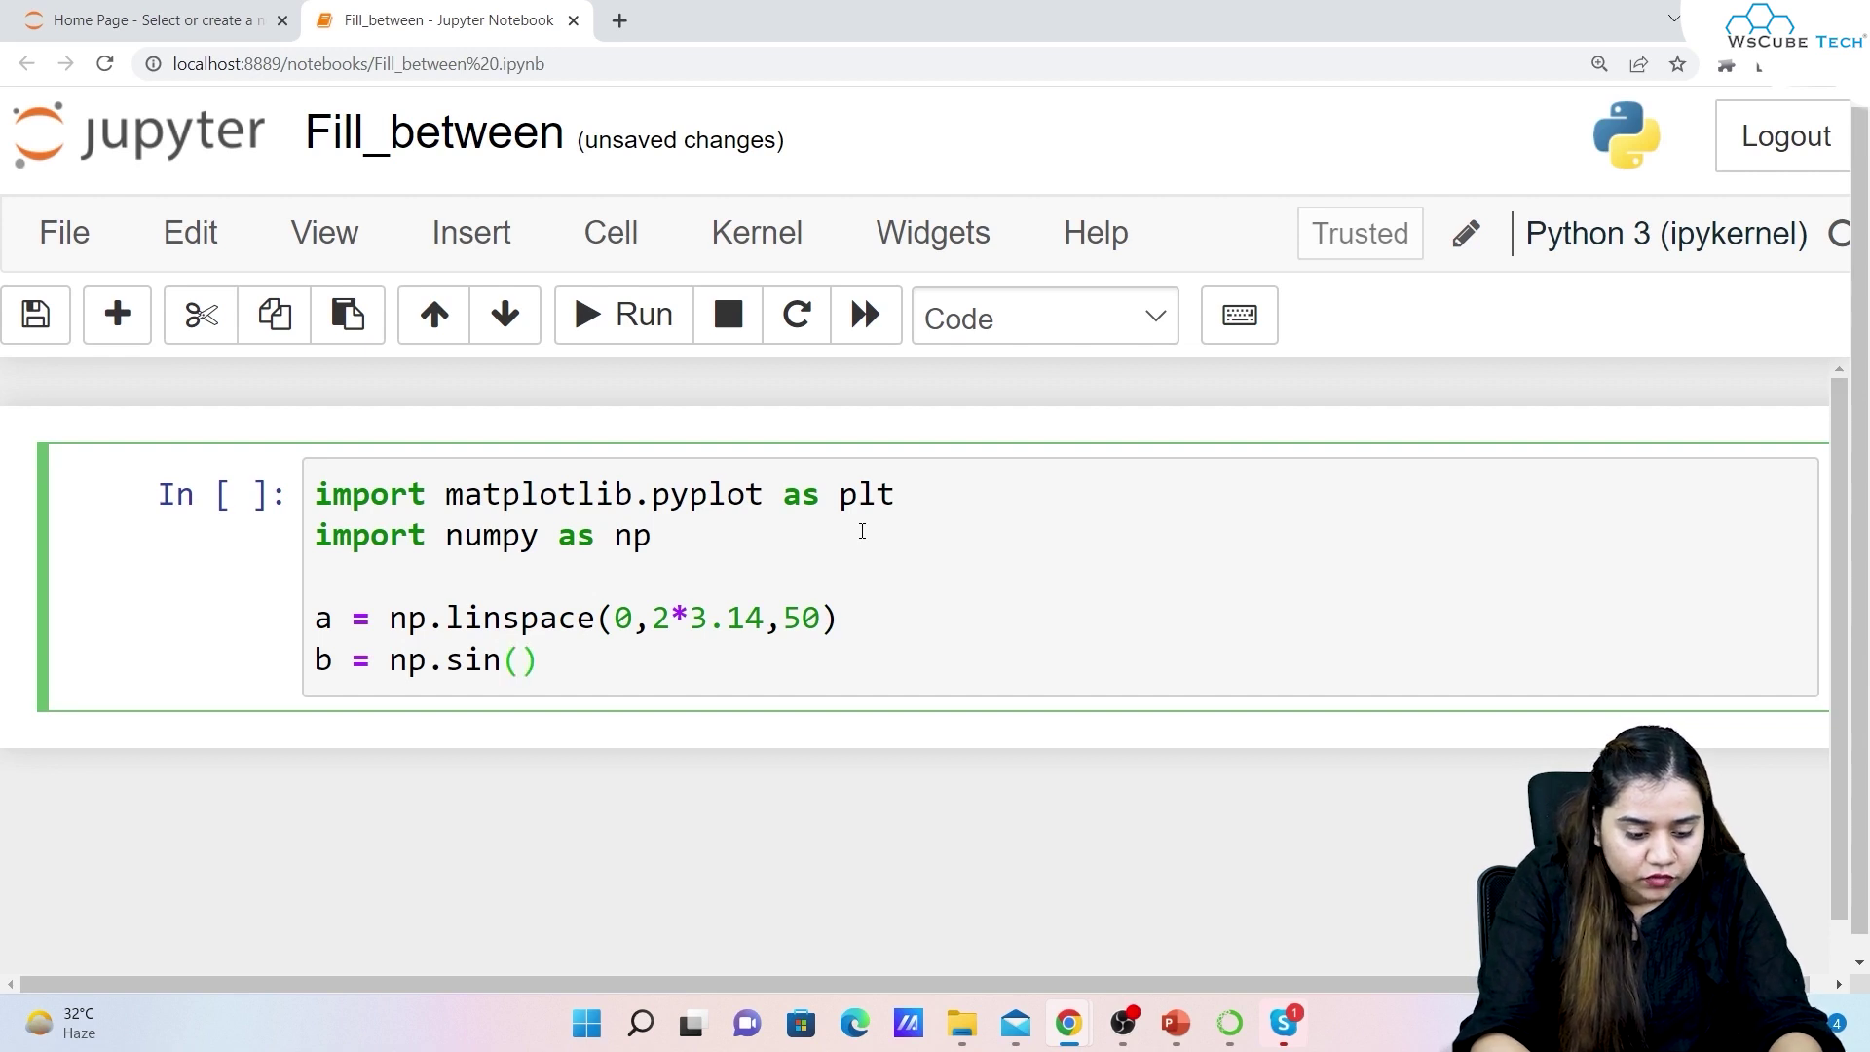
text(a))
text(plt.)
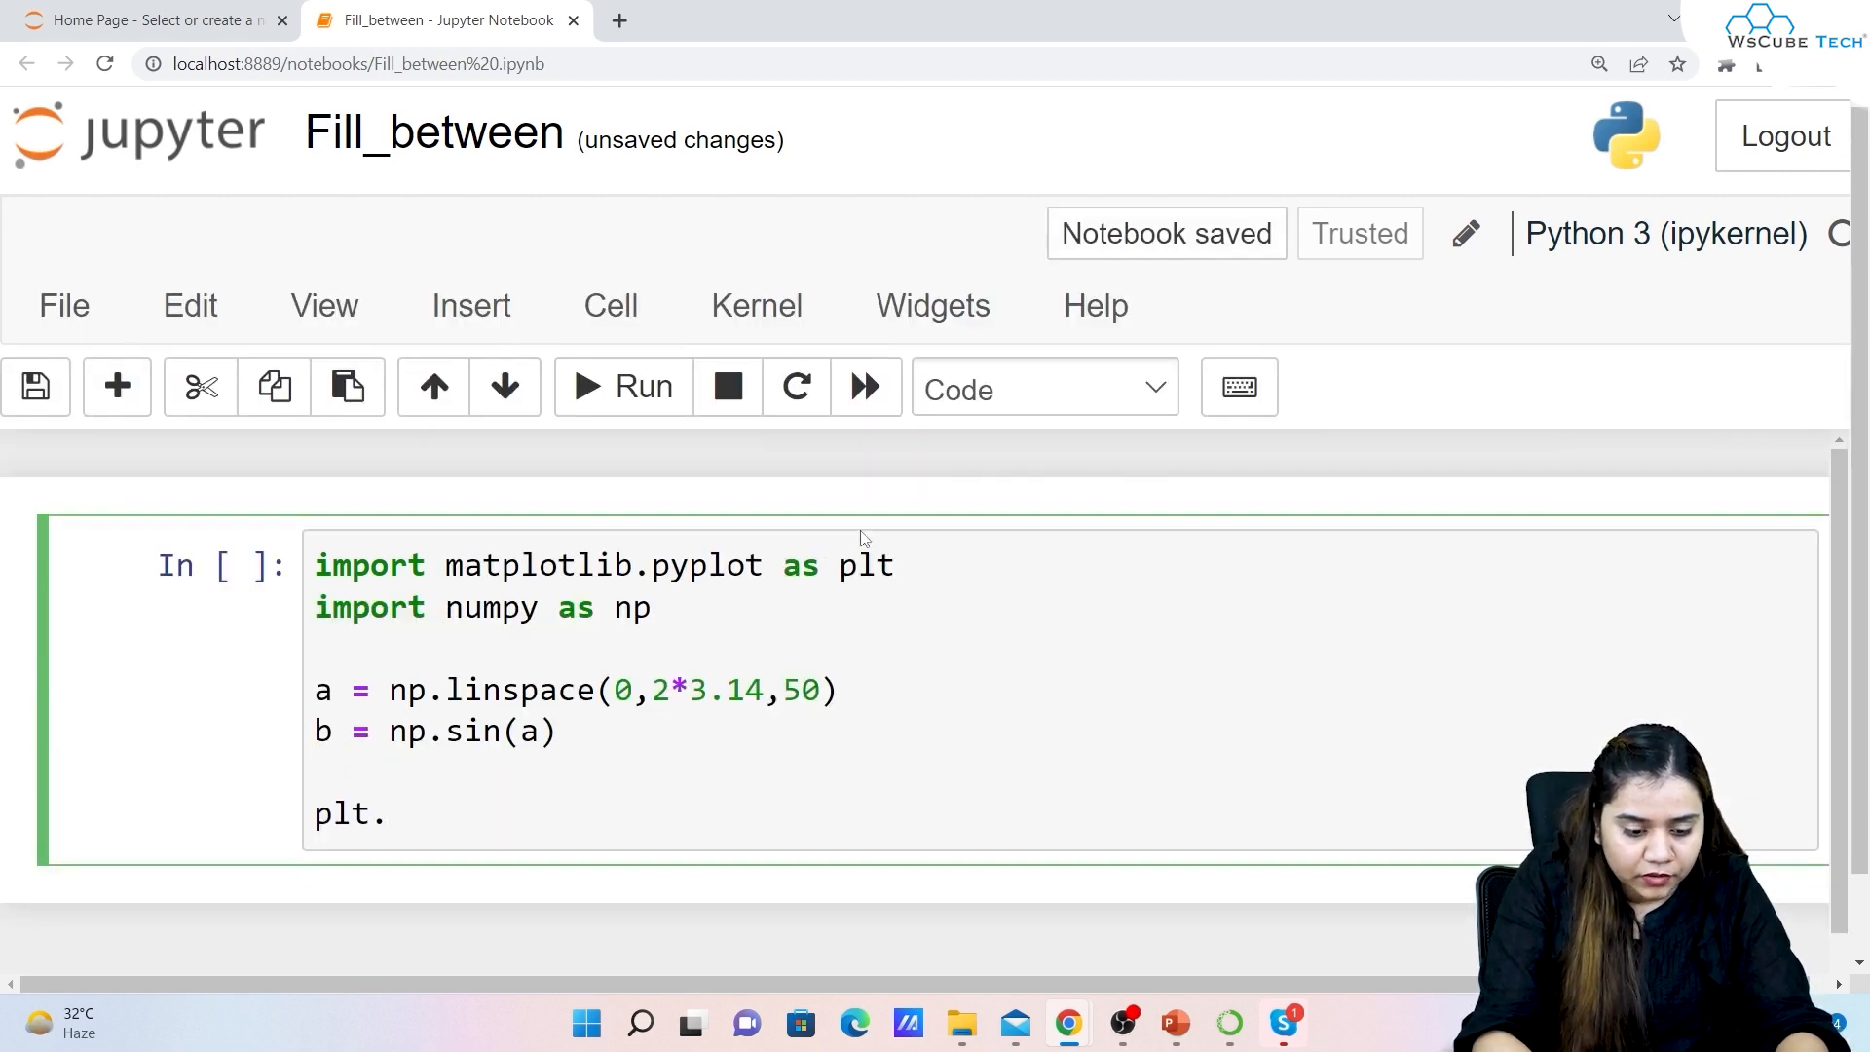
Write plt.plot(a,b) and plt.show() at the end of the cell
text(plot())
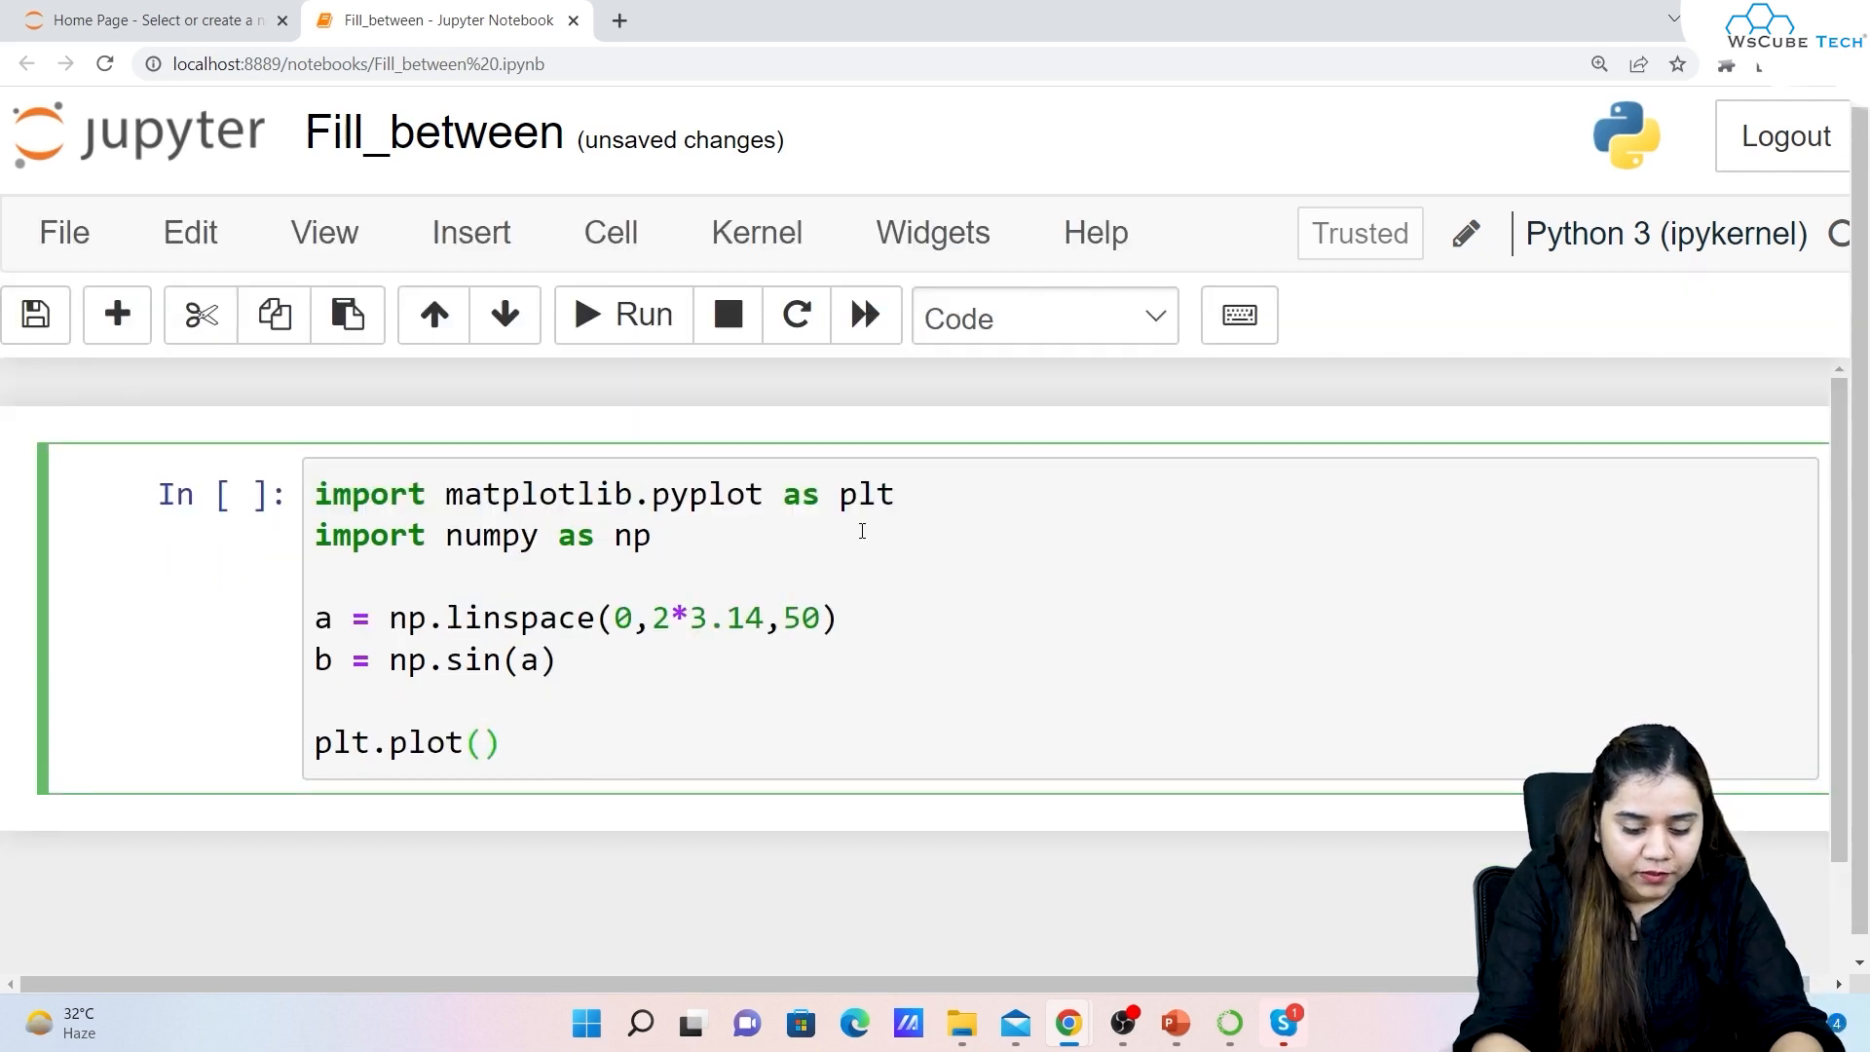
text(a,b)
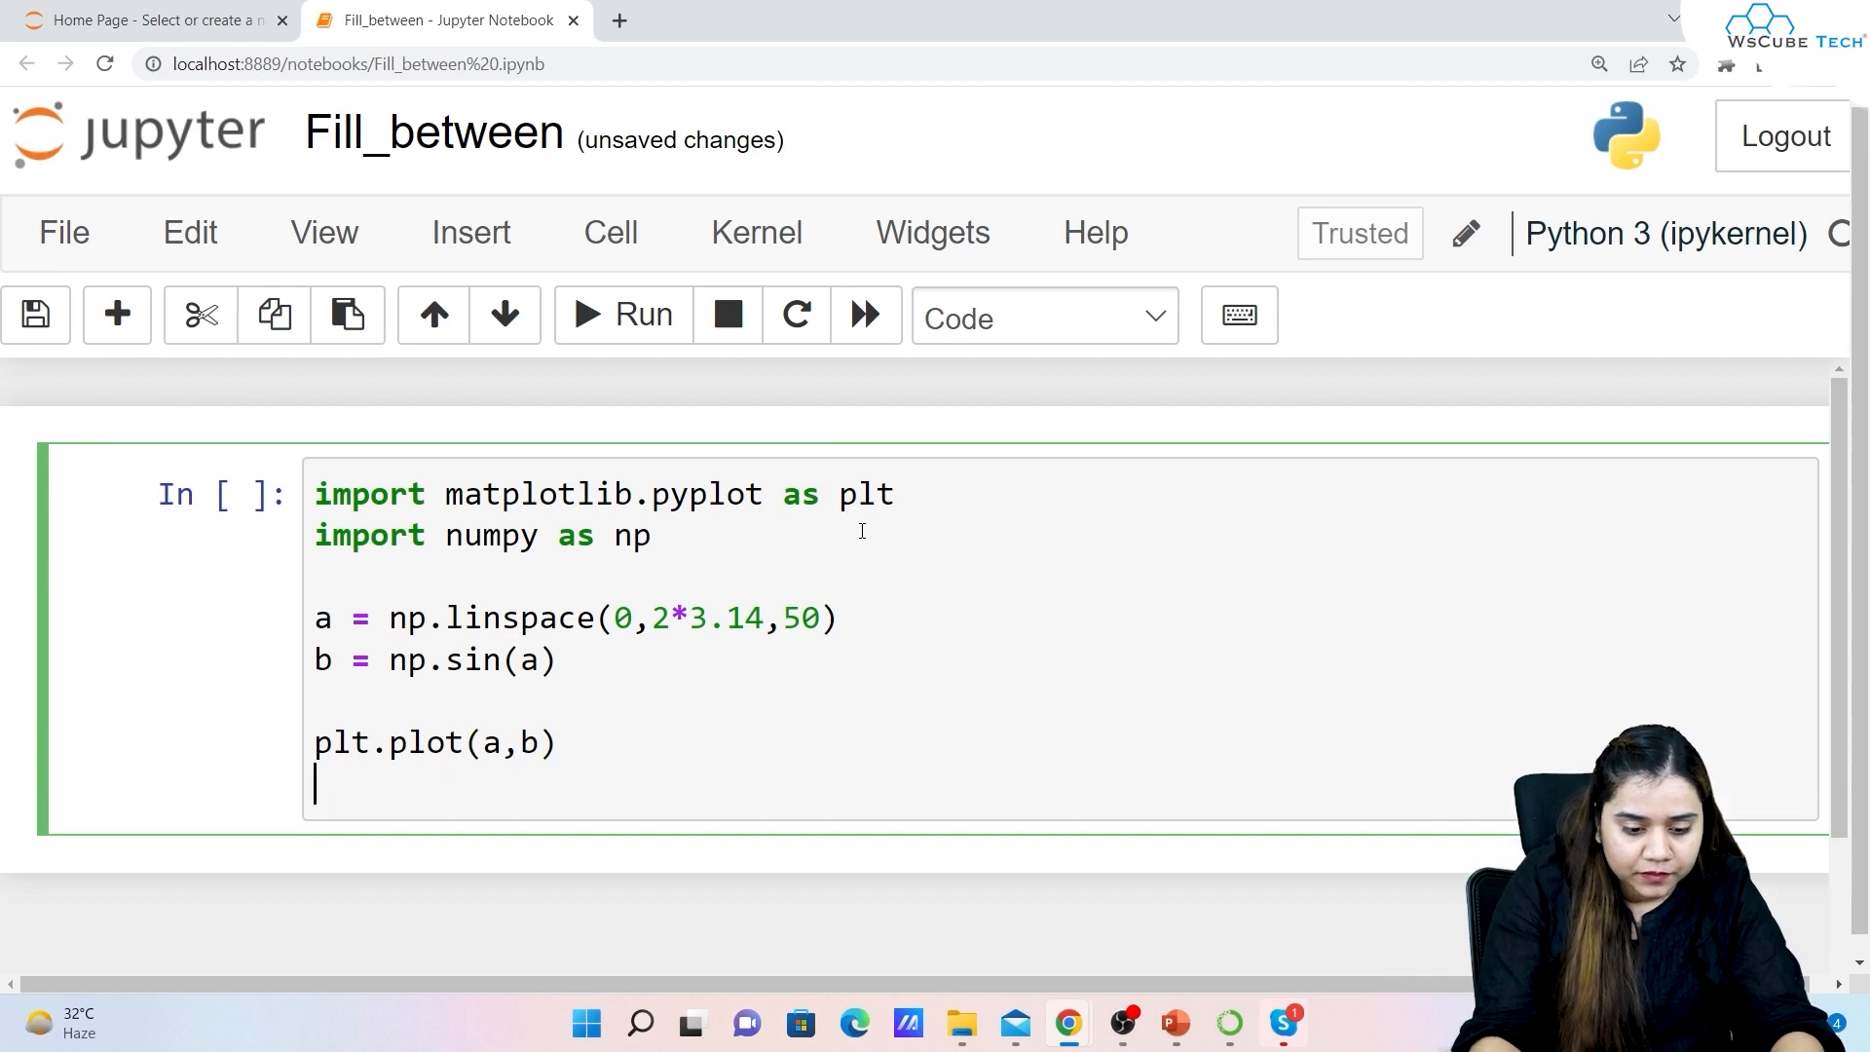
text(plt.sho)
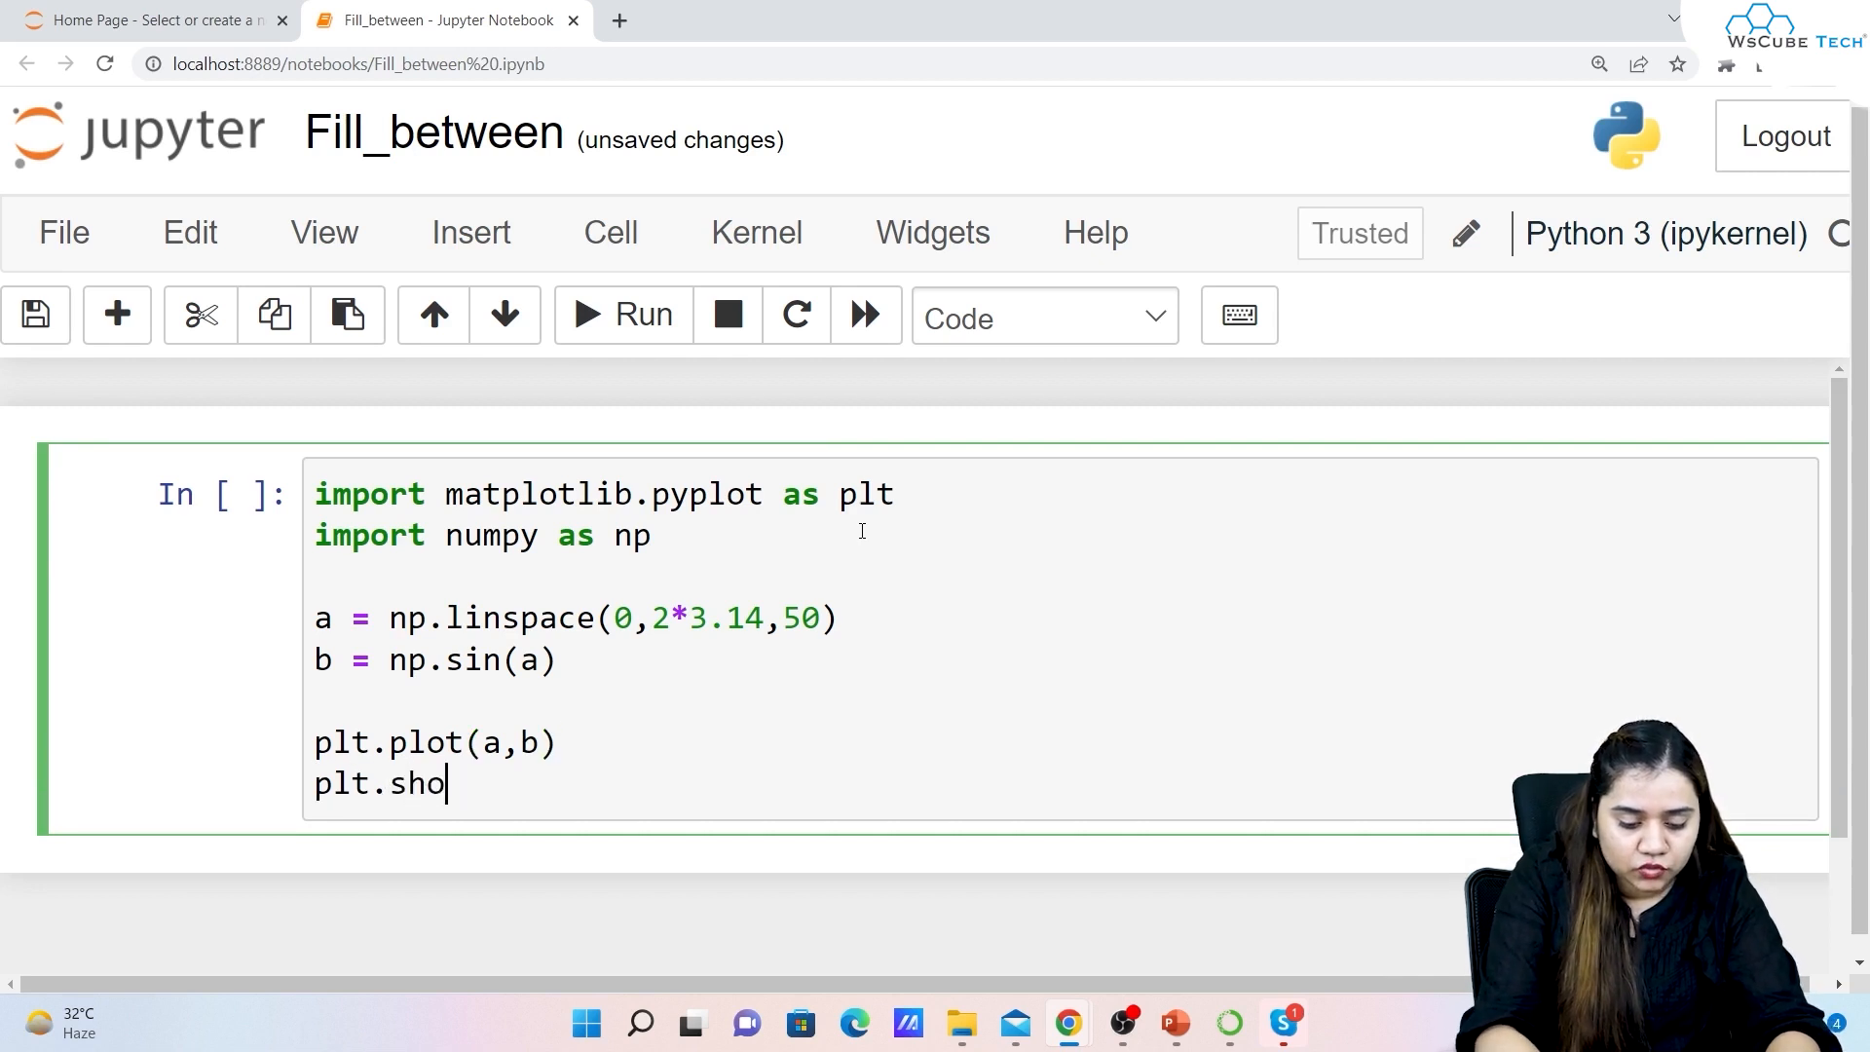
text(w())
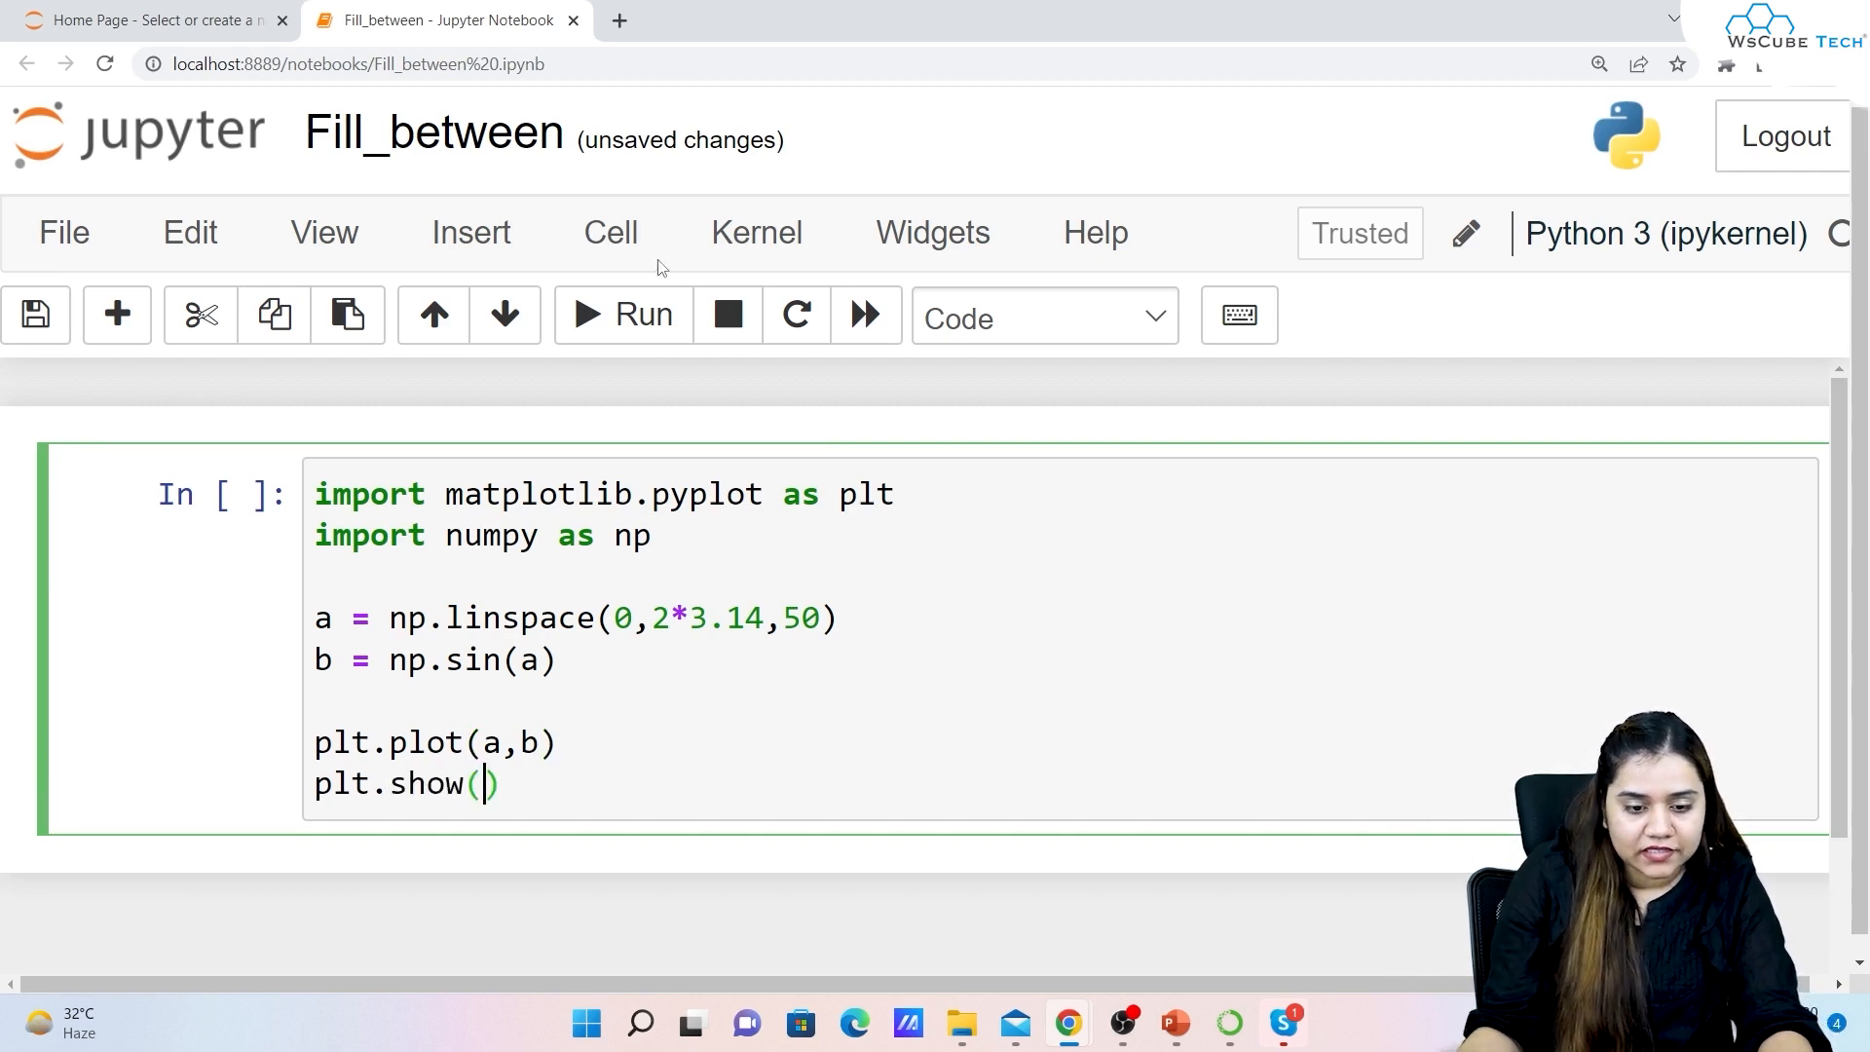
click(621, 315)
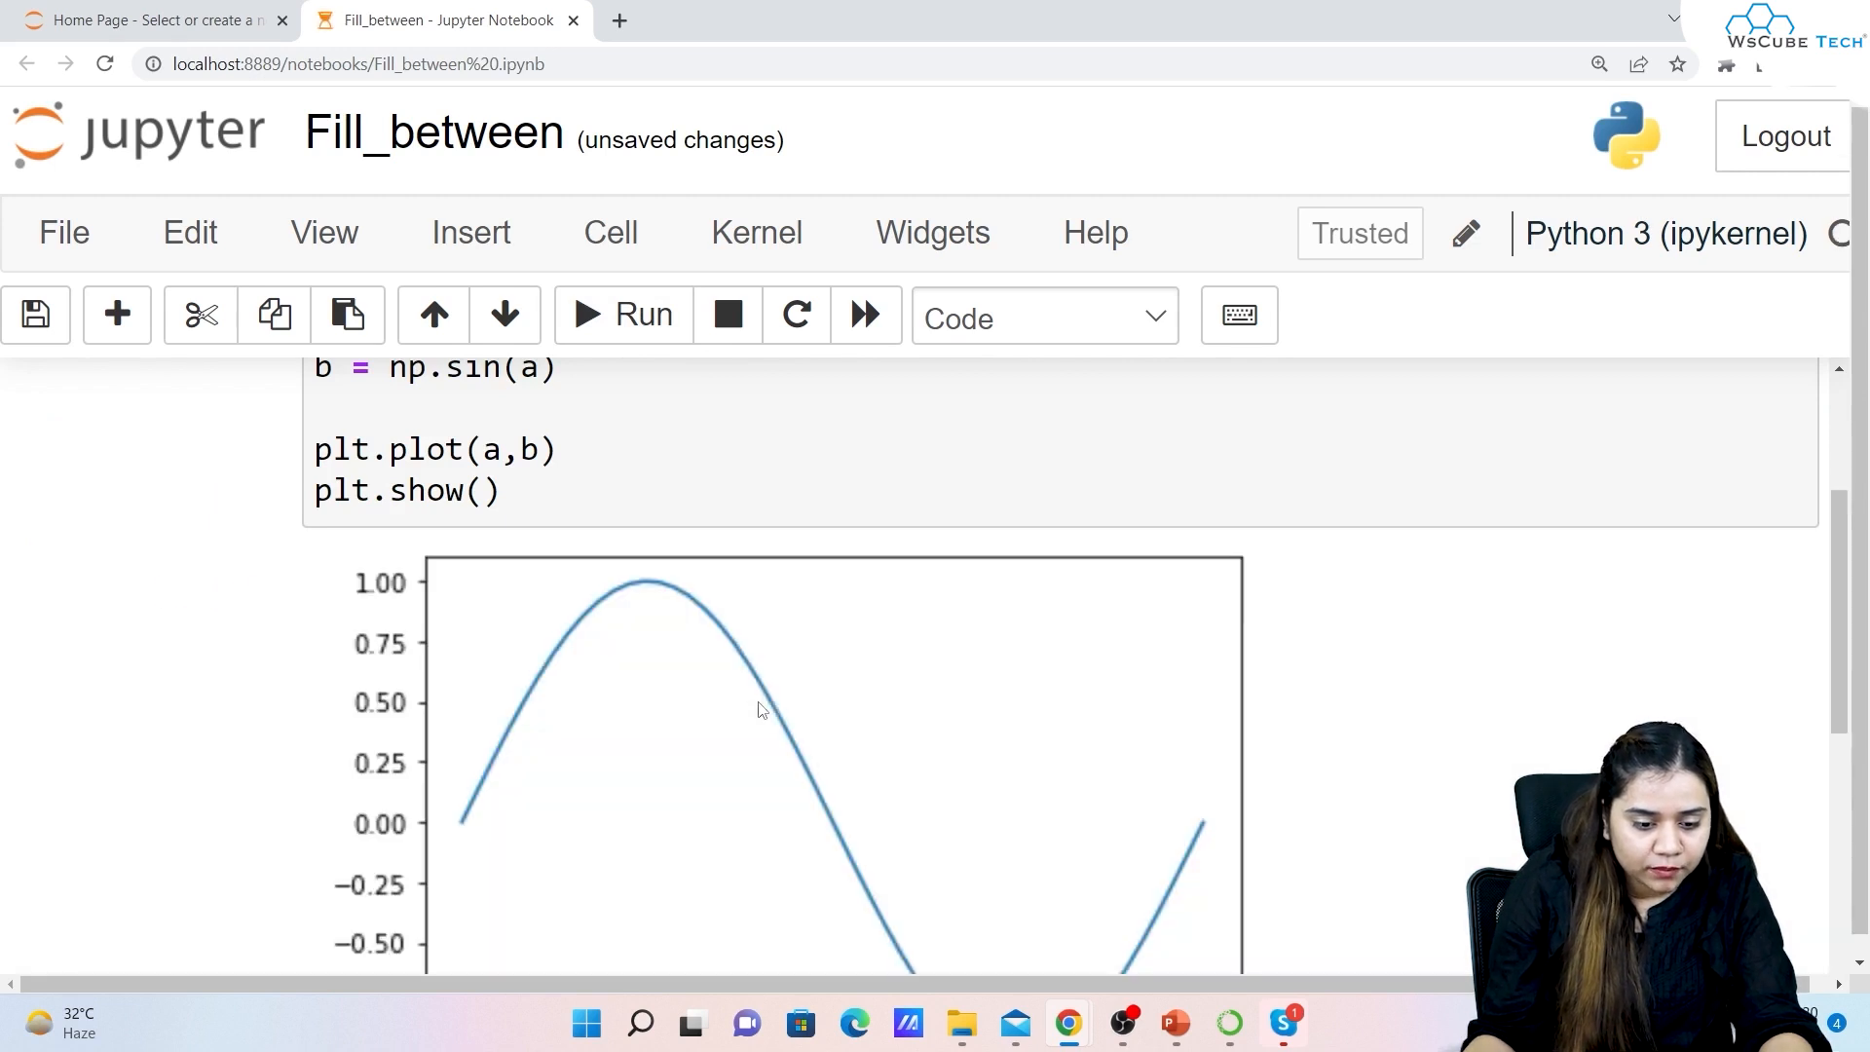
scroll(down, 3)
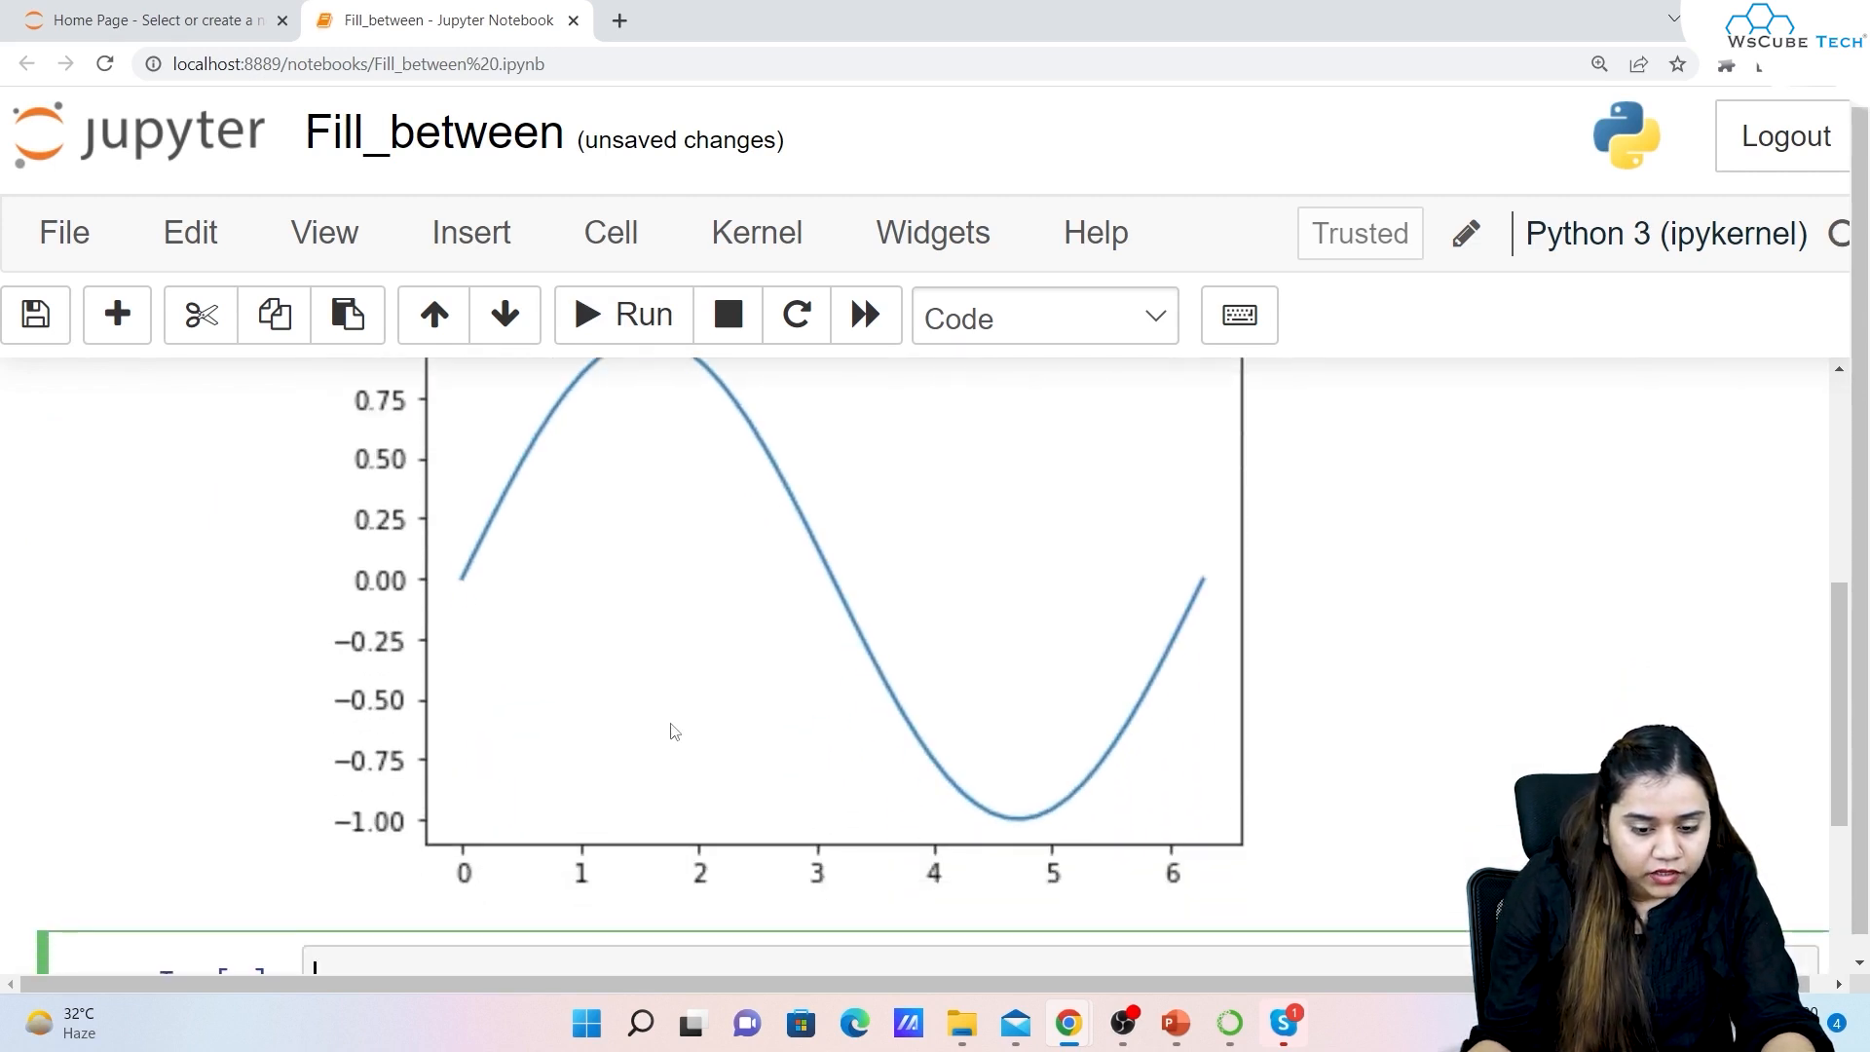
mouse_move(698, 605)
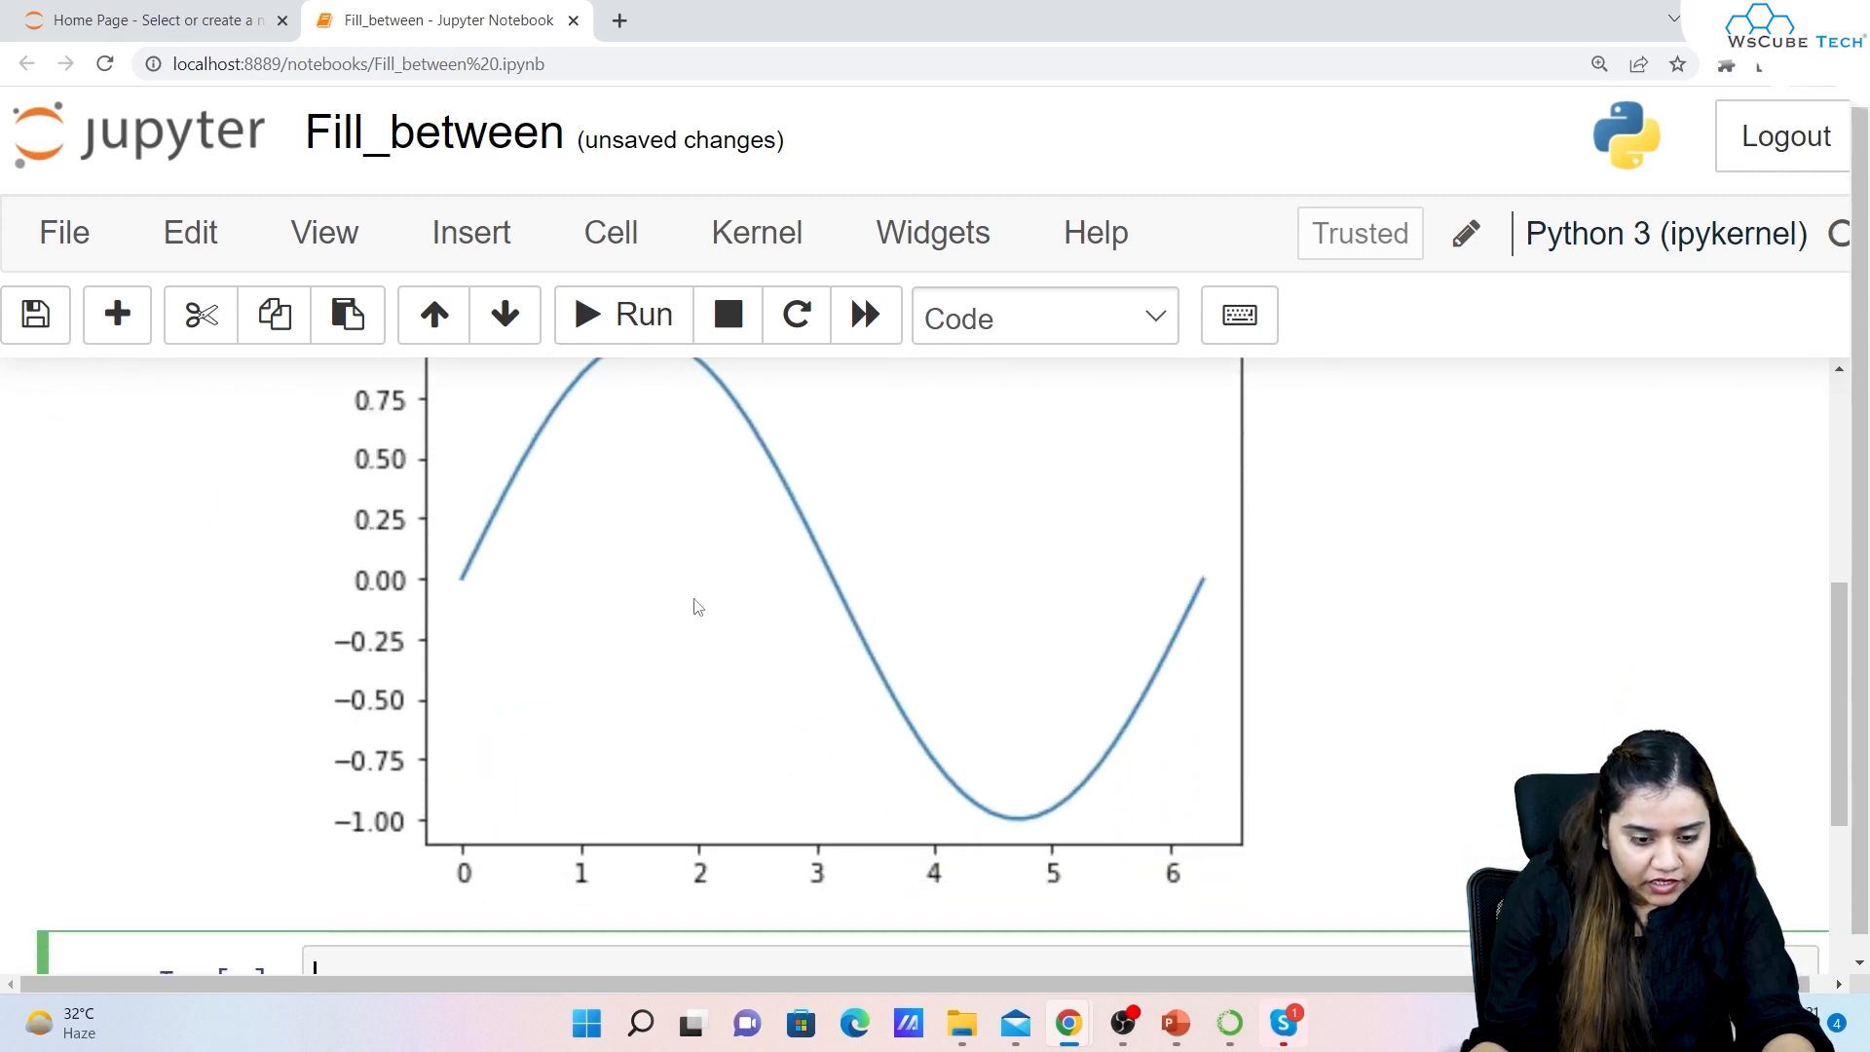
mouse_move(612, 608)
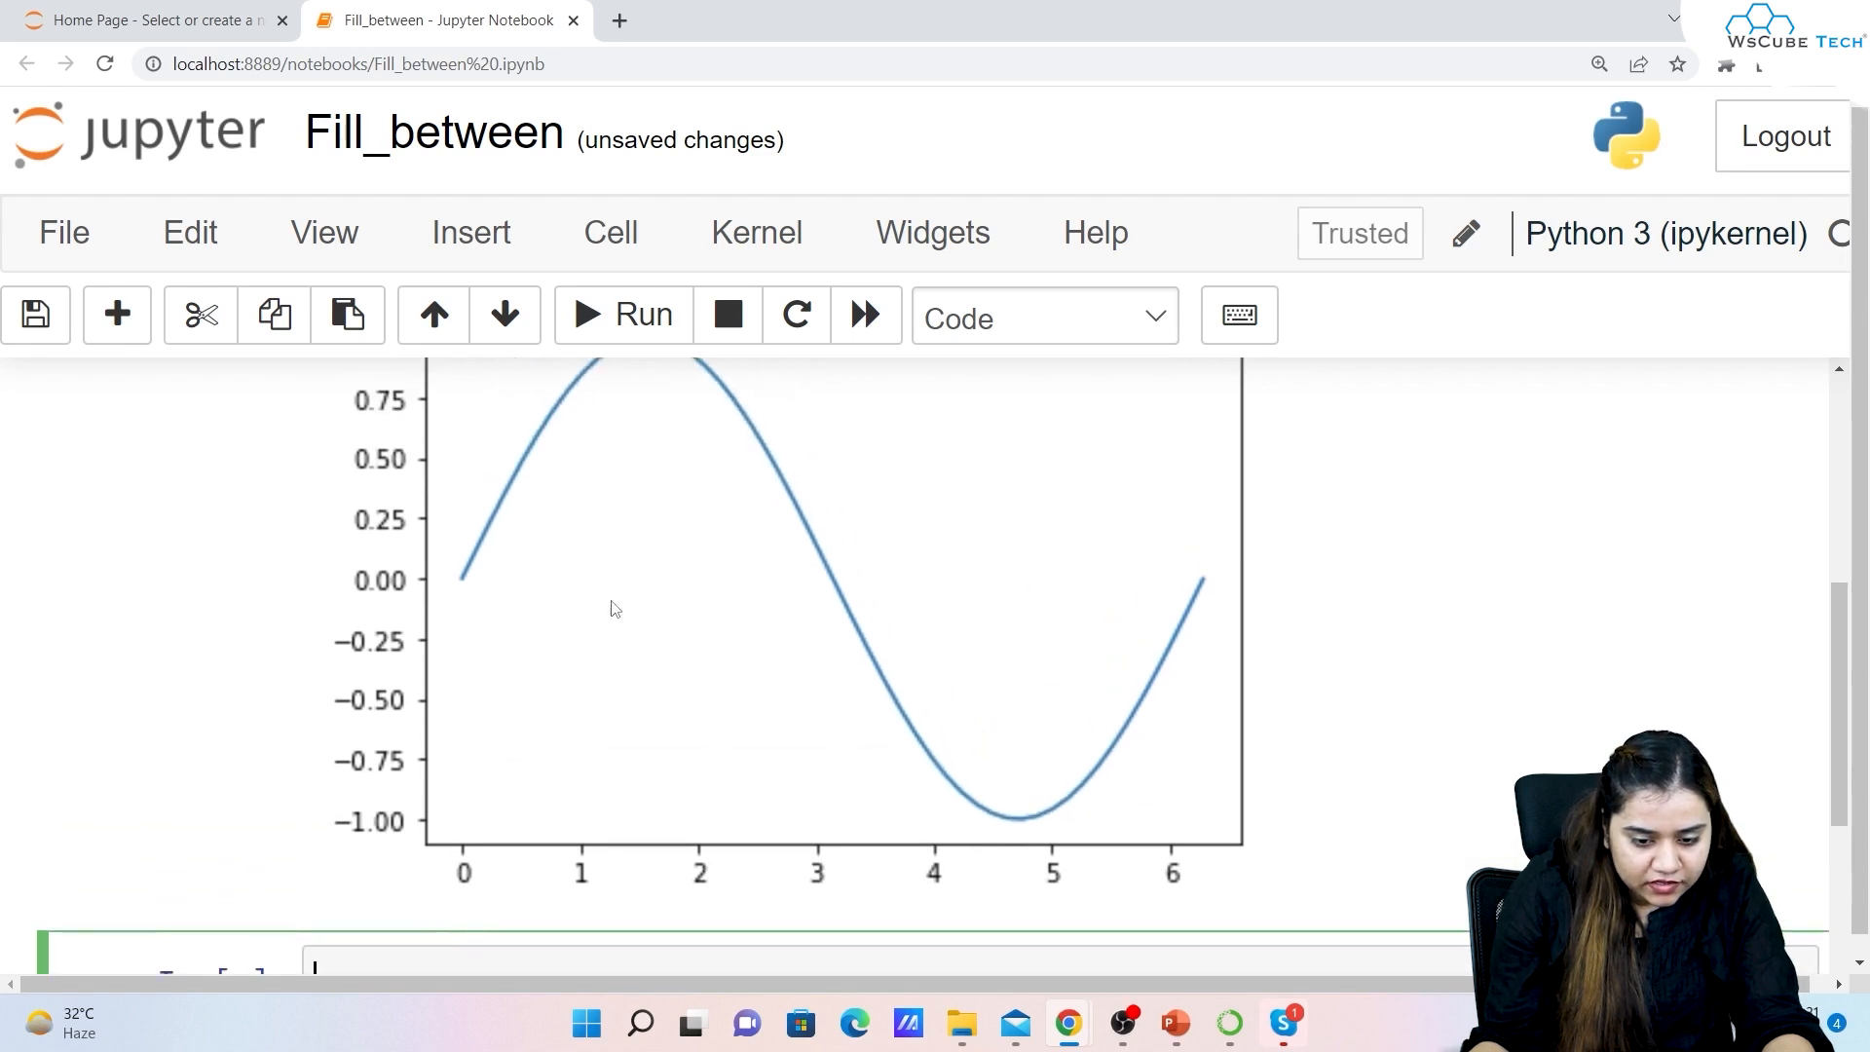
scroll(down, 3)
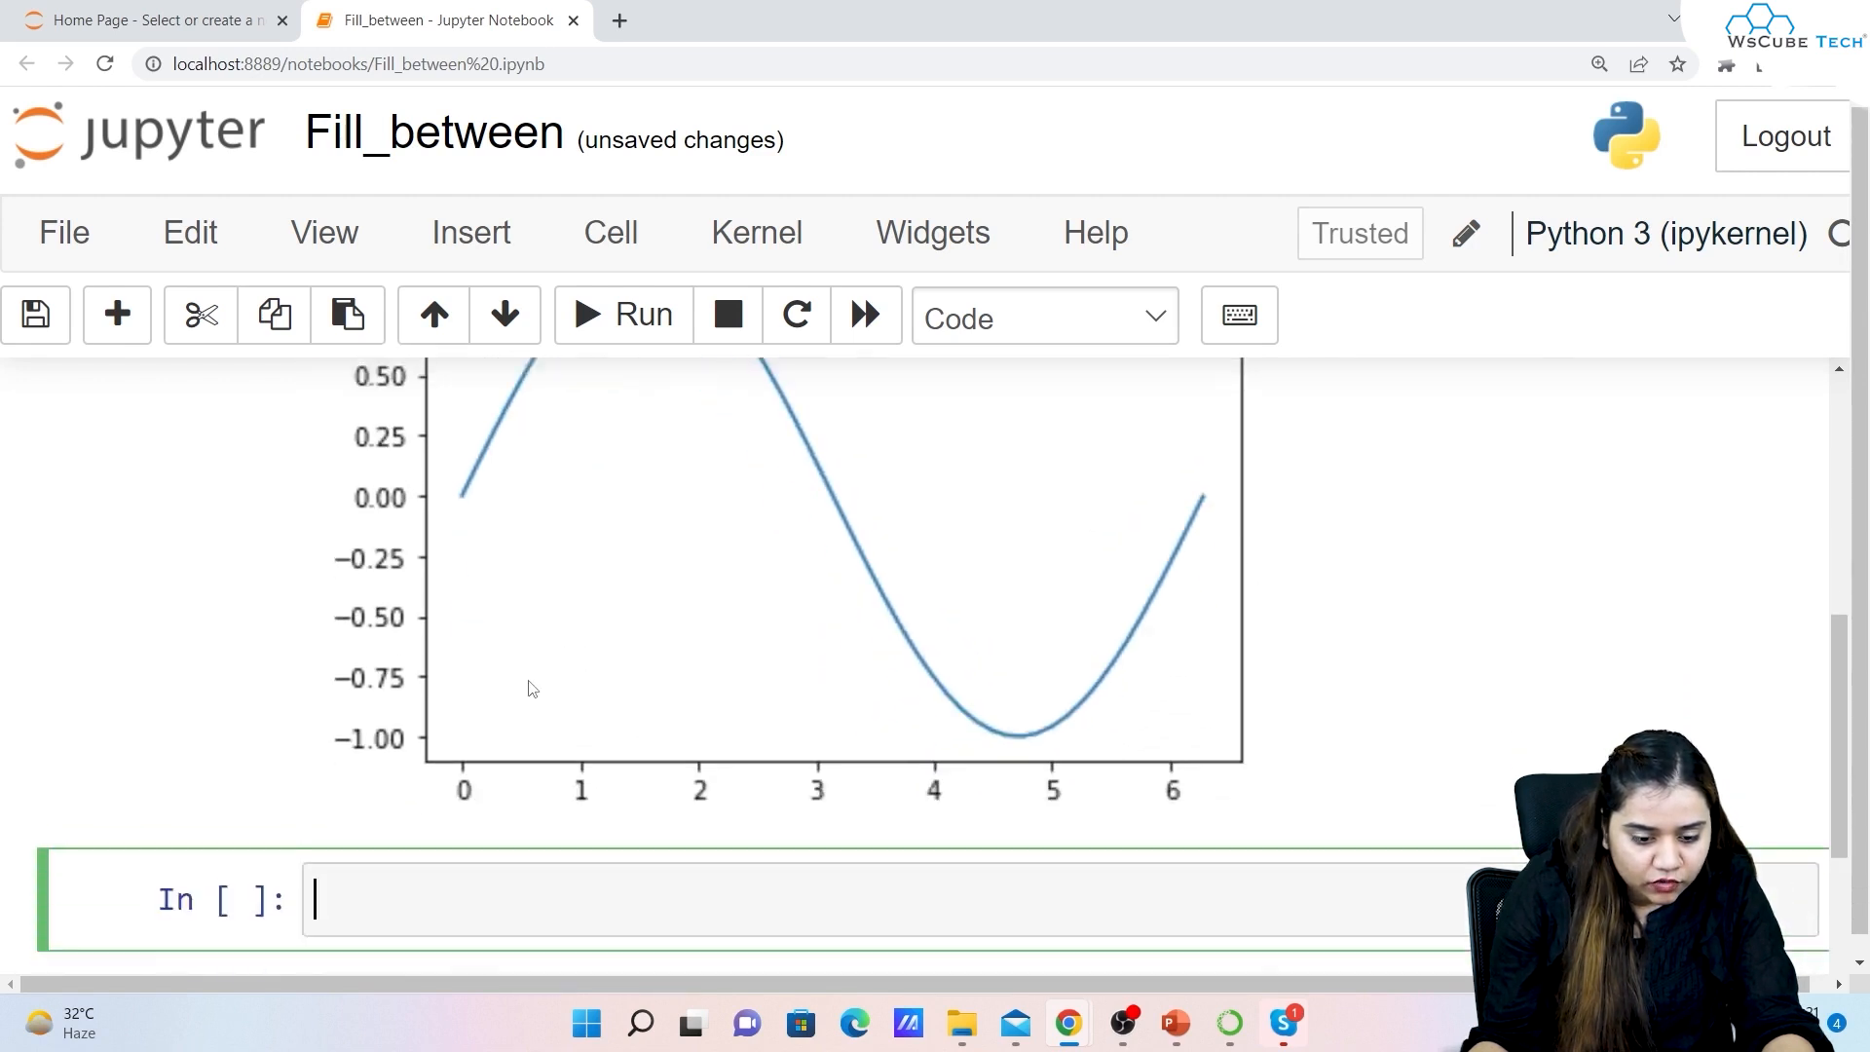
scroll(up, 3)
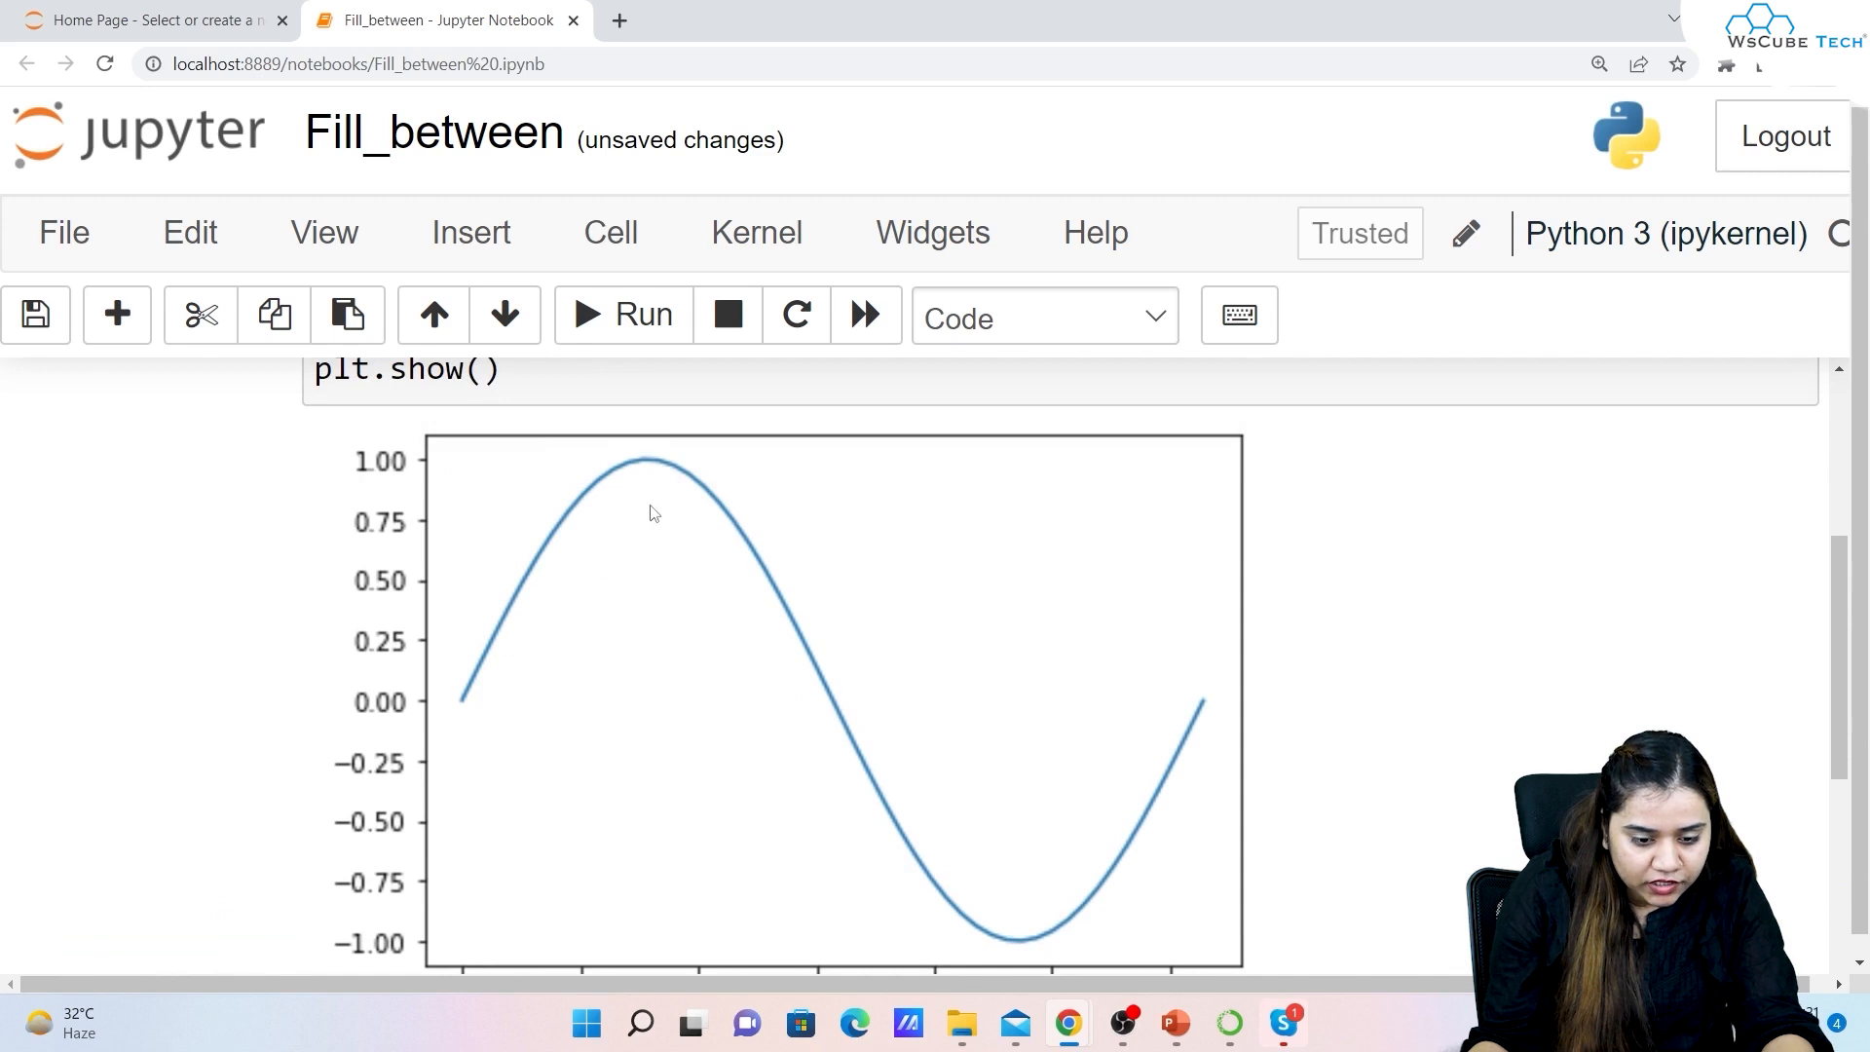
mouse_move(822, 676)
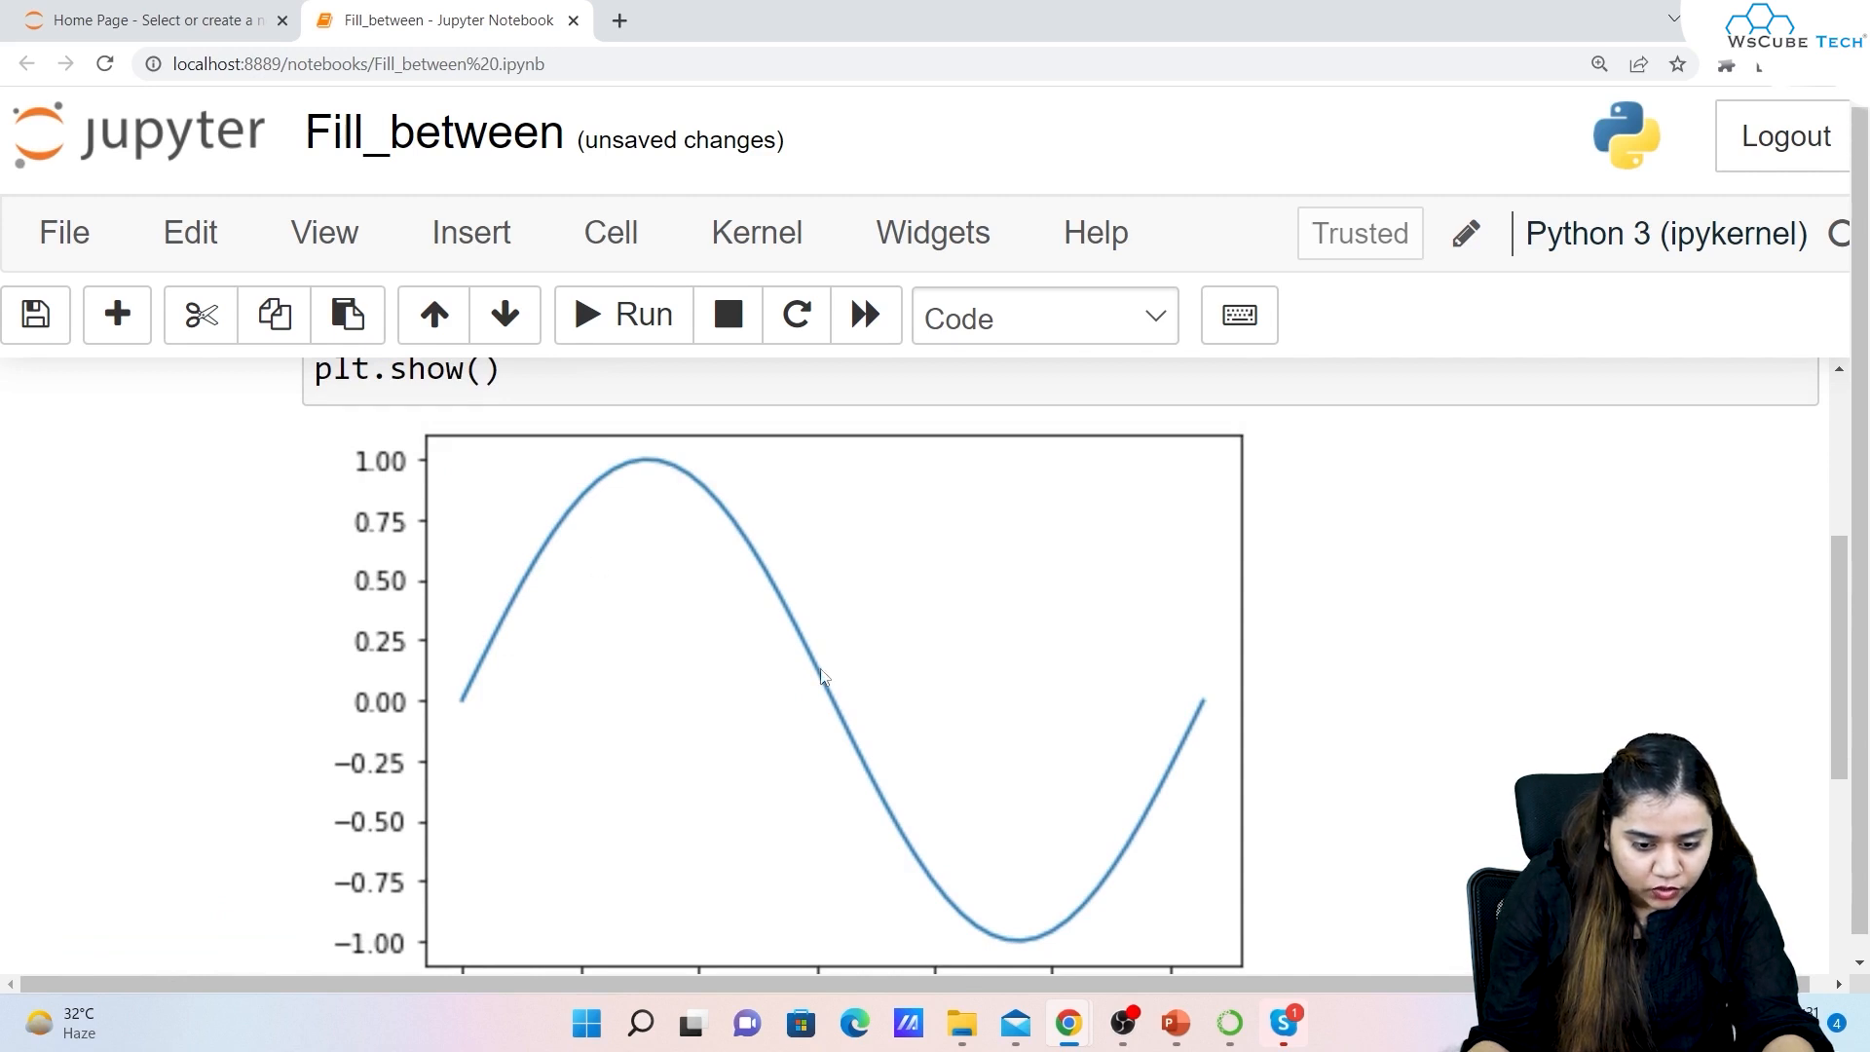
scroll(down, 3)
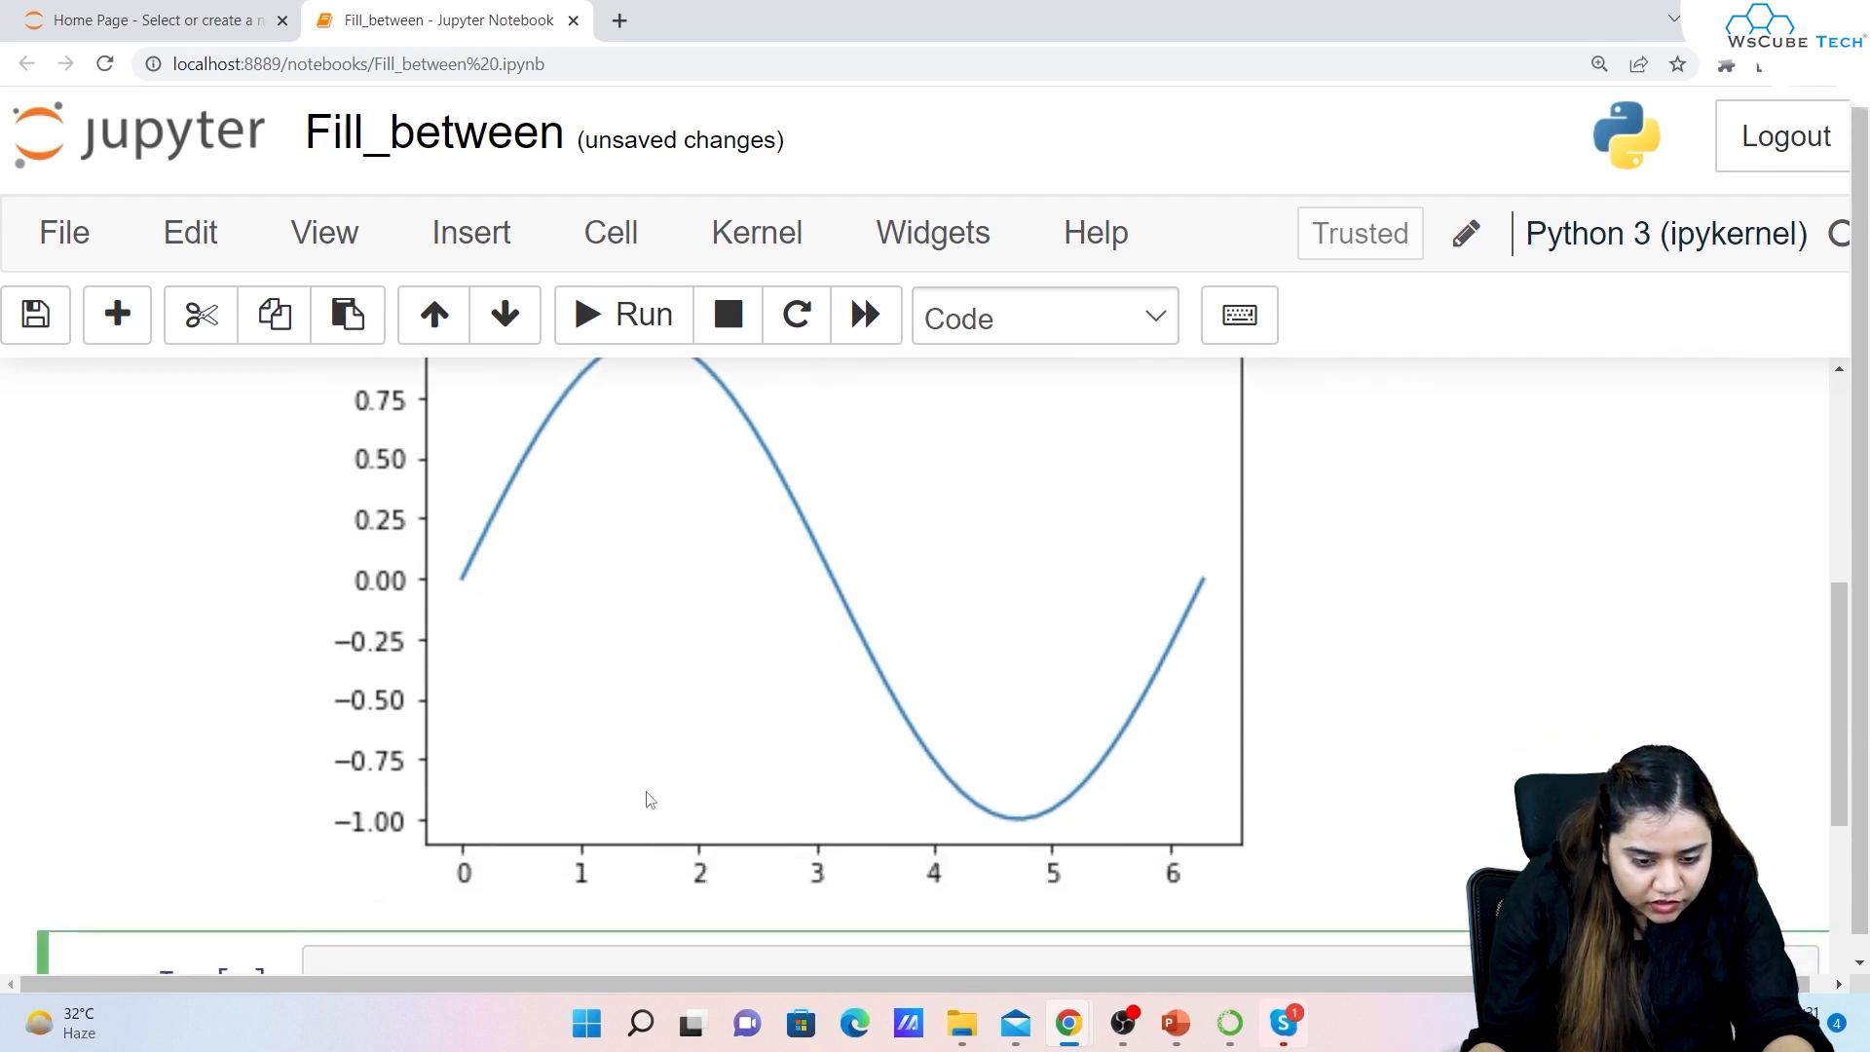
scroll(up, 3)
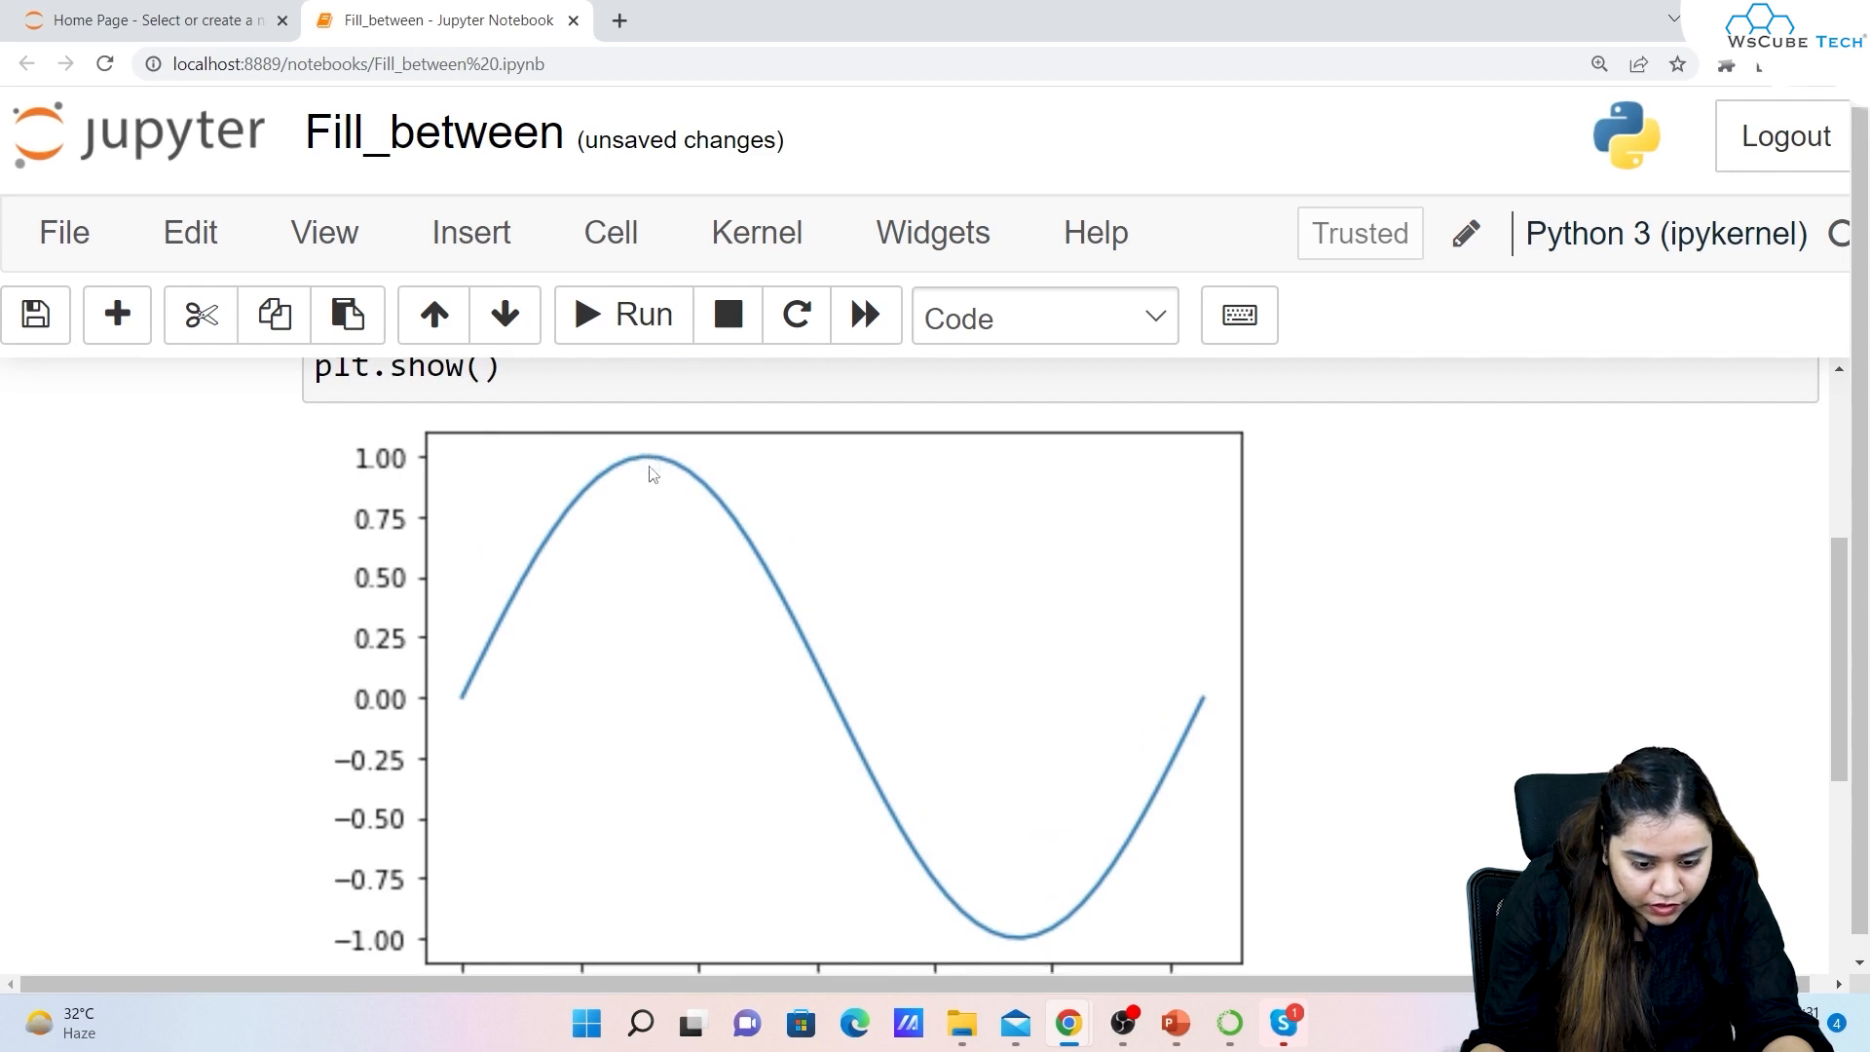
scroll(down, 3)
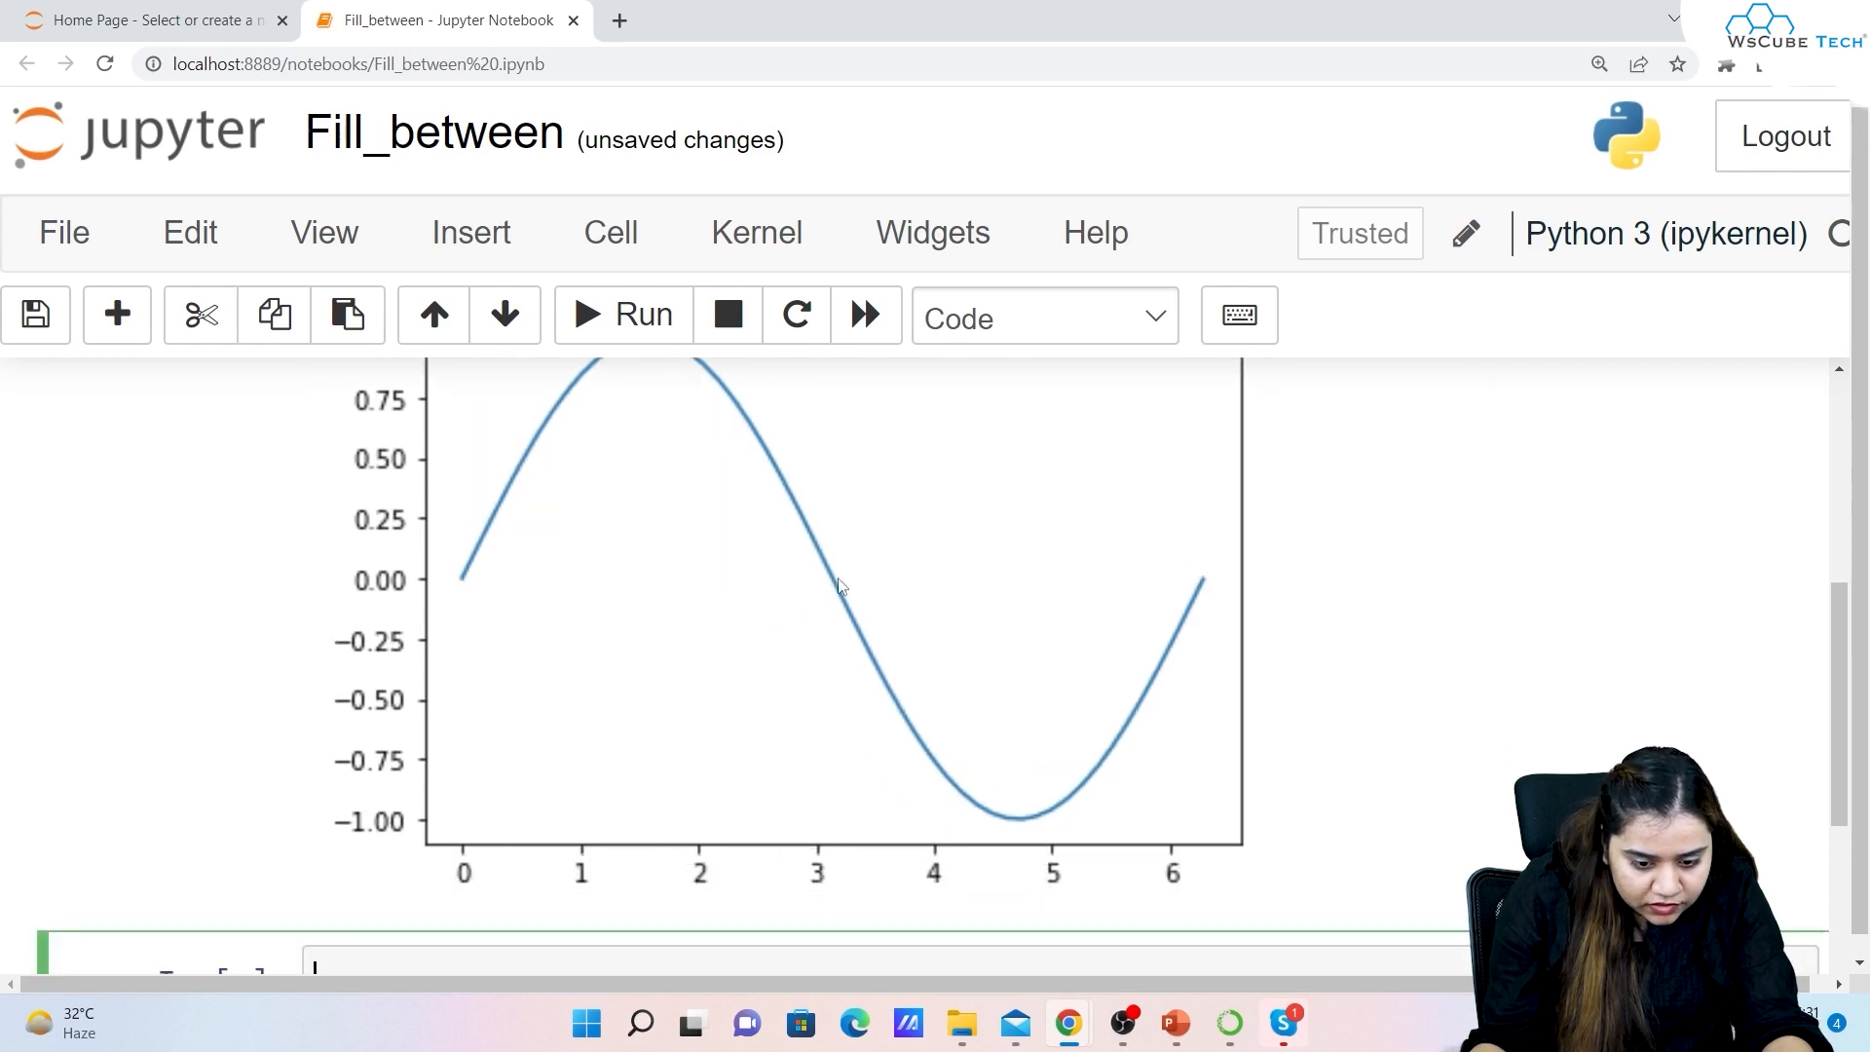
scroll(up, 3)
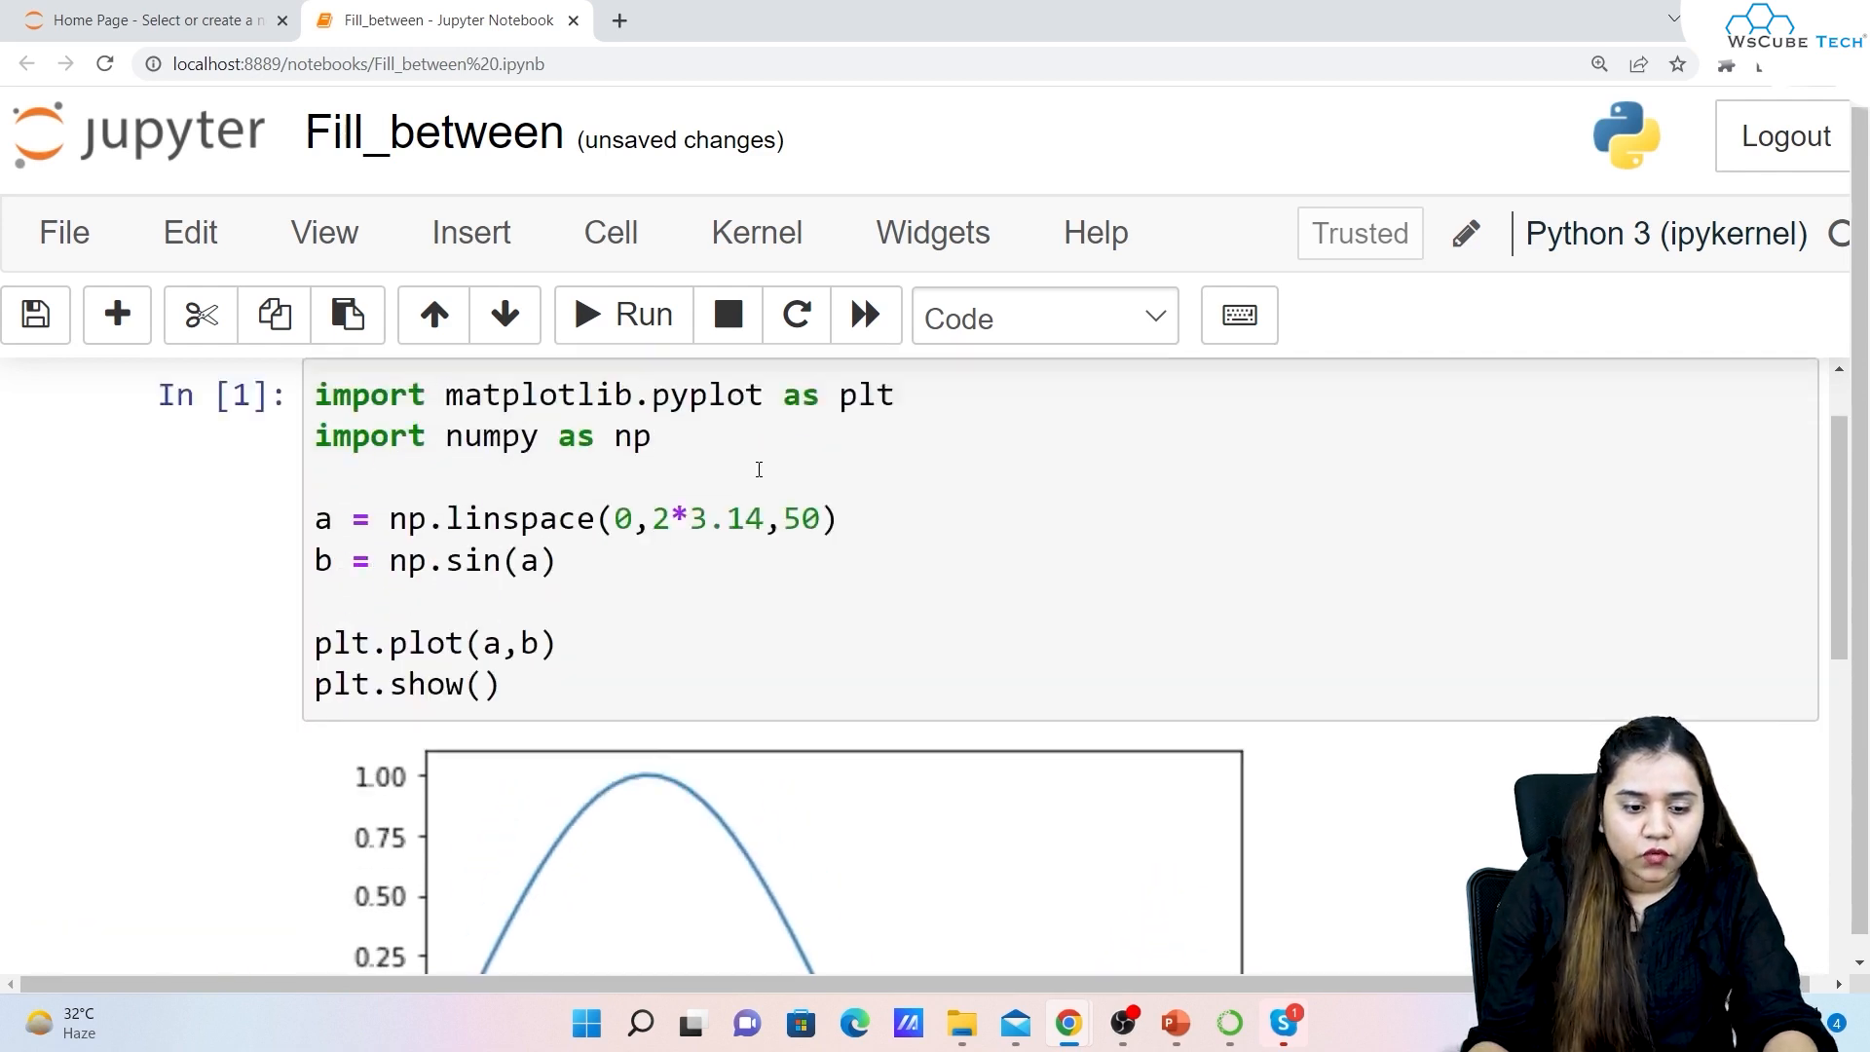
scroll(down, 3)
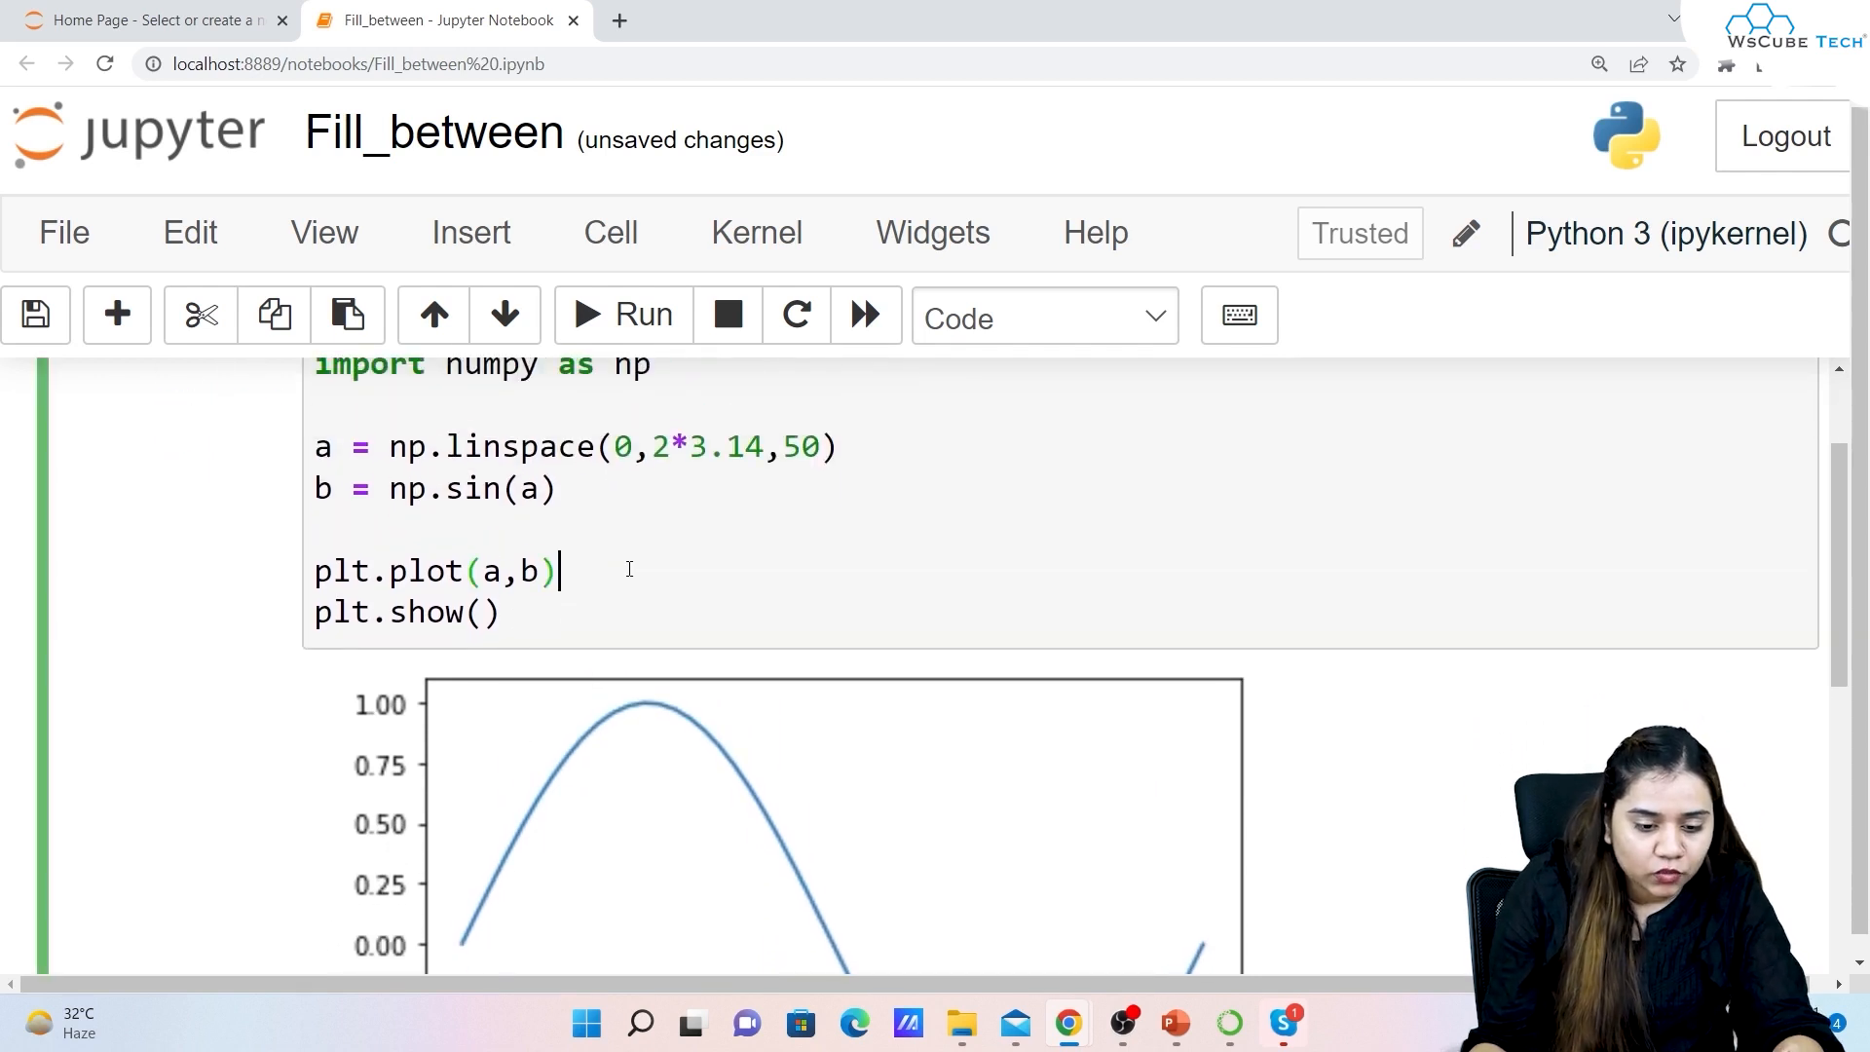
Add plt.fill_between(a, b, 0) on a new line after plt.plot(a,b)
text(p)
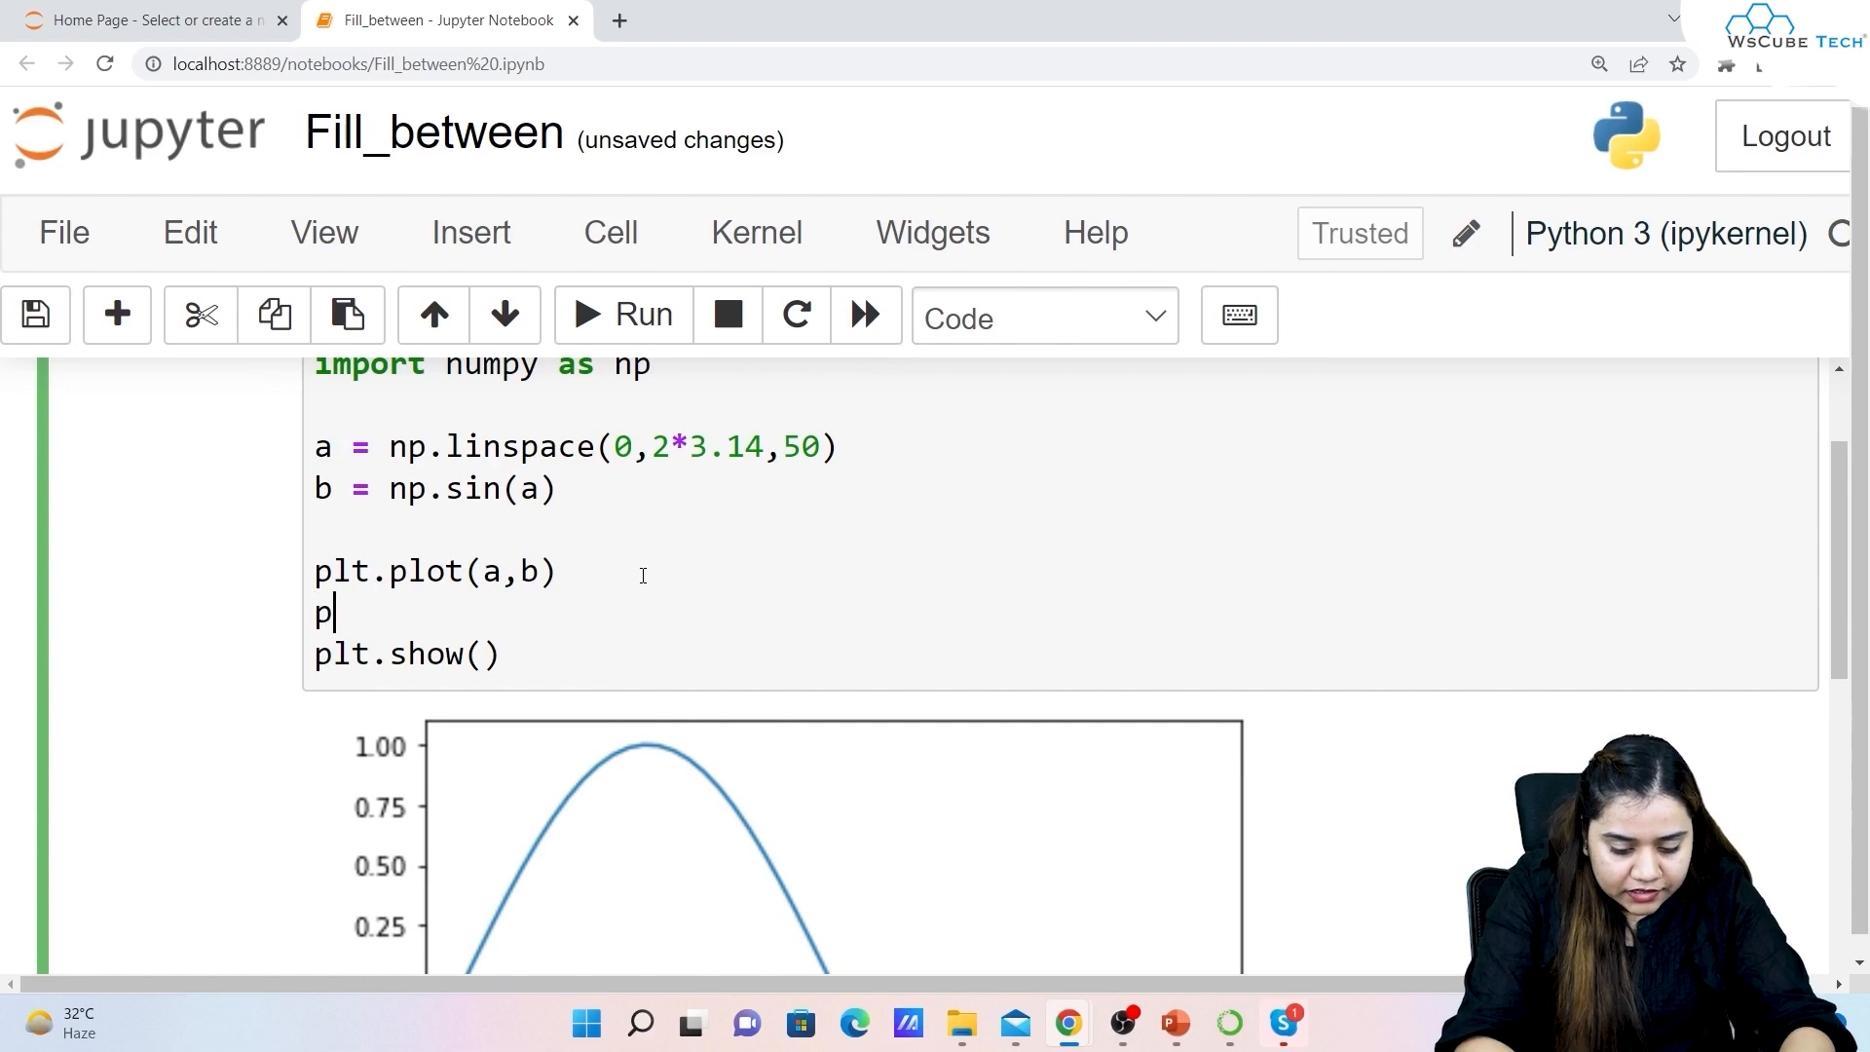
text(lt.fill)
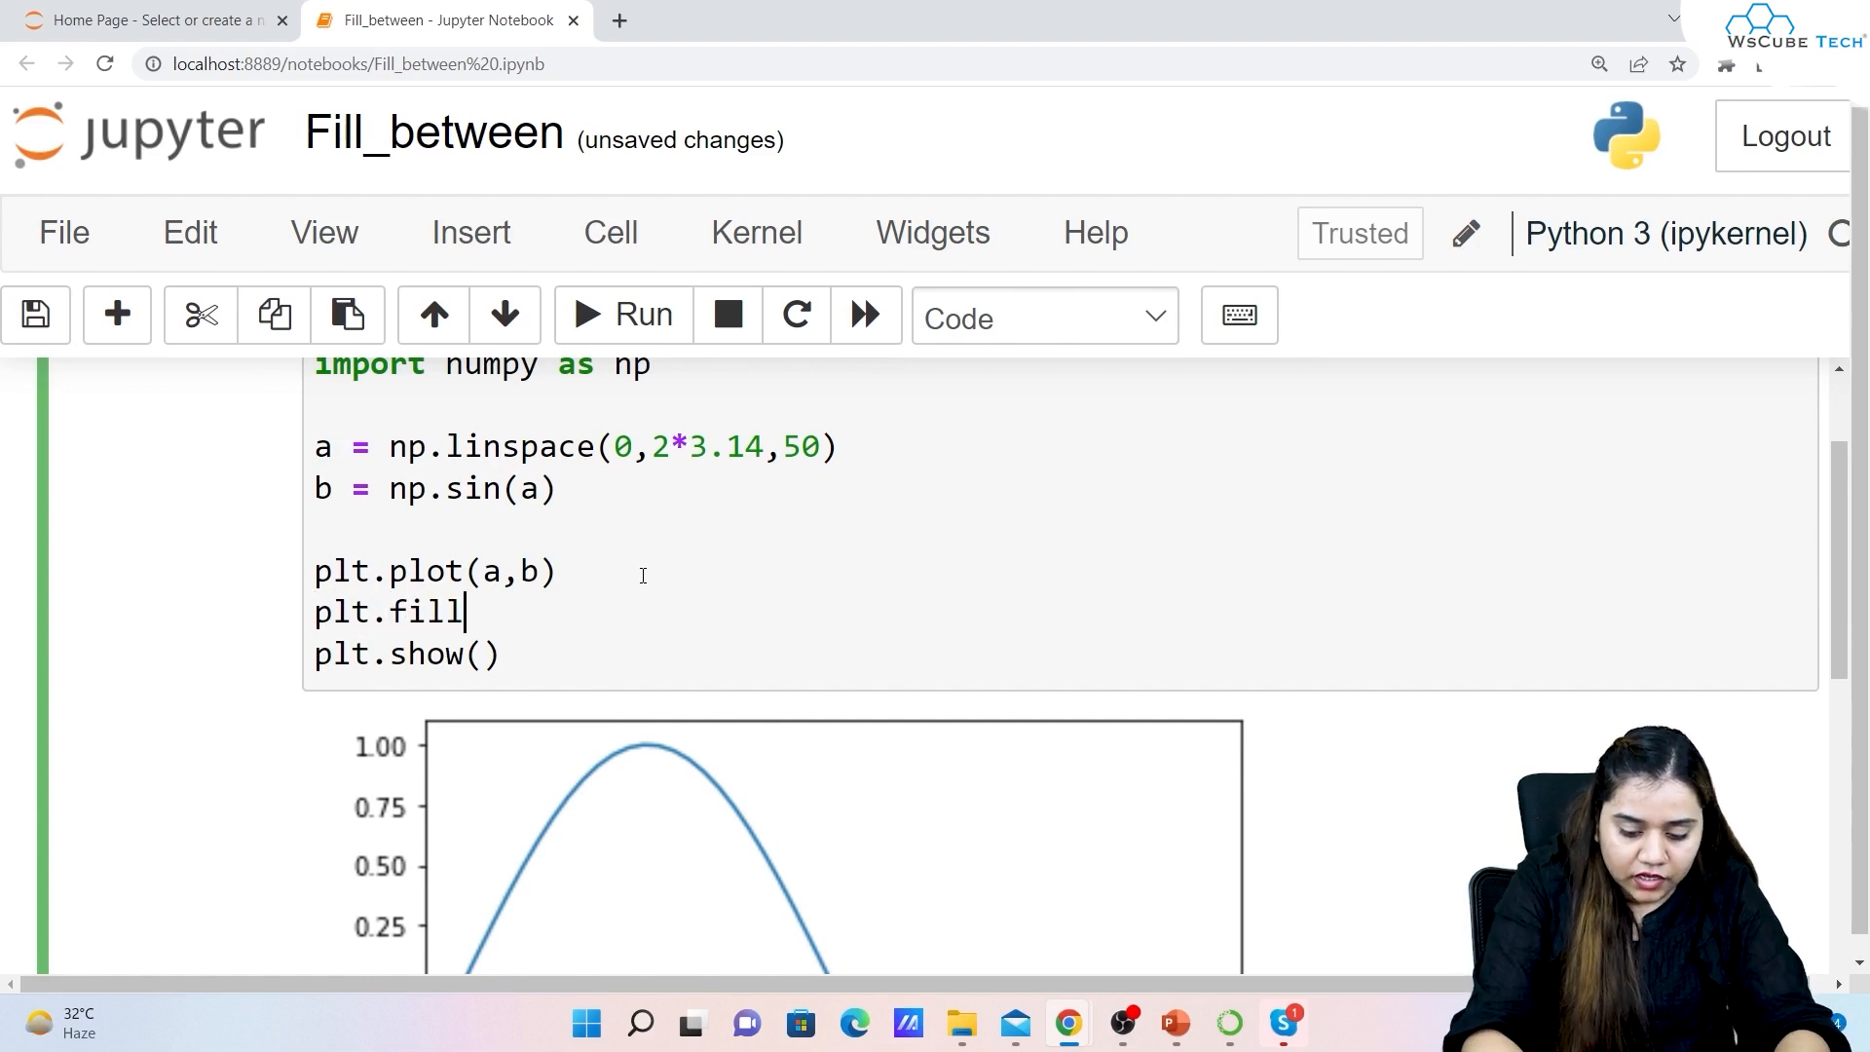
text(_bet)
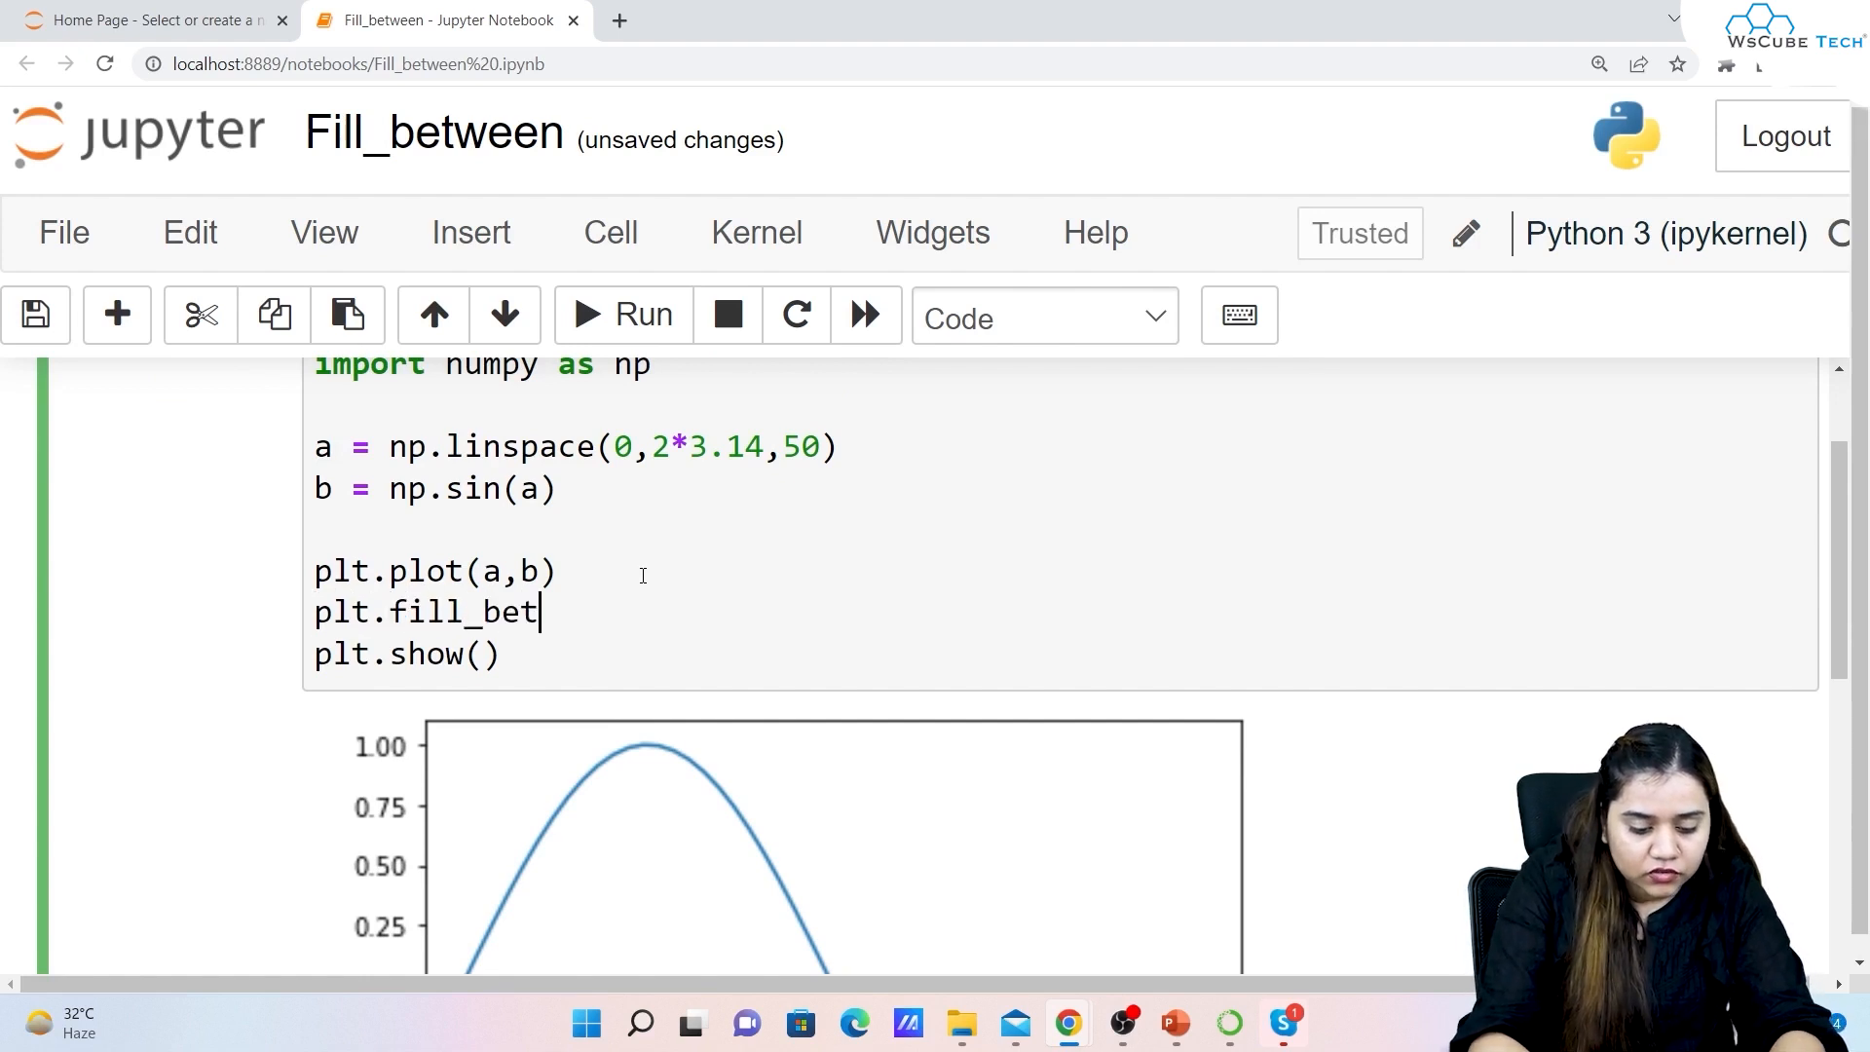
text(ween())
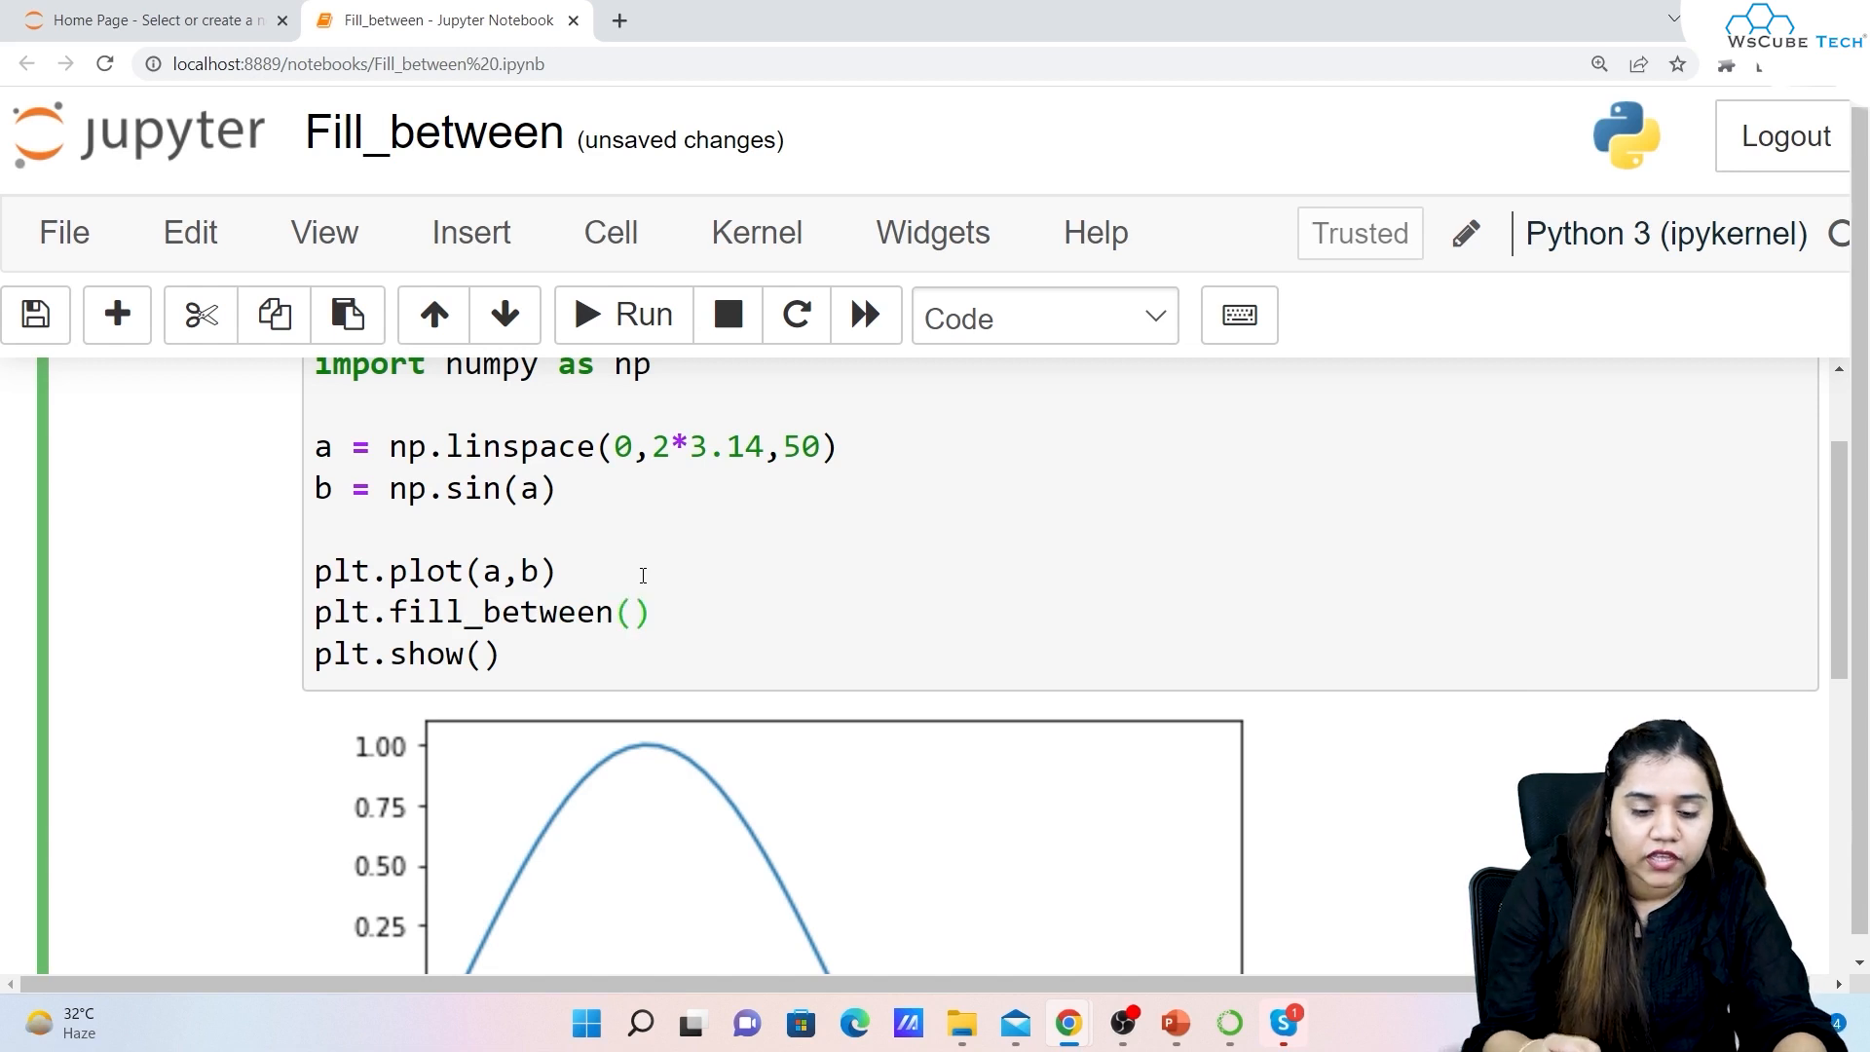
click(632, 612)
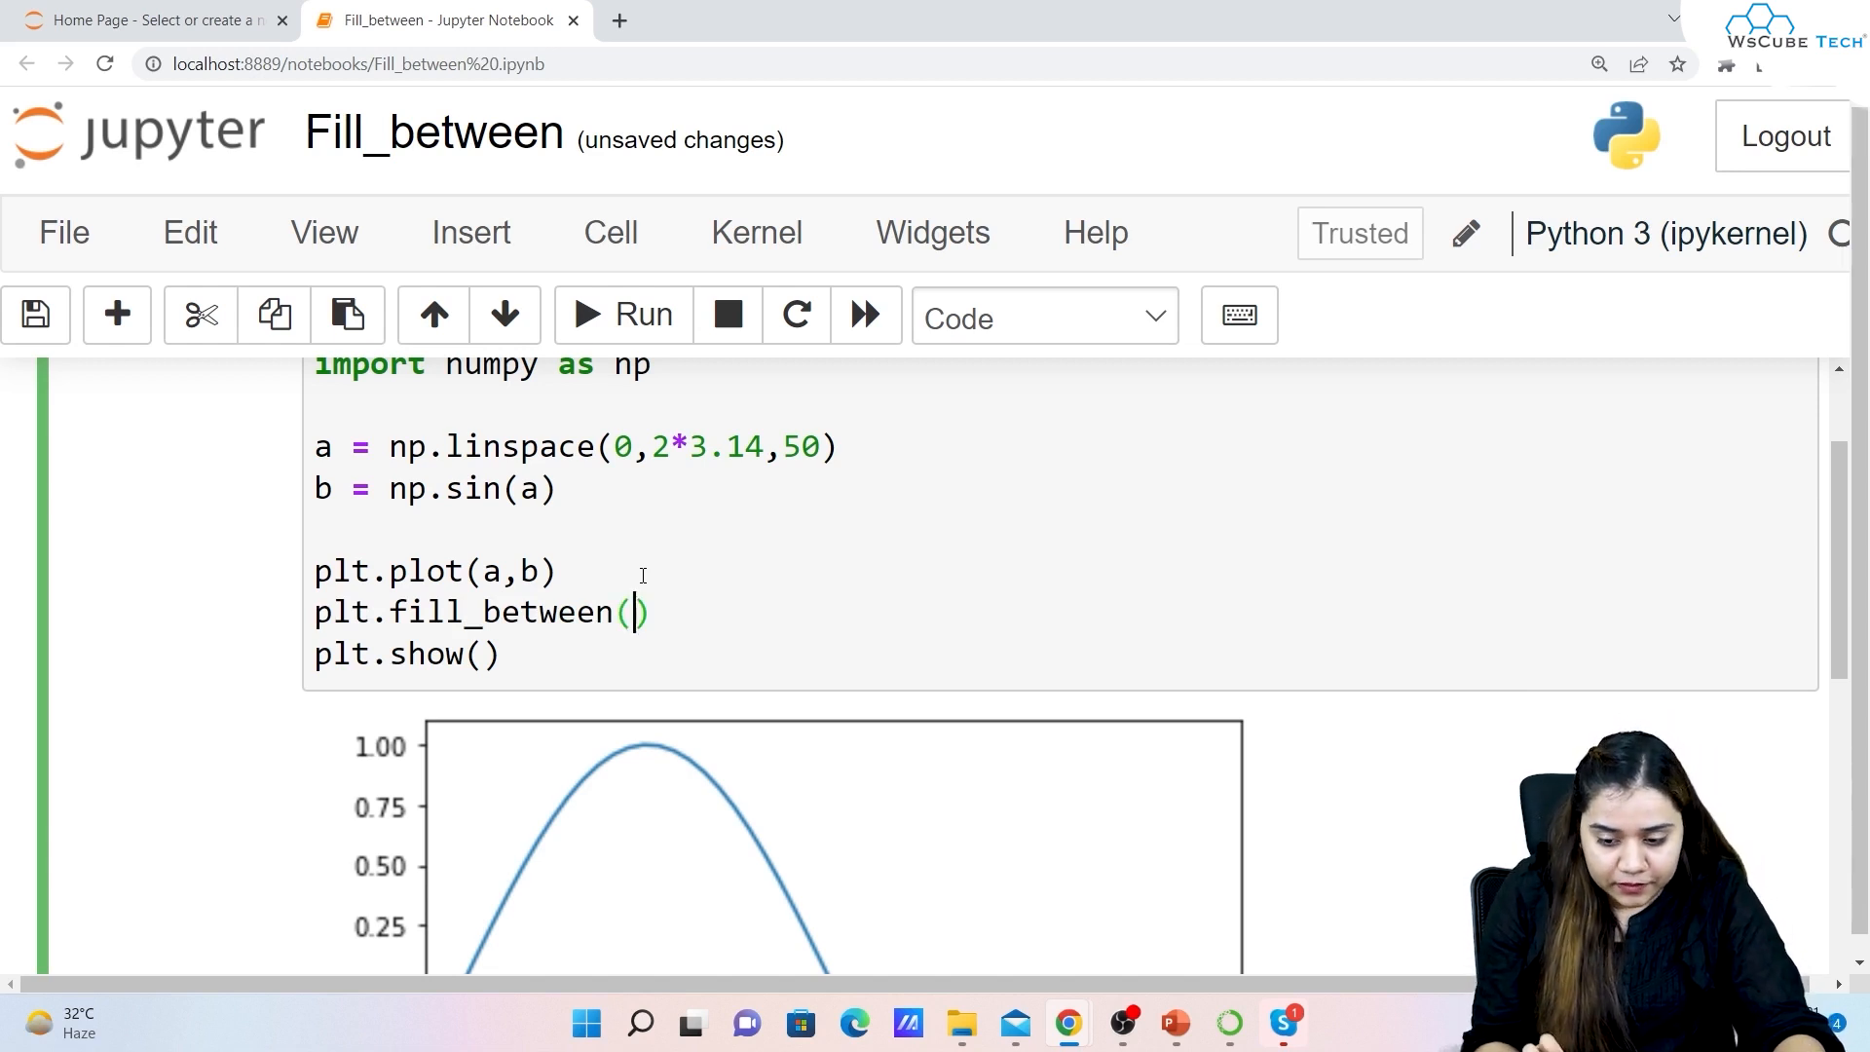
text(a,)
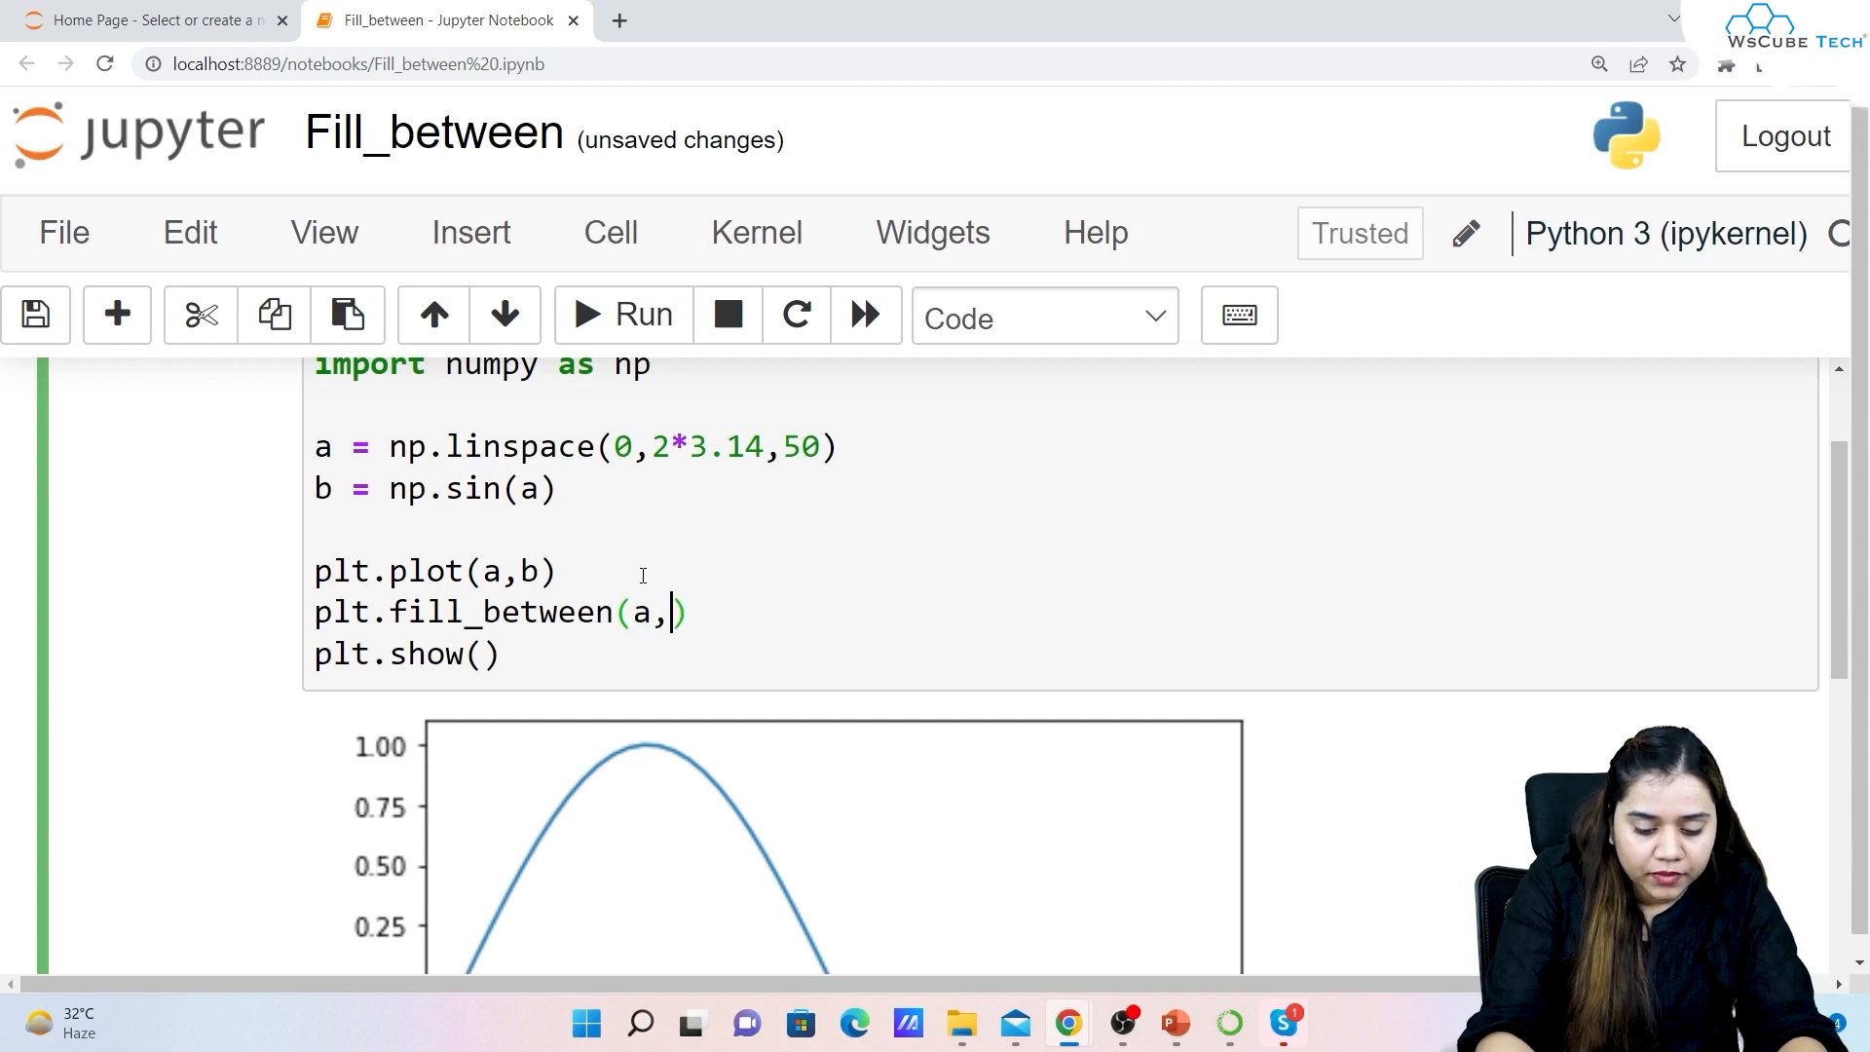
text(b,)
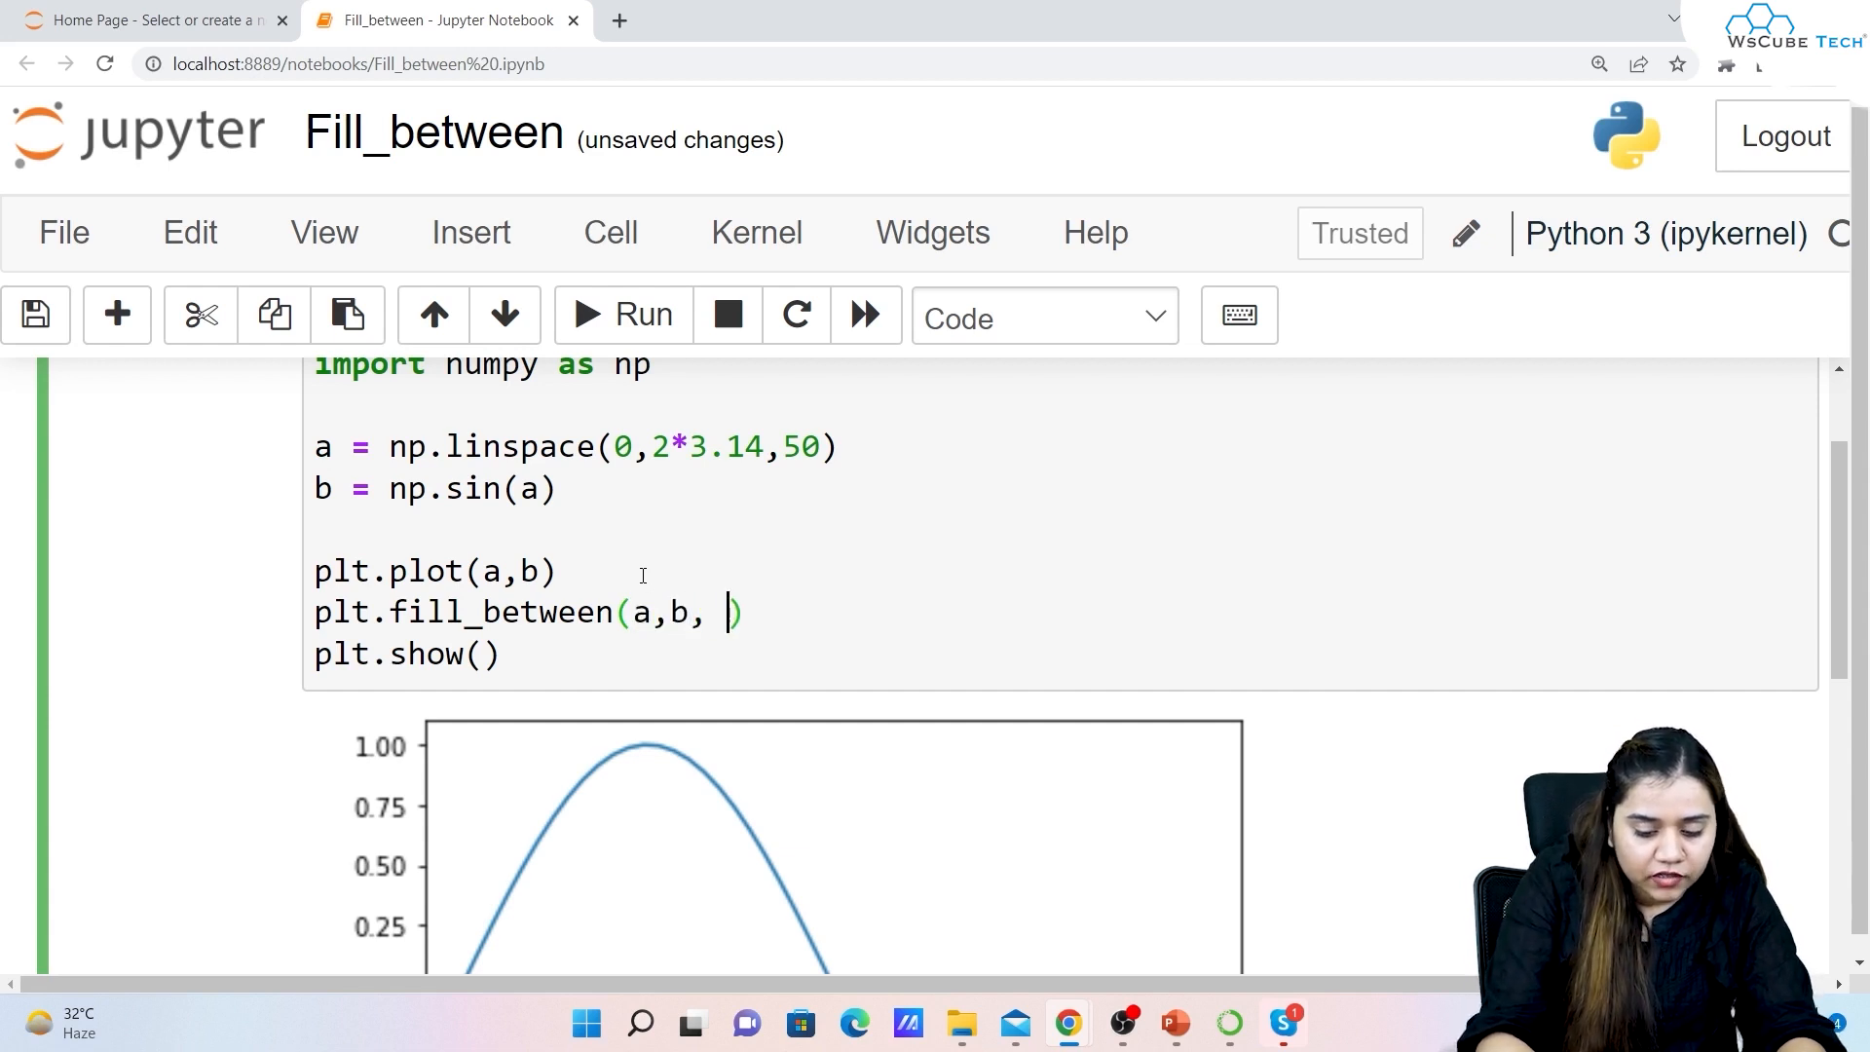
text(0, where = ()
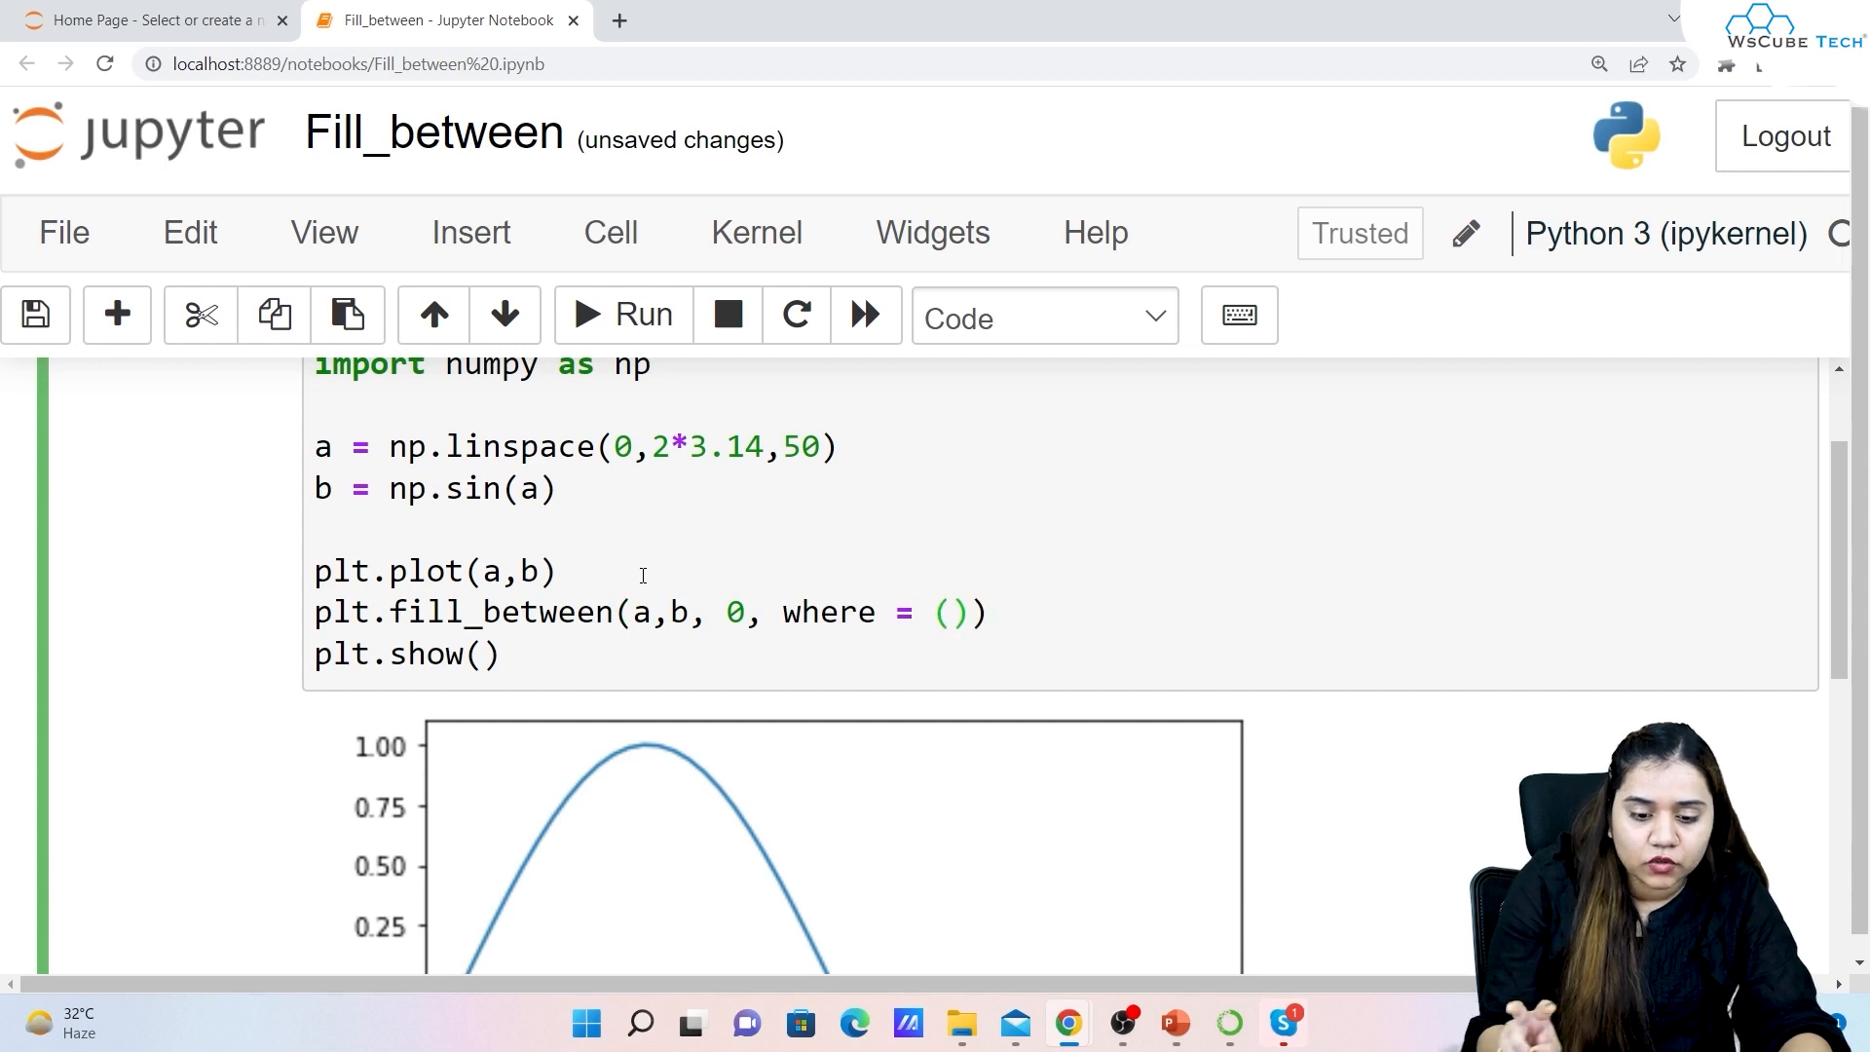
Restrict the fill with where = (a > 1.5) & (a <= 3.2)
scroll(down, 3)
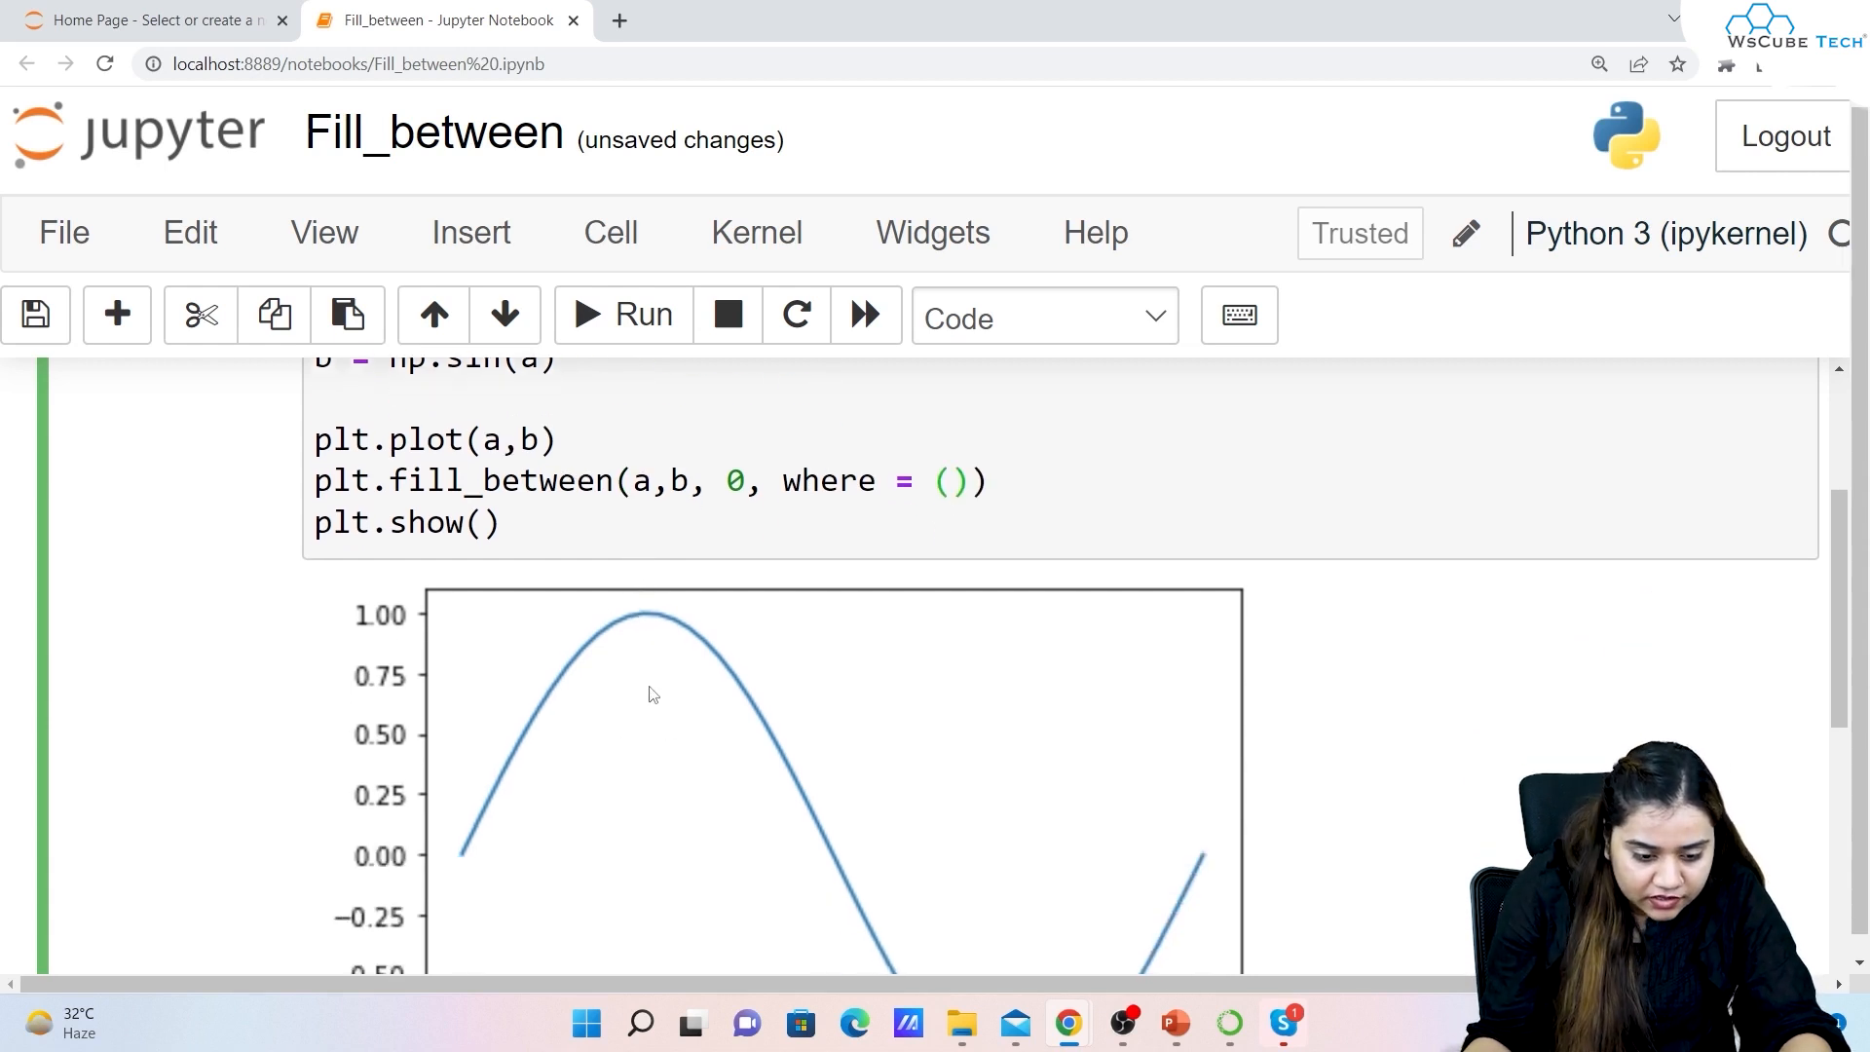
scroll(down, 3)
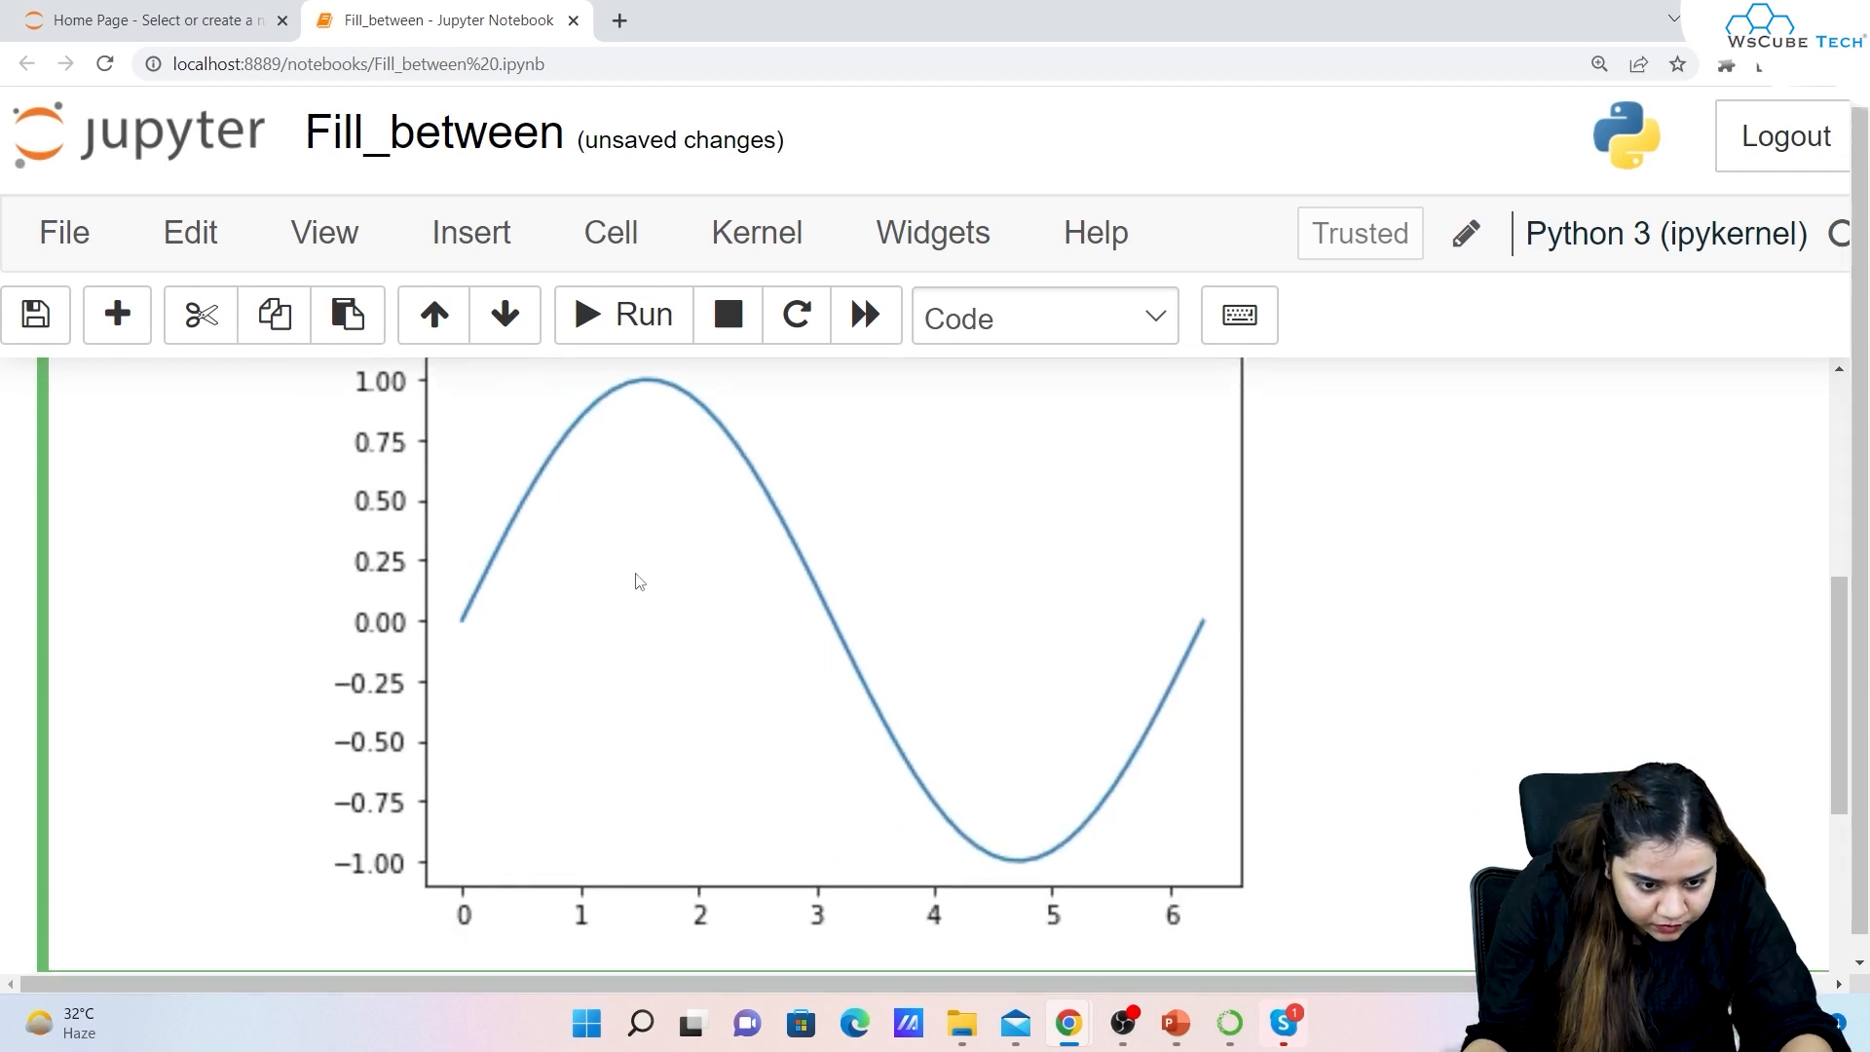
scroll(up, 3)
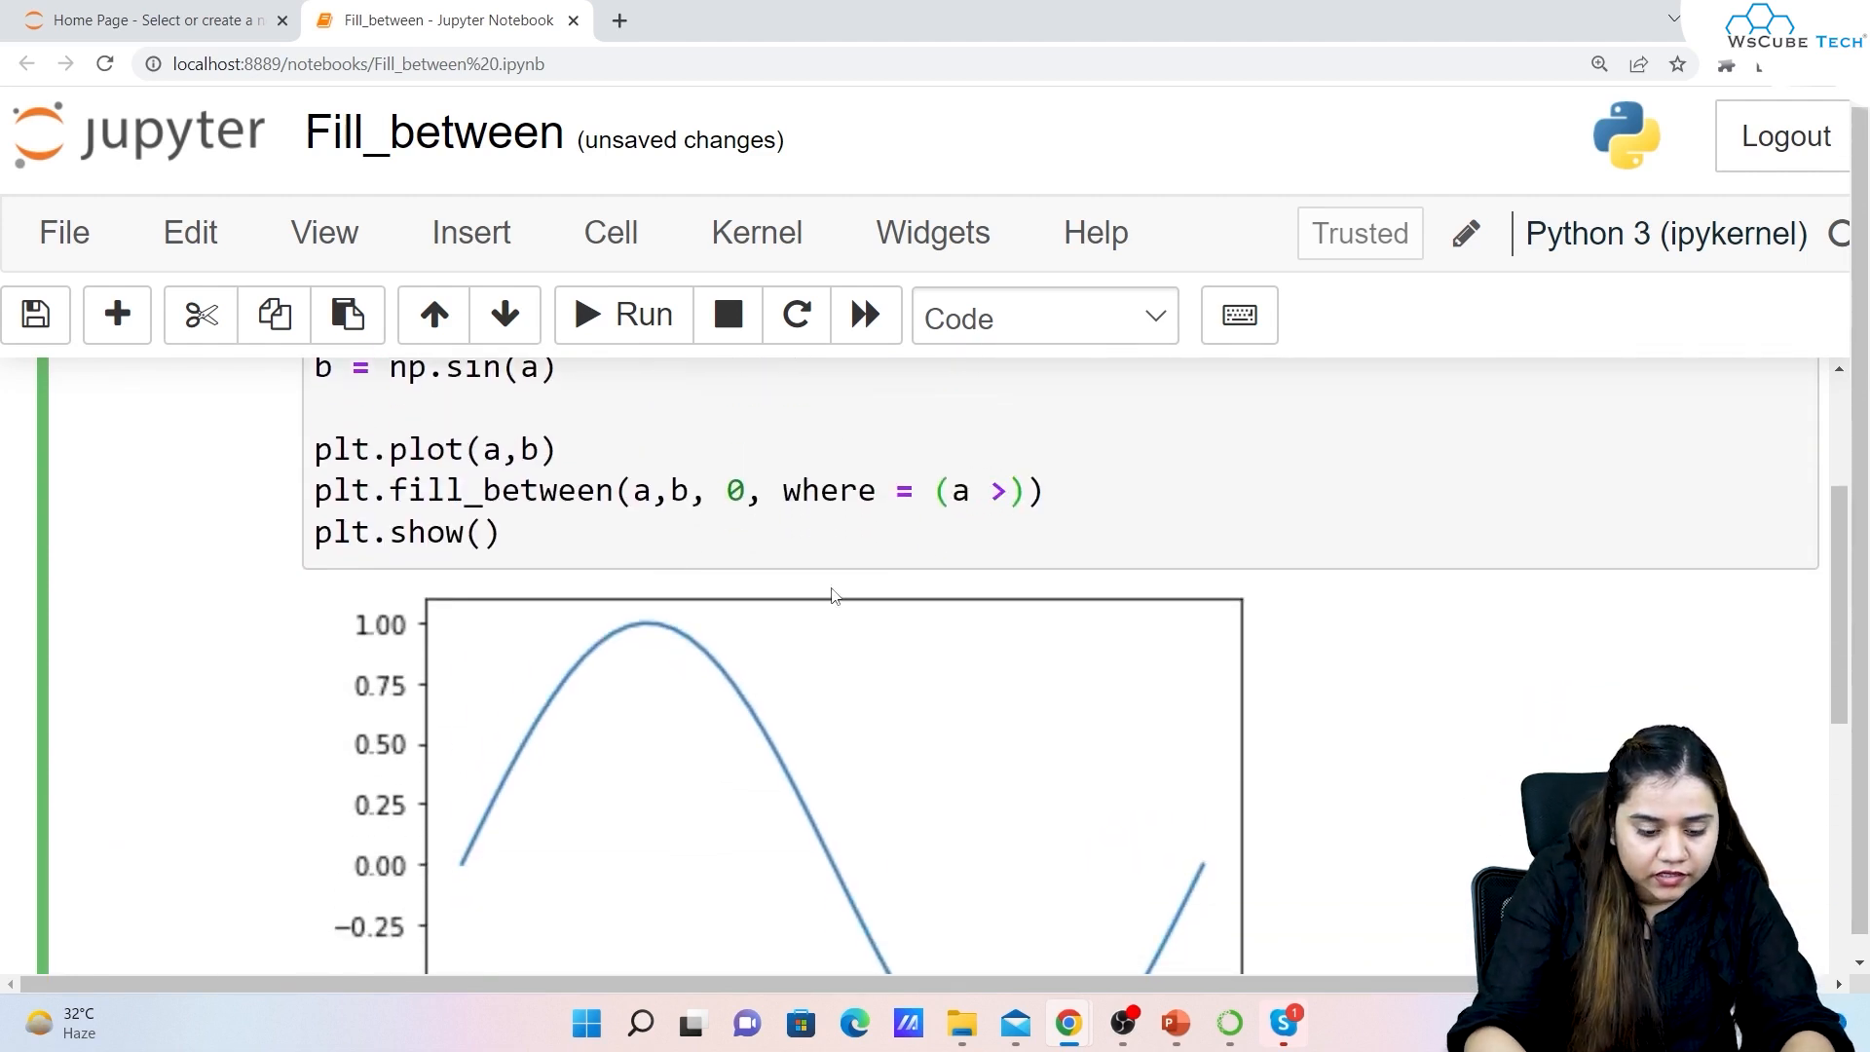
text(1)
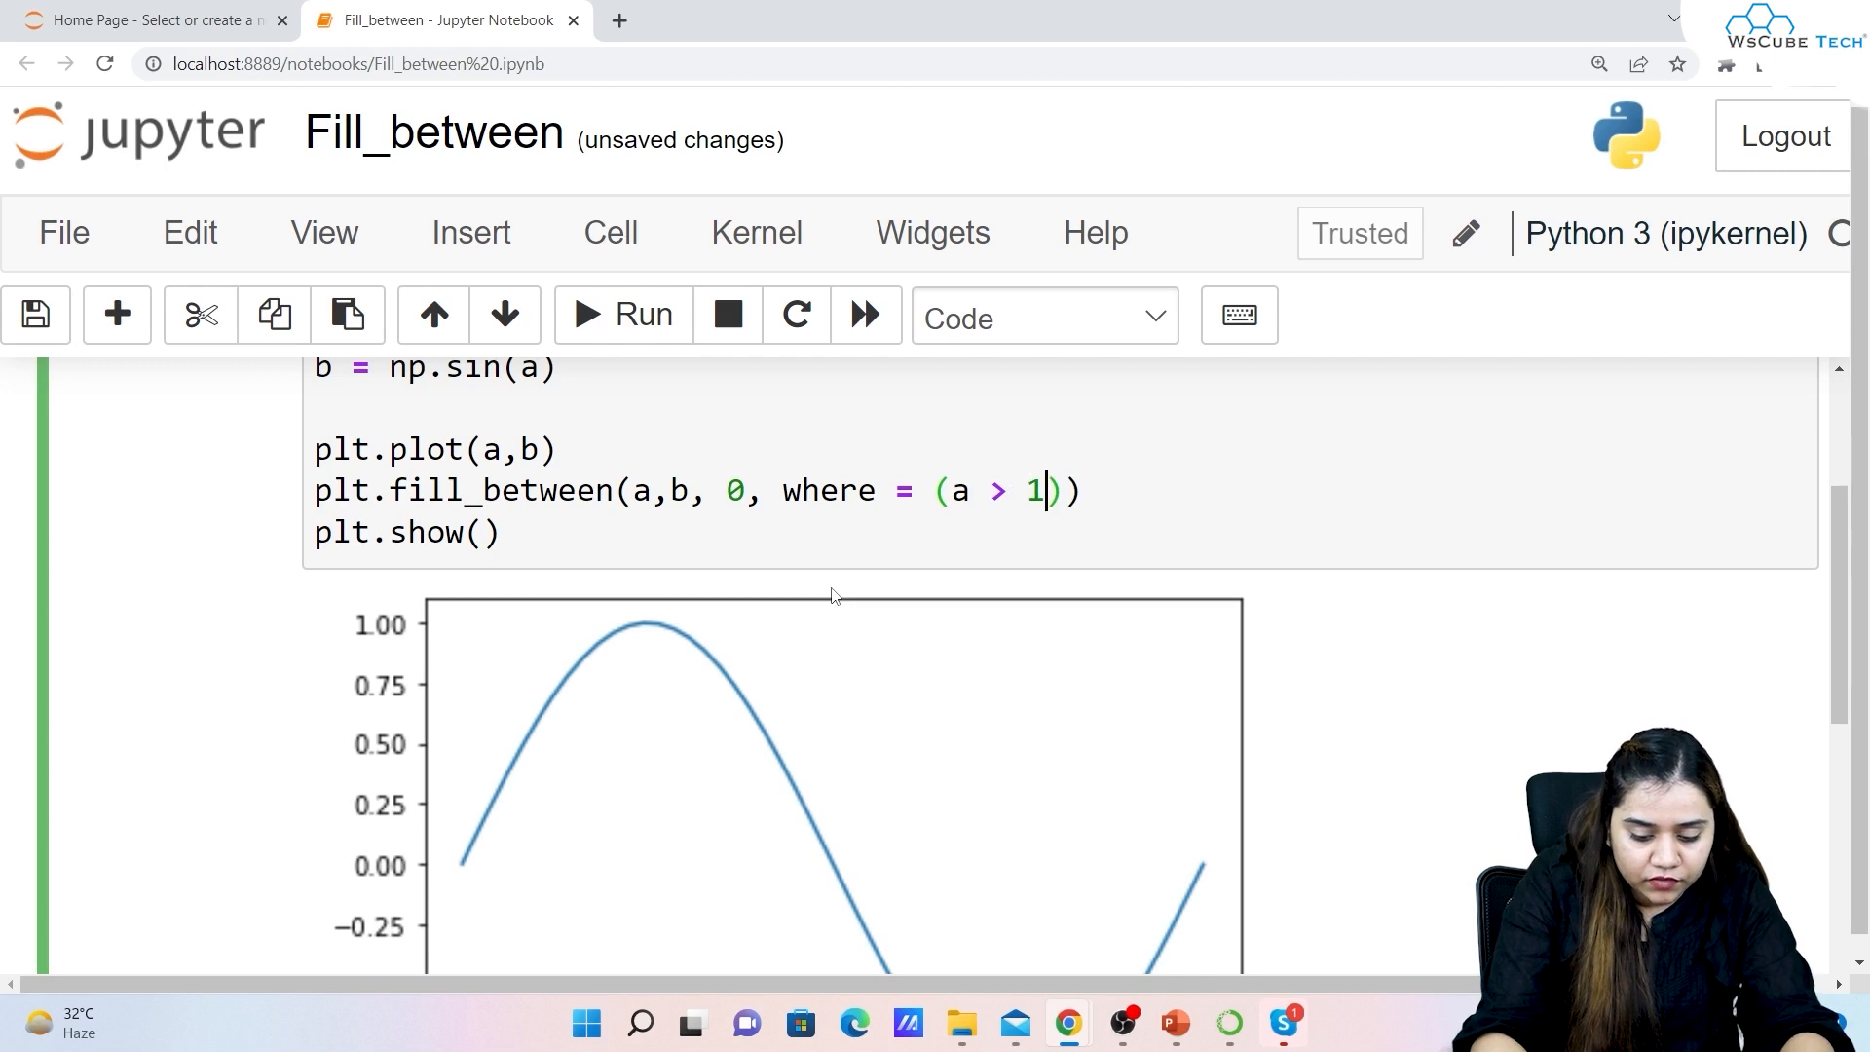
text(.5) &)
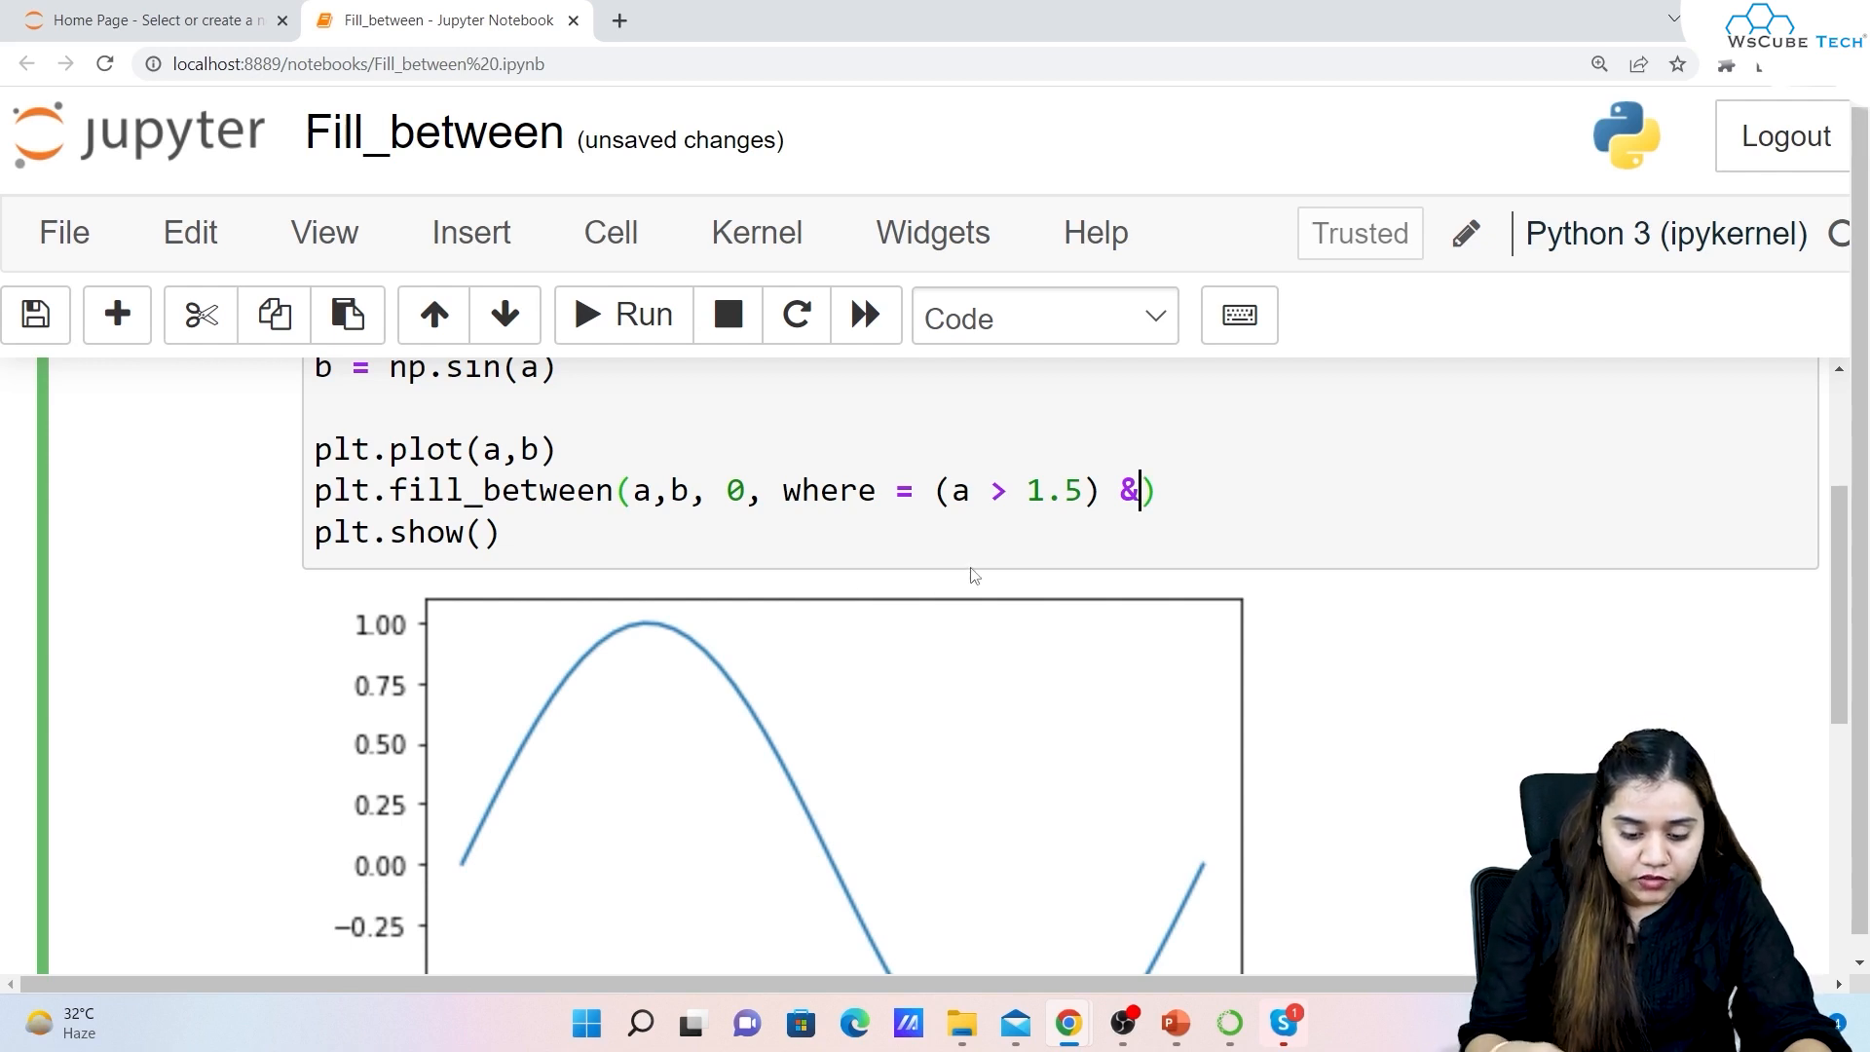
text((a<))
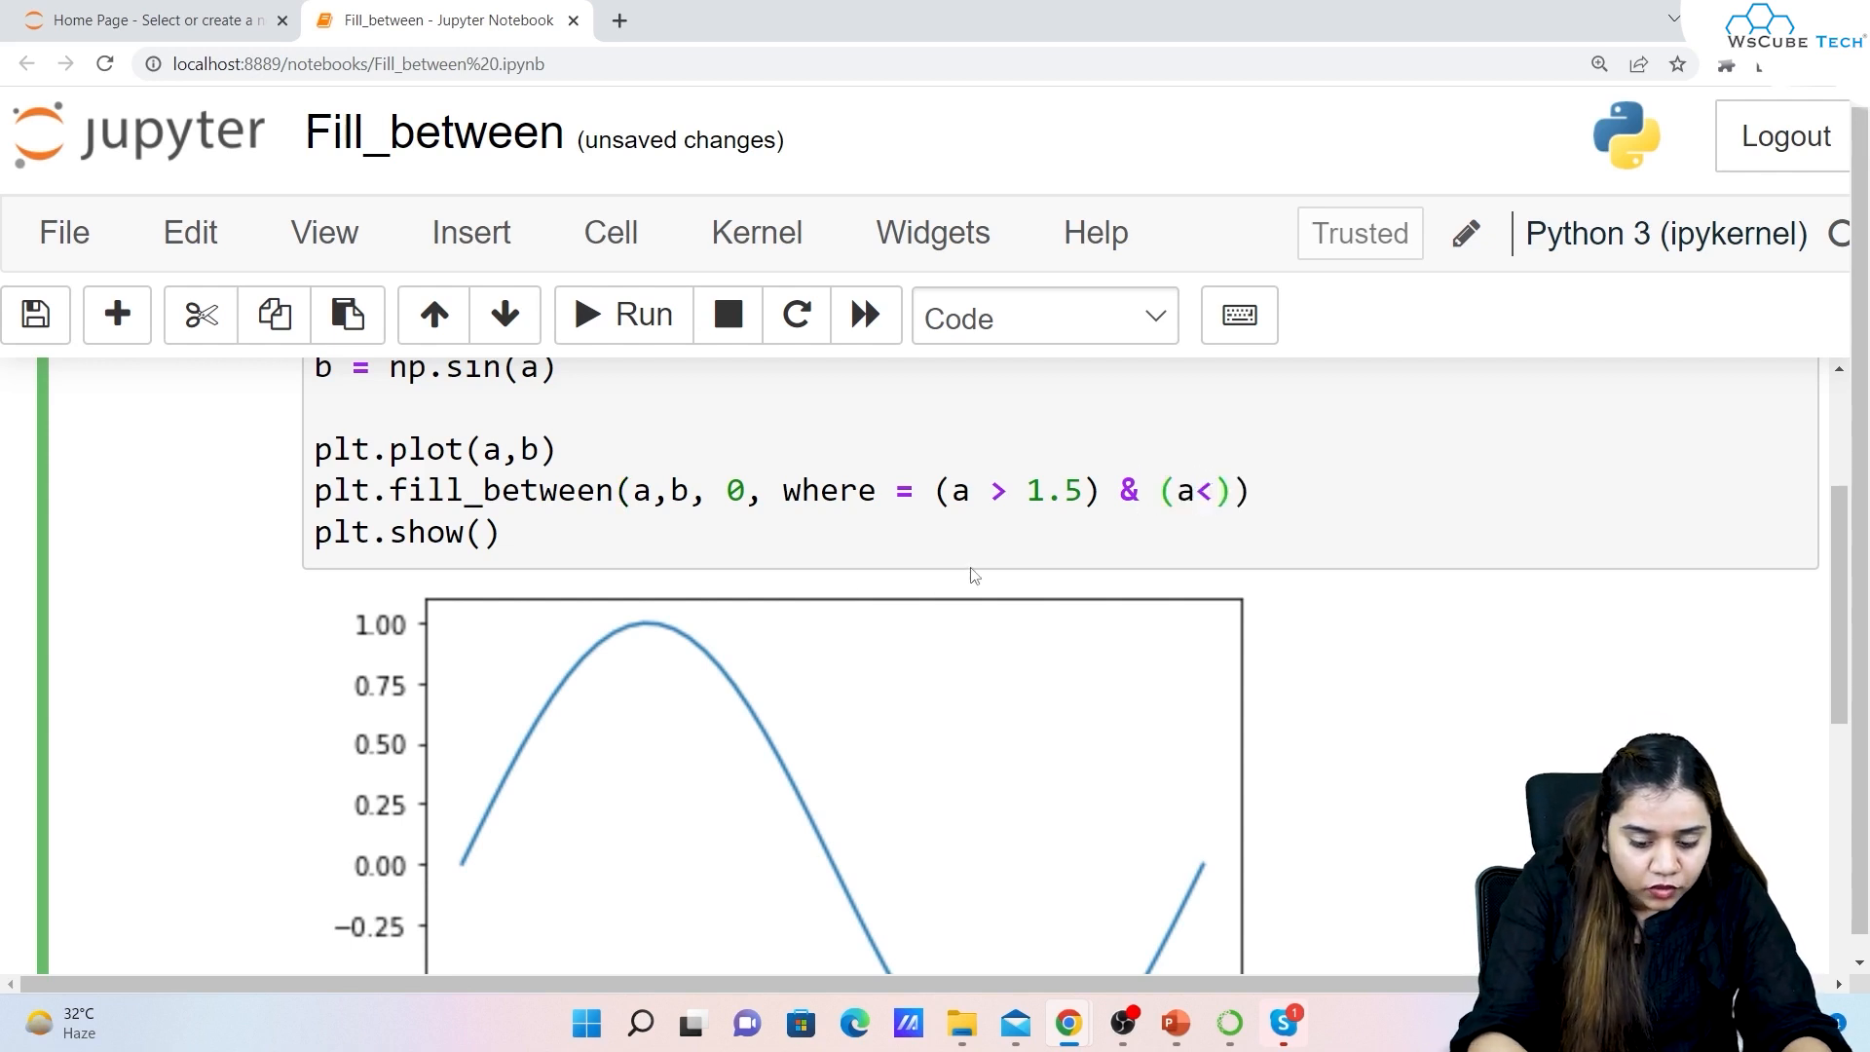
text(=)
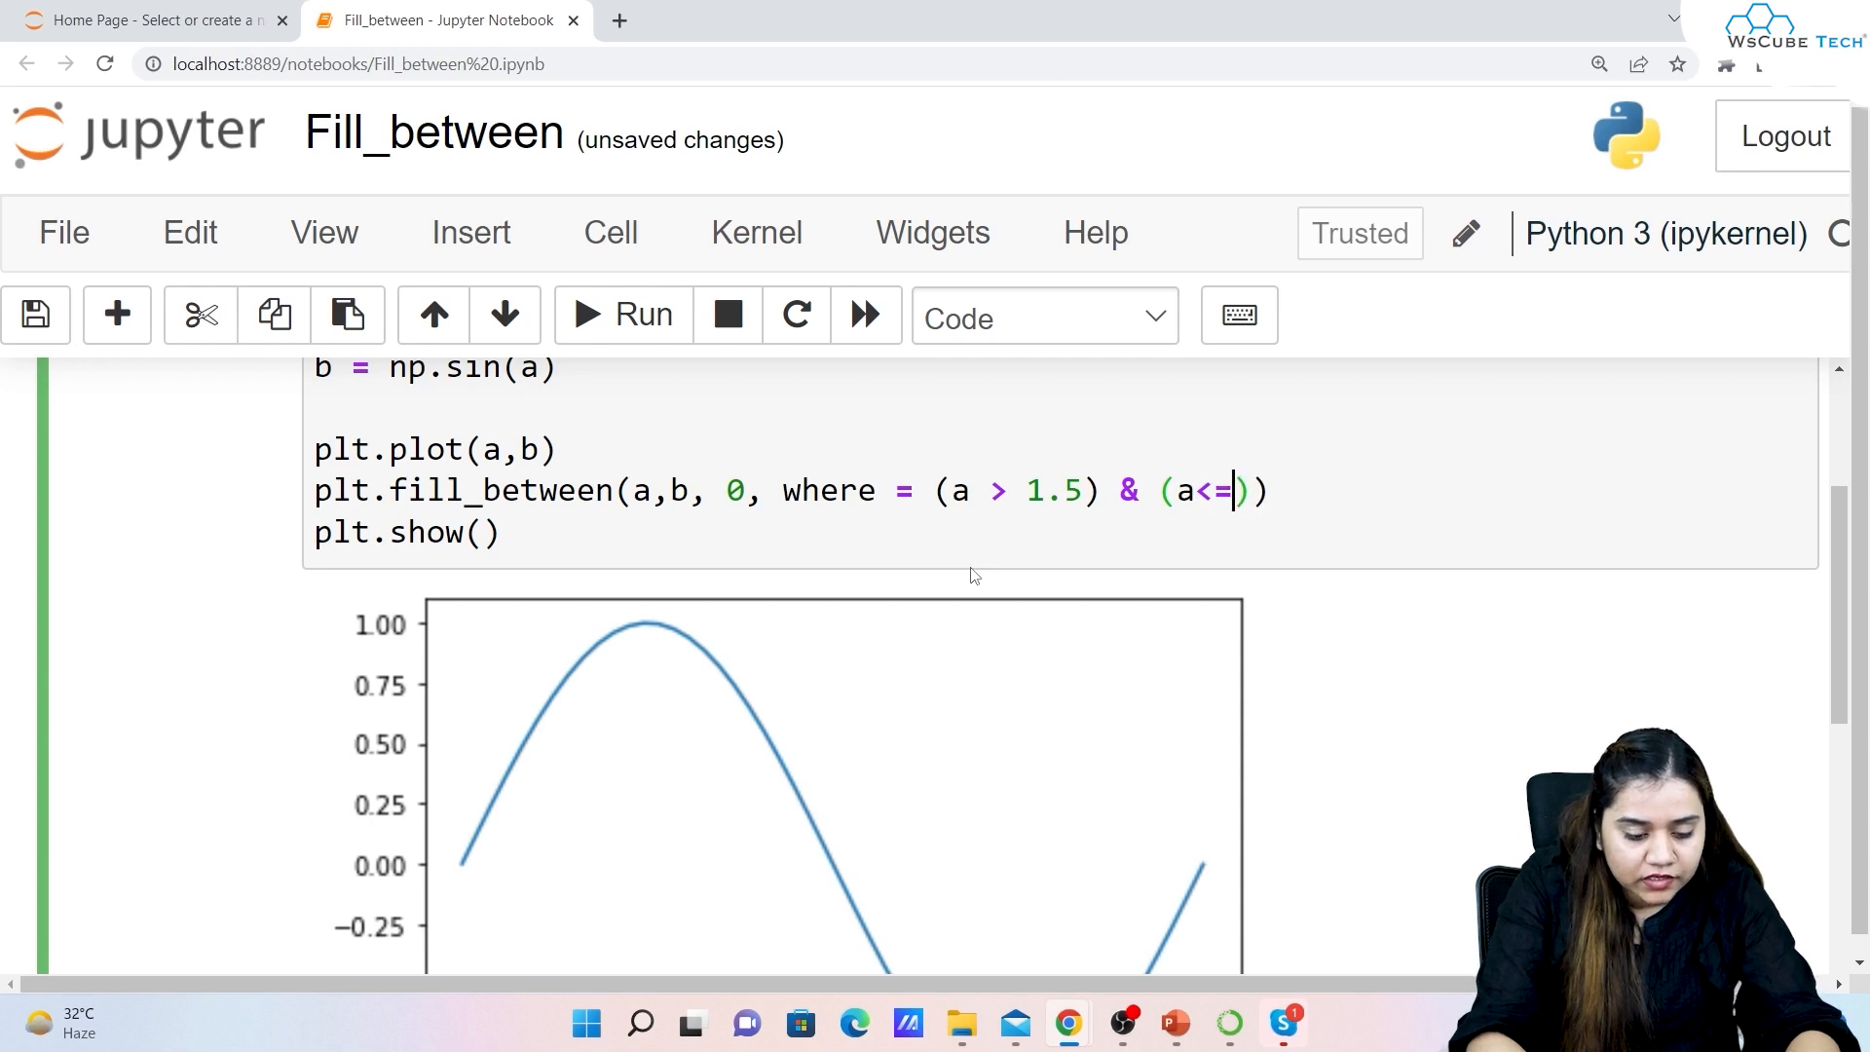
text(3.25)
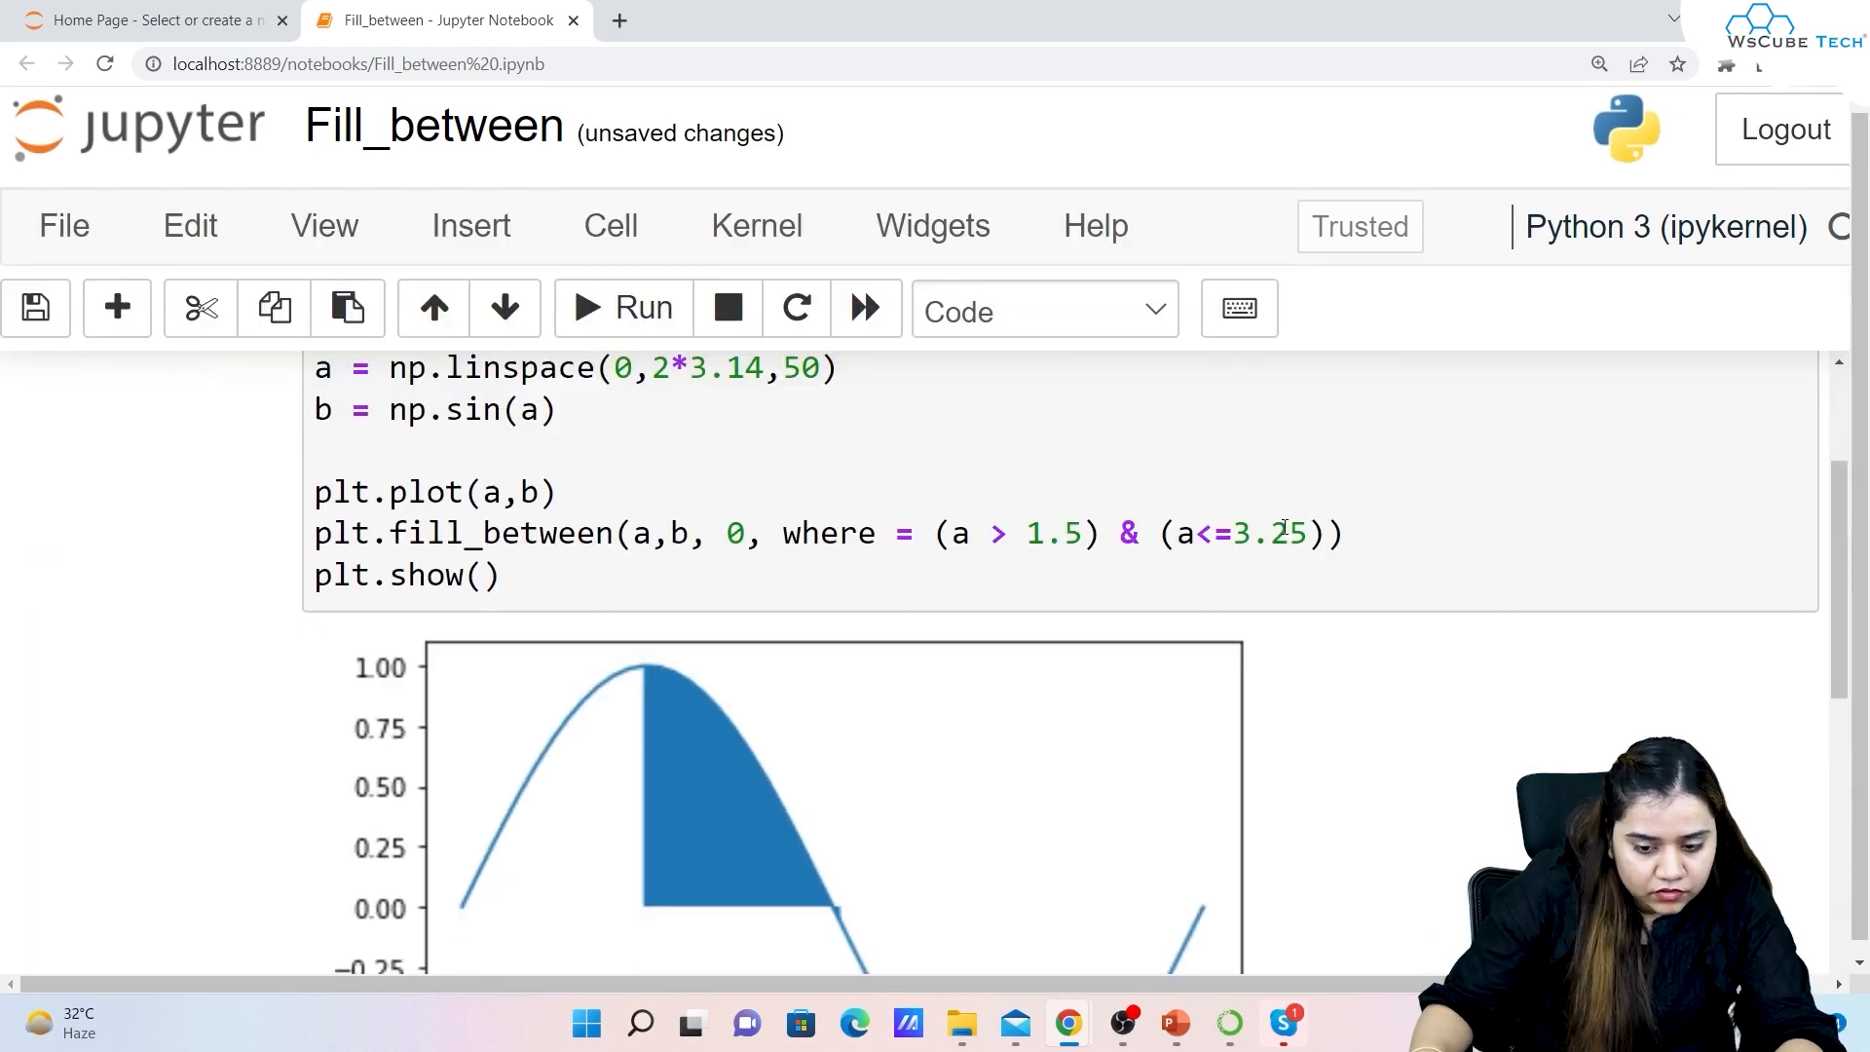
text(22)
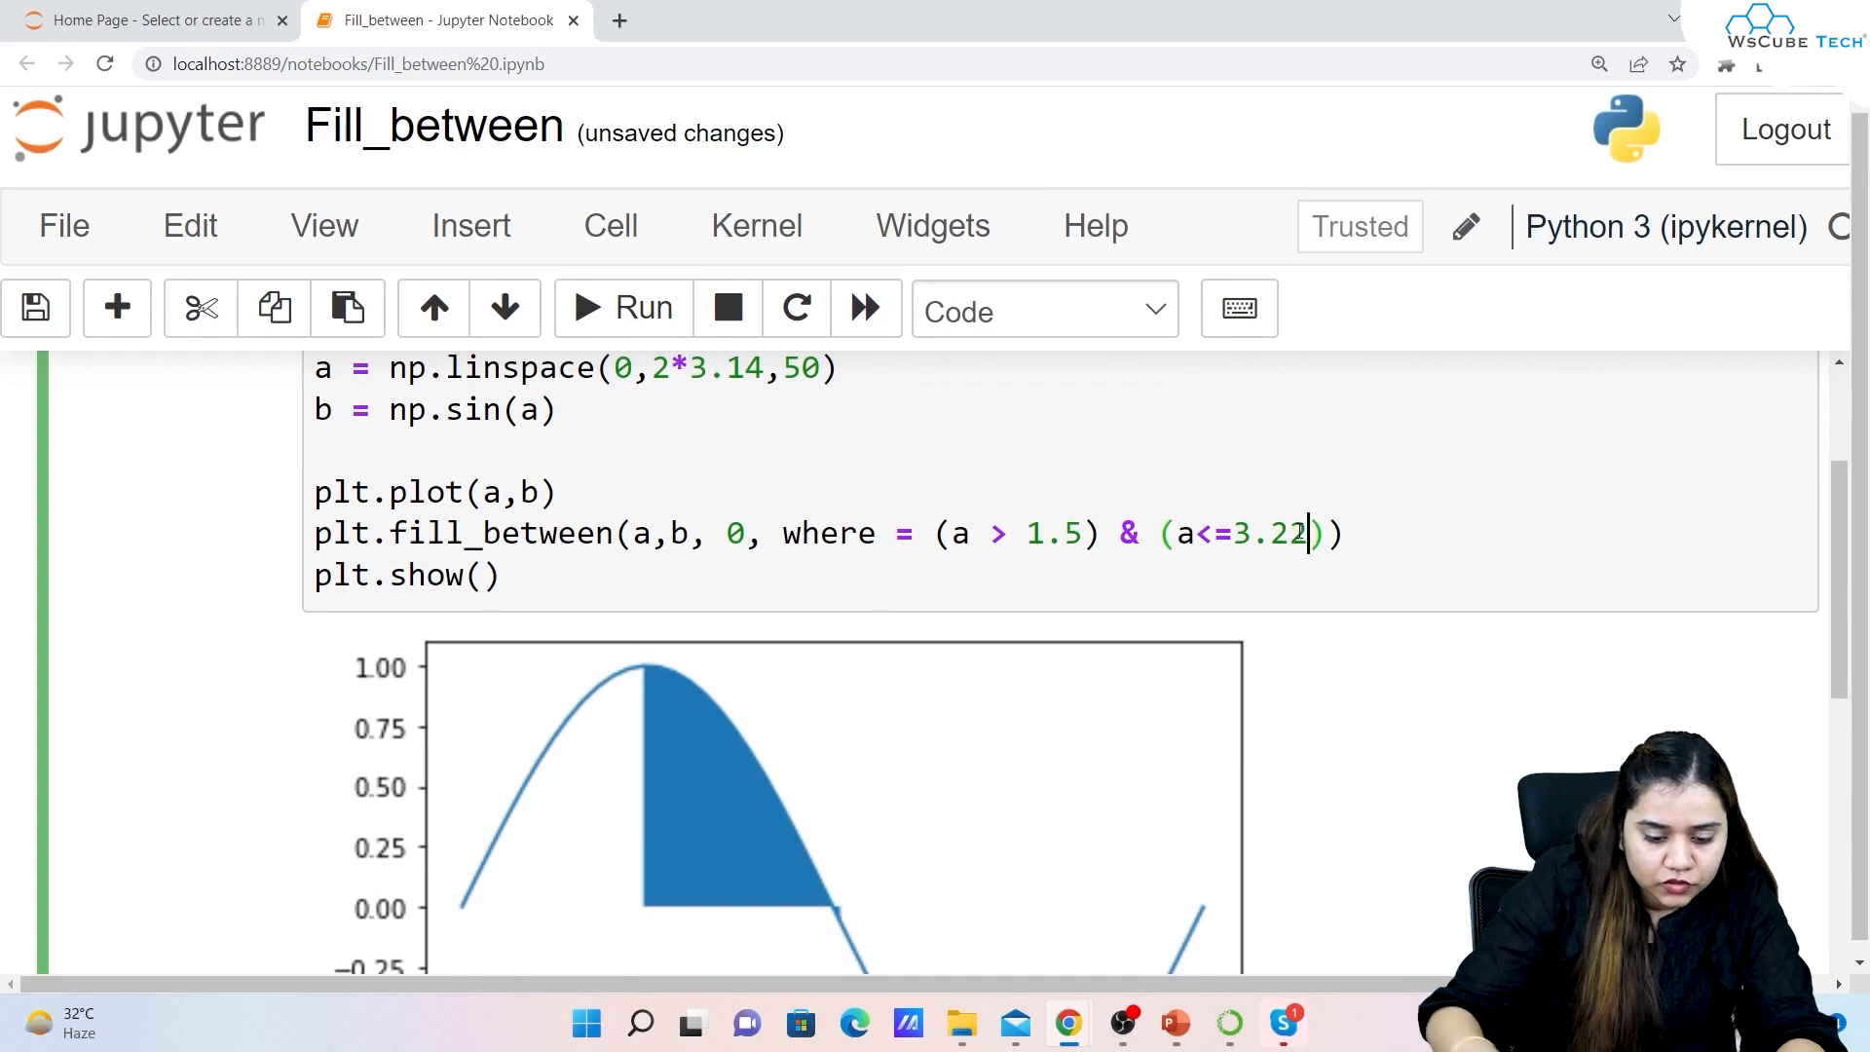
scroll(down, 3)
text(1)
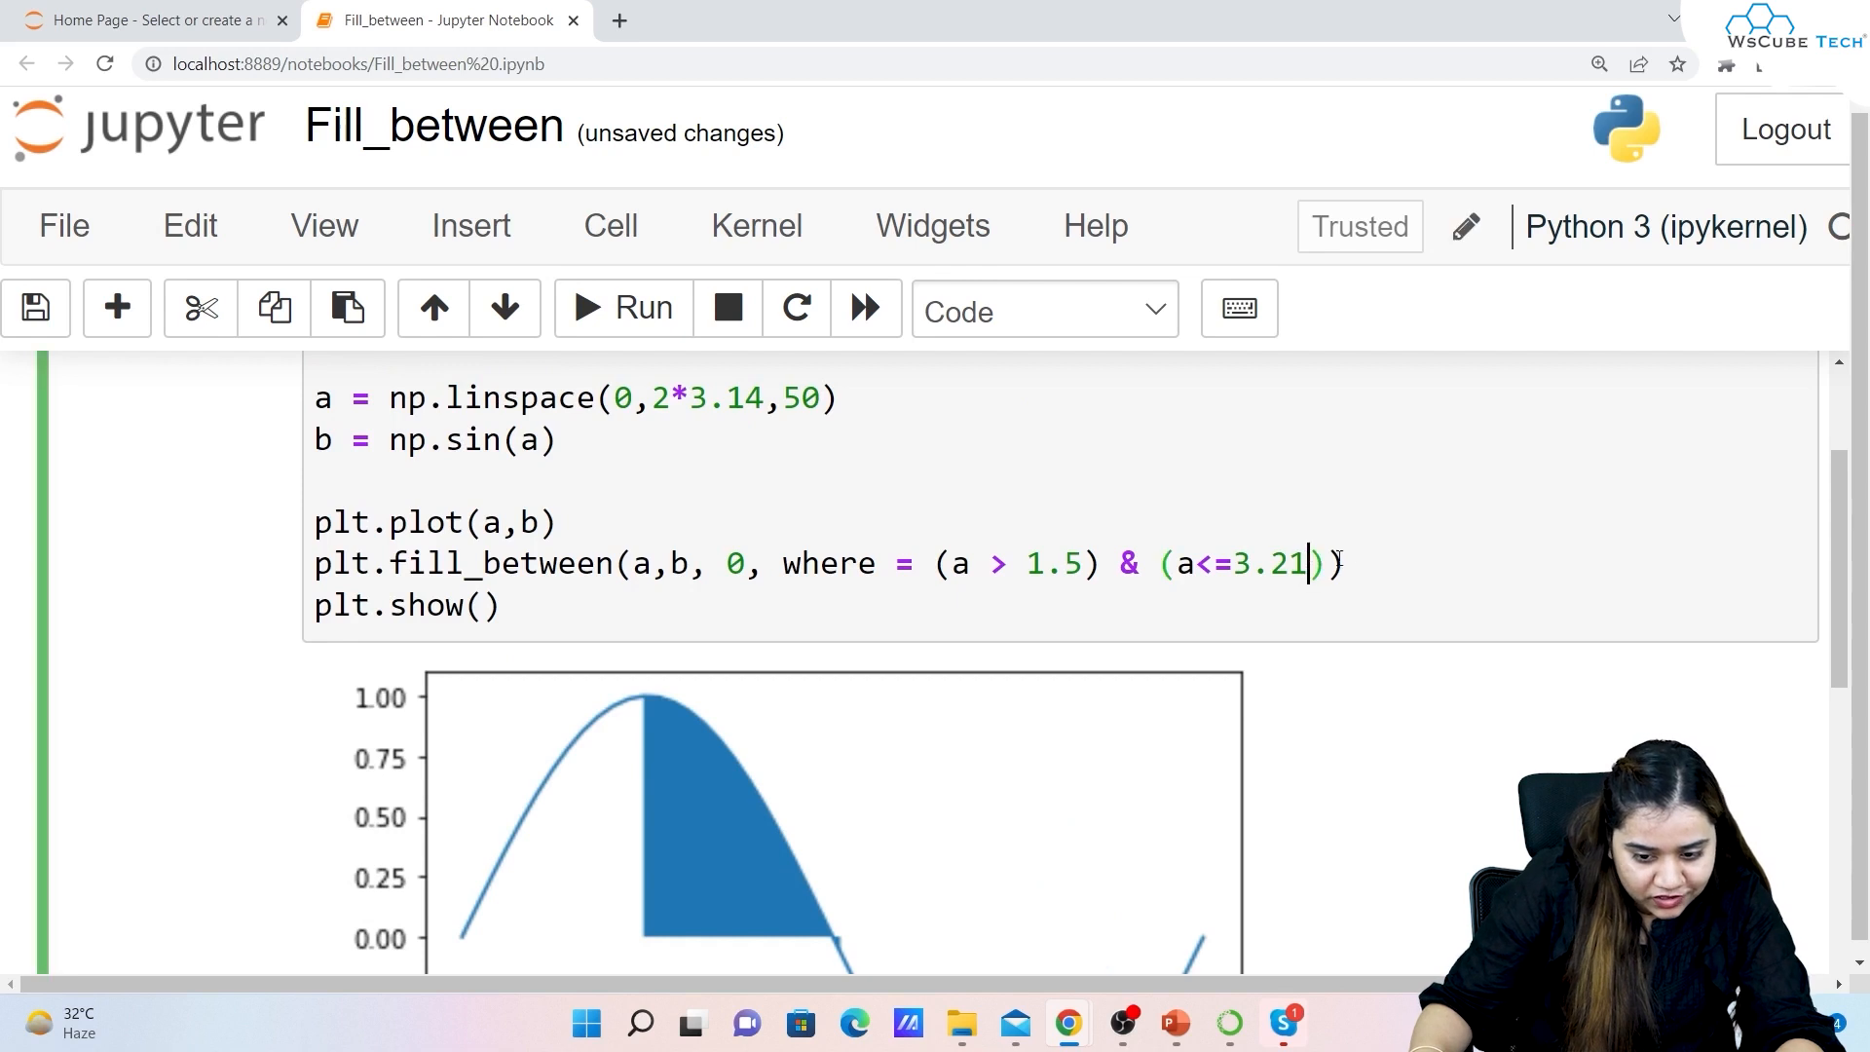
key(Backspace)
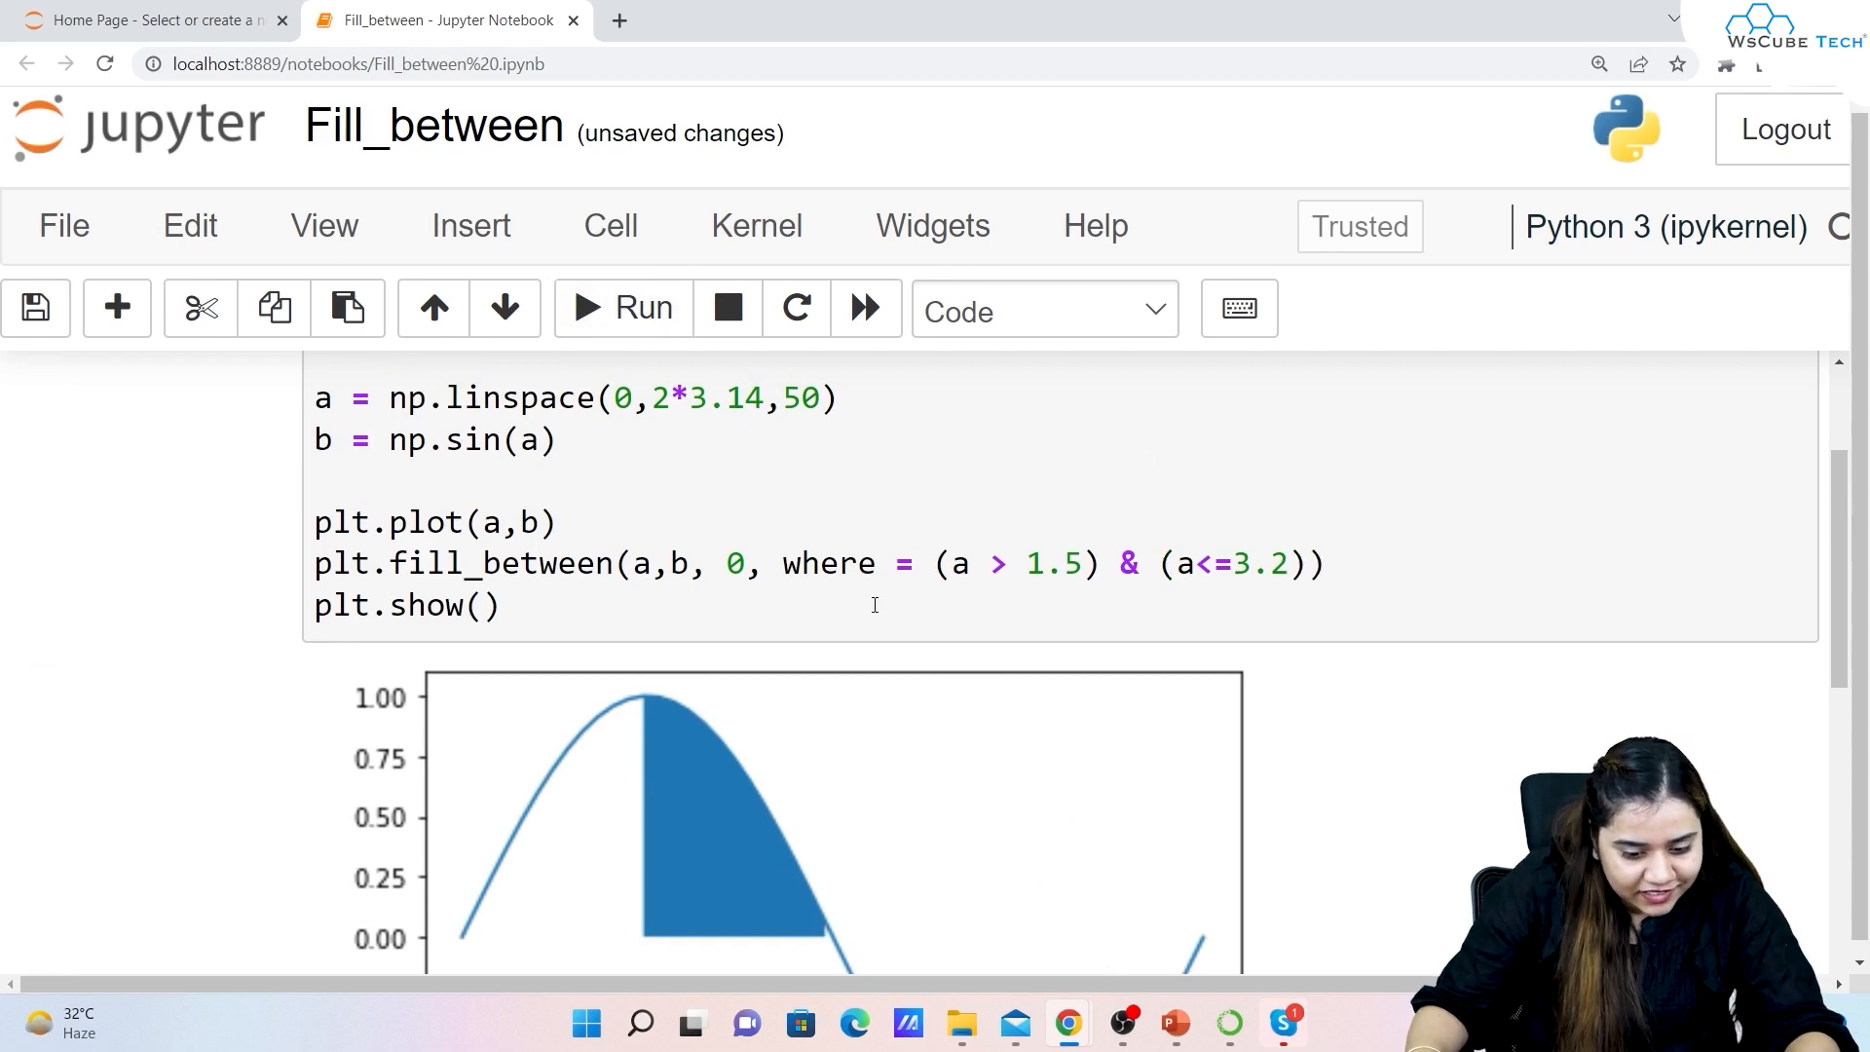
scroll(down, 3)
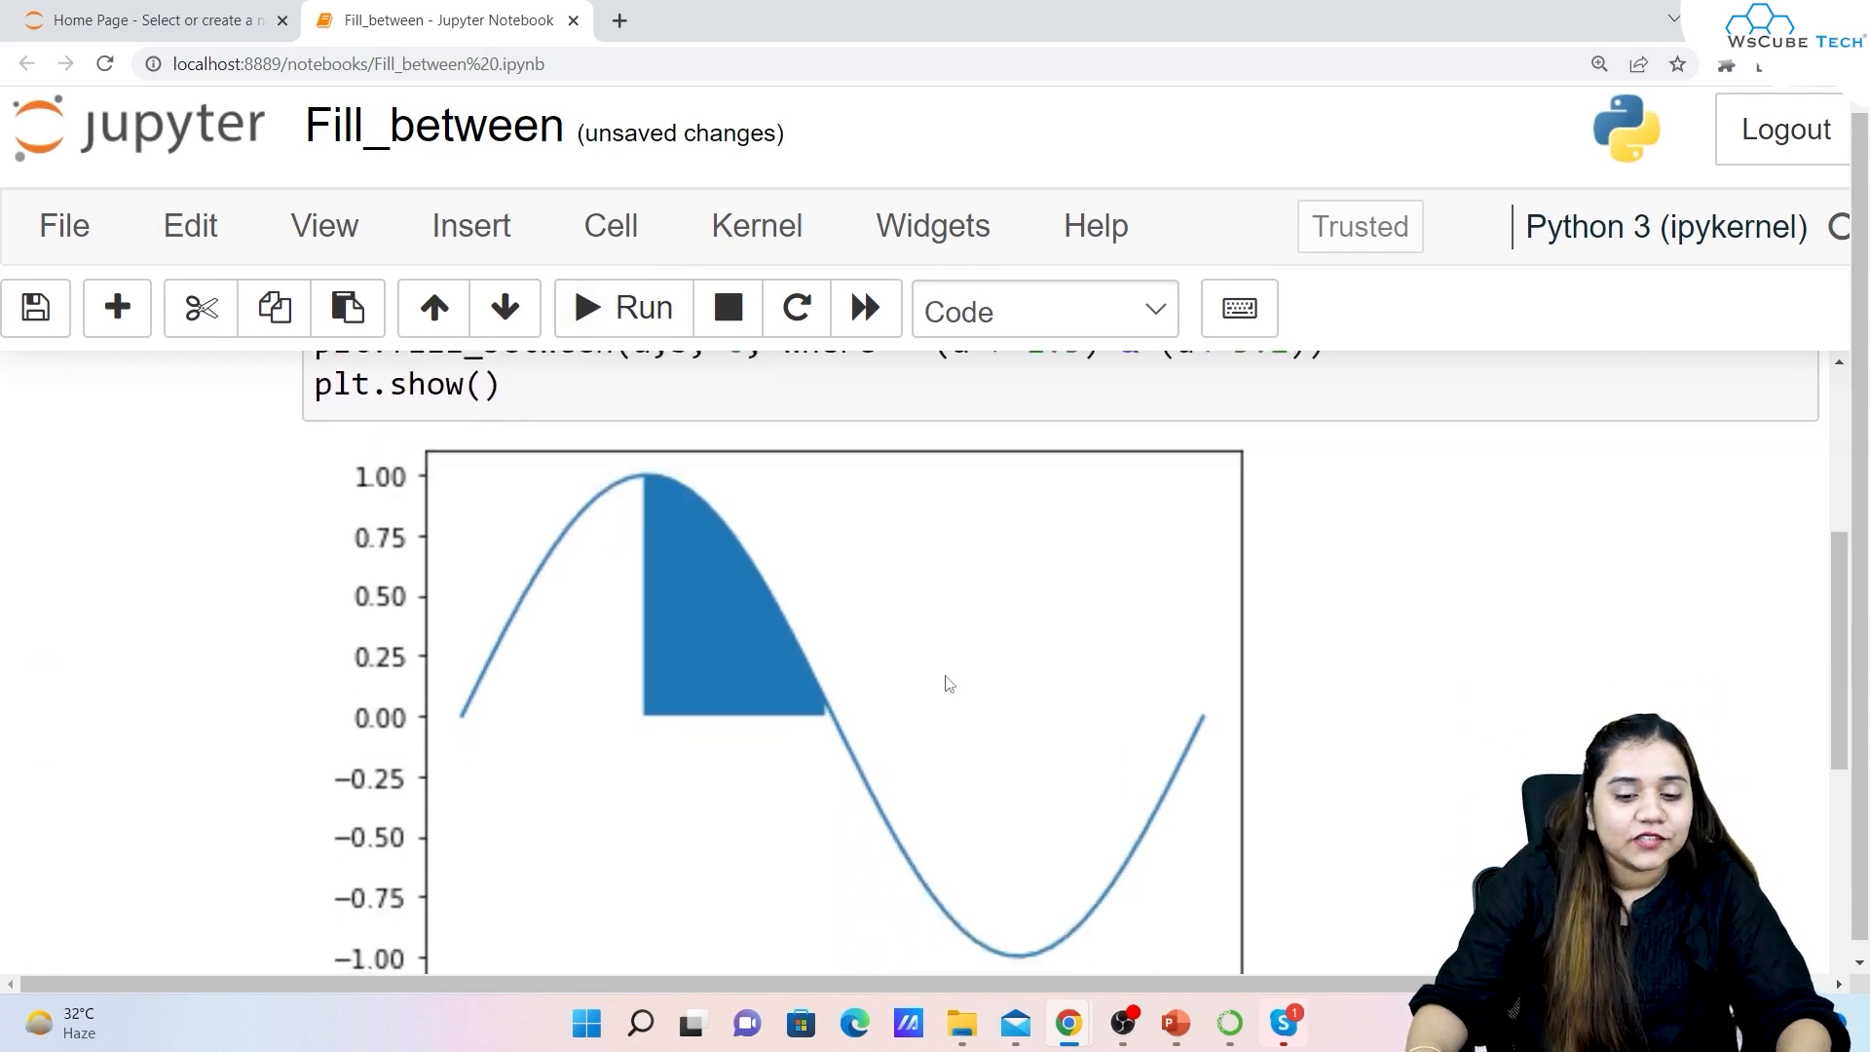
scroll(up, 3)
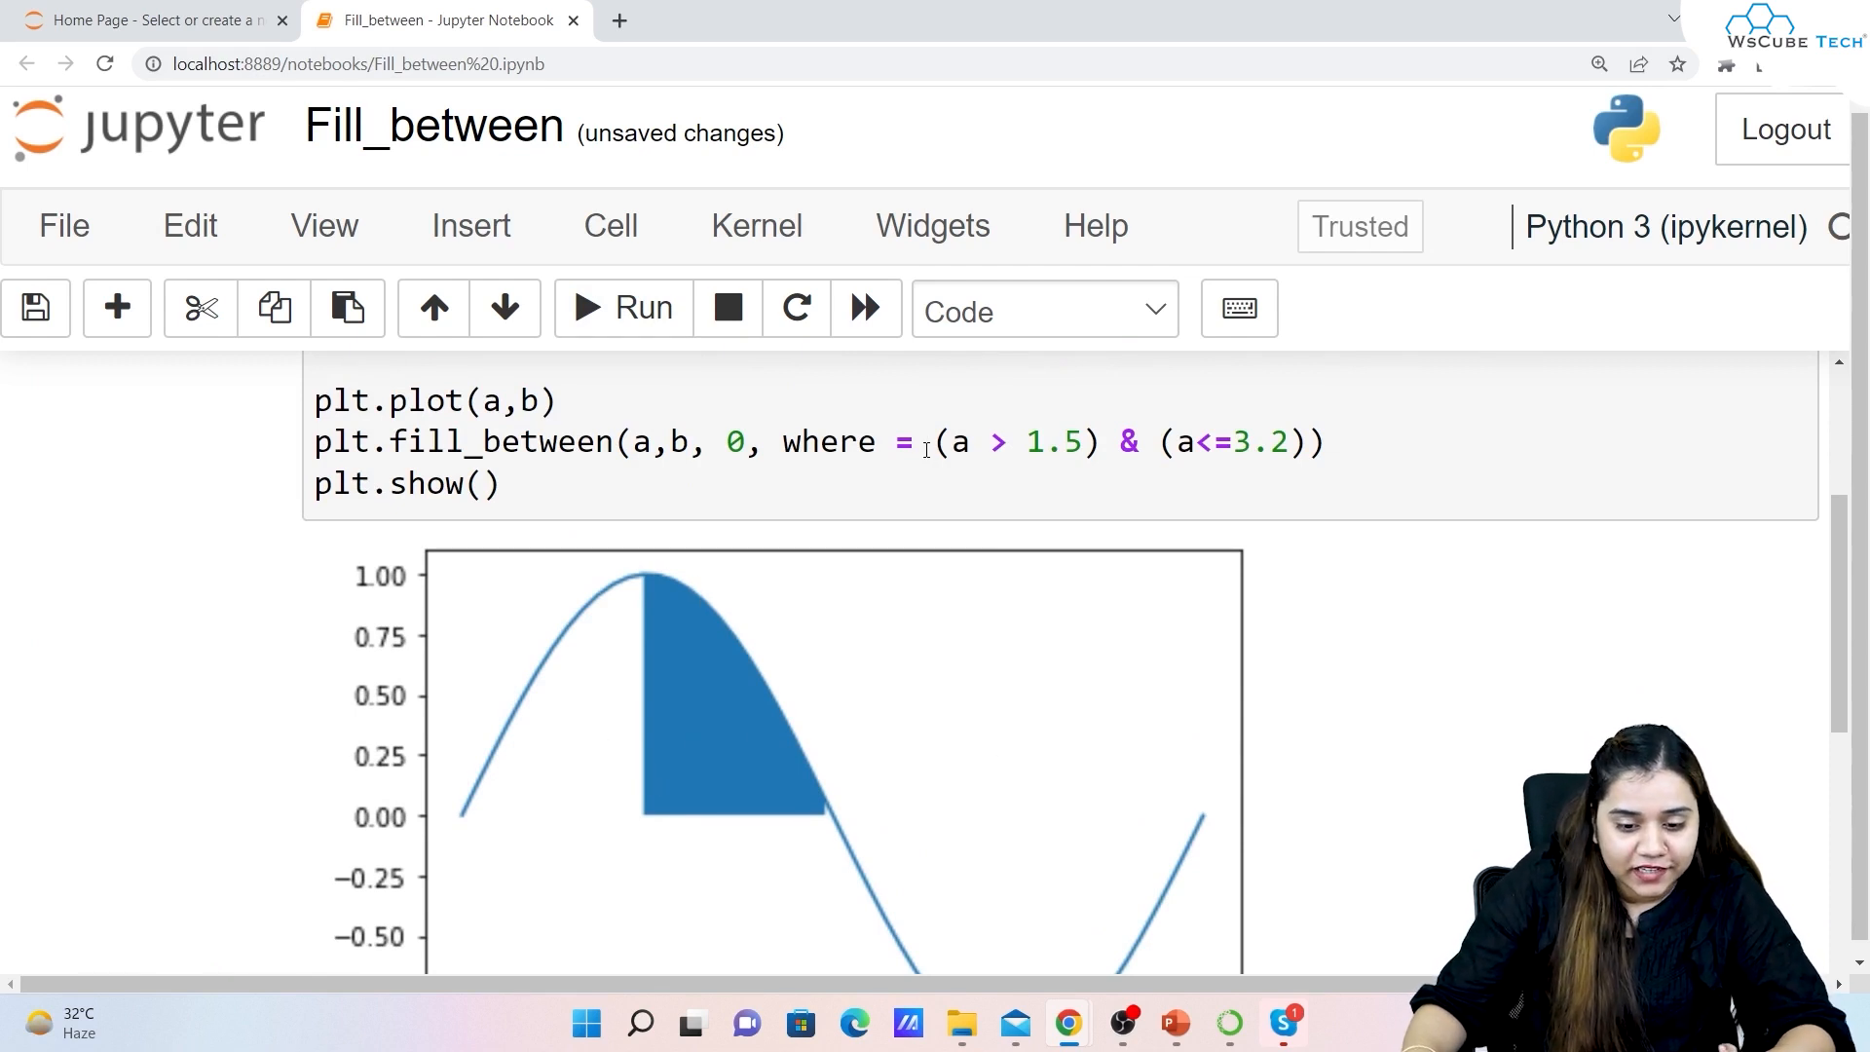
mouse_move(650, 668)
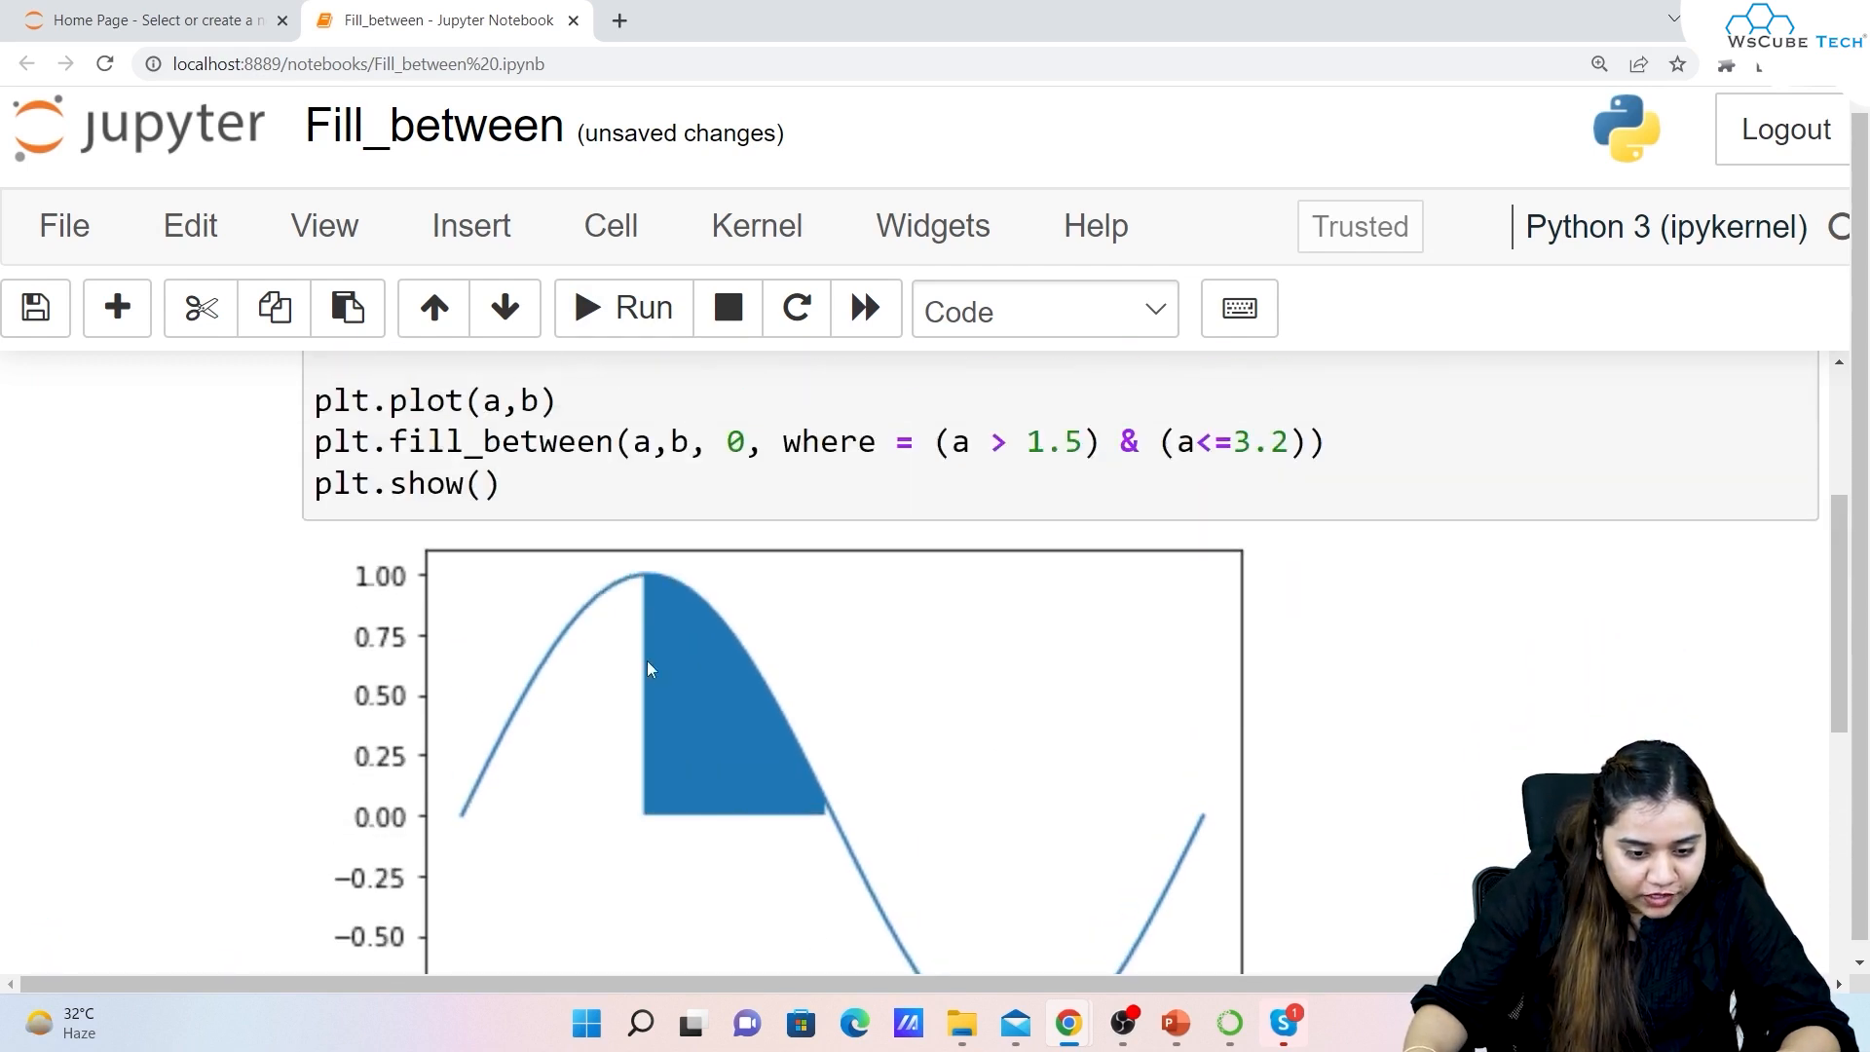
mouse_move(737, 711)
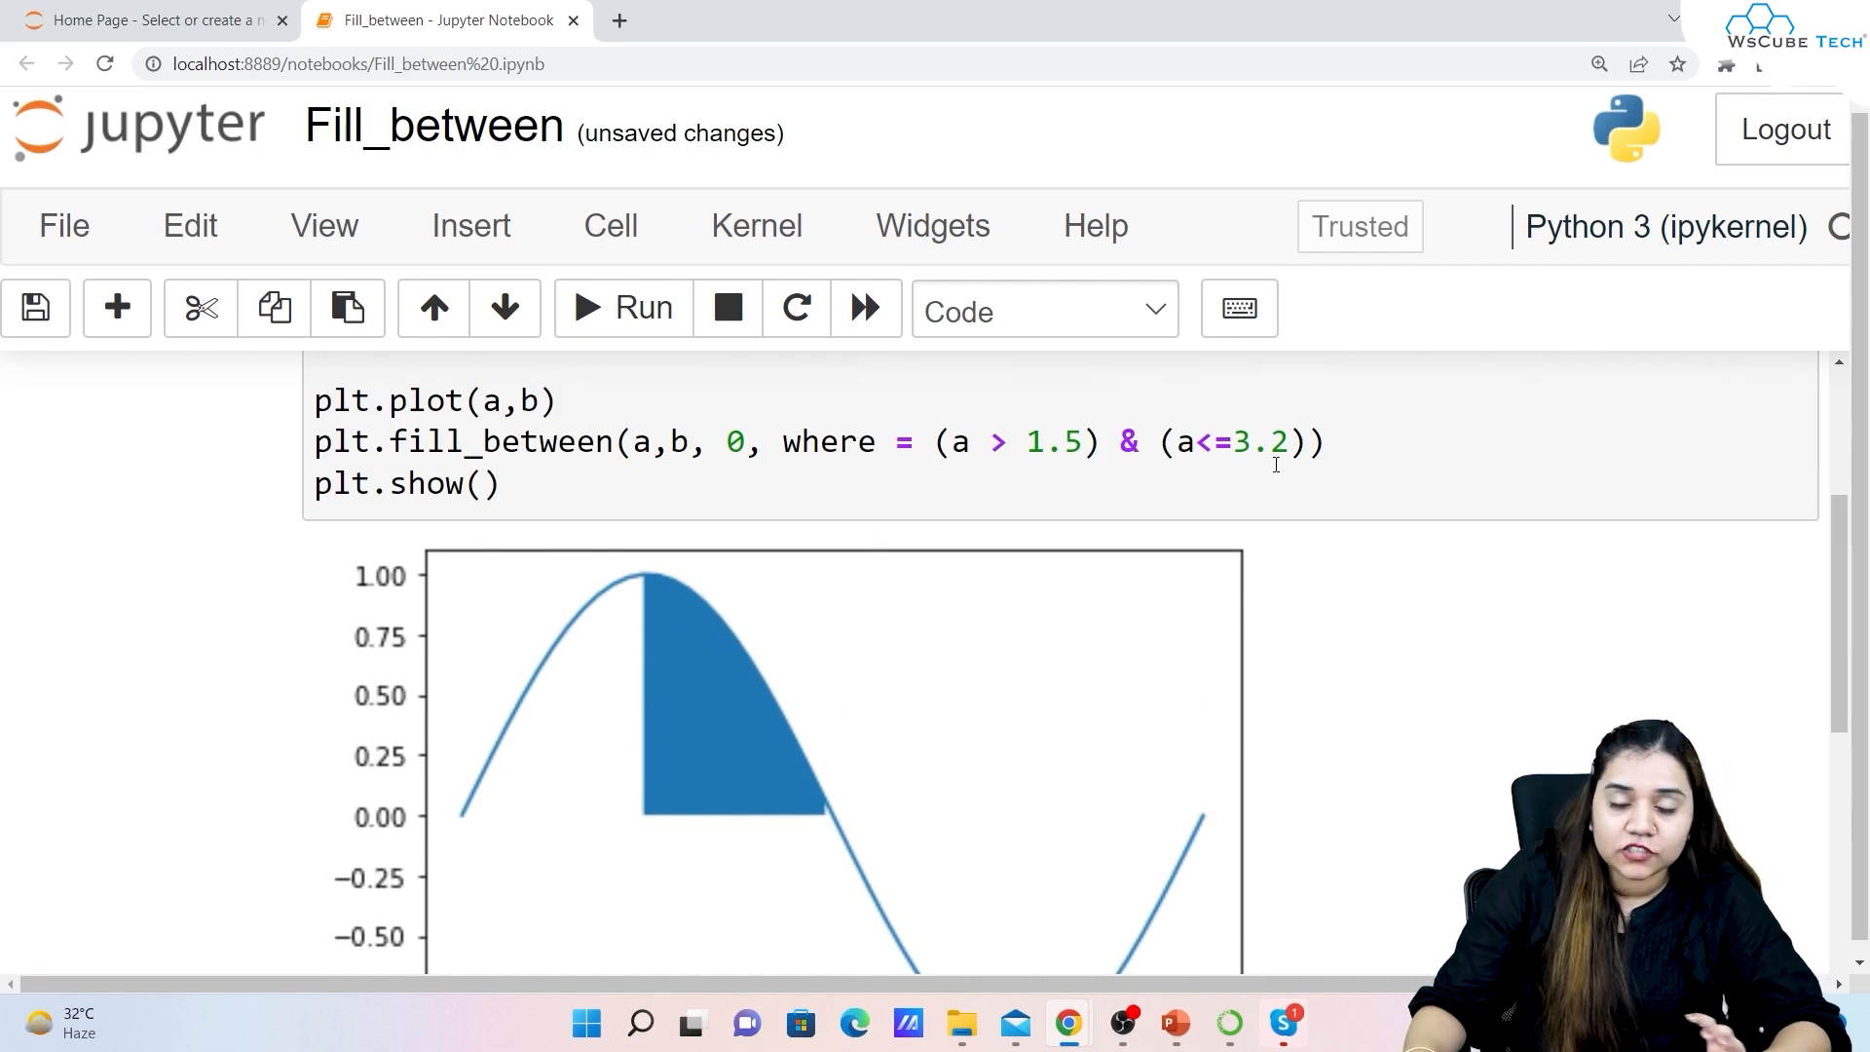
mouse_move(798, 685)
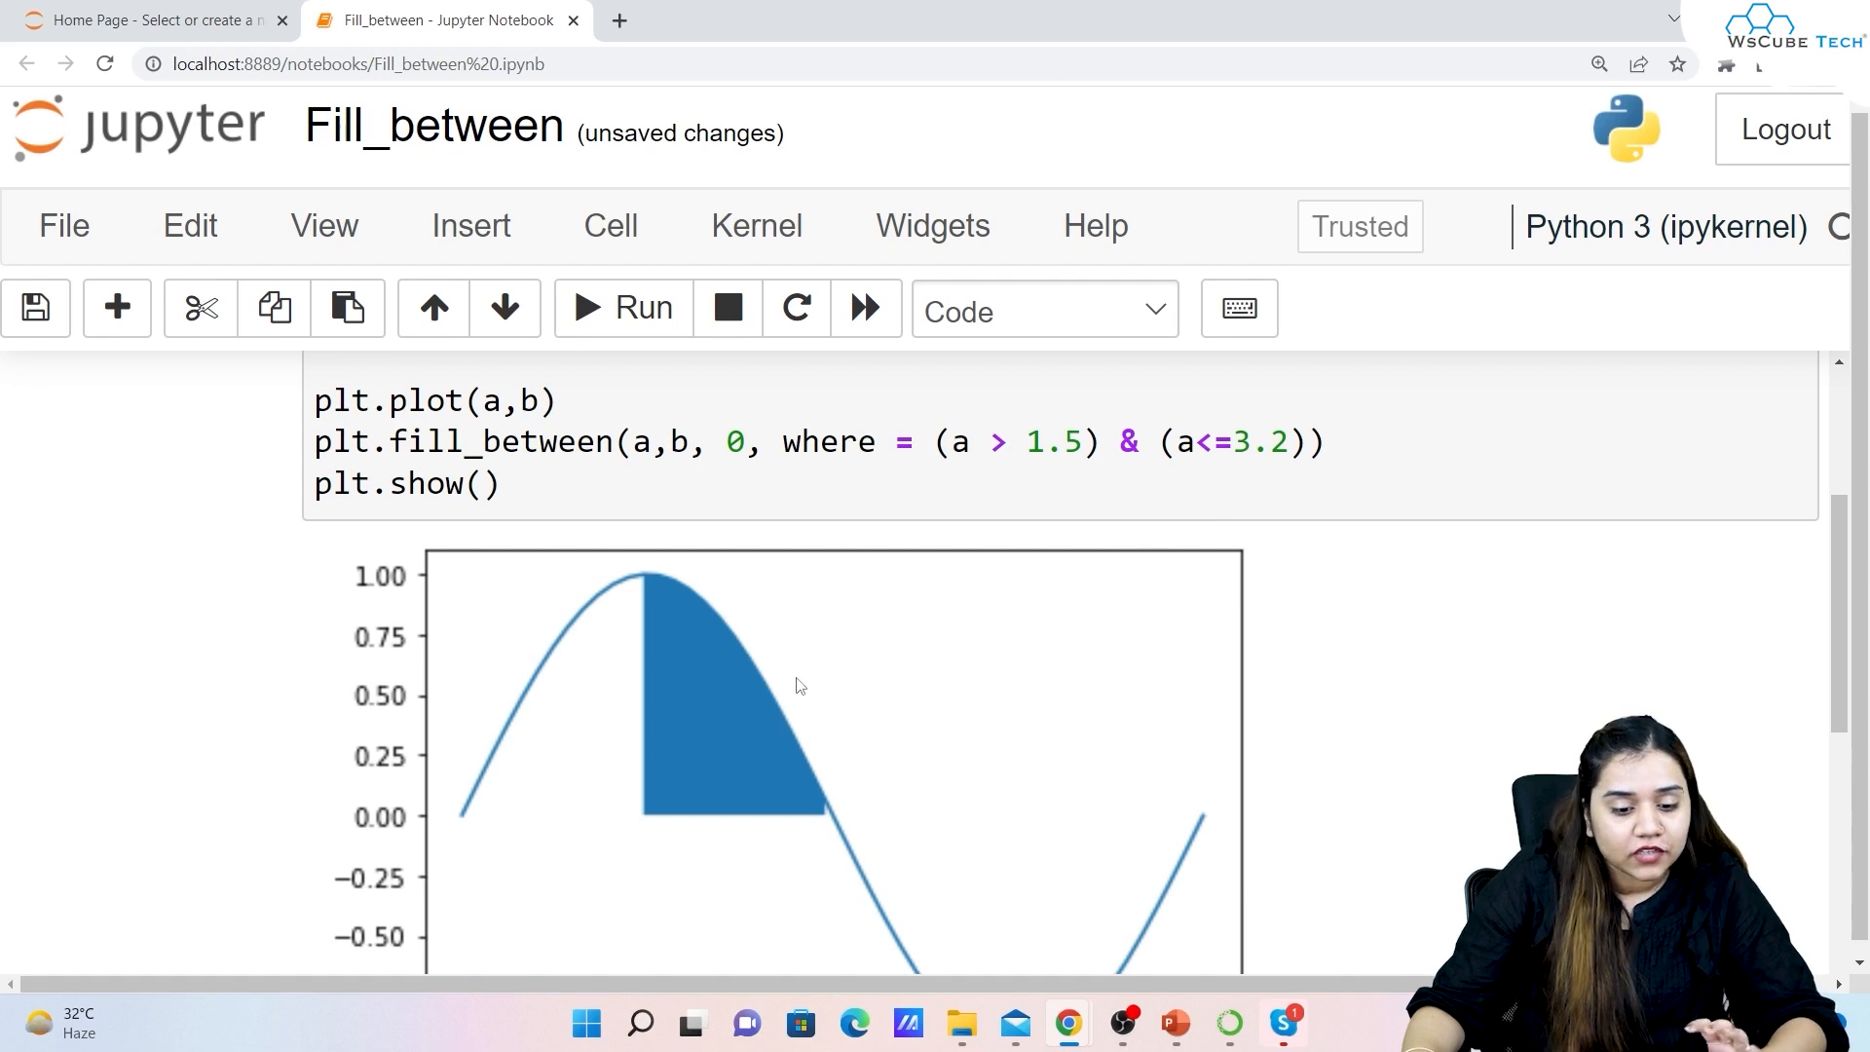
mouse_move(966, 616)
text(, )
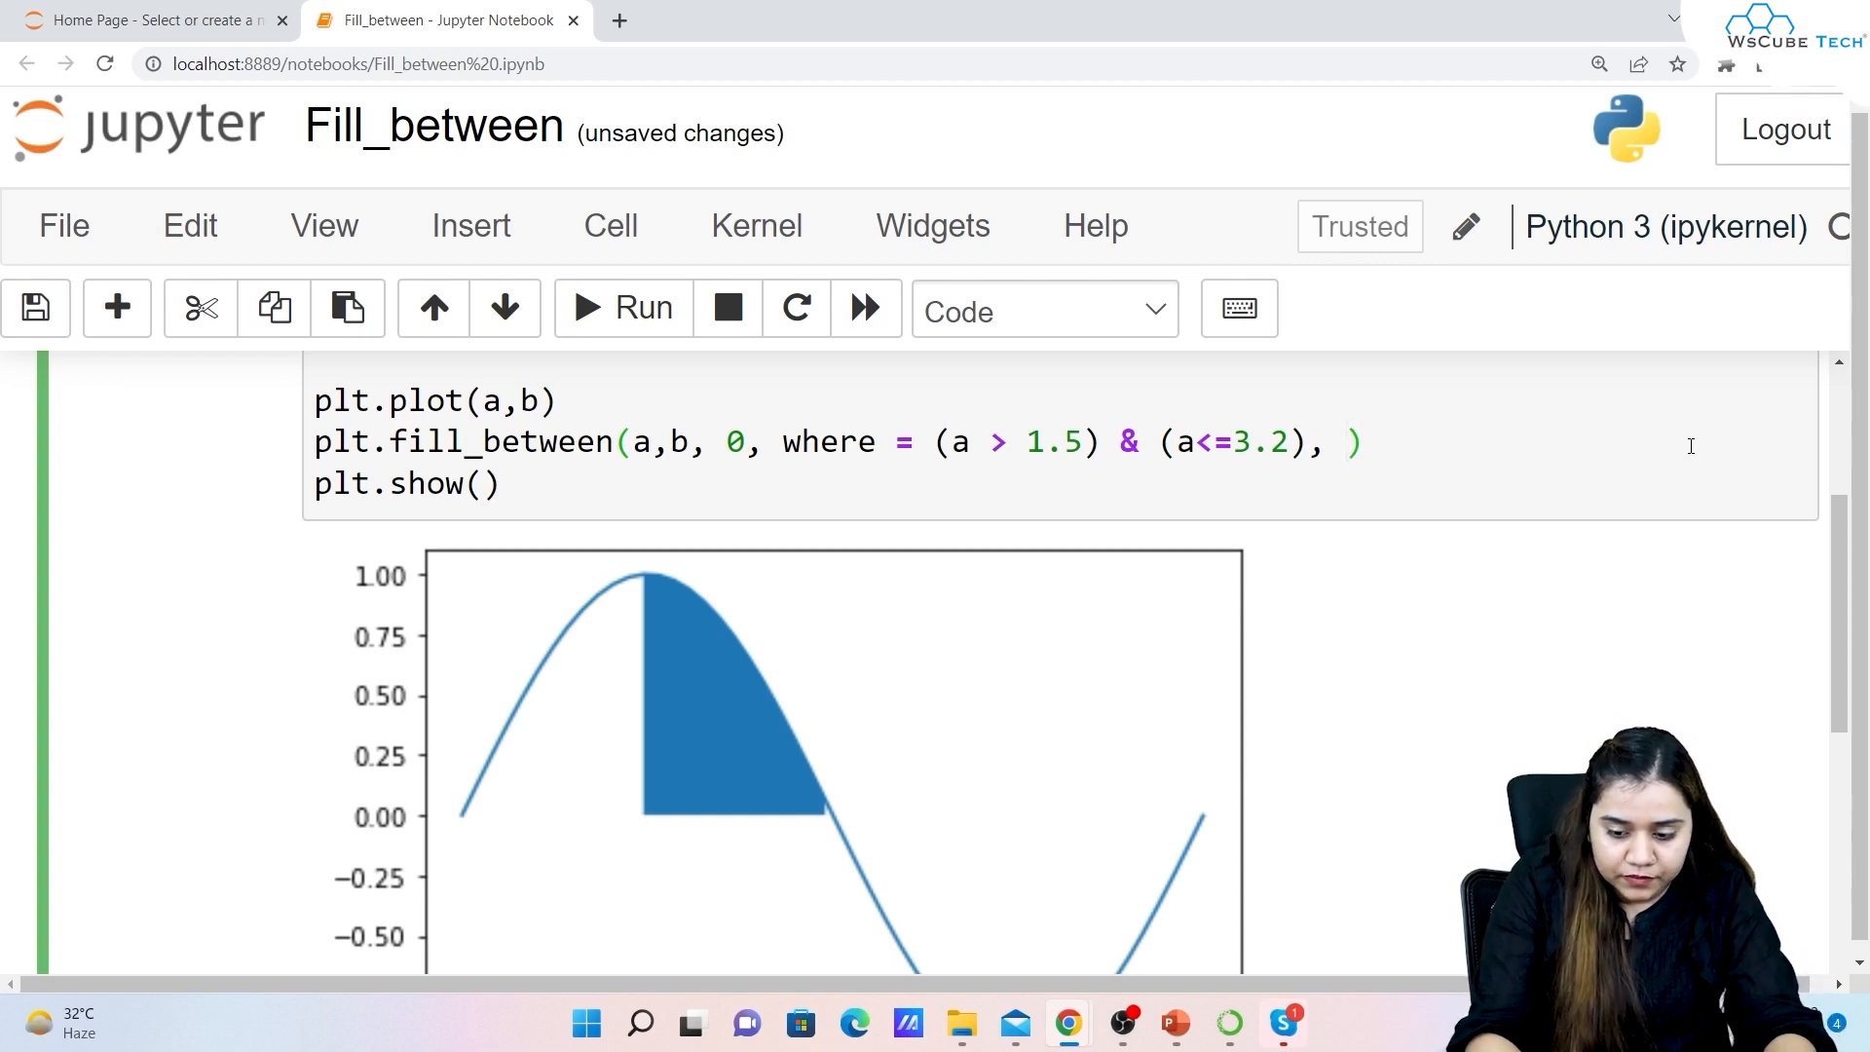
Add color = "r" to the fill_between call and rerun the cell
text(cp)
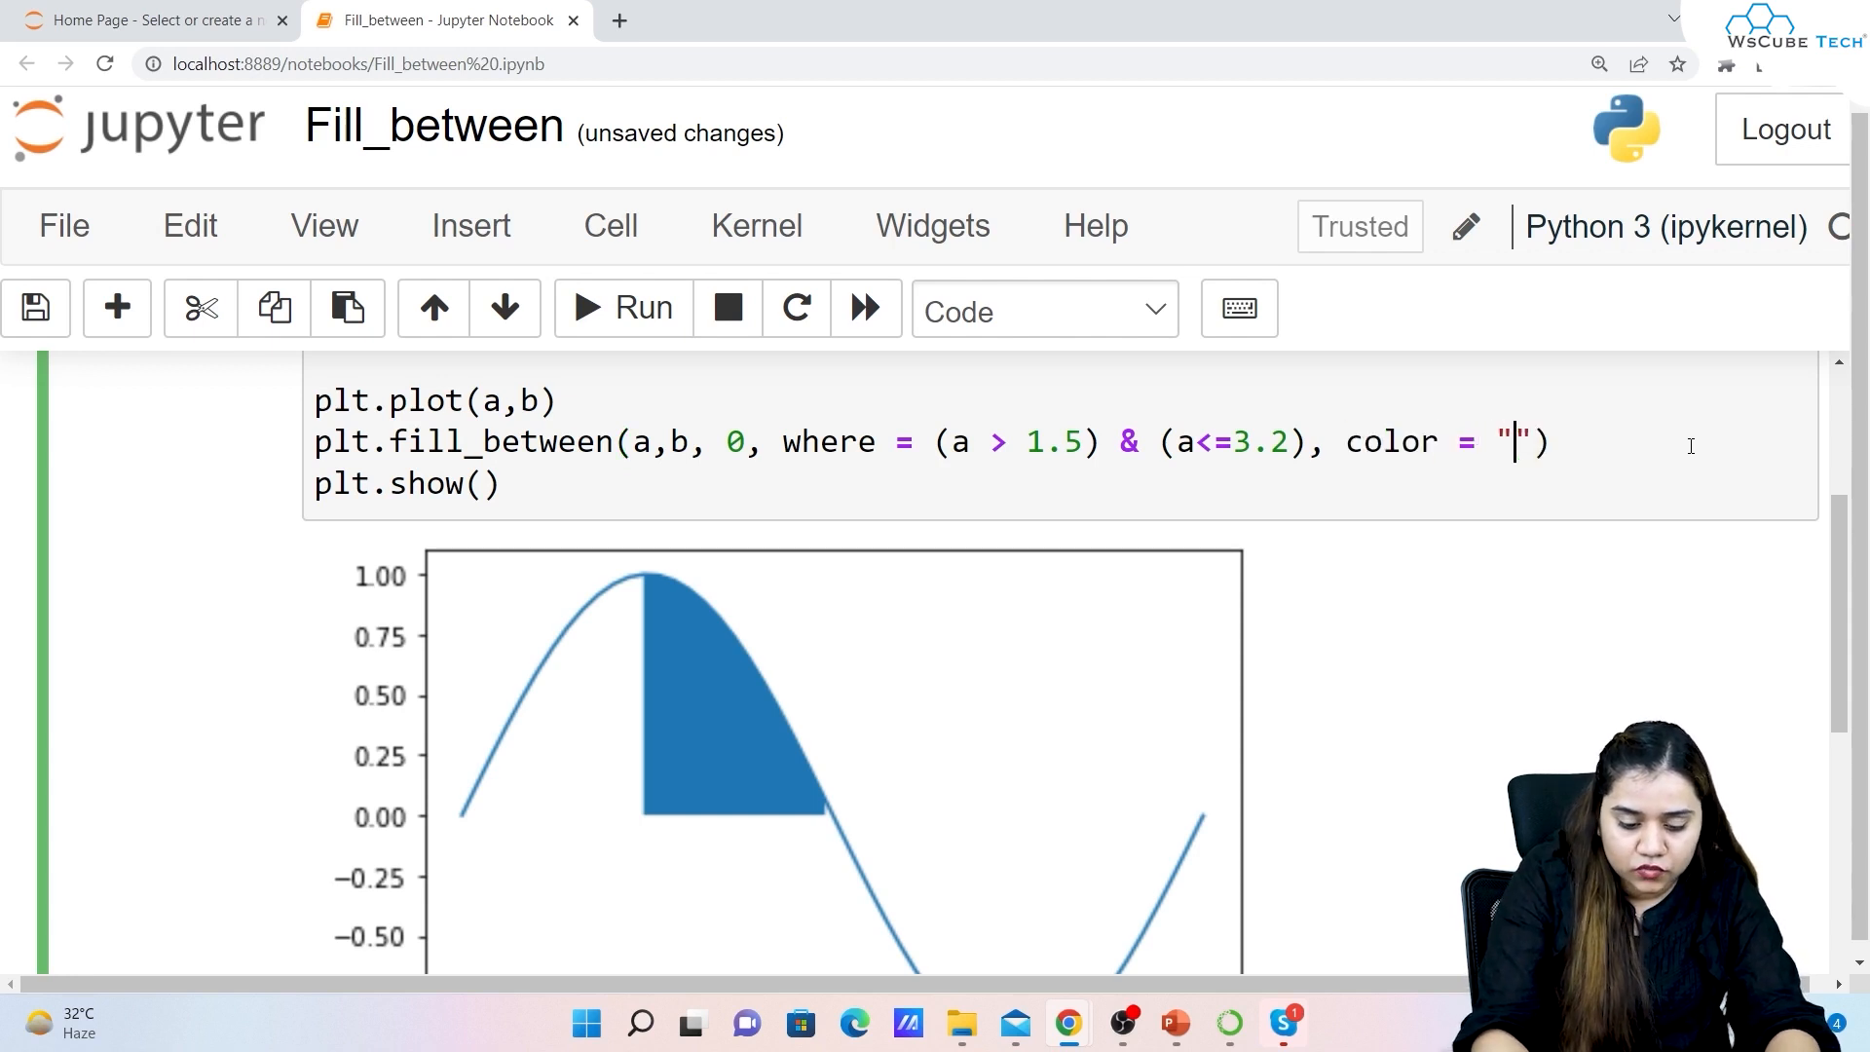
text(r)
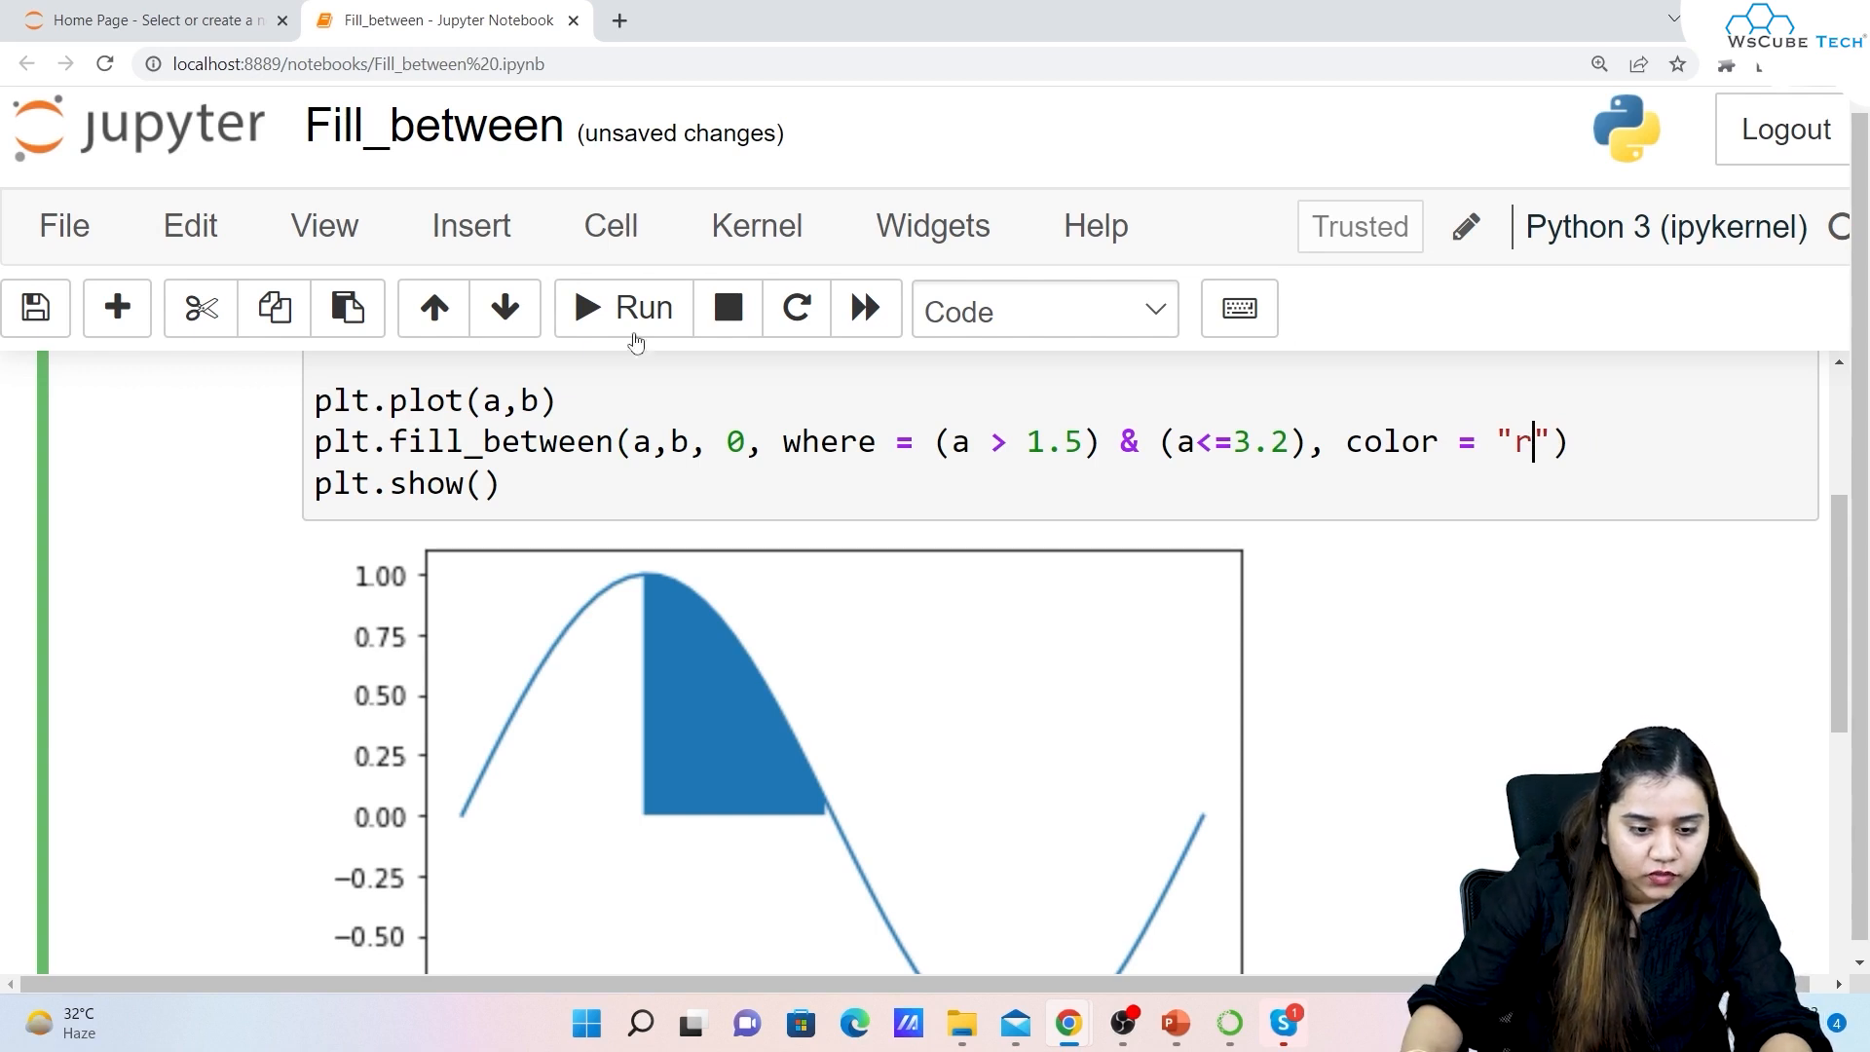
click(621, 308)
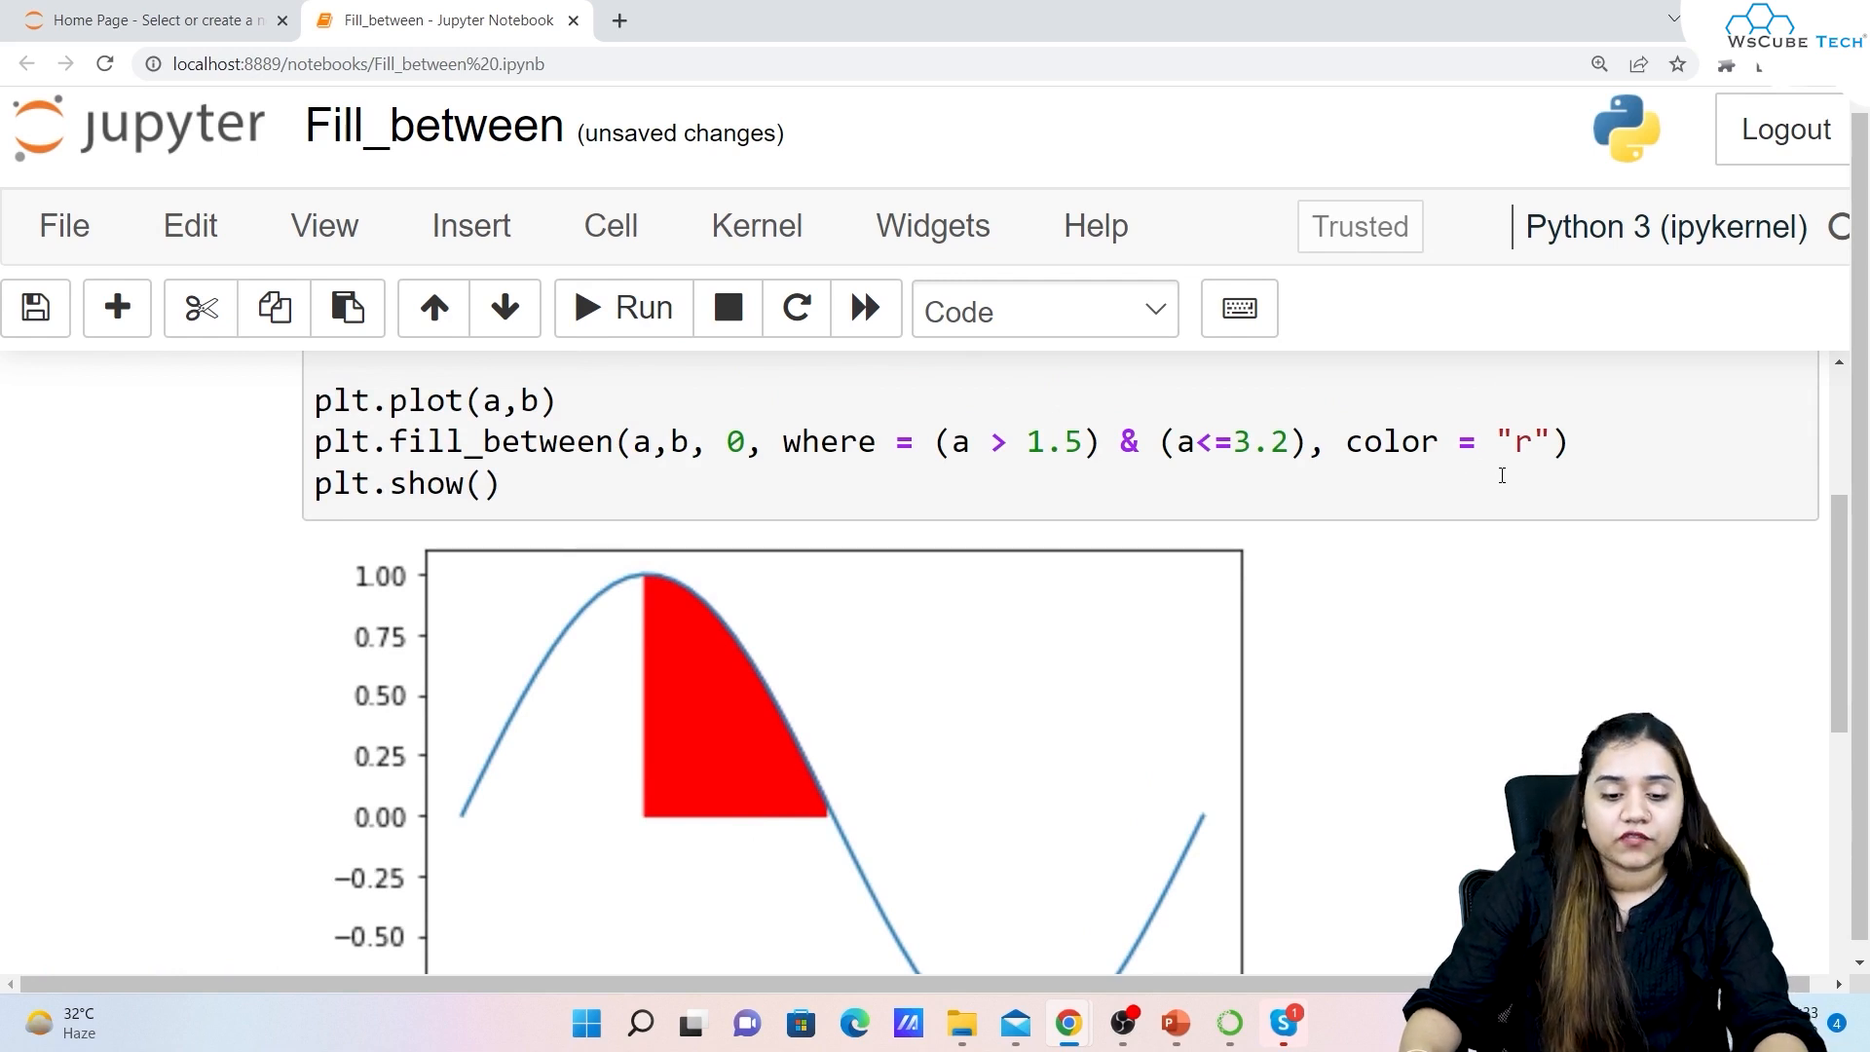
scroll(down, 3)
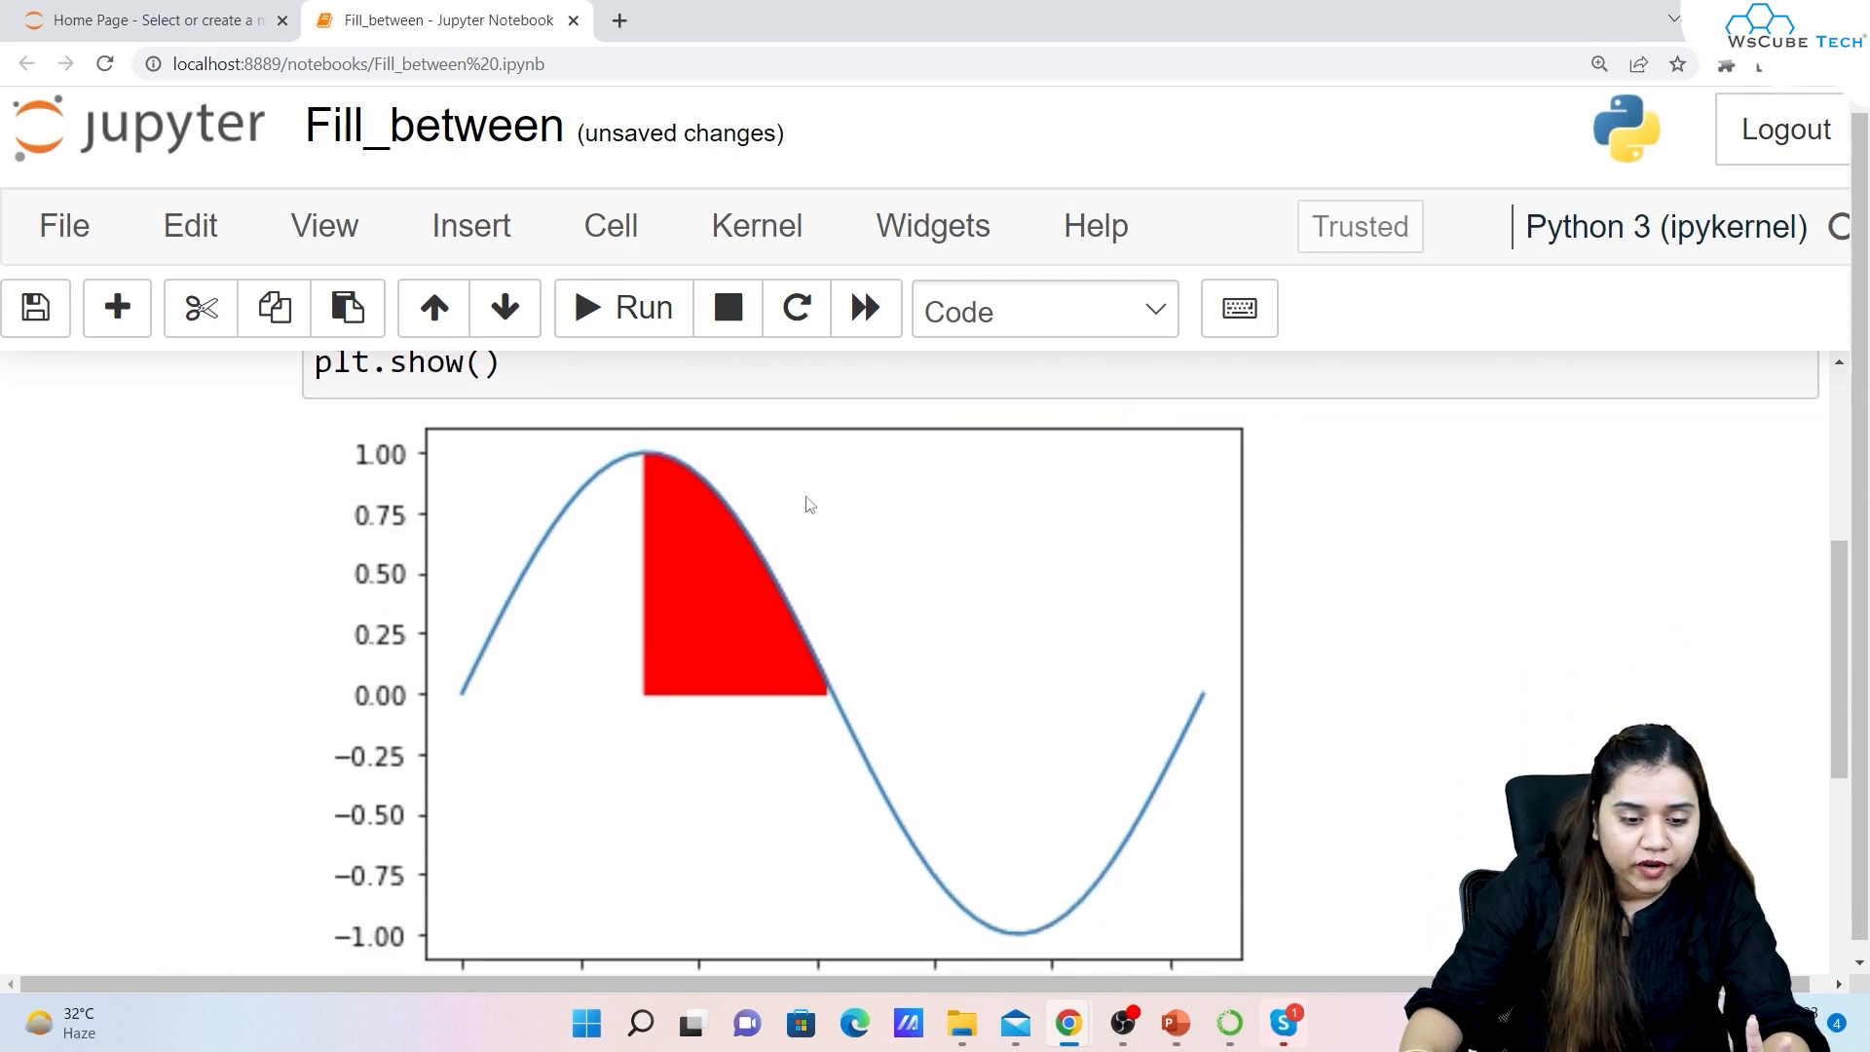
scroll(up, 3)
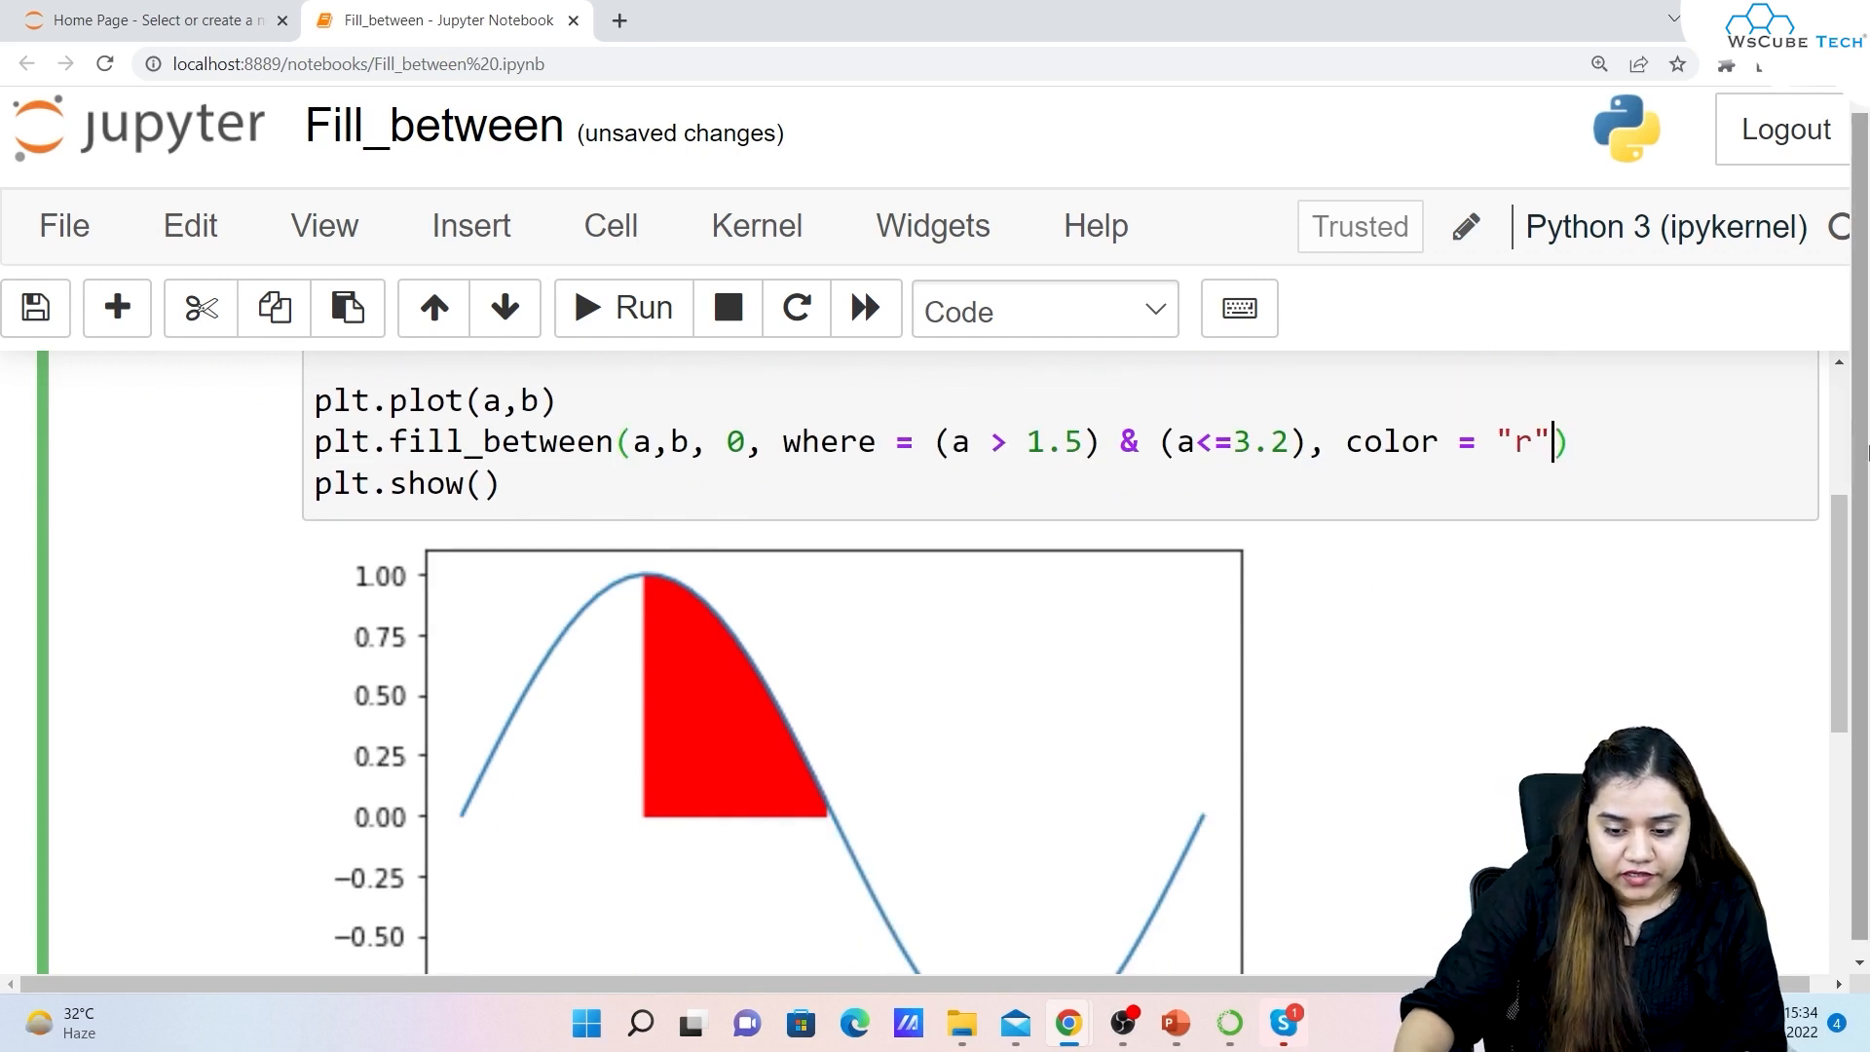
Add alpha = 0.5 to the fill_between call and rerun the cell
text(, al)
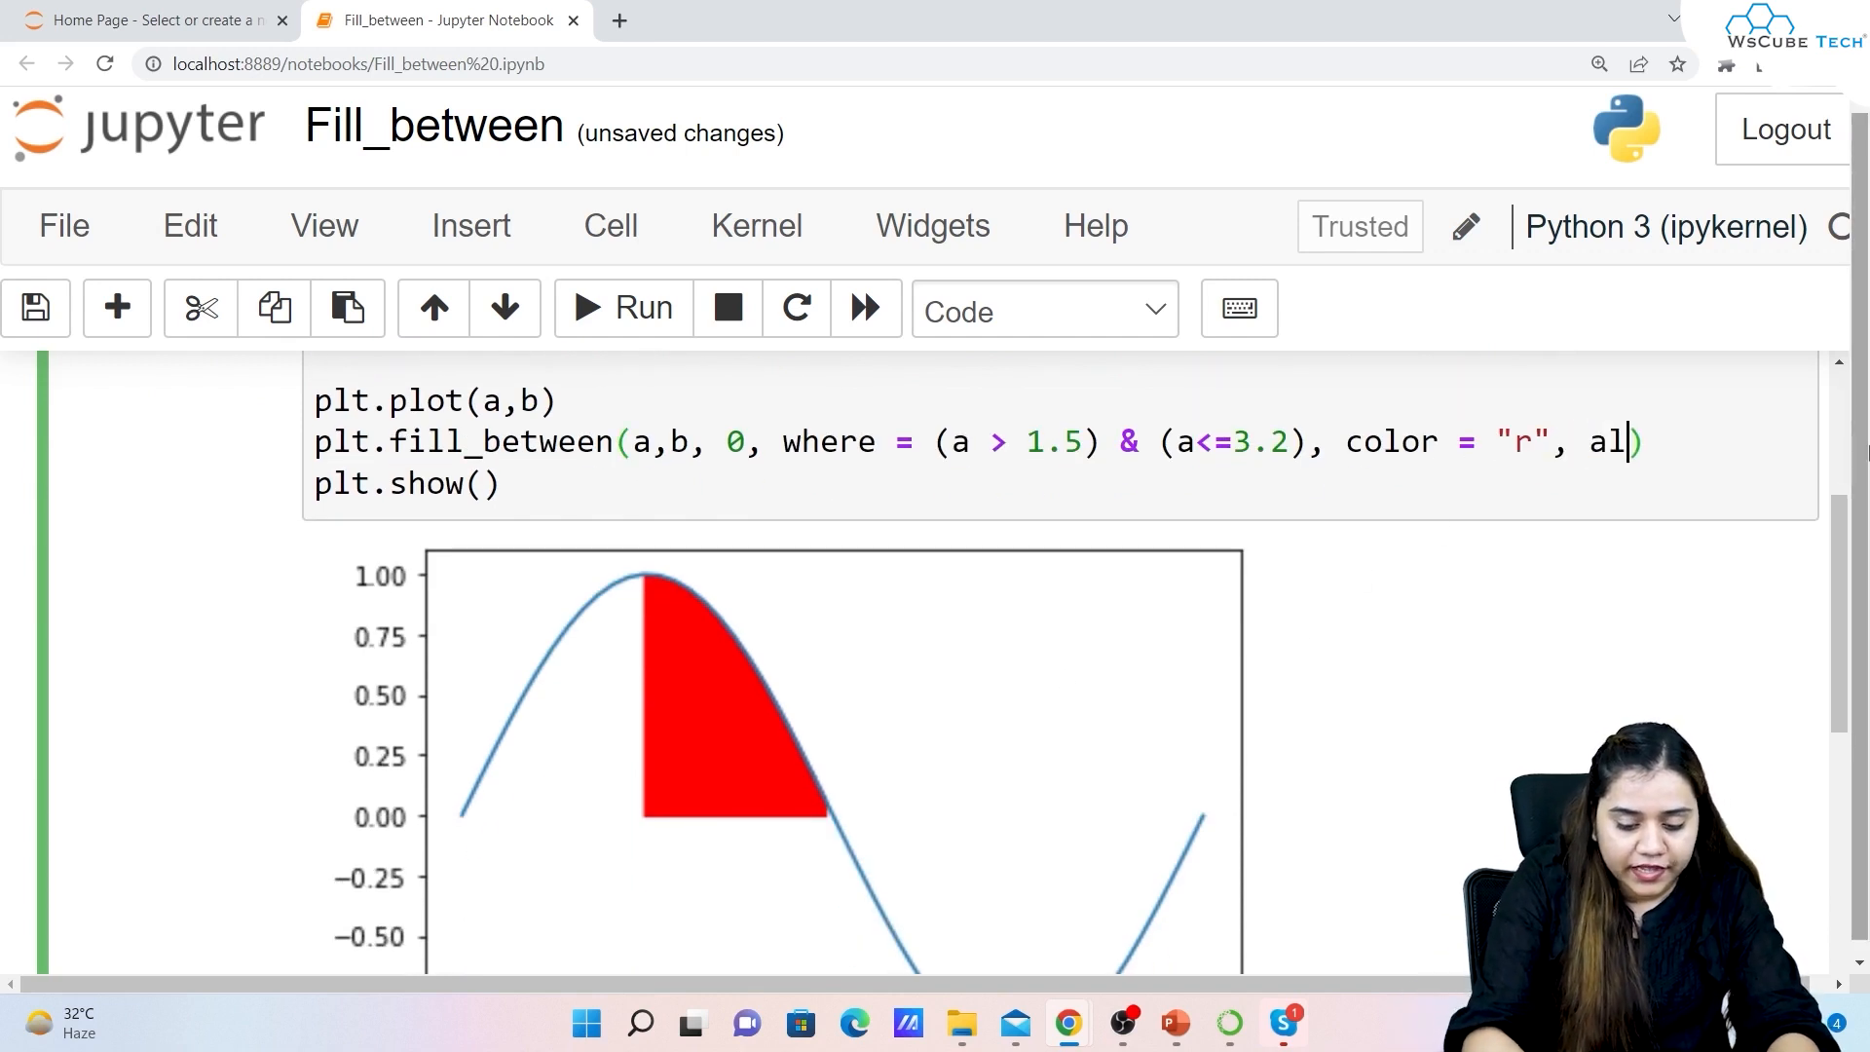
text(pha =)
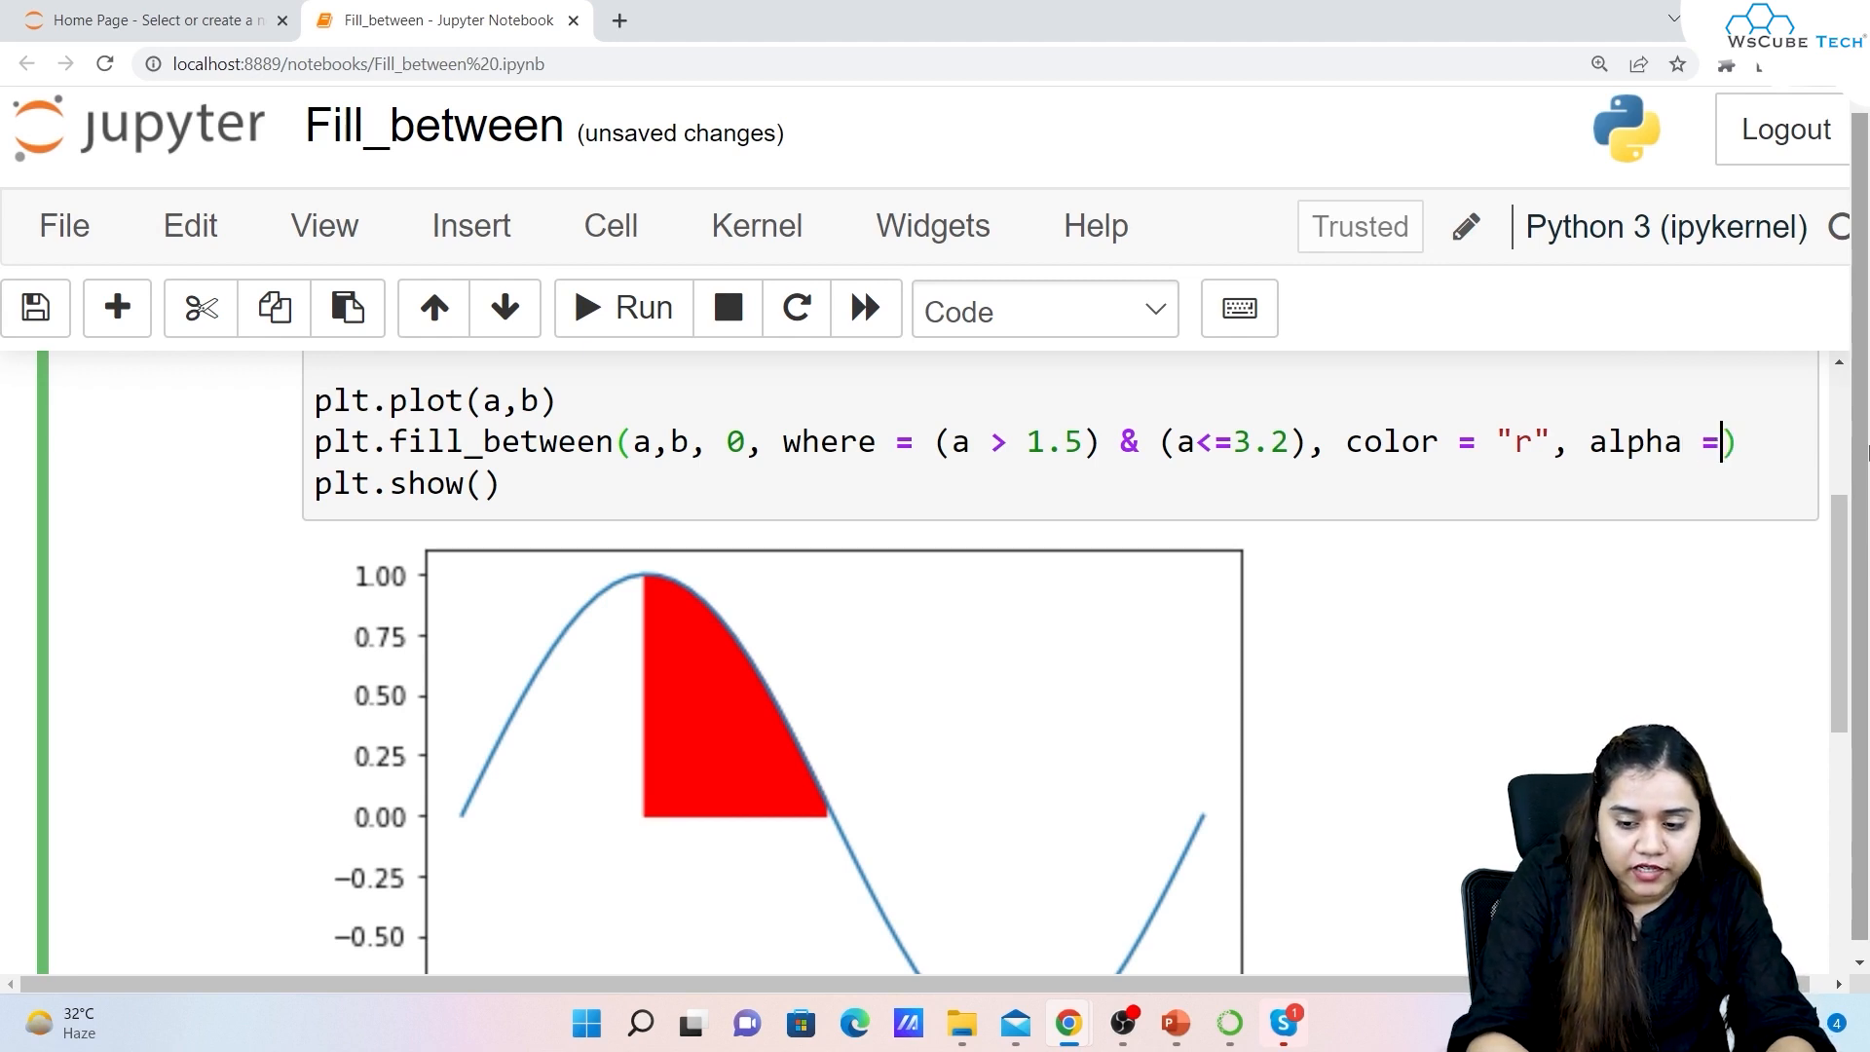
text(05)
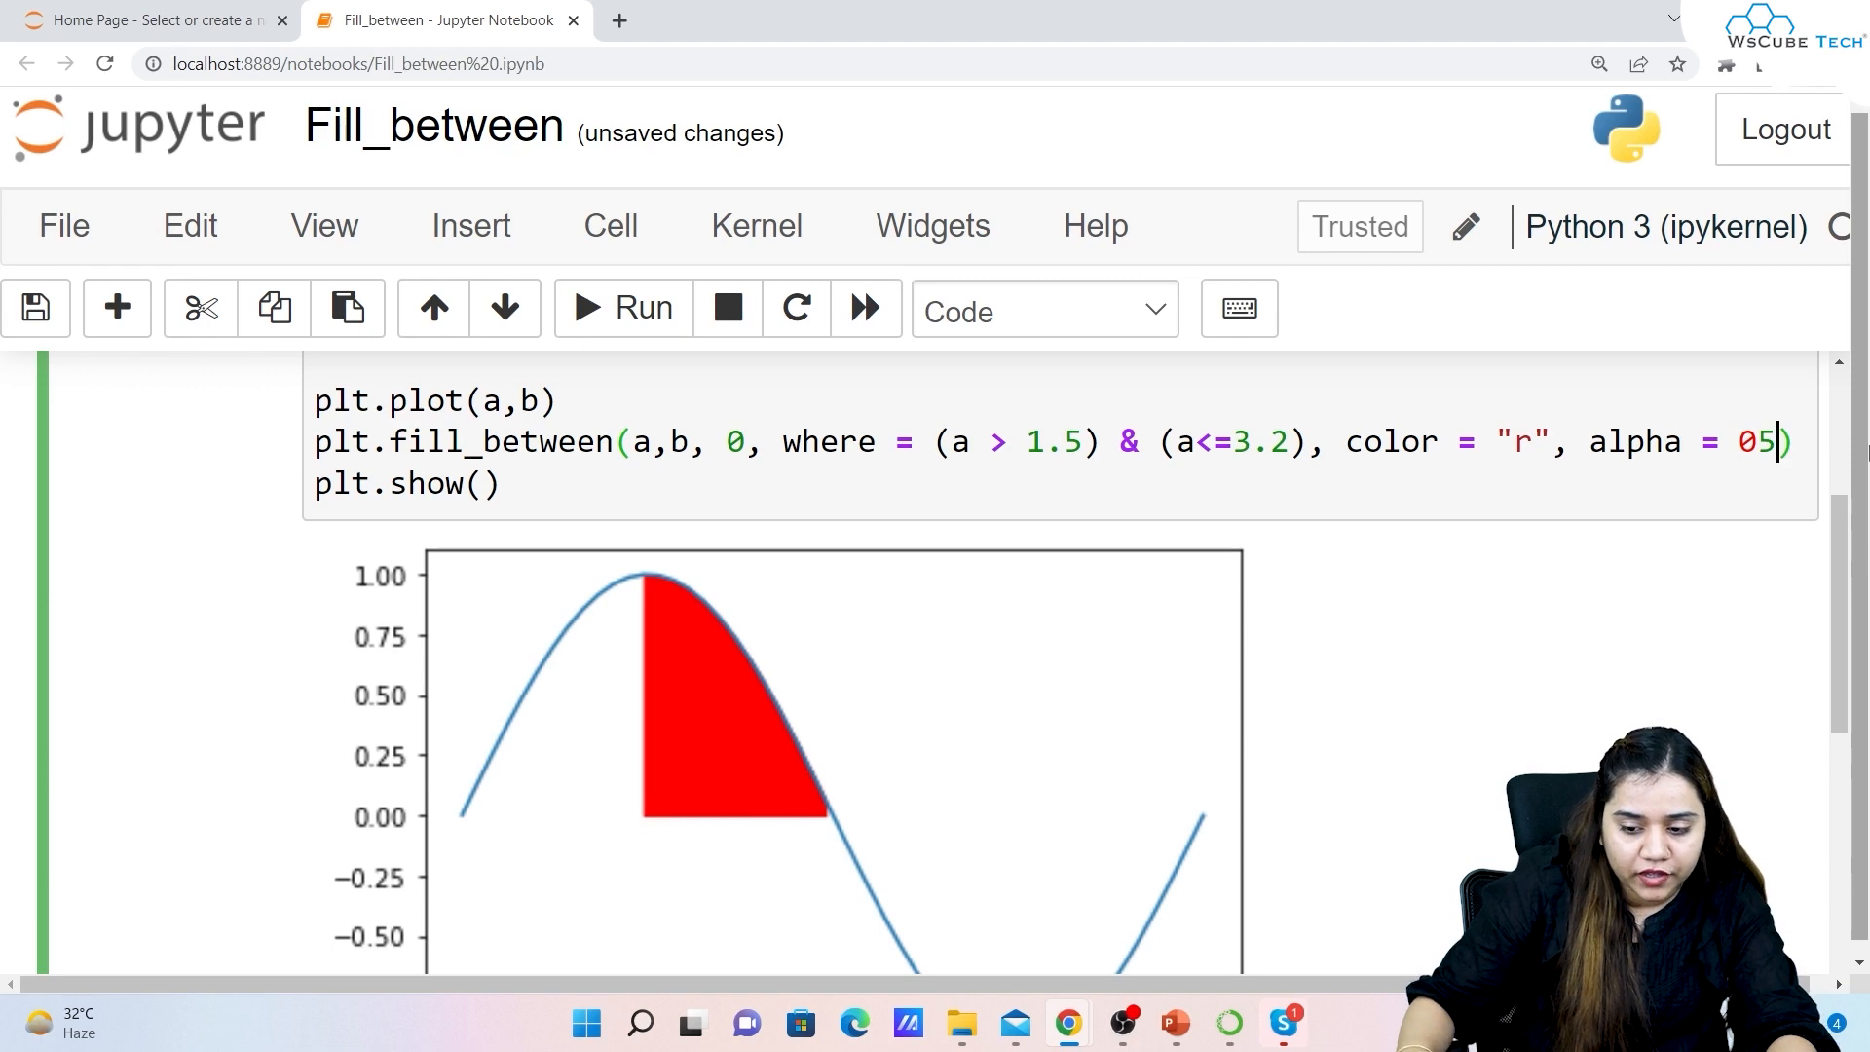
text(.)
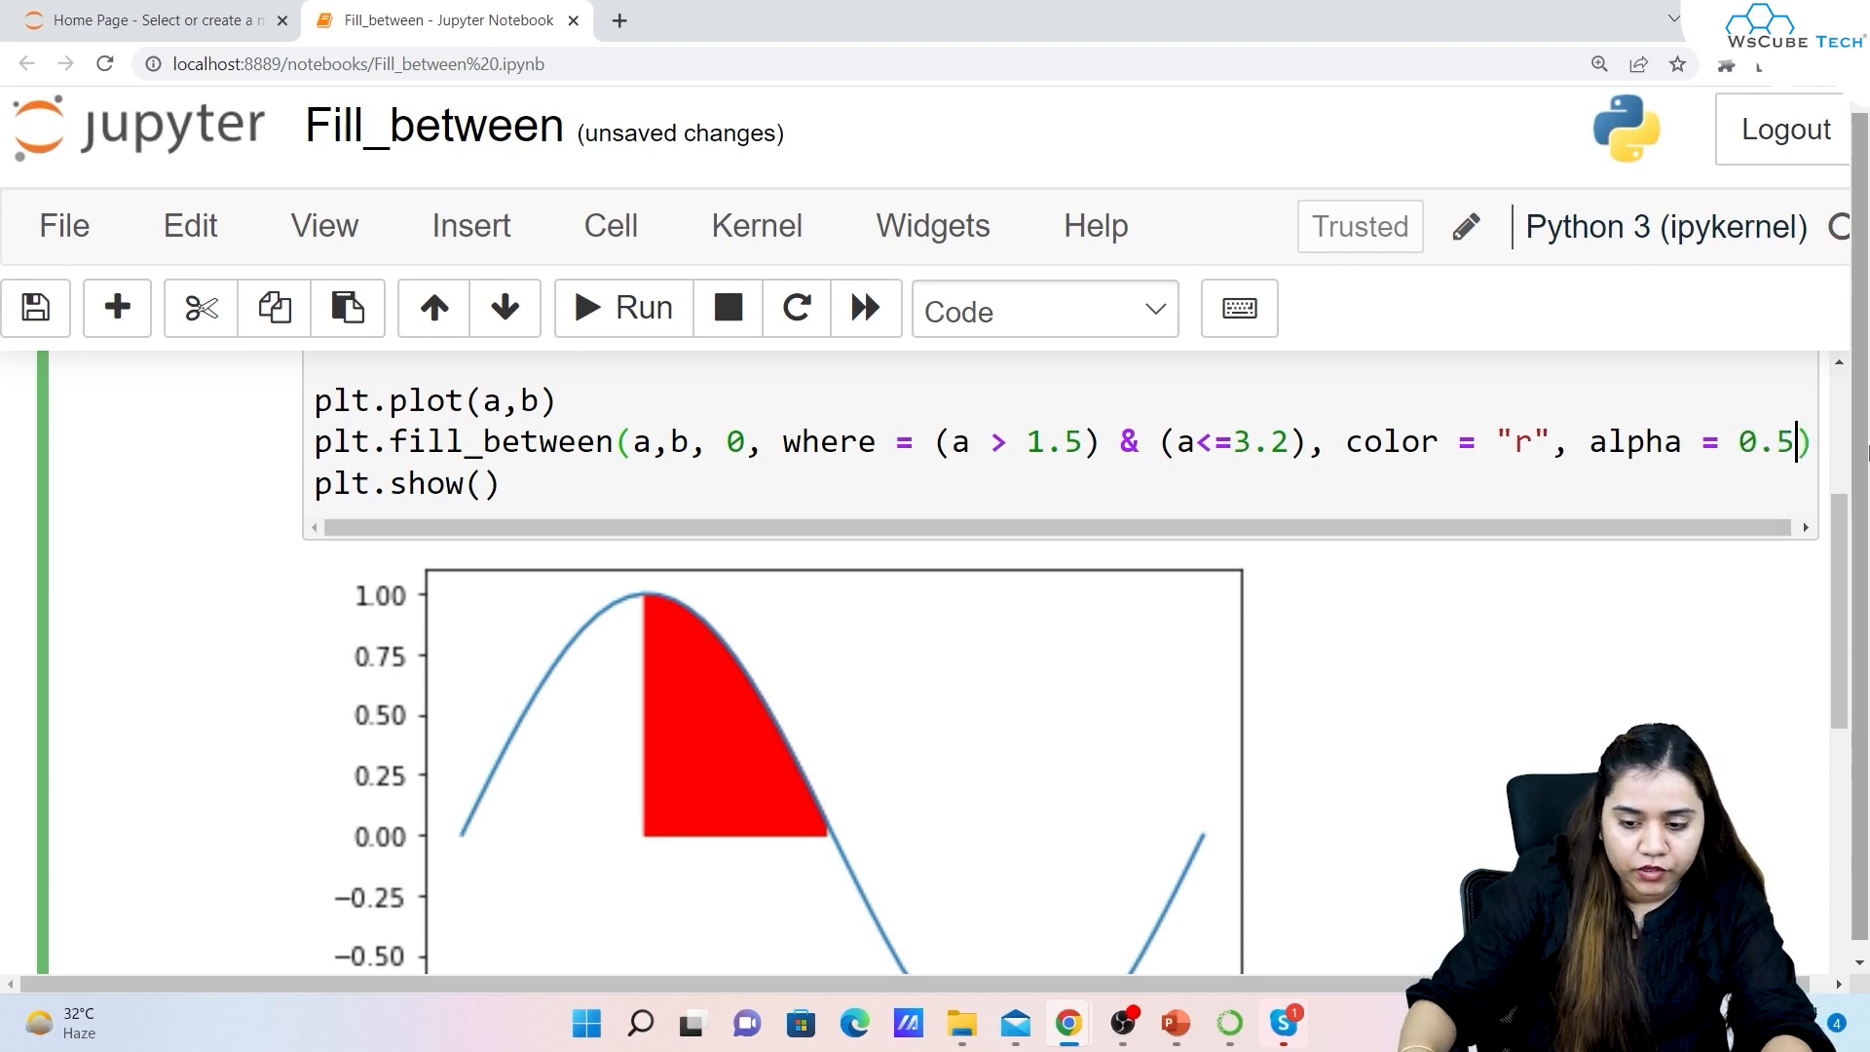
scroll(up, 3)
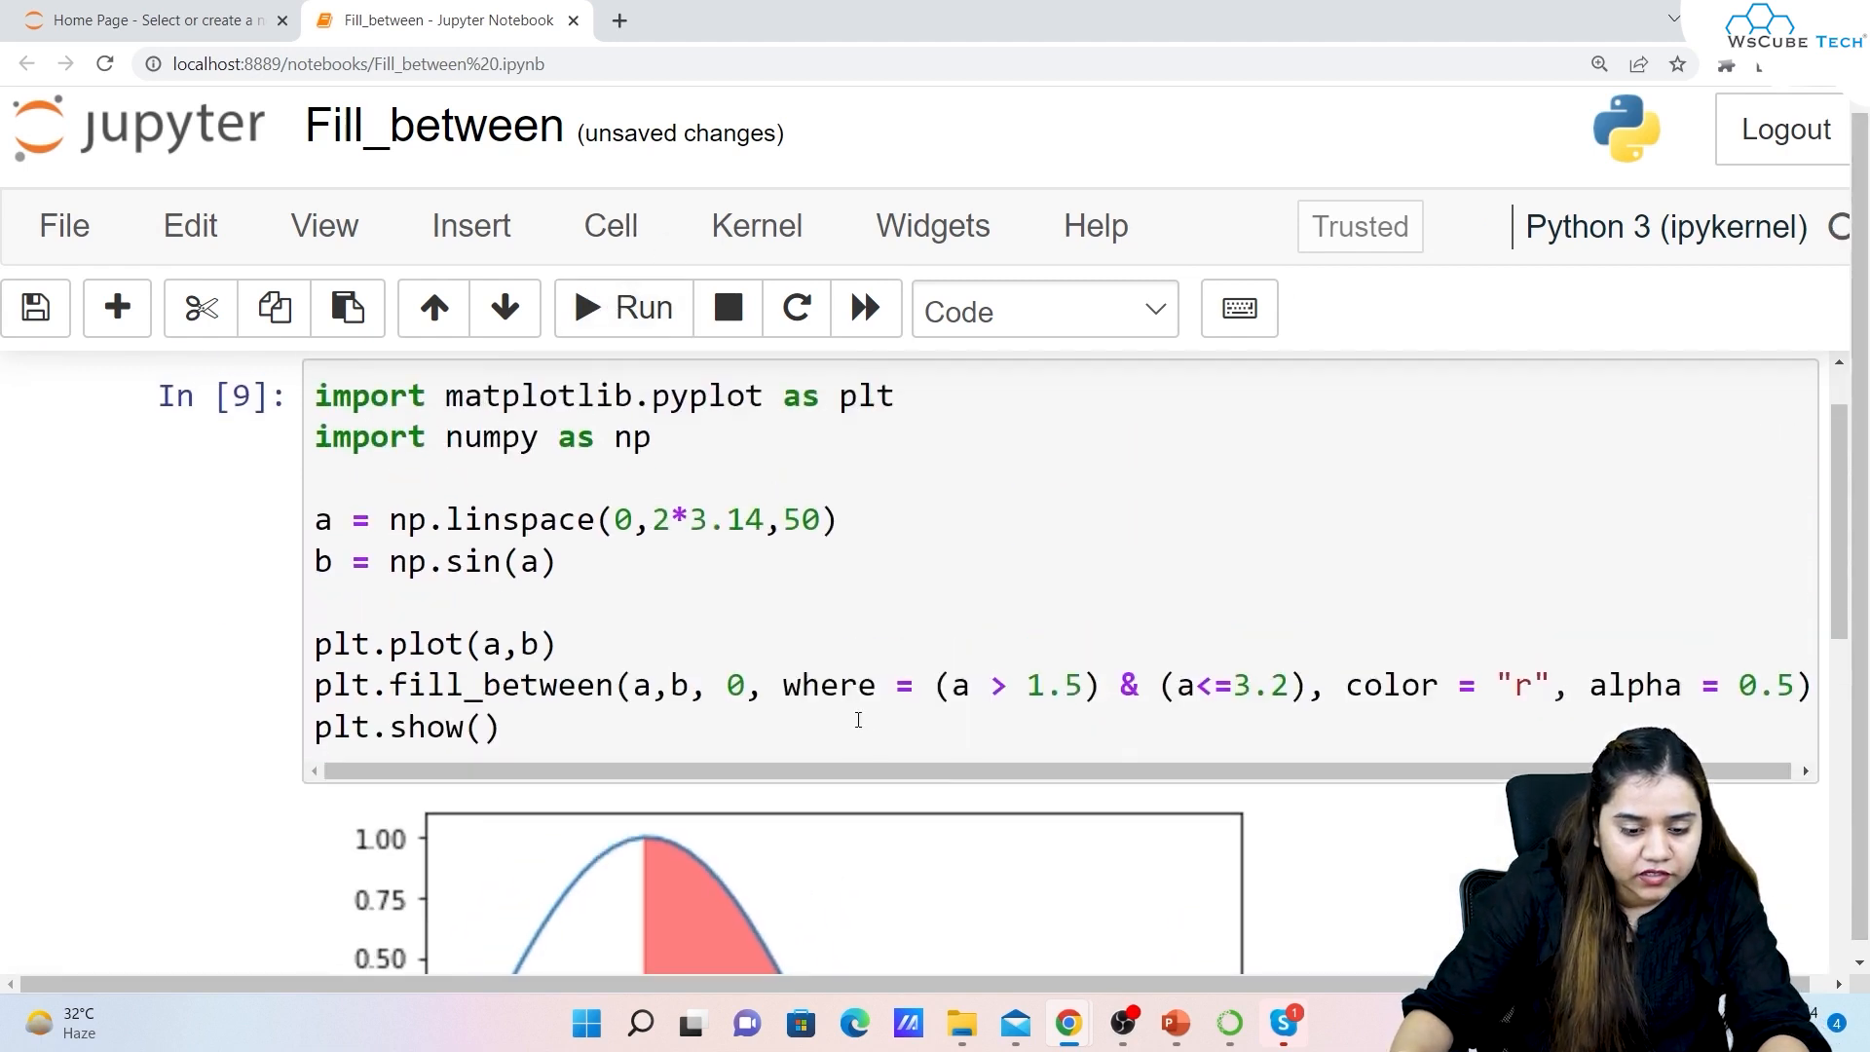
scroll(down, 3)
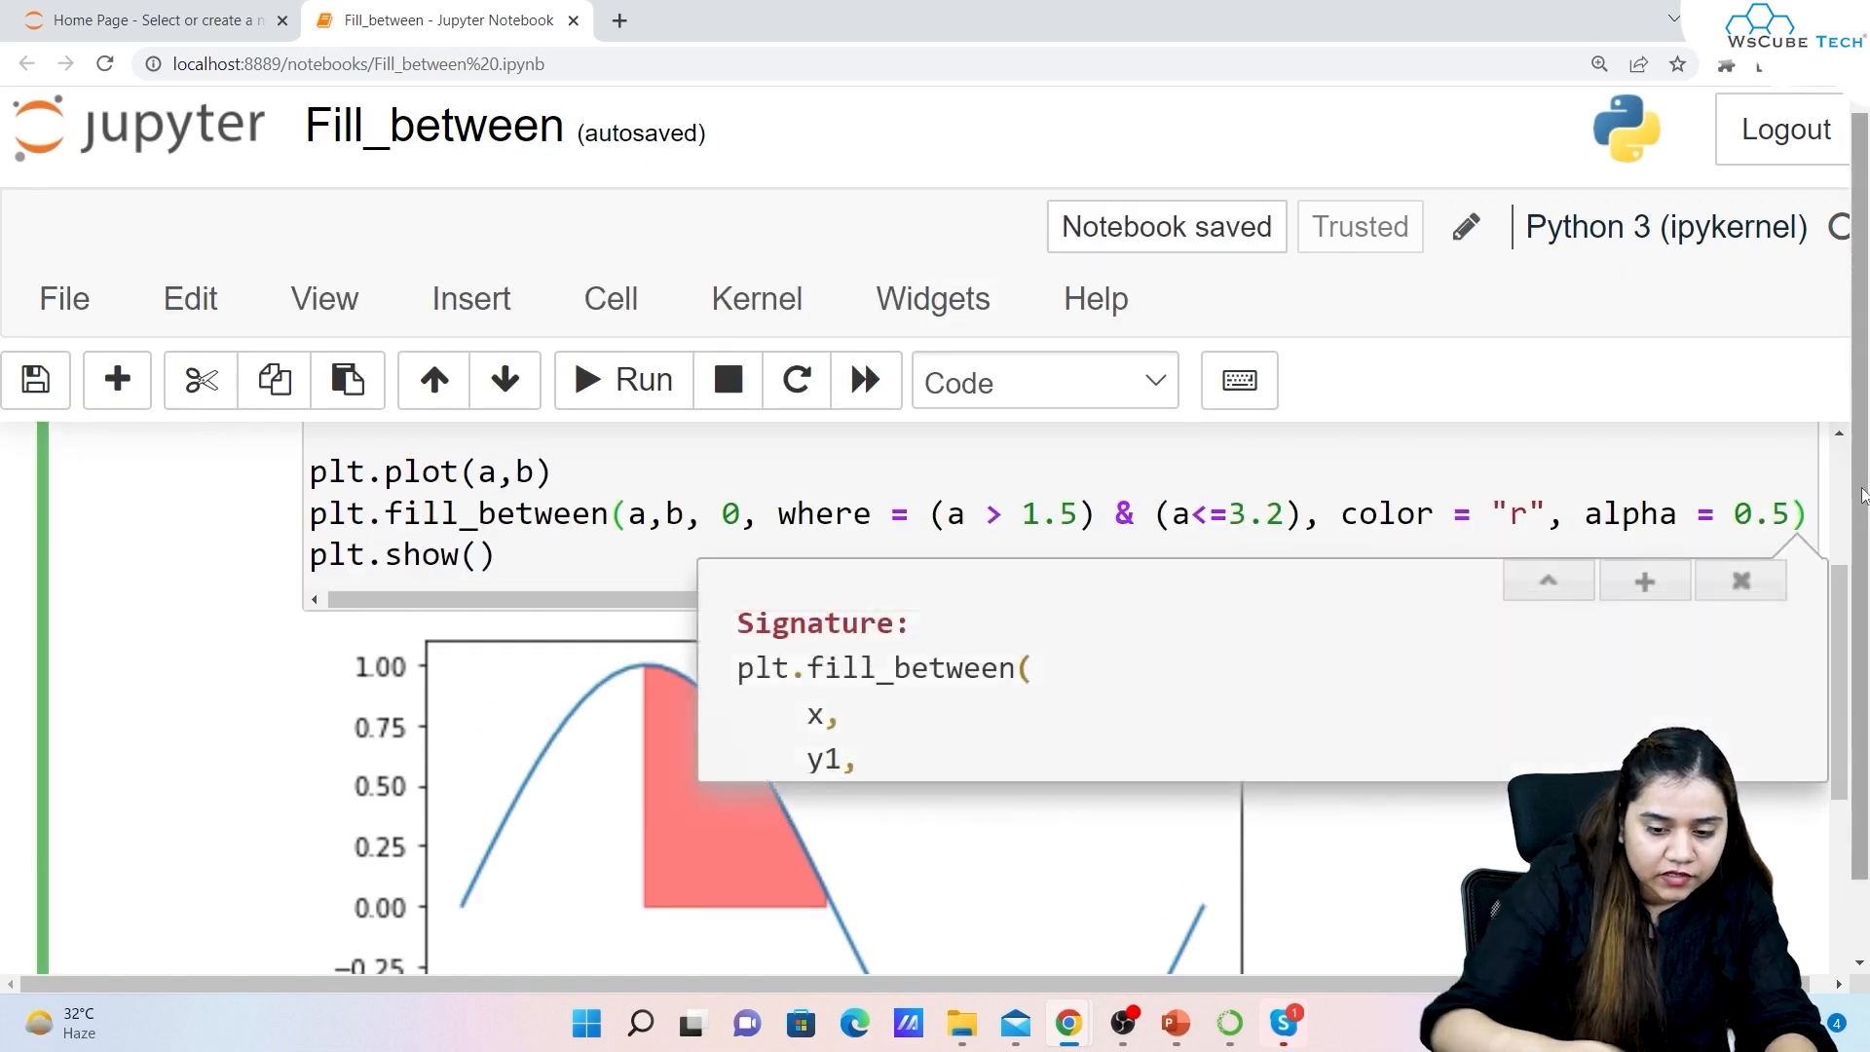
scroll(down, 3)
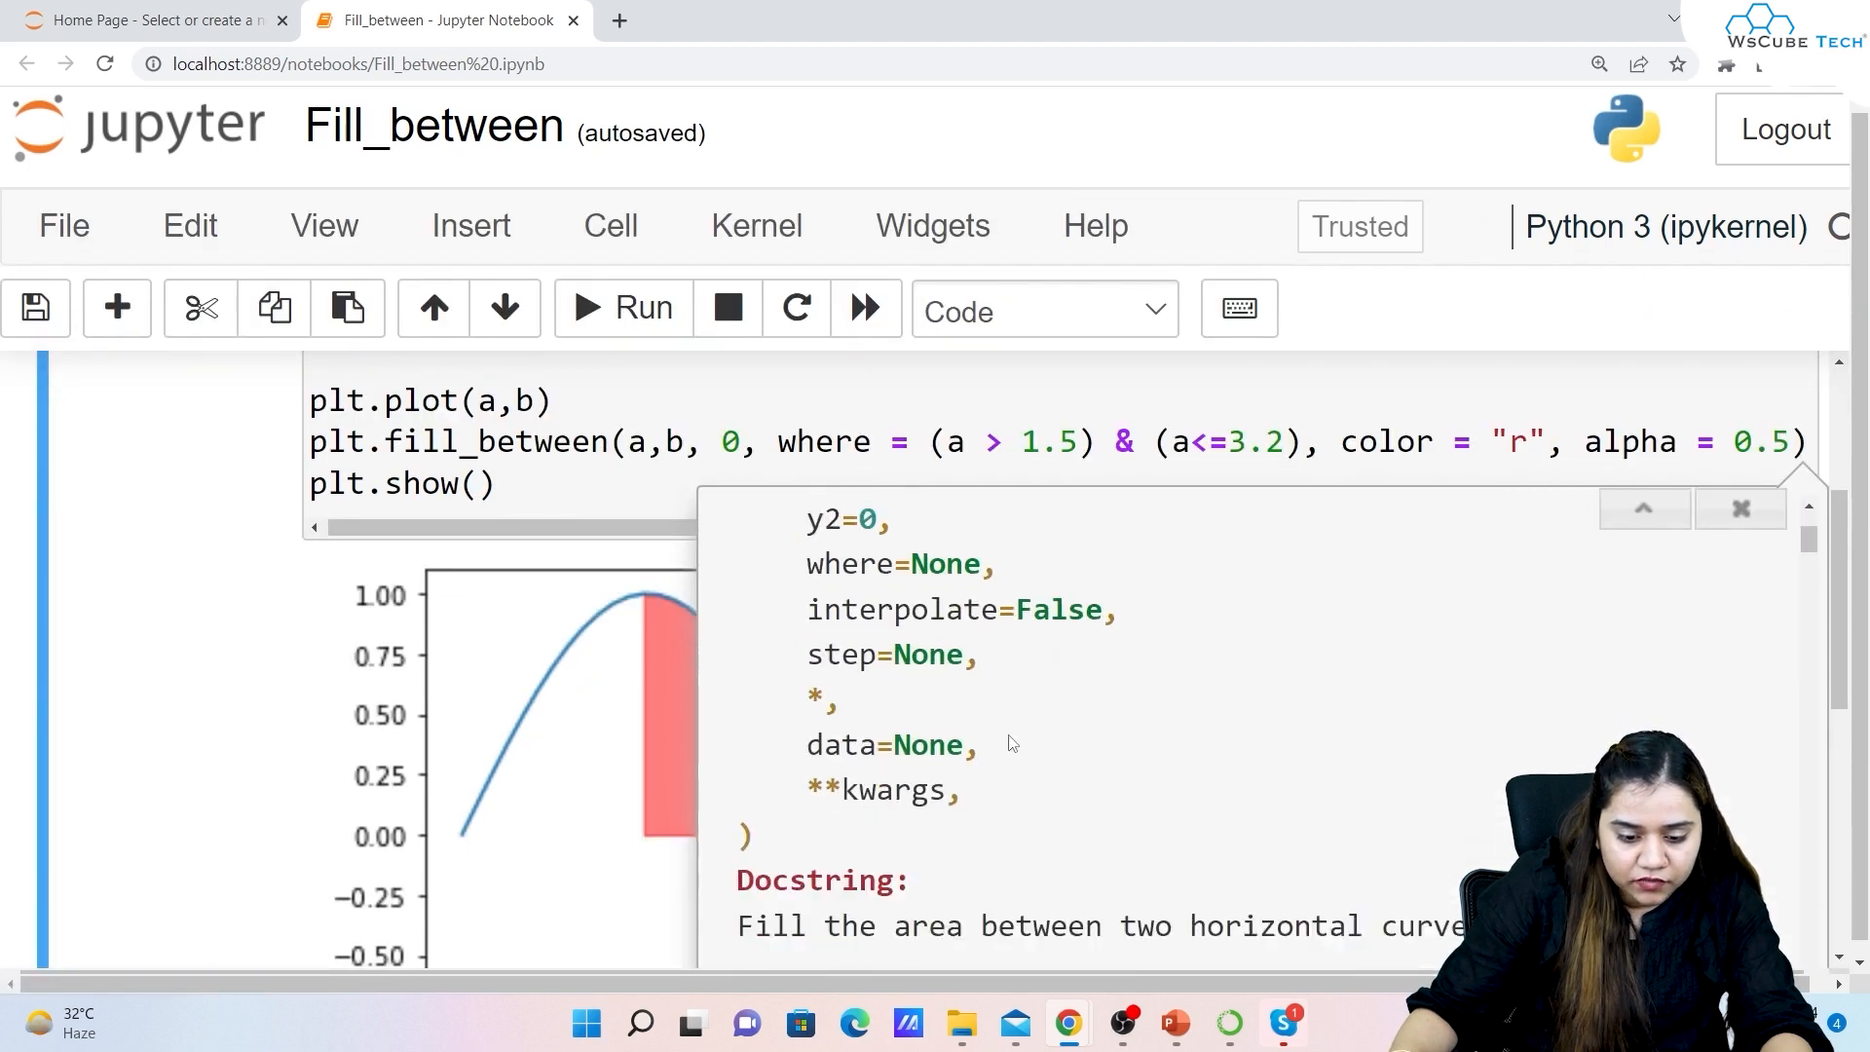
scroll(up, 3)
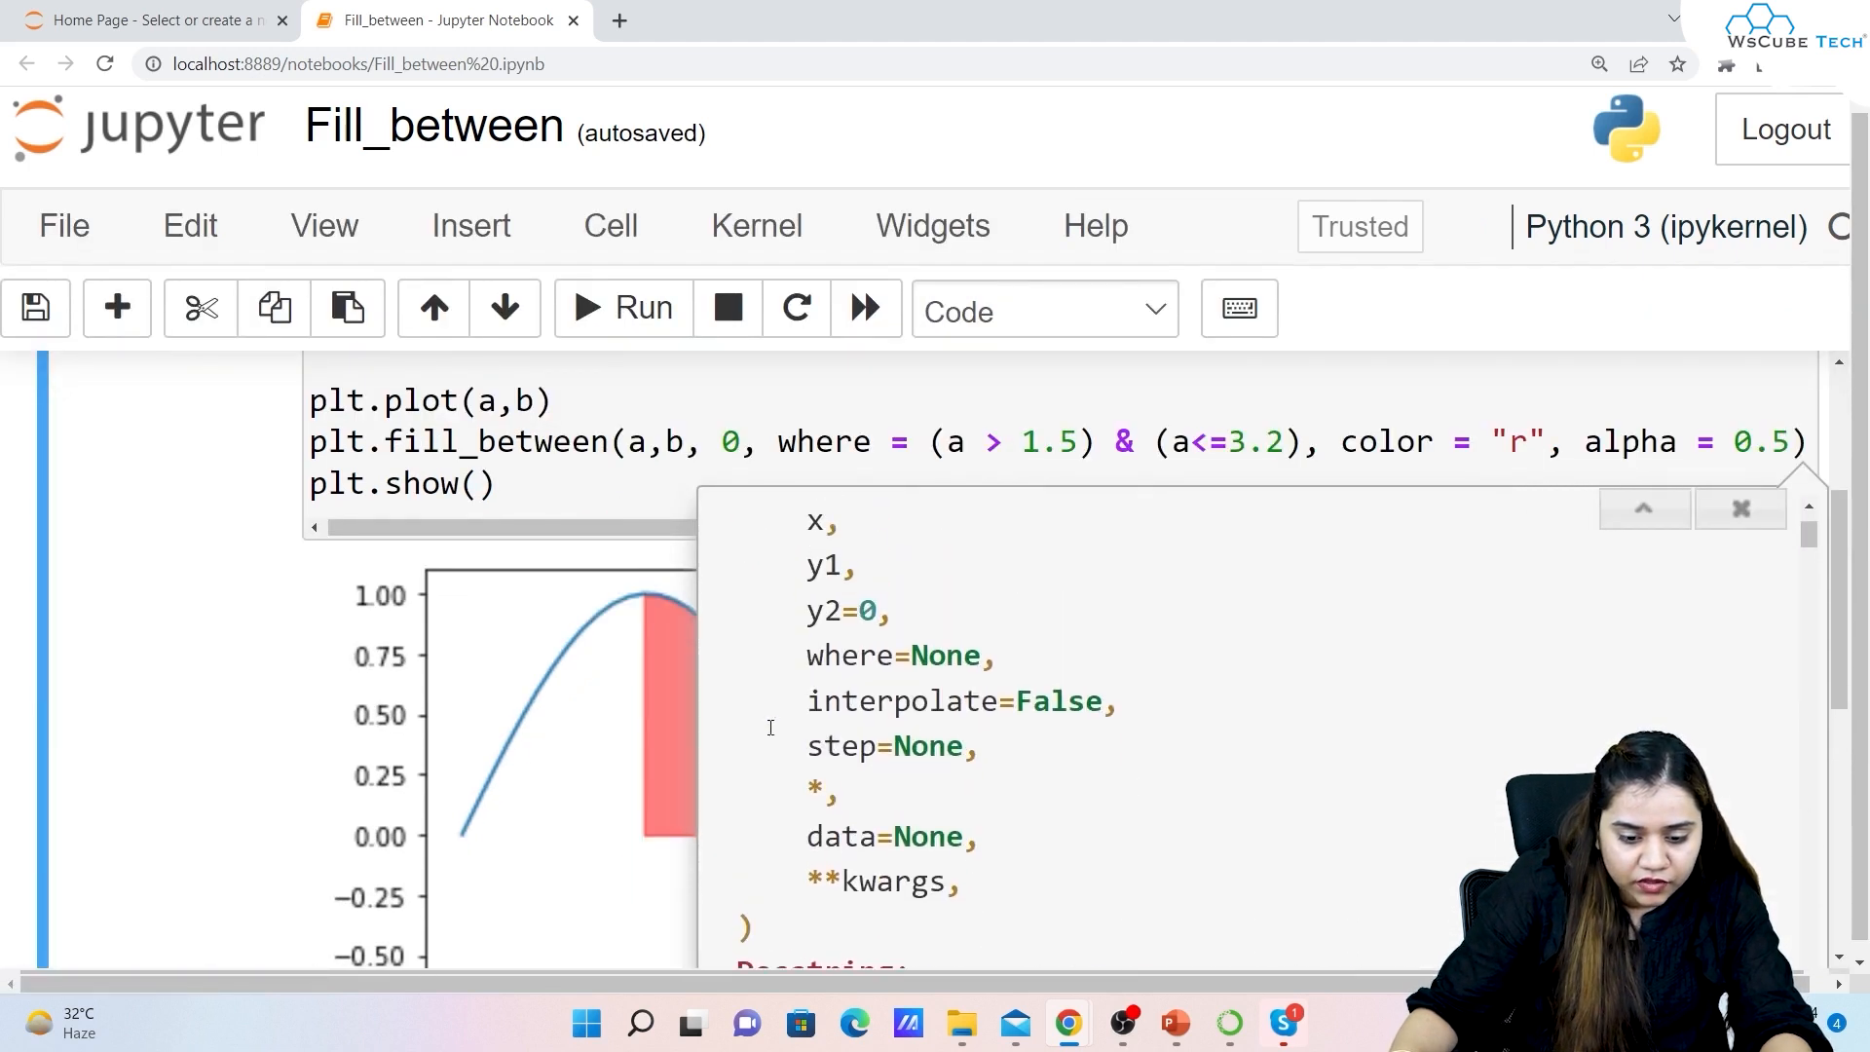
scroll(down, 3)
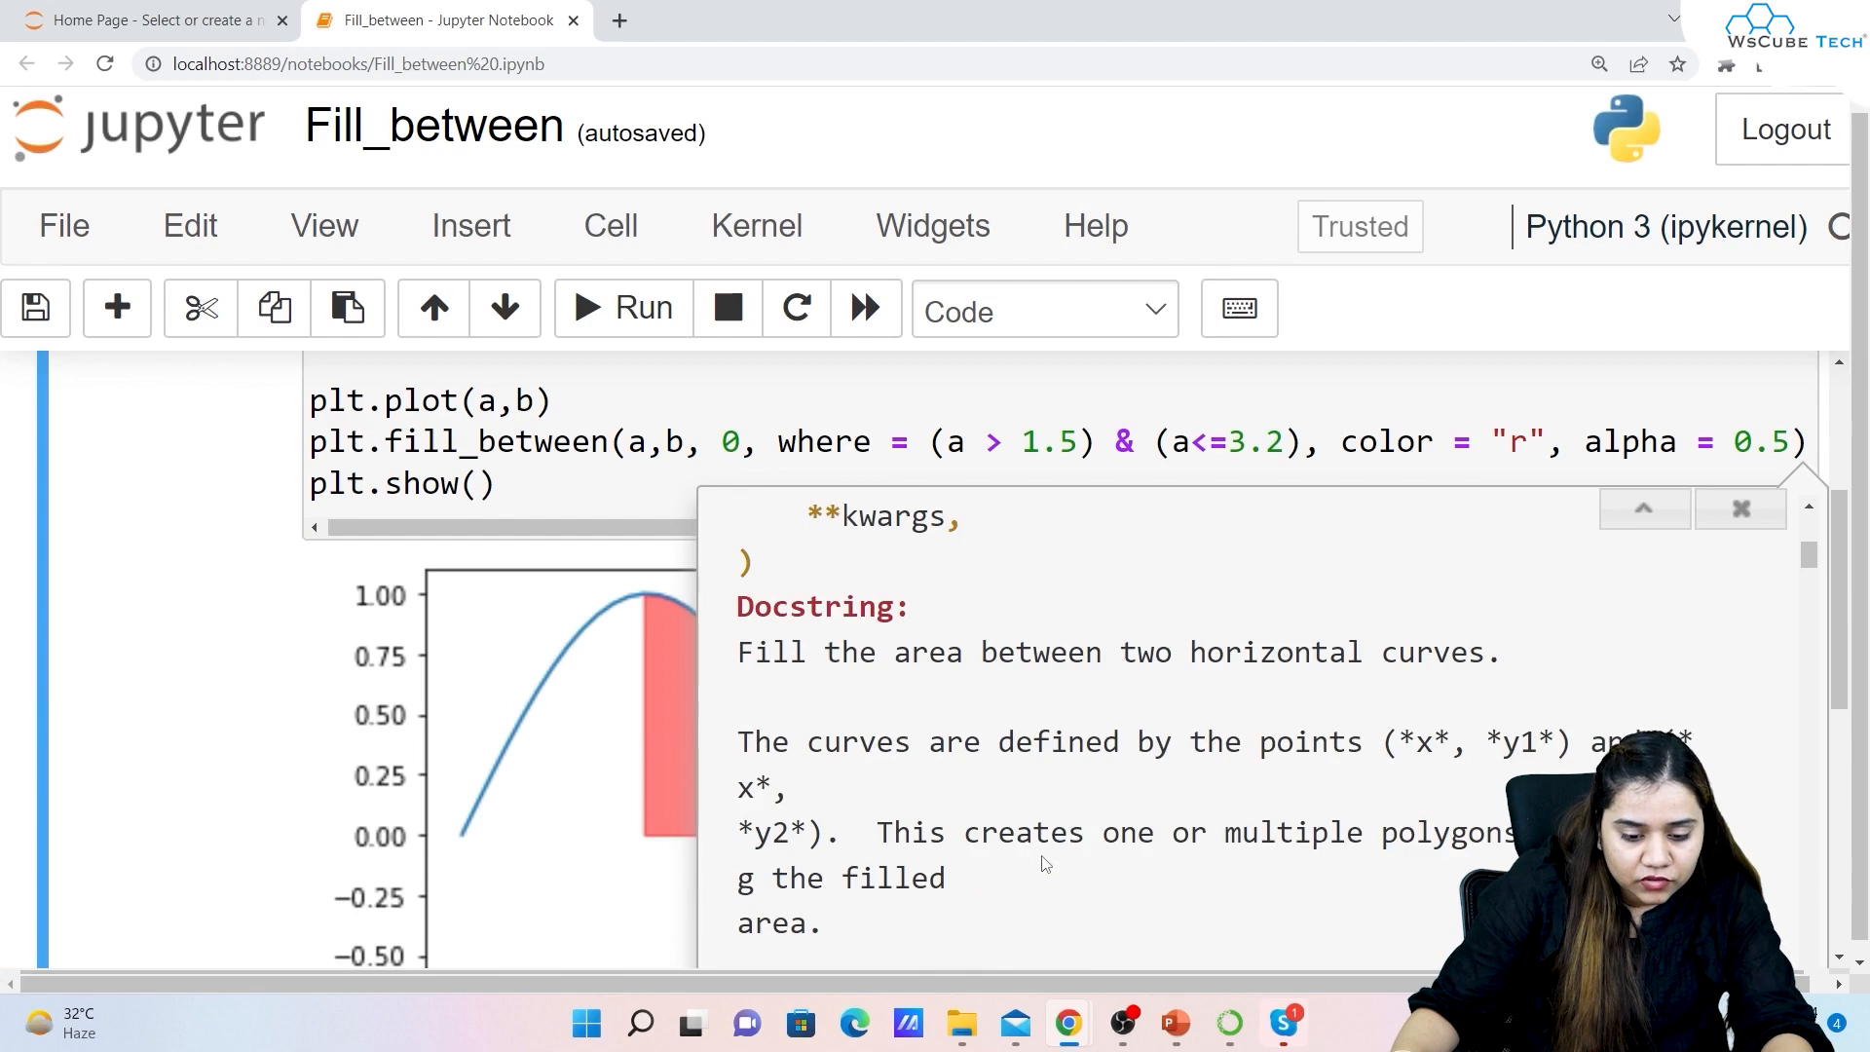
click(1740, 509)
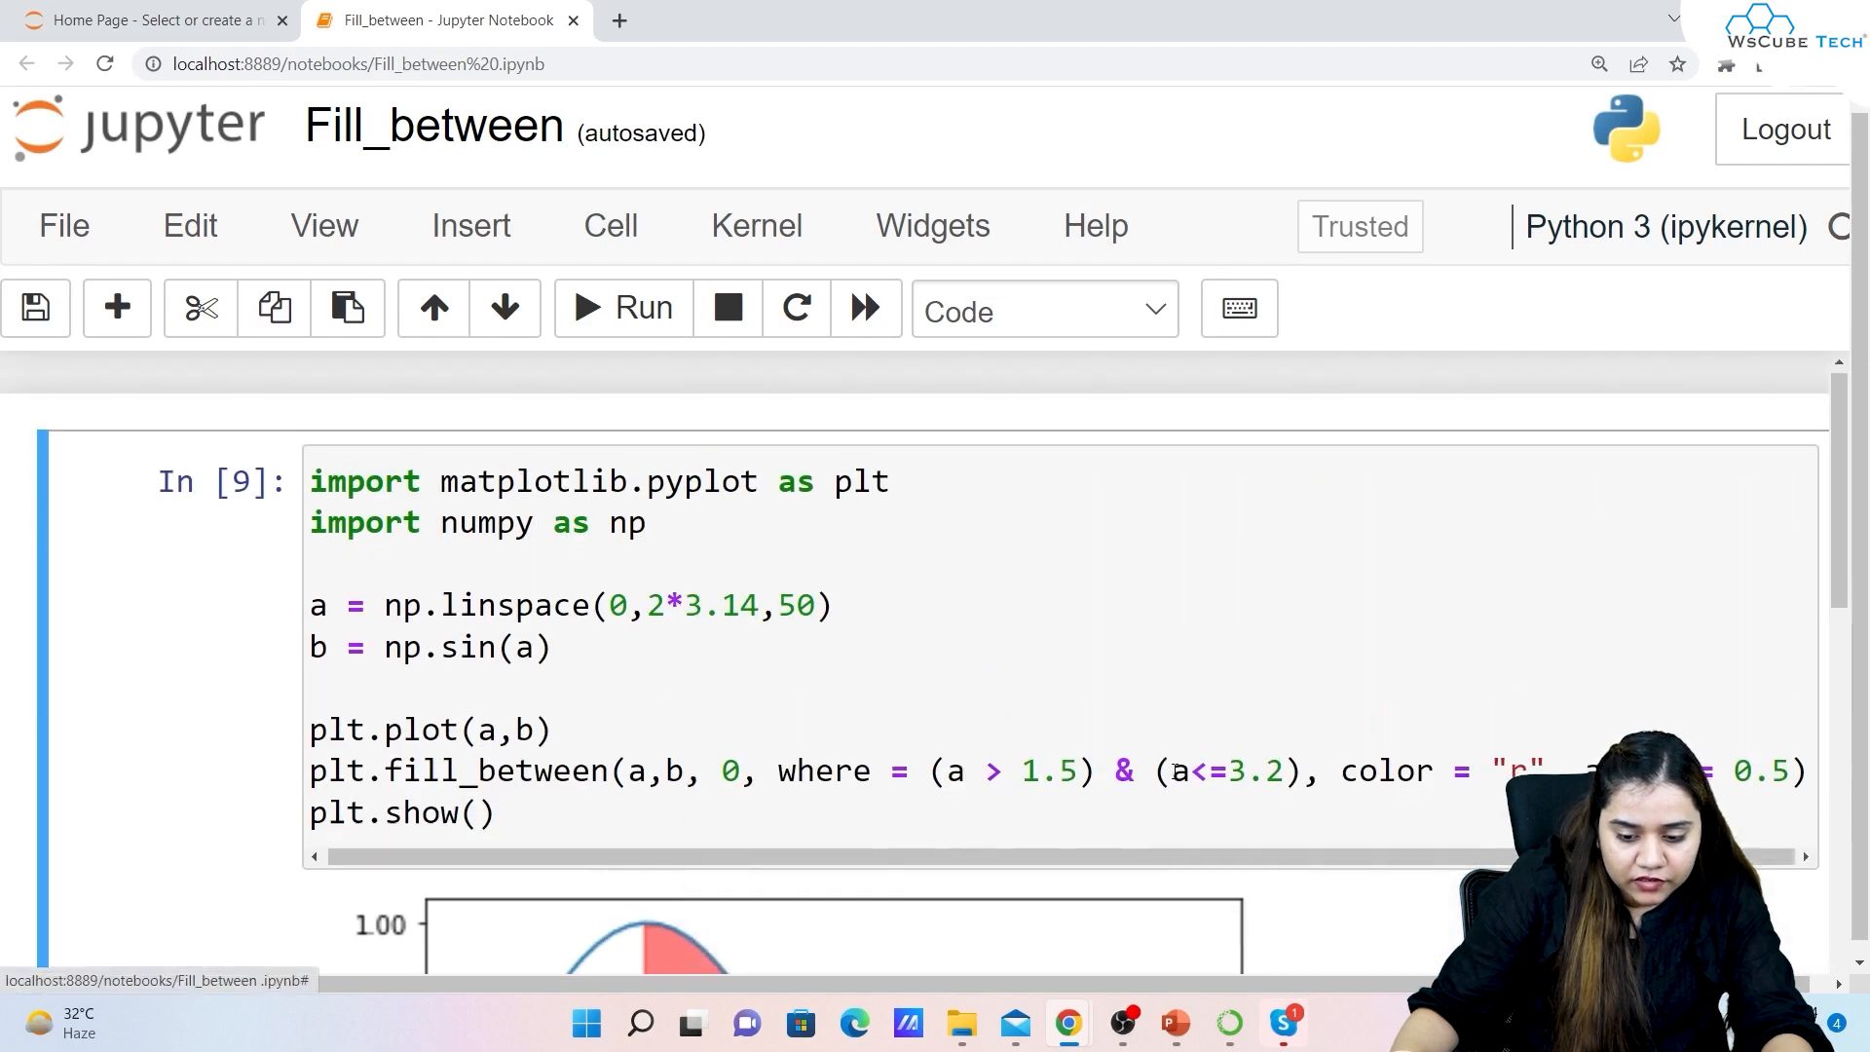
scroll(down, 3)
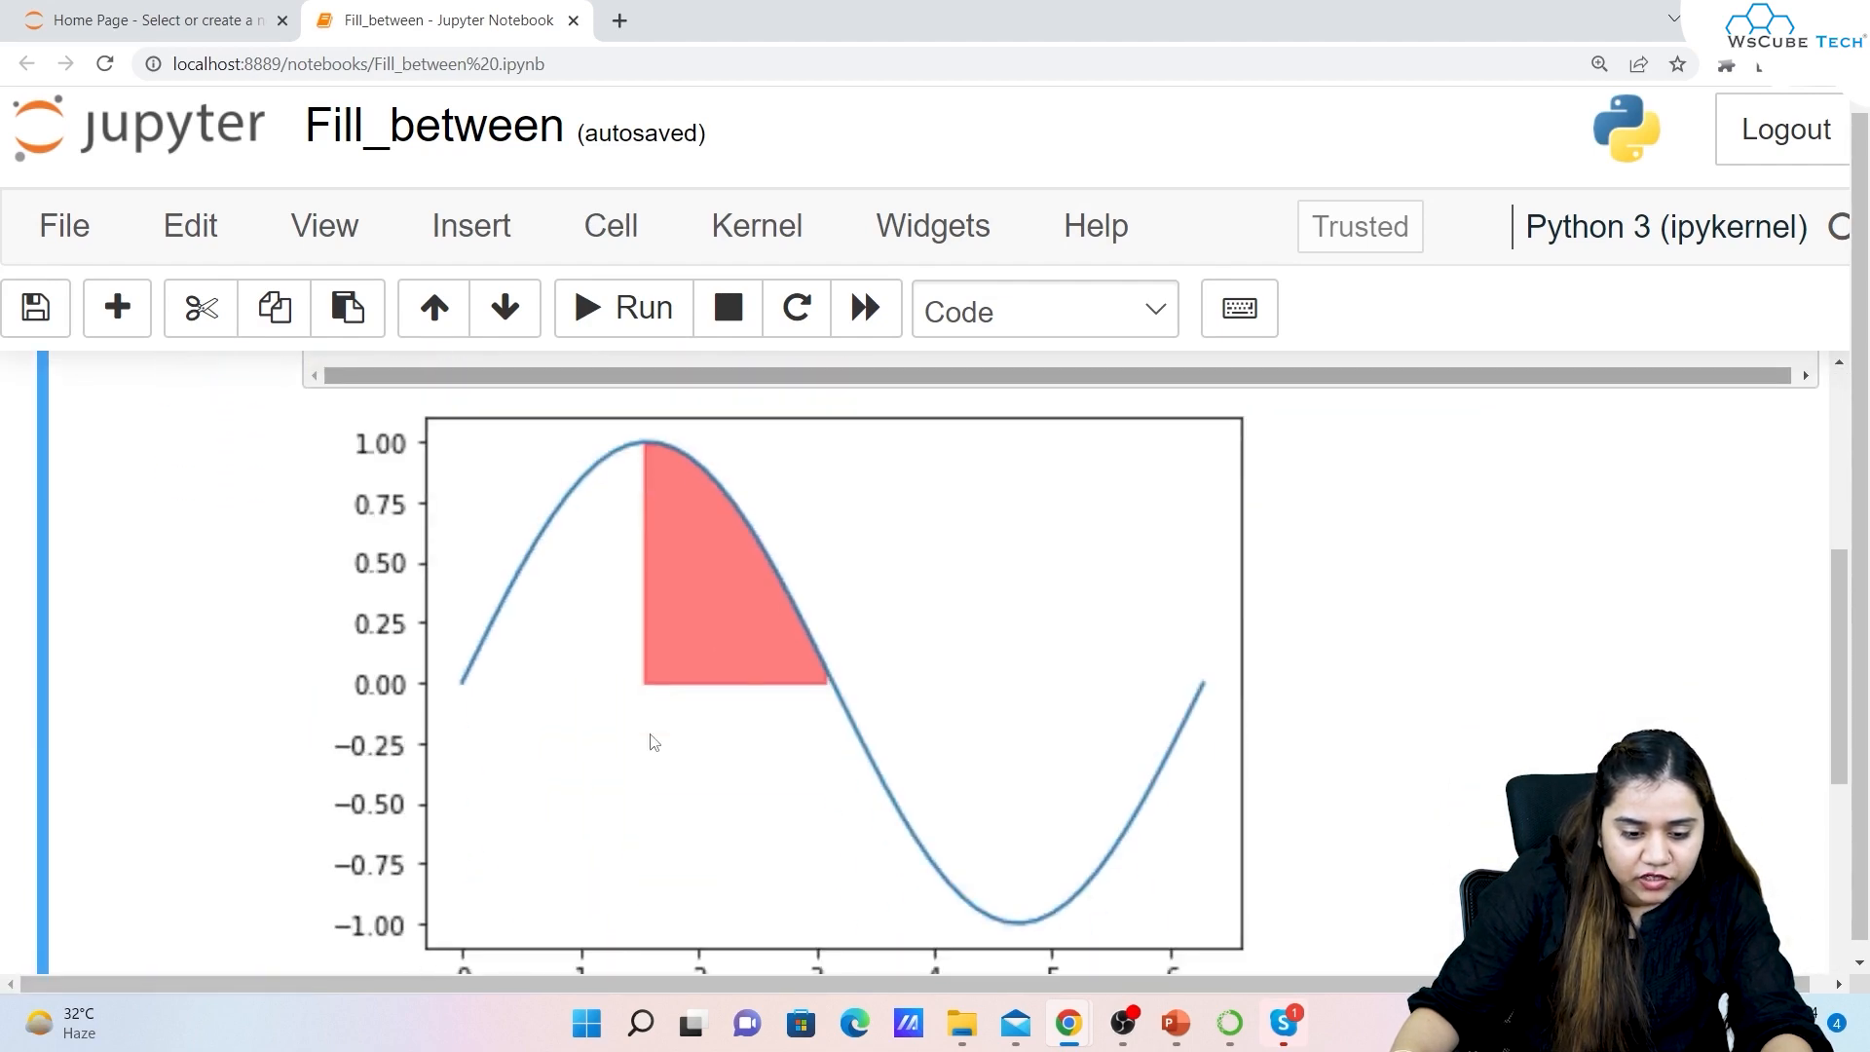
scroll(up, 3)
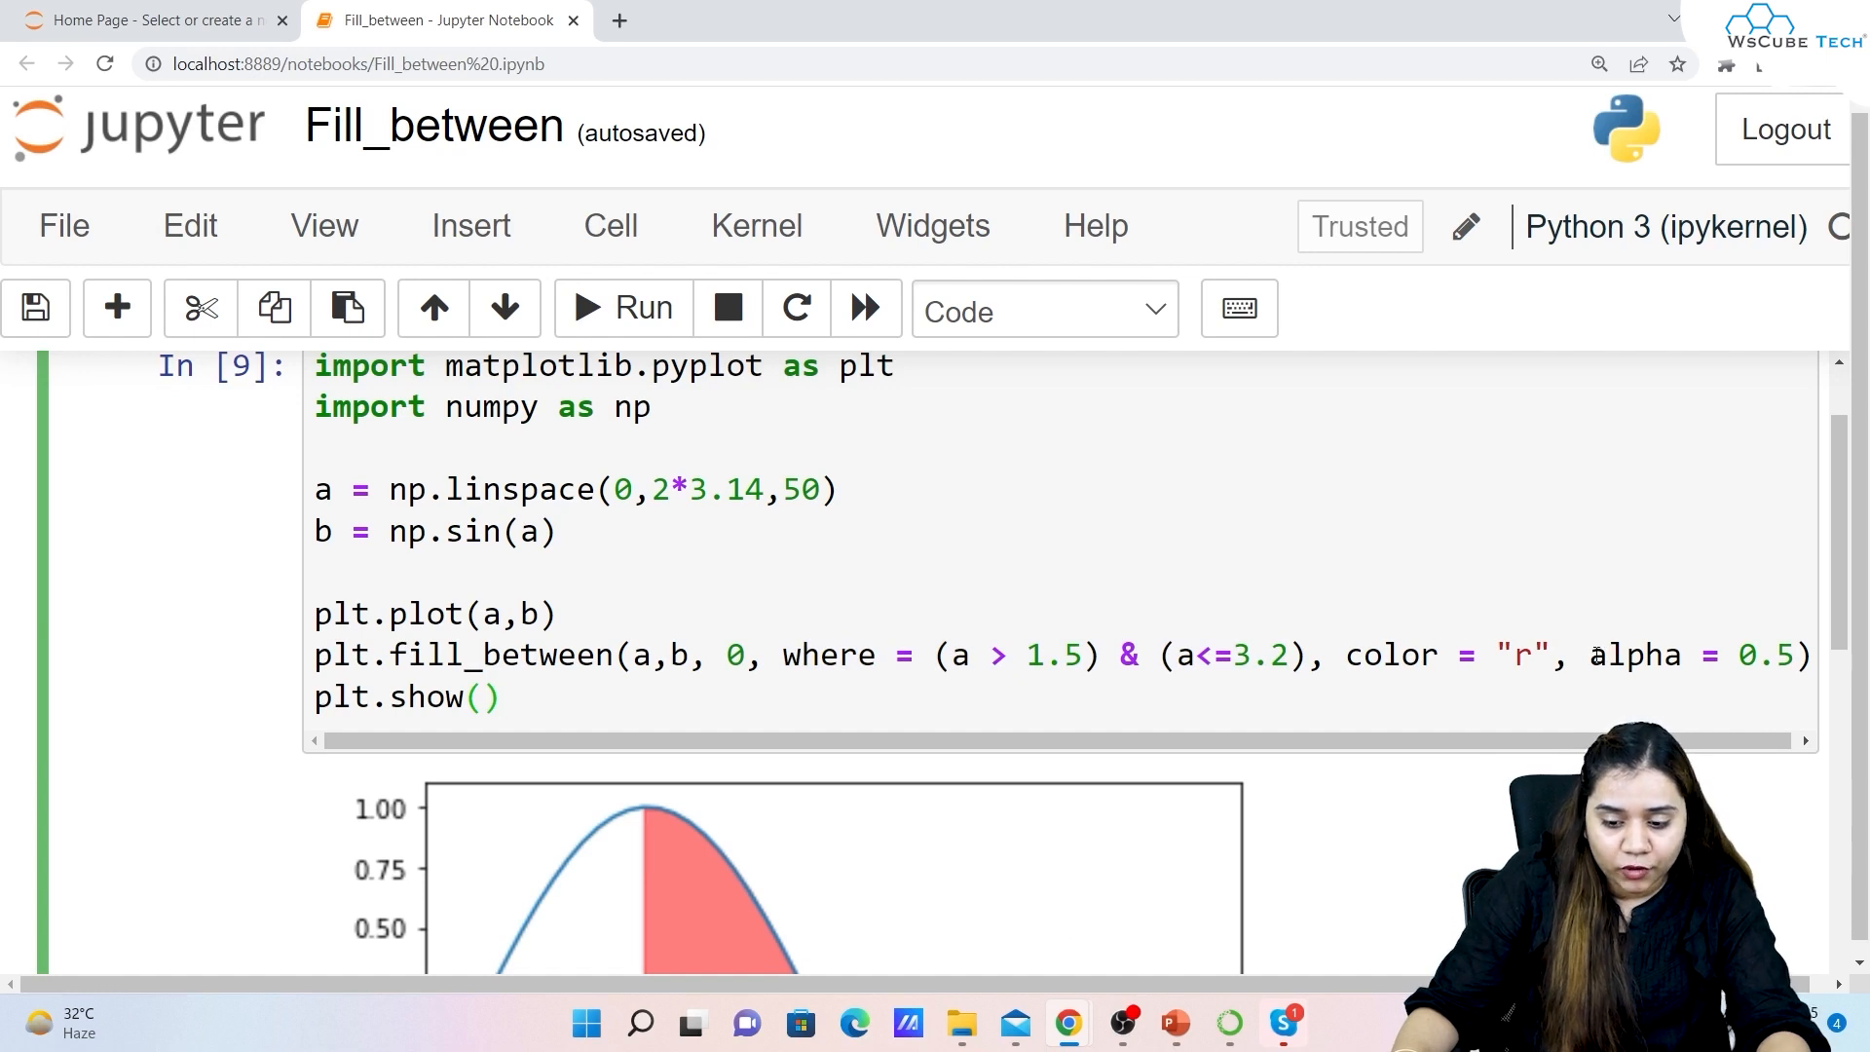
scroll(down, 3)
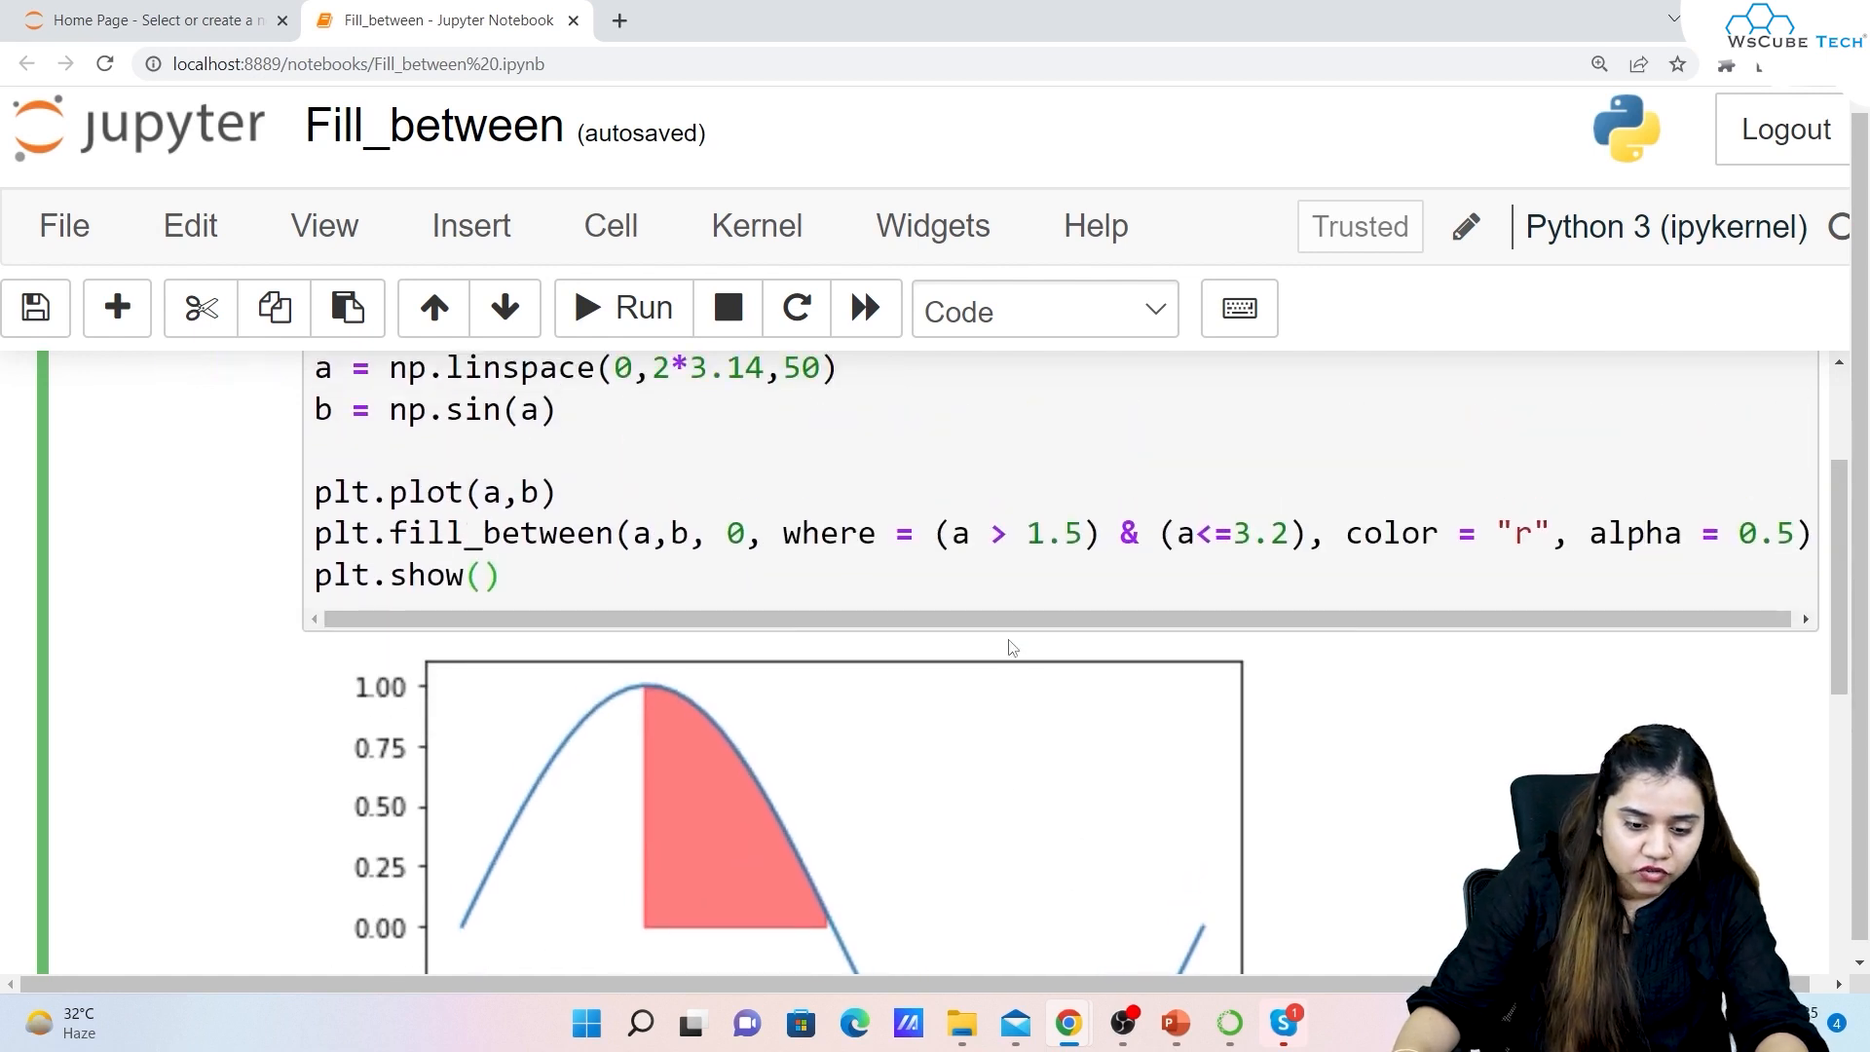
scroll(down, 3)
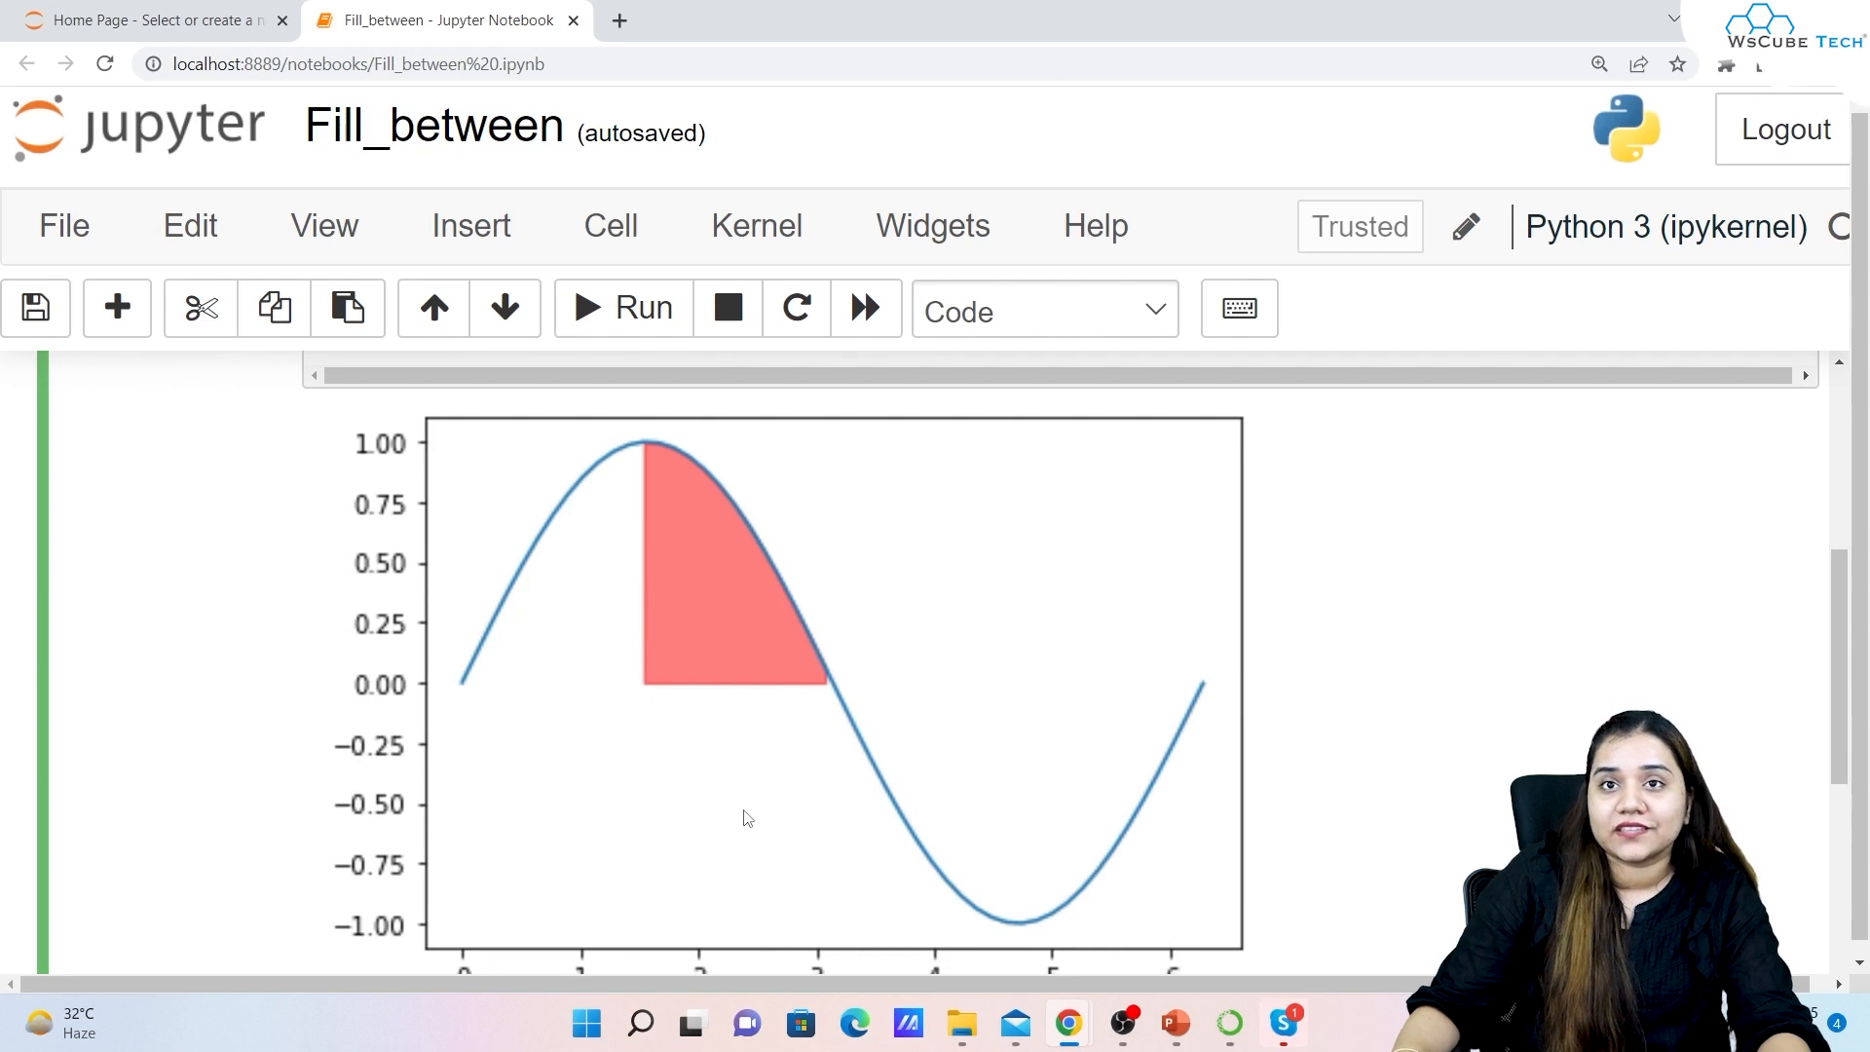
mouse_move(736, 806)
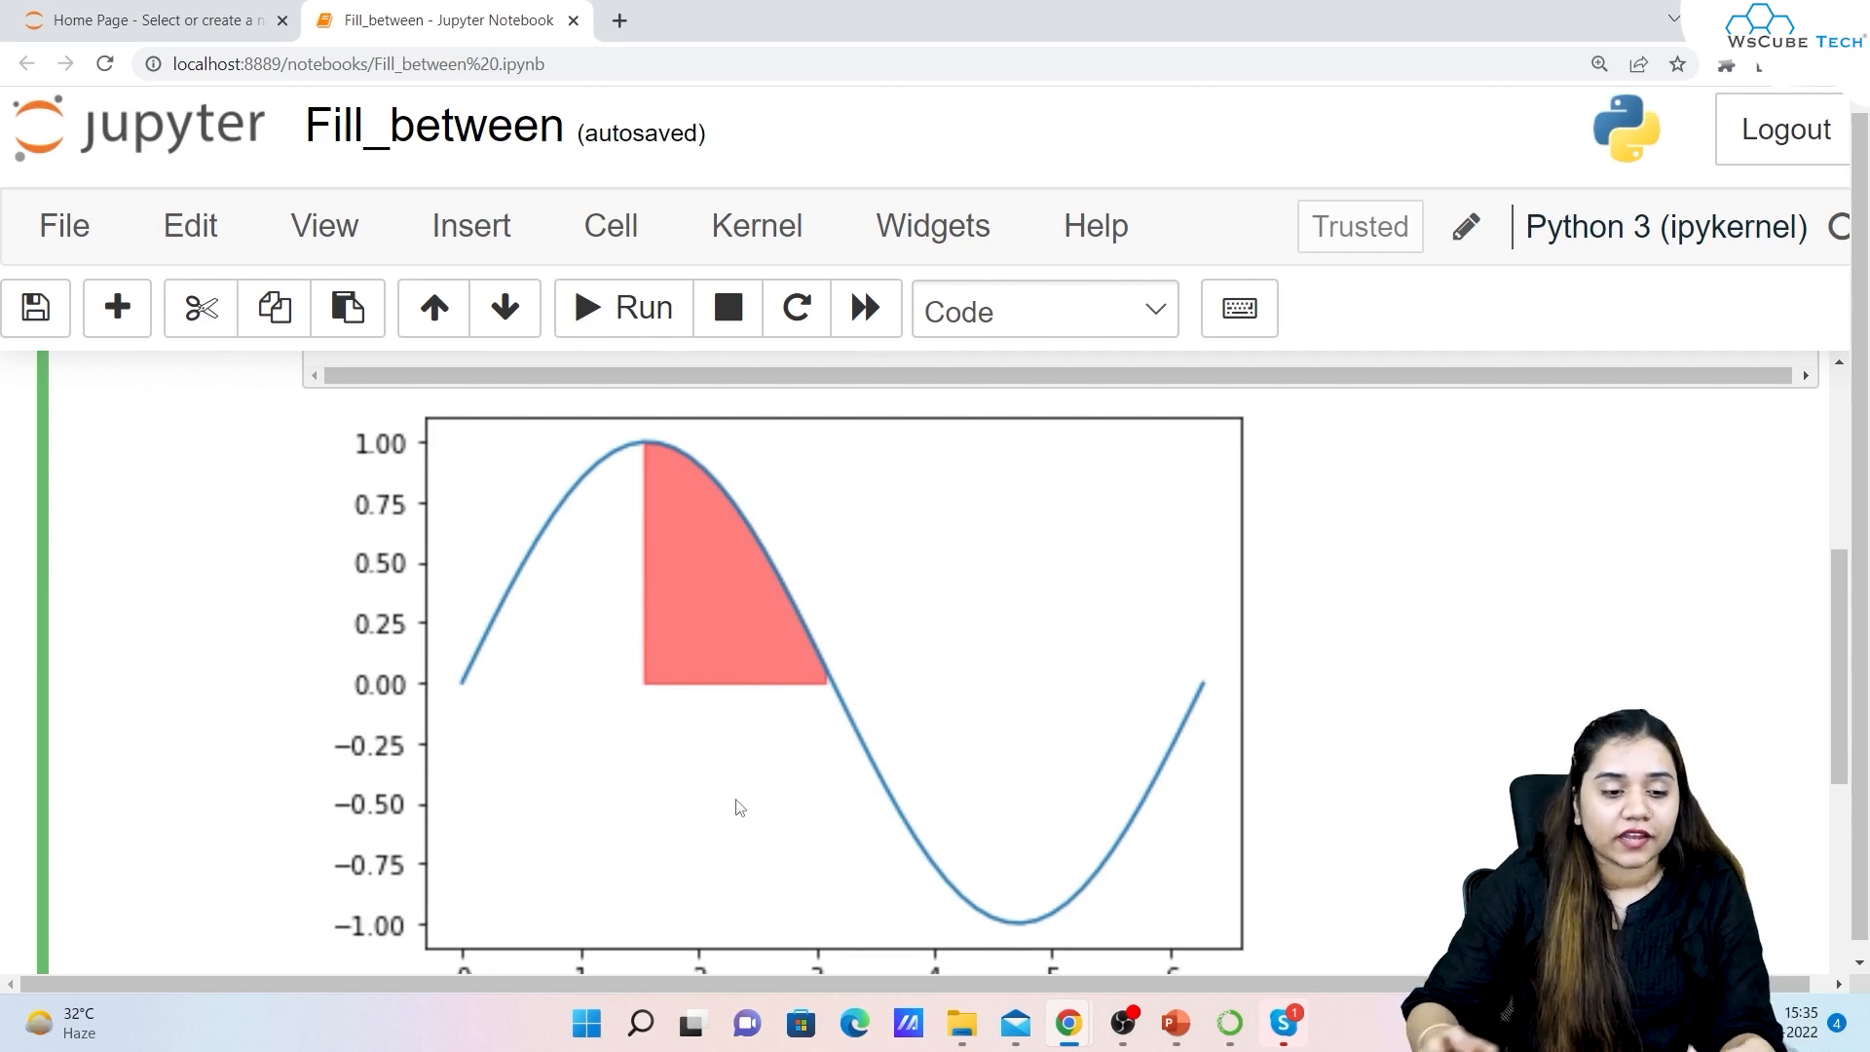